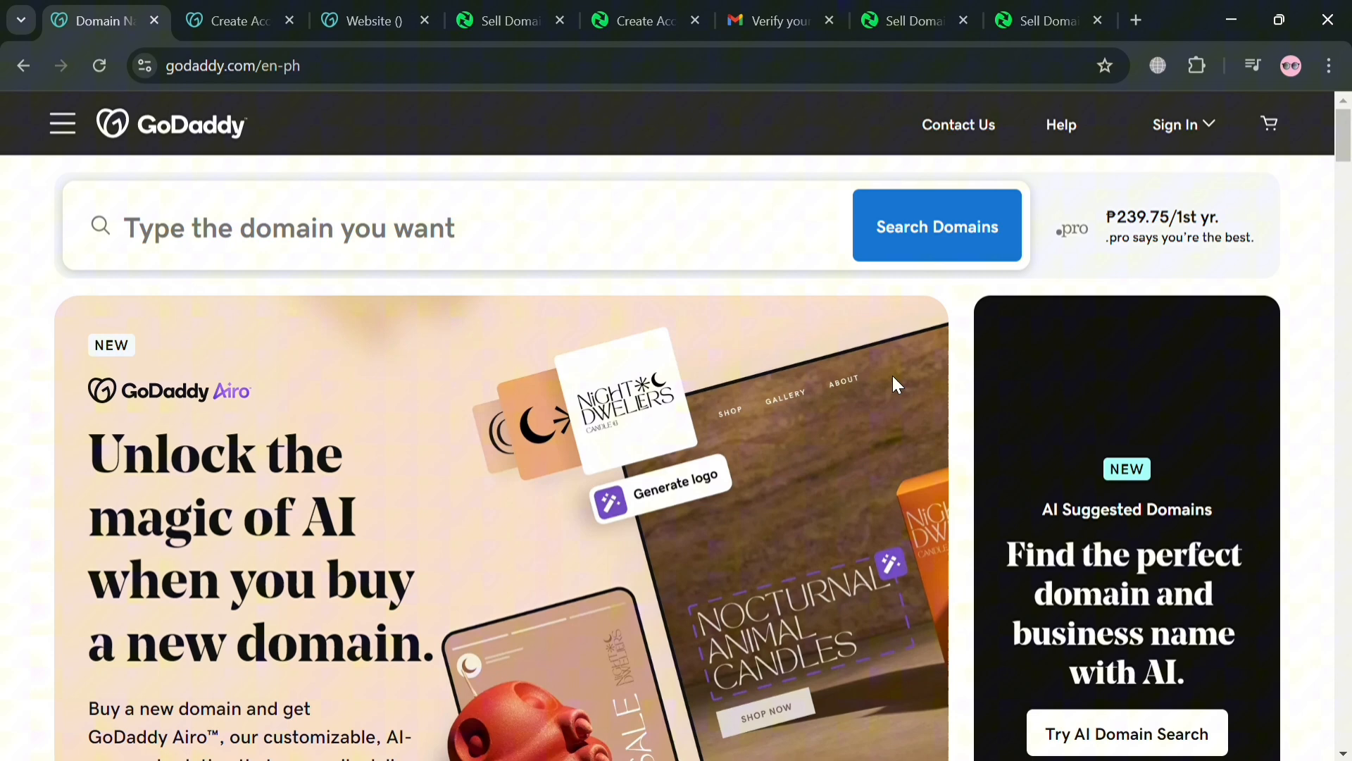
mouse_move(824, 358)
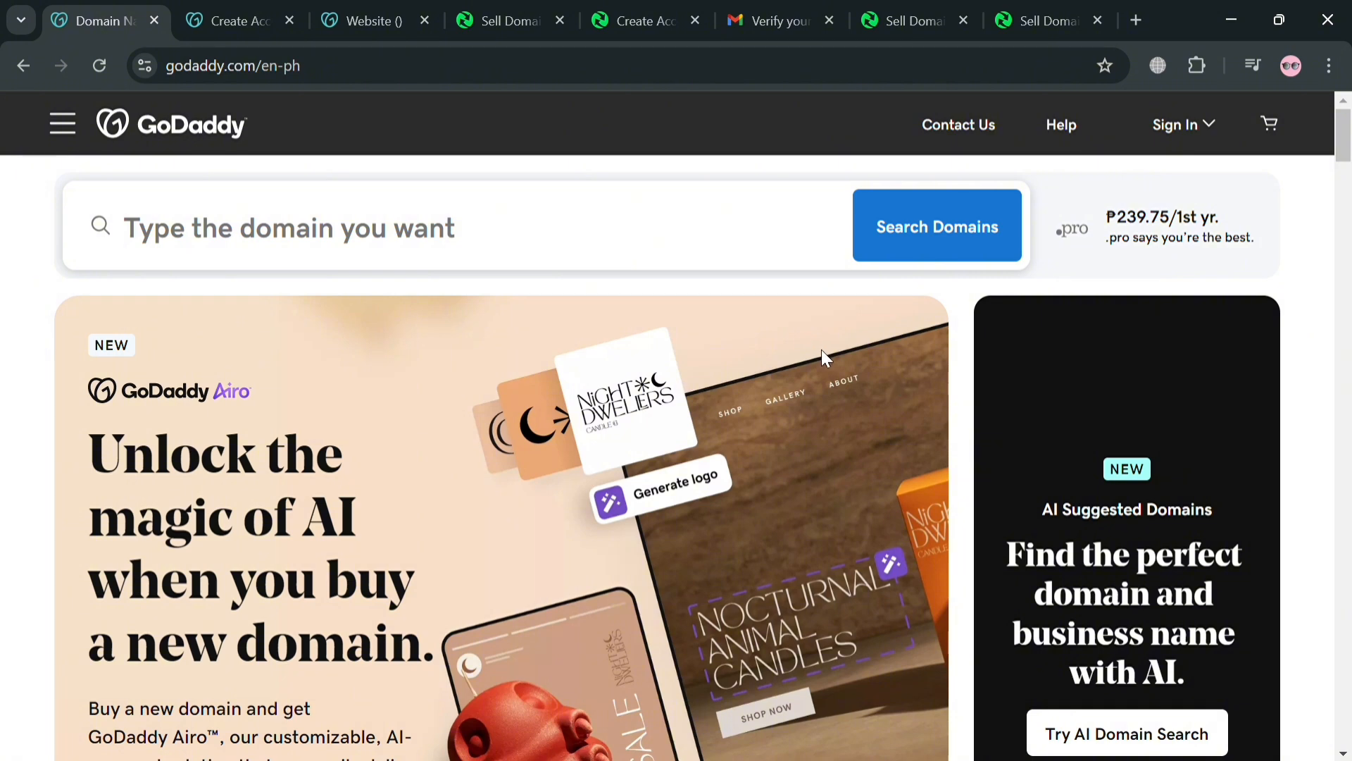
mouse_move(850, 352)
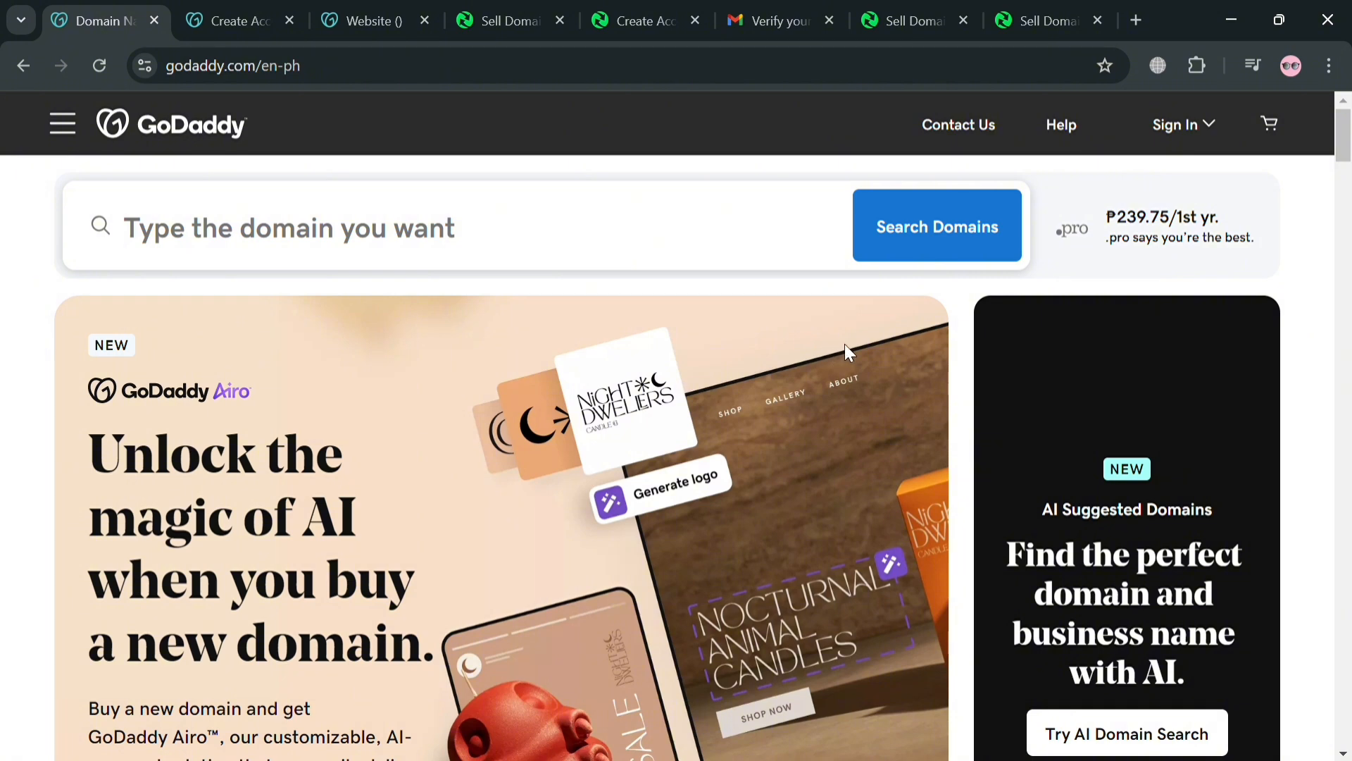
mouse_move(858, 366)
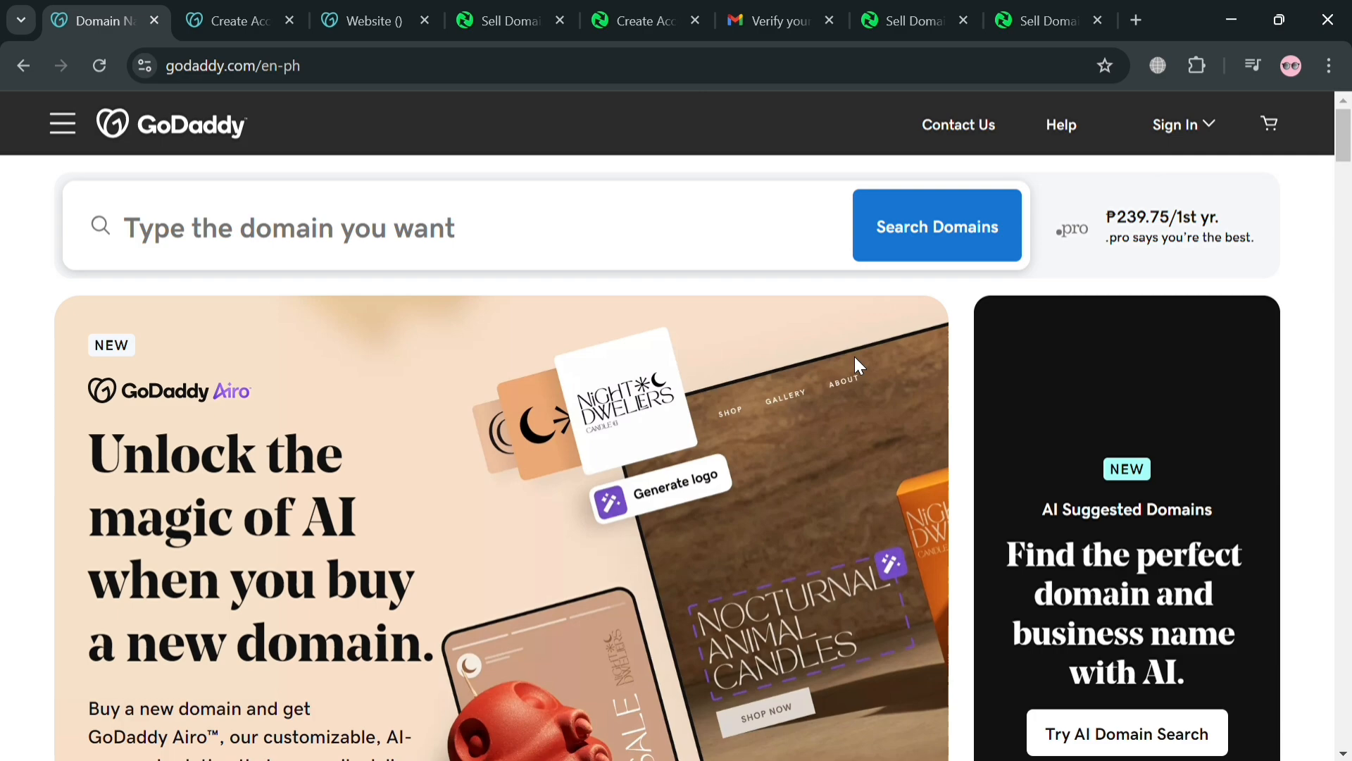
Step: Browse the GoDaddy landing page from top to bottom and back up
scroll(down, 3)
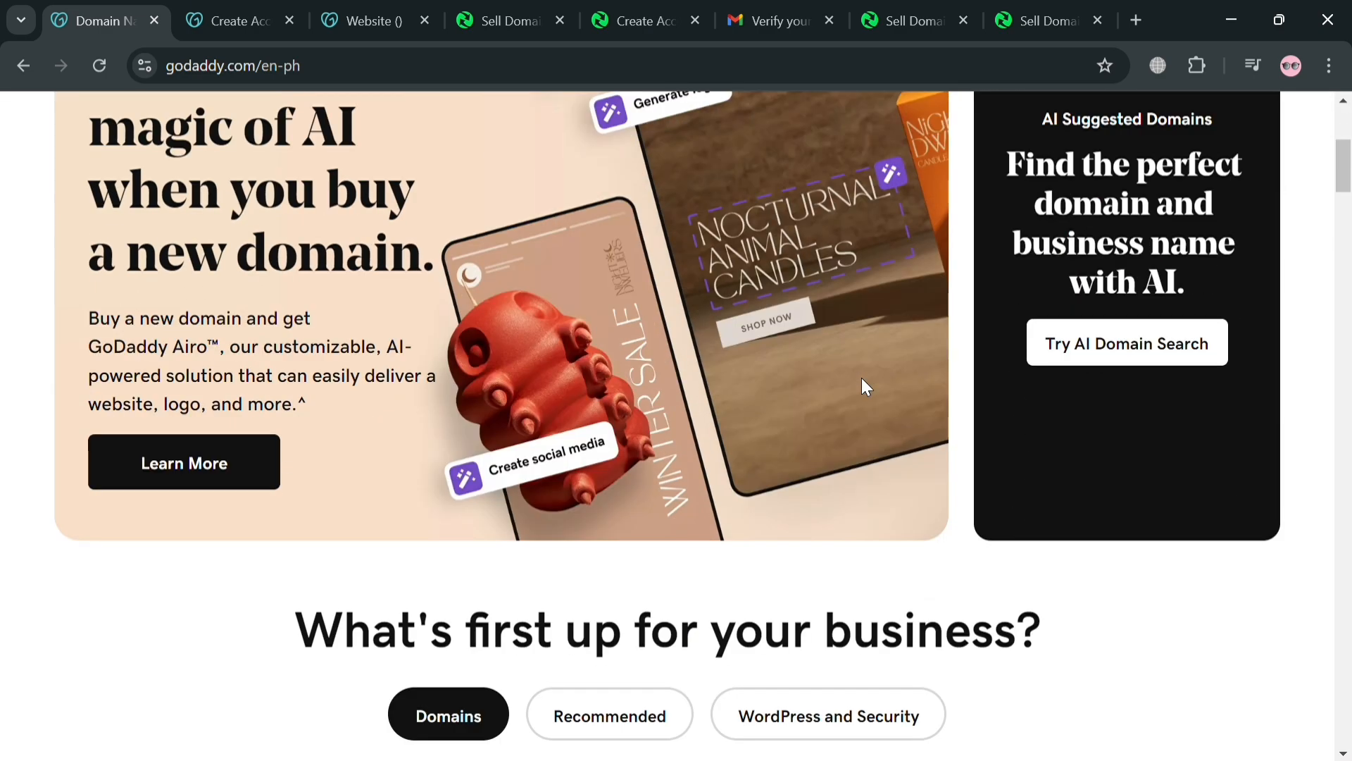
scroll(up, 3)
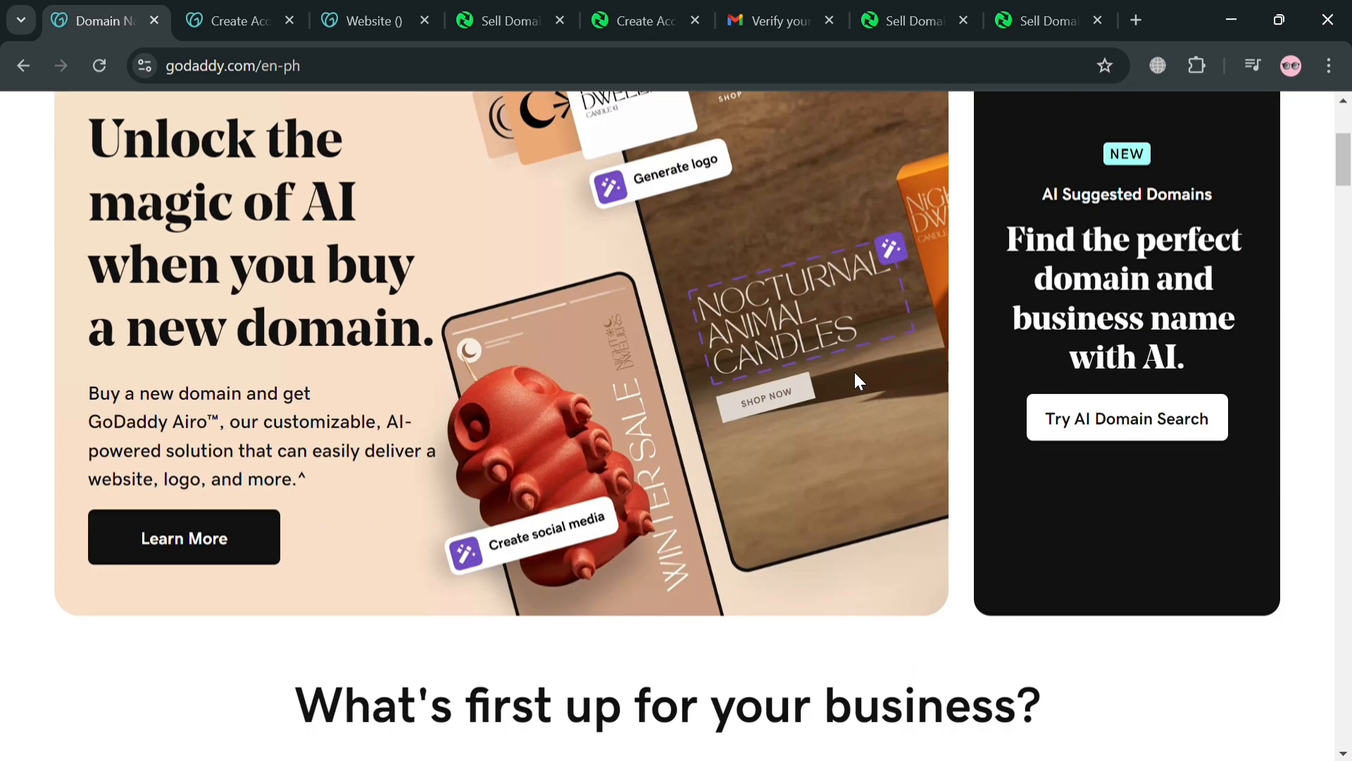
scroll(down, 3)
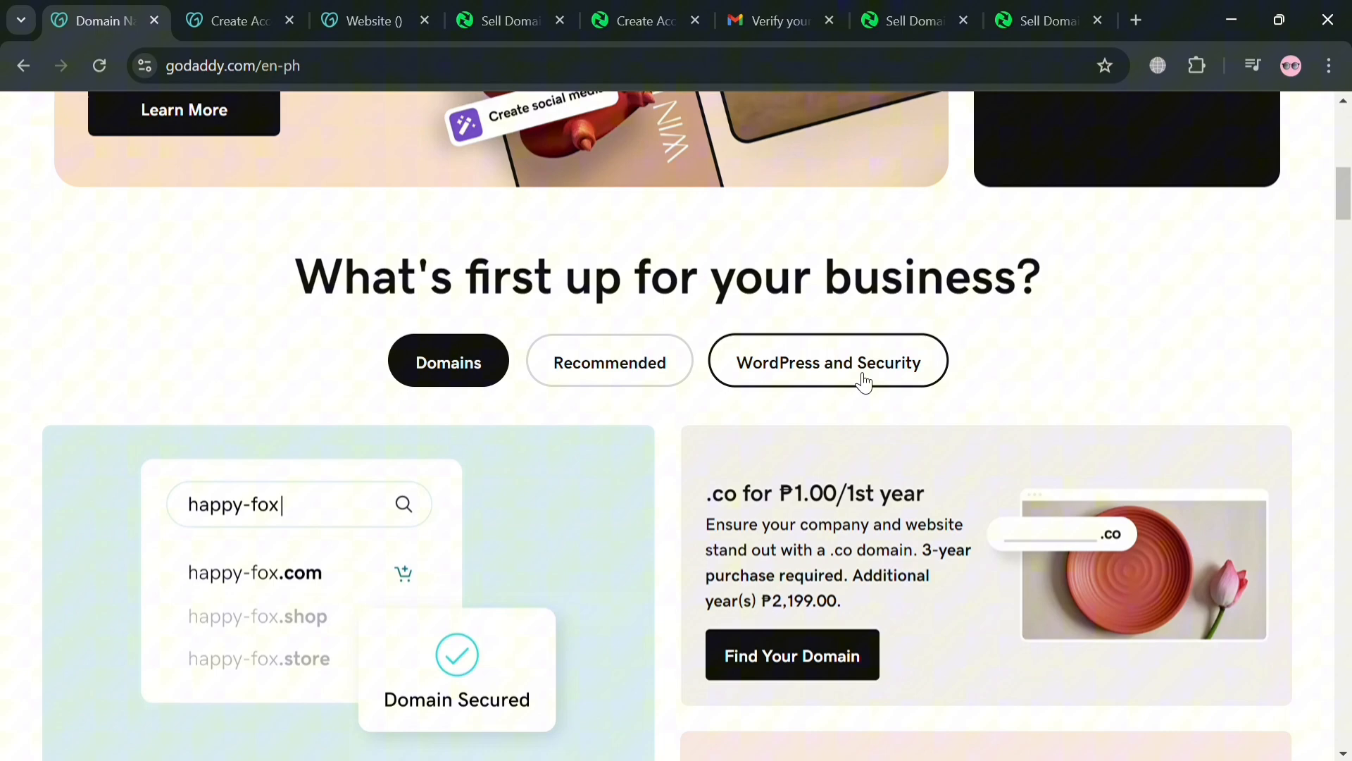
scroll(down, 3)
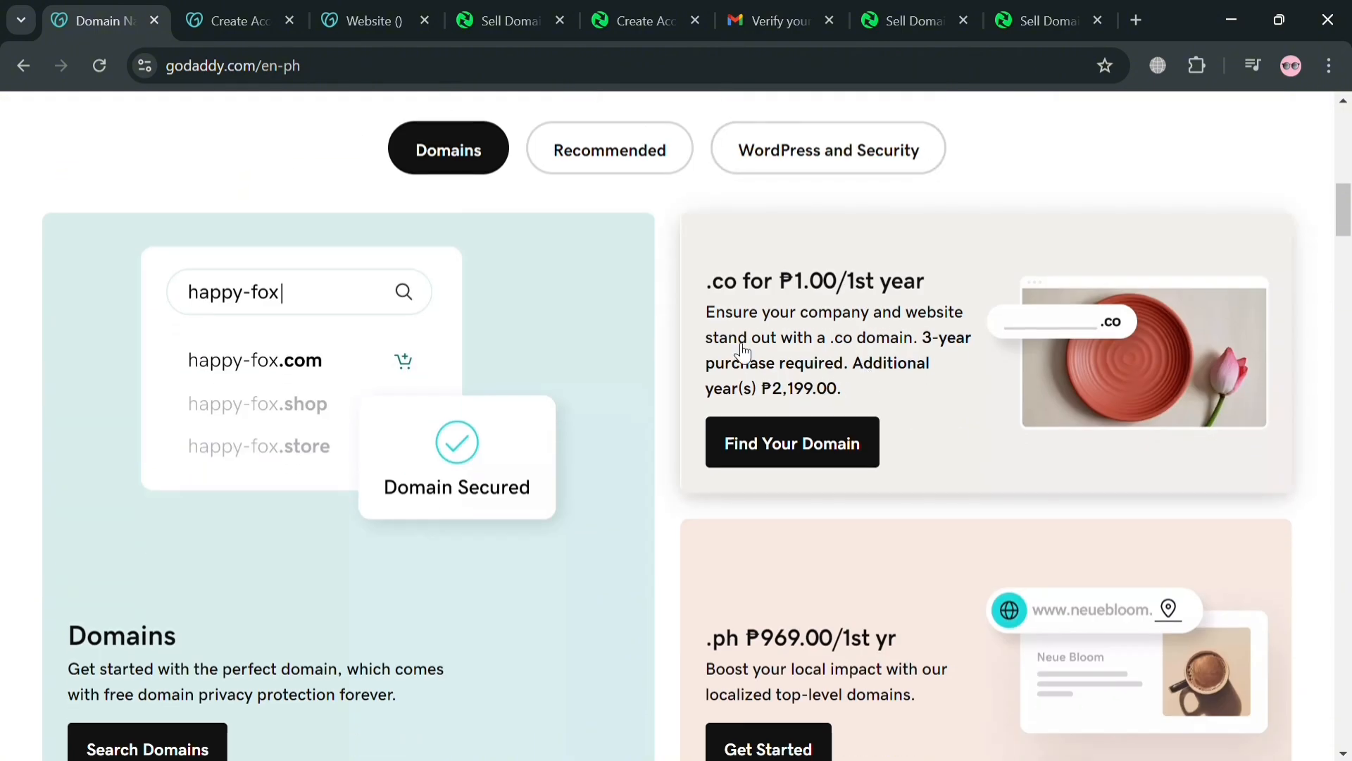
mouse_move(970, 352)
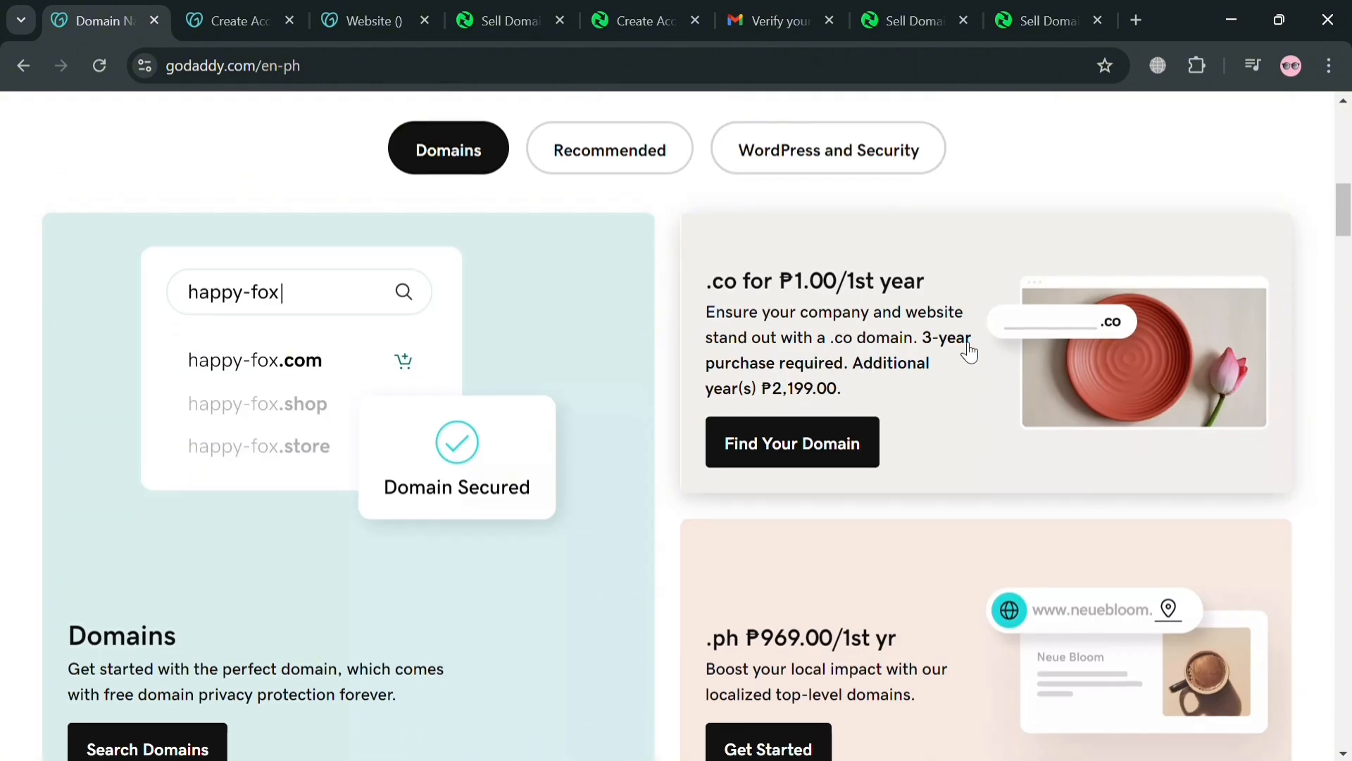
scroll(down, 3)
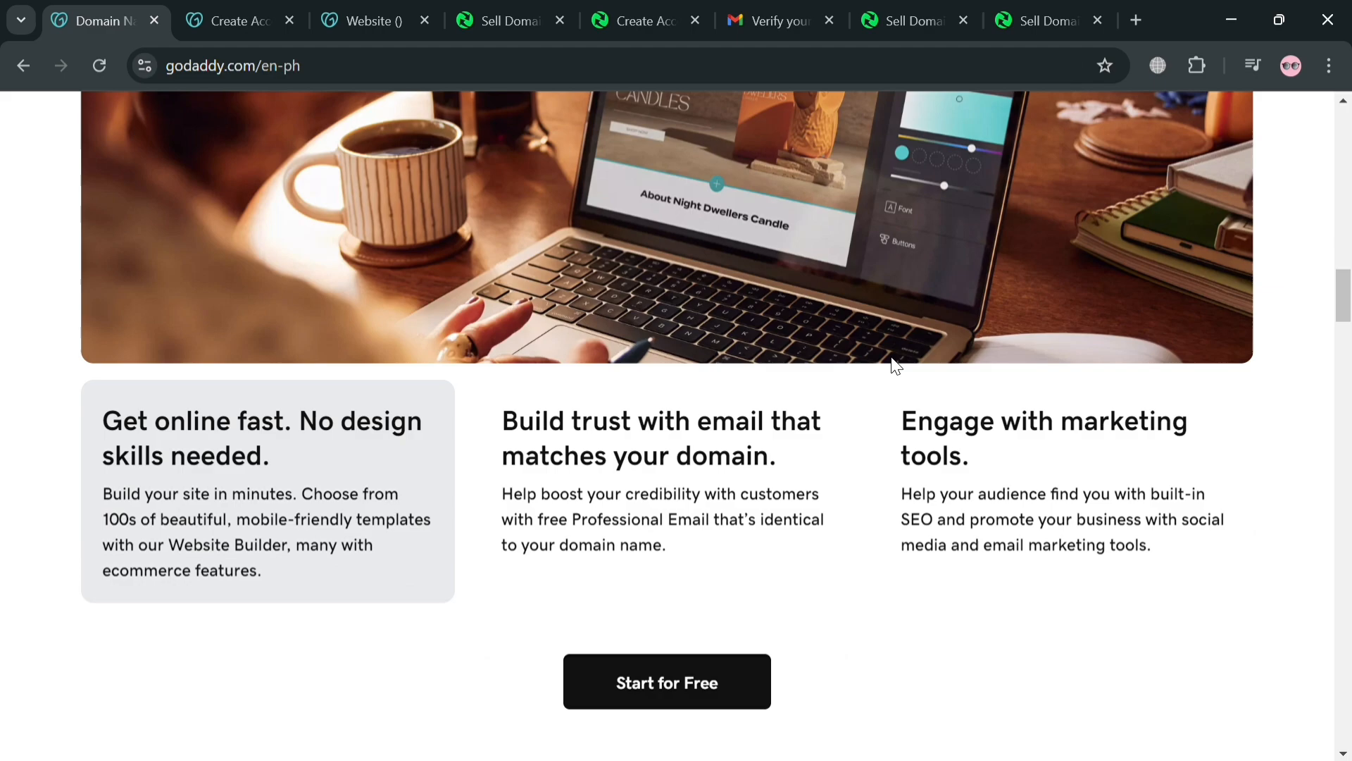
scroll(down, 3)
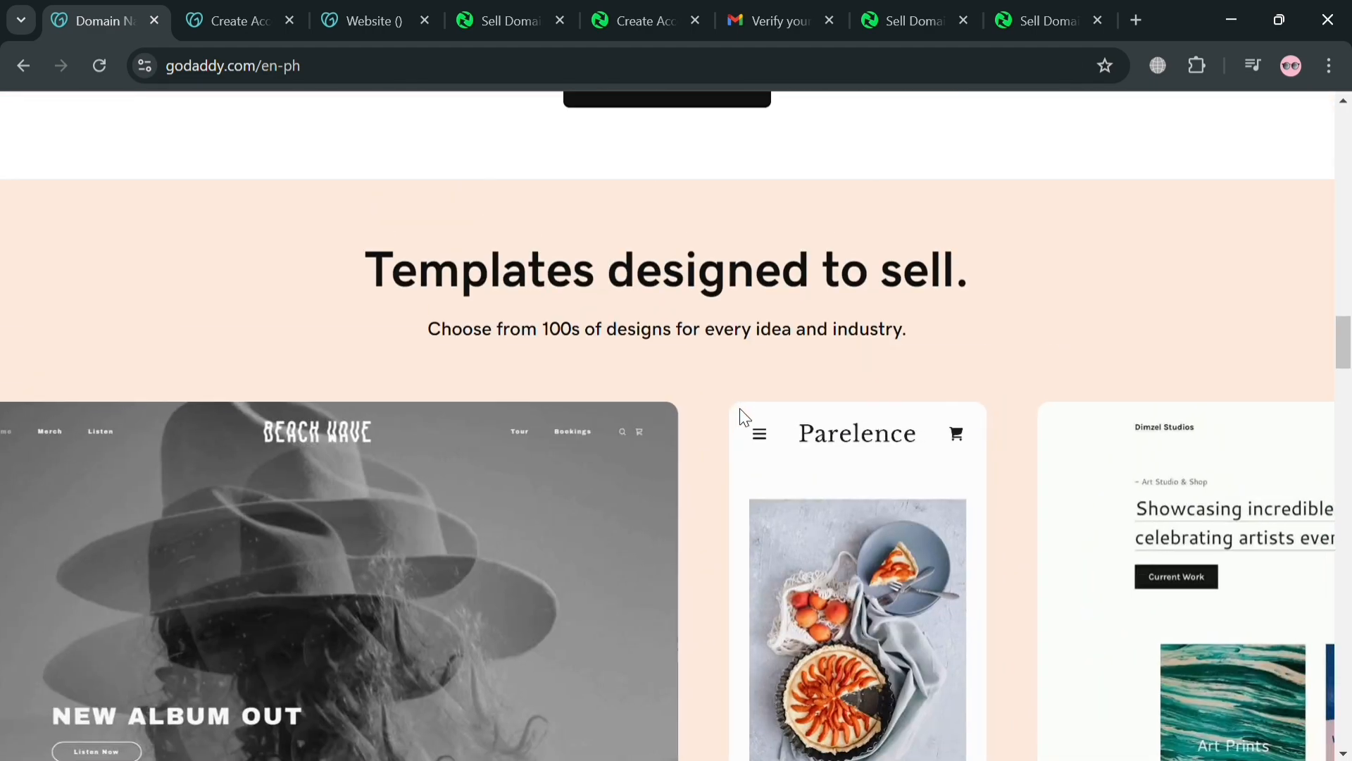
scroll(down, 3)
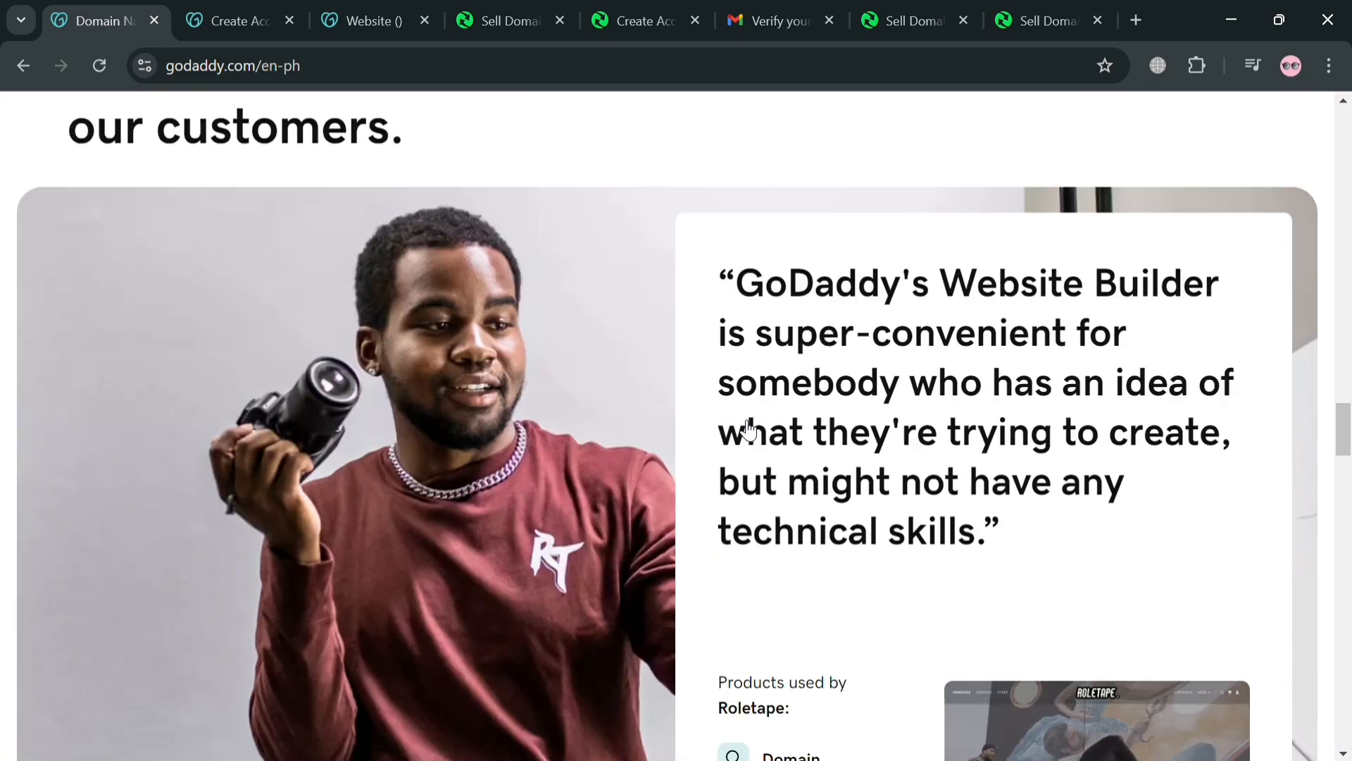
scroll(down, 3)
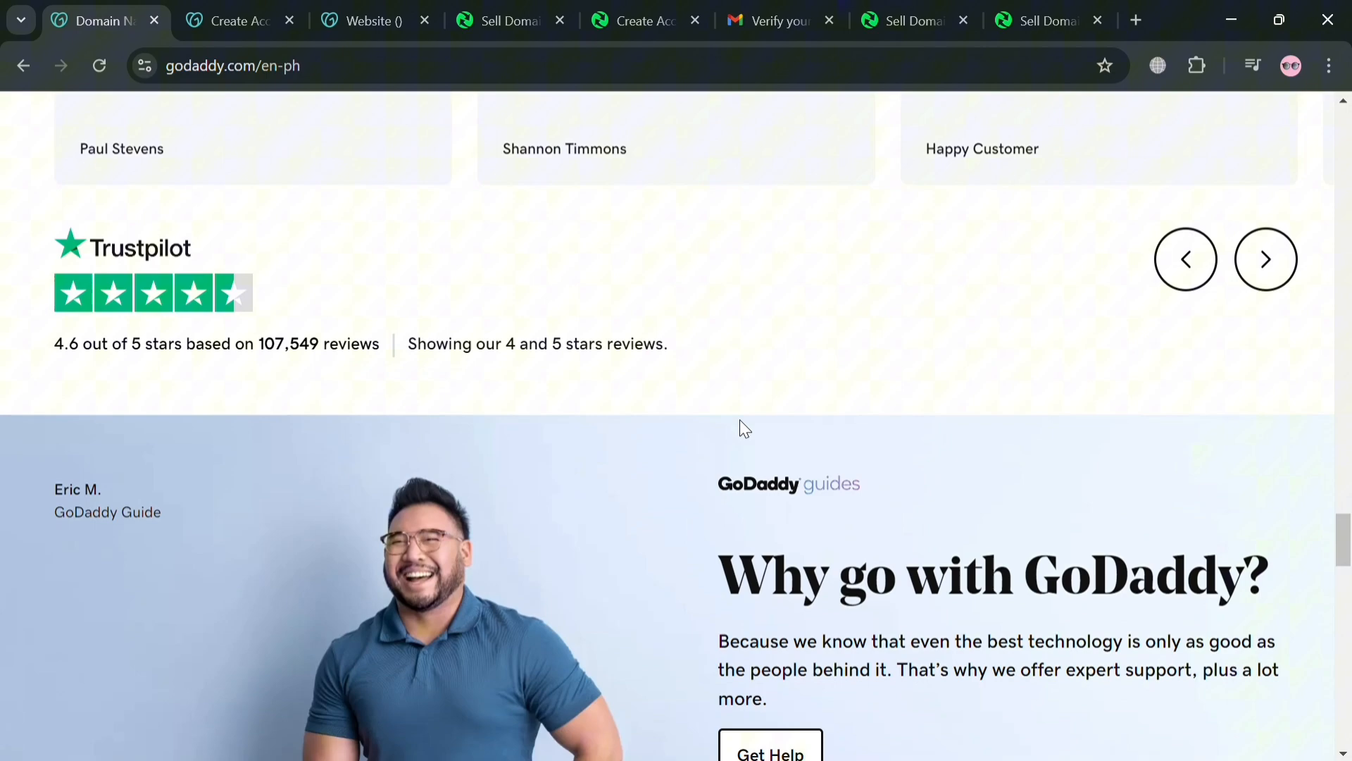
scroll(down, 3)
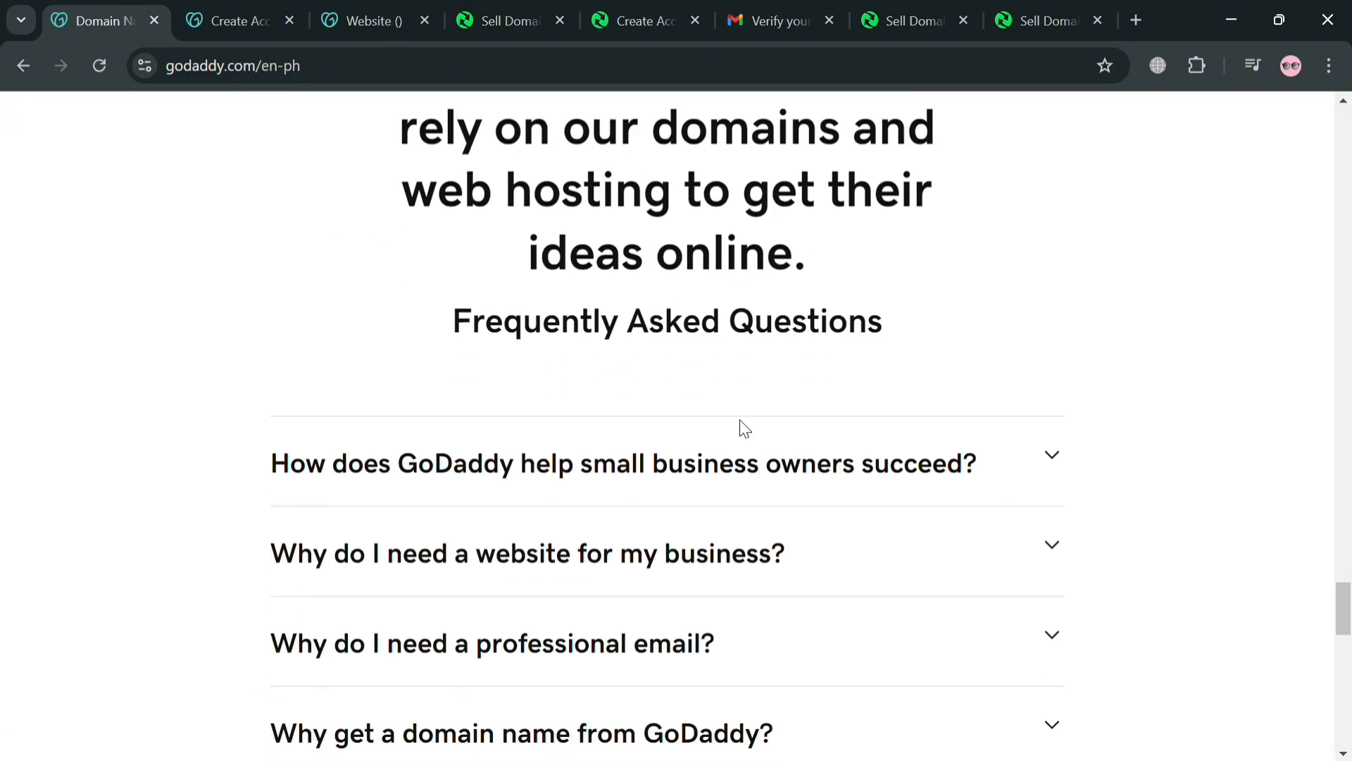
scroll(down, 3)
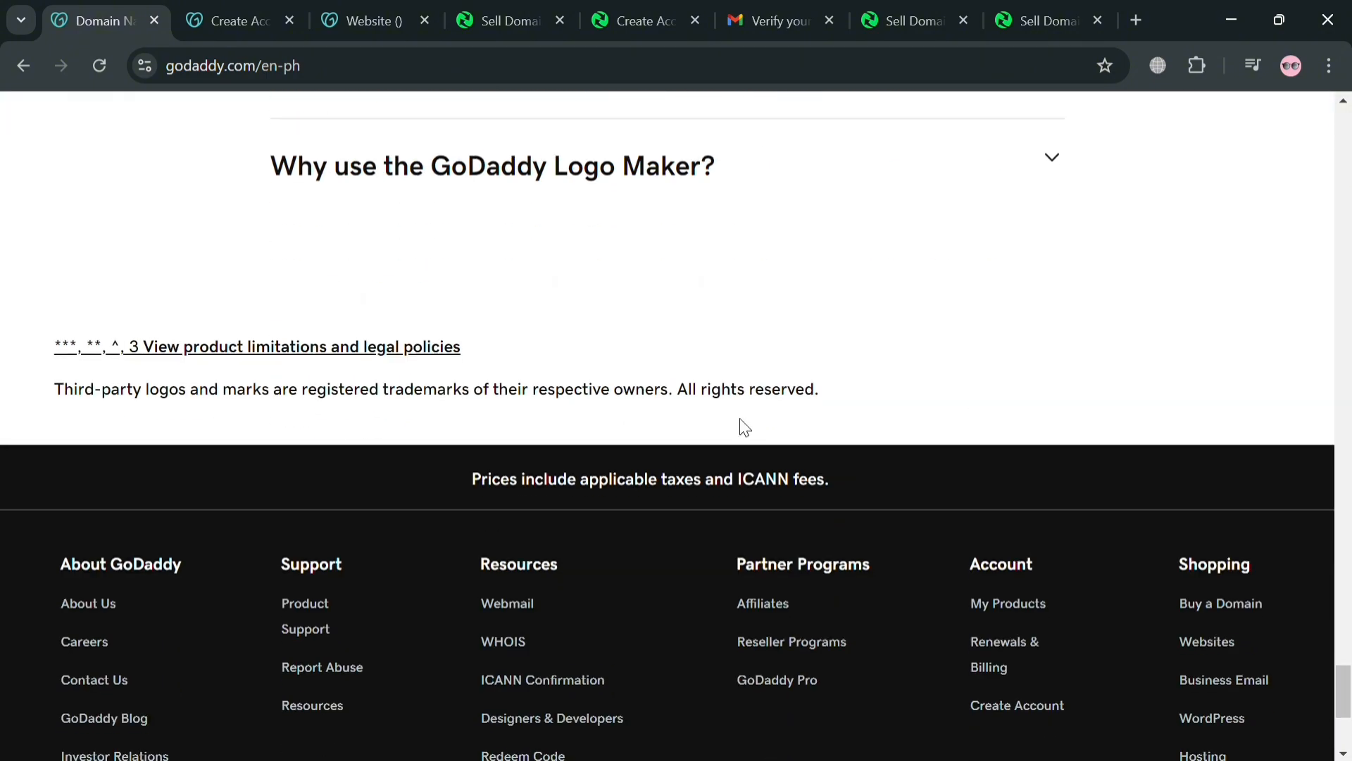
scroll(up, 3)
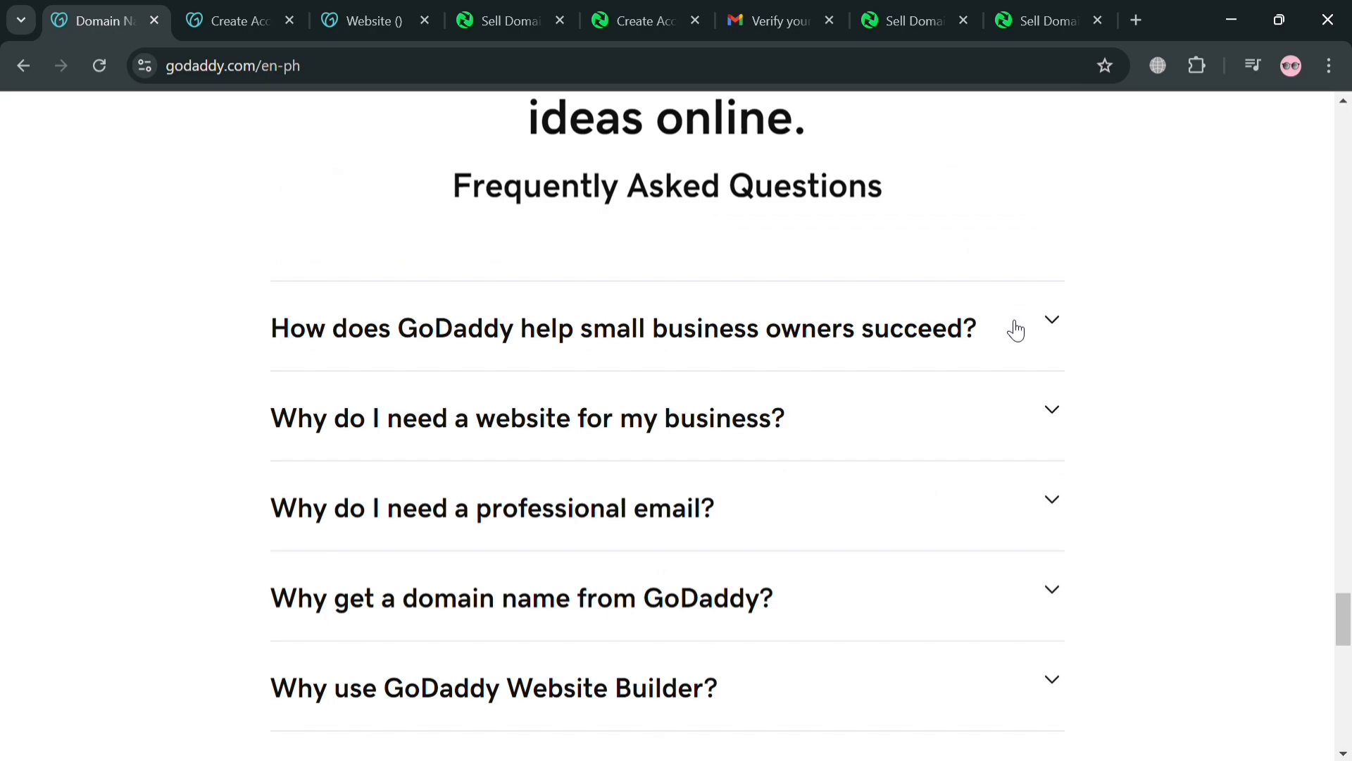
scroll(up, 3)
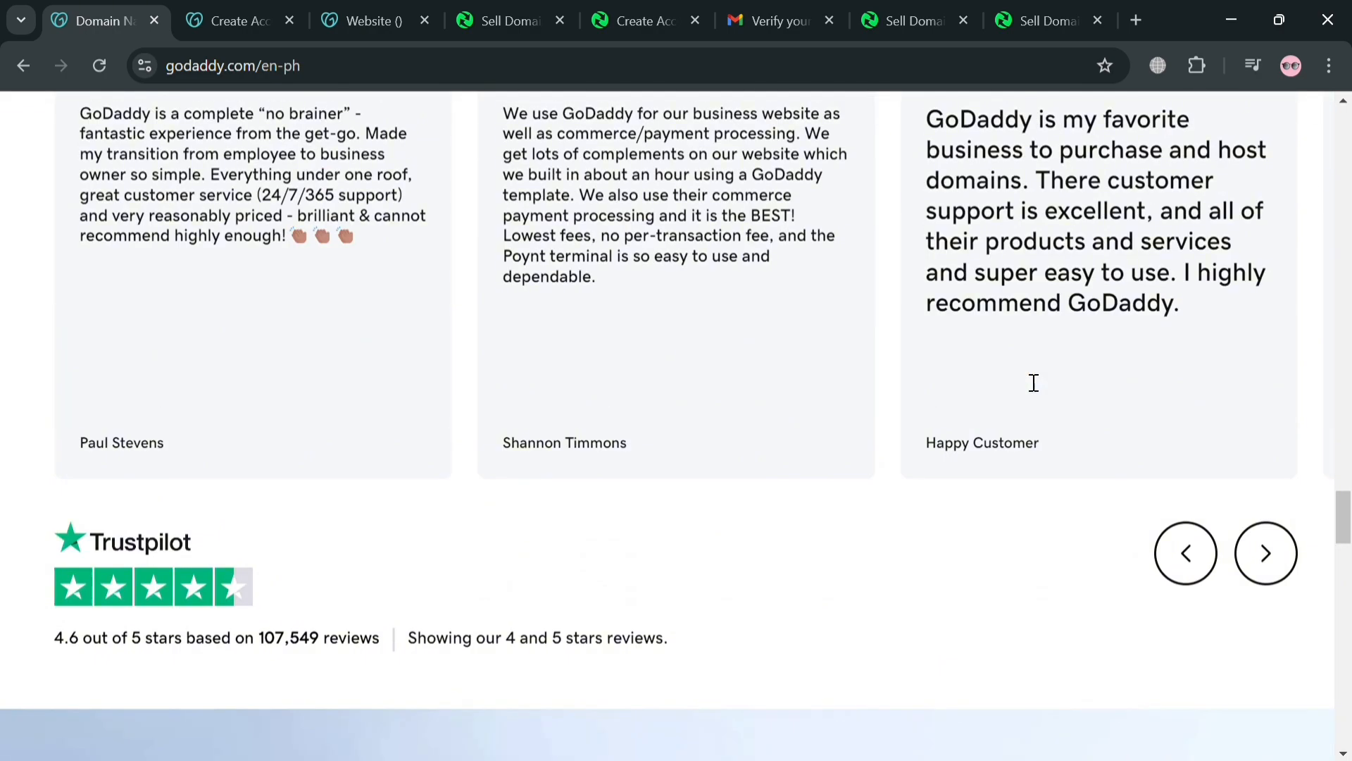
scroll(up, 3)
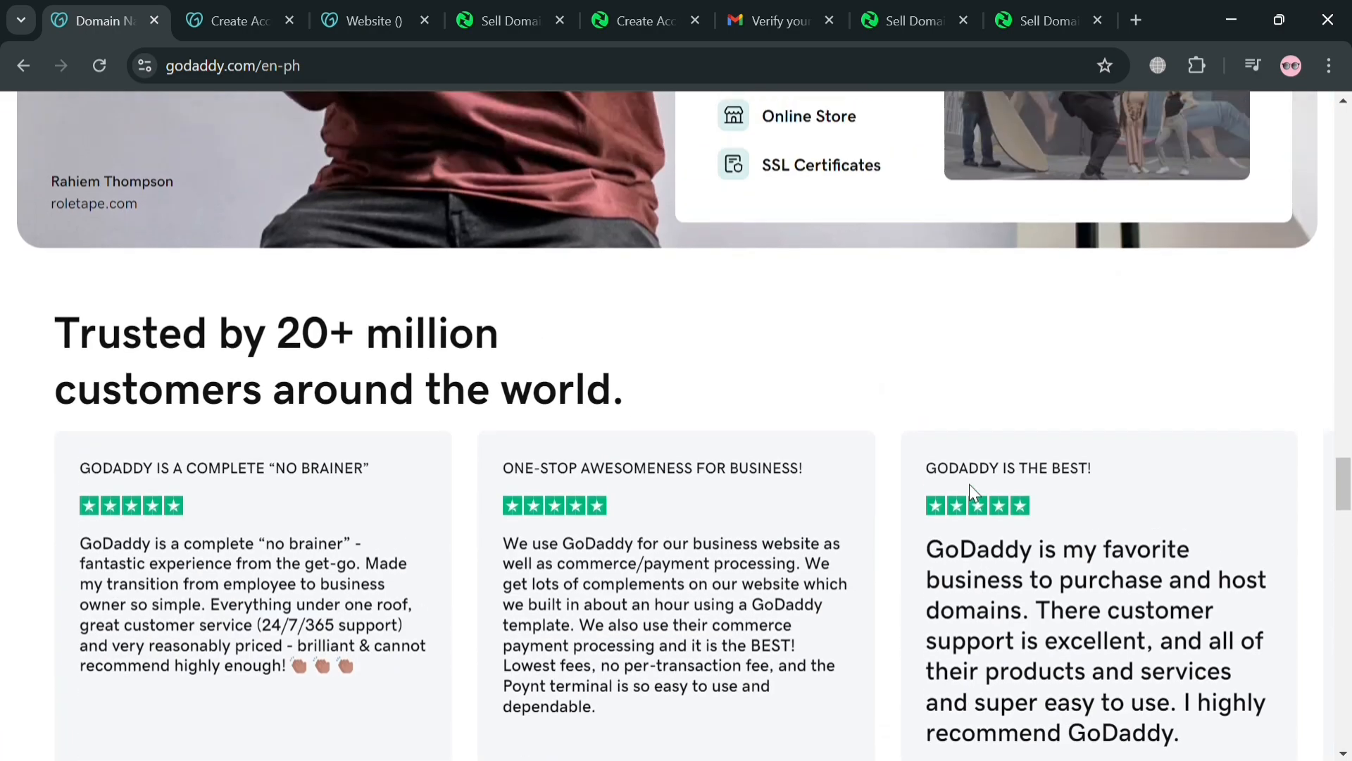
scroll(up, 3)
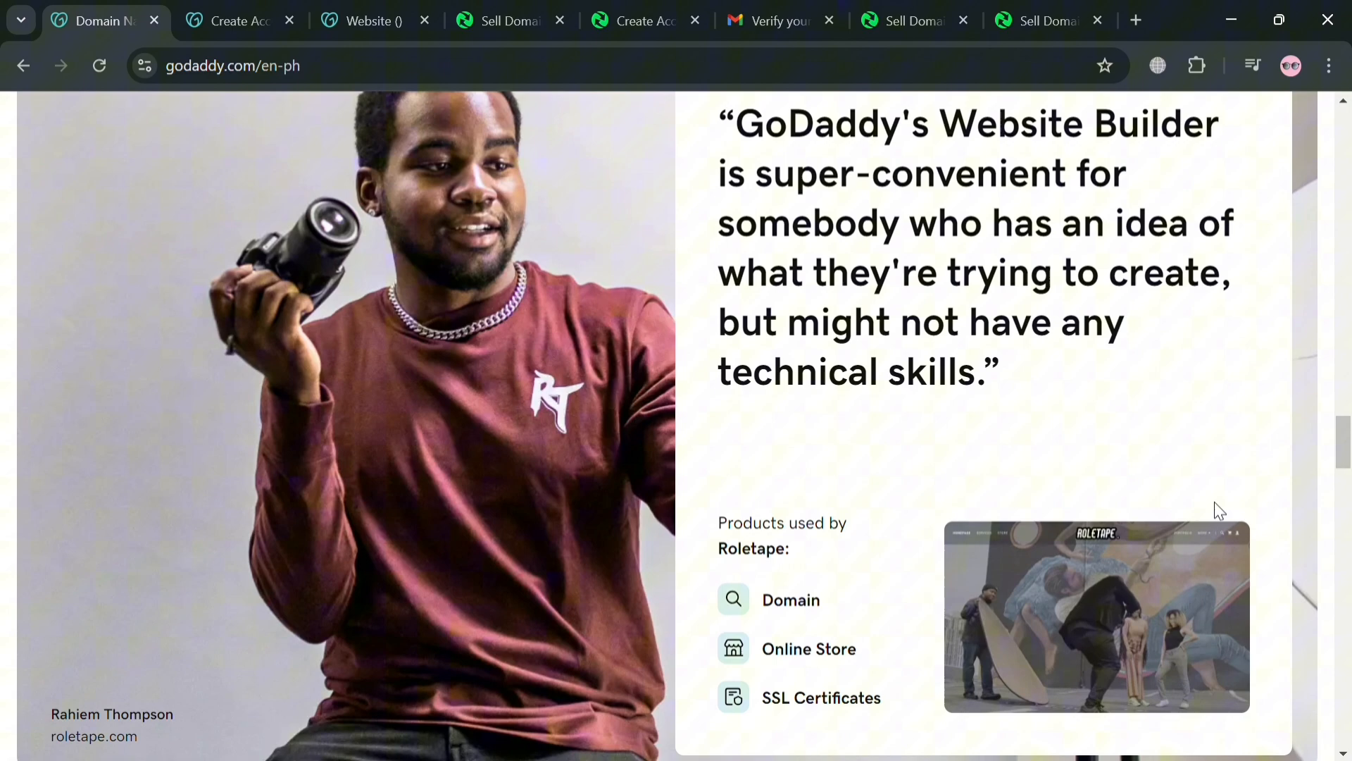
scroll(down, 3)
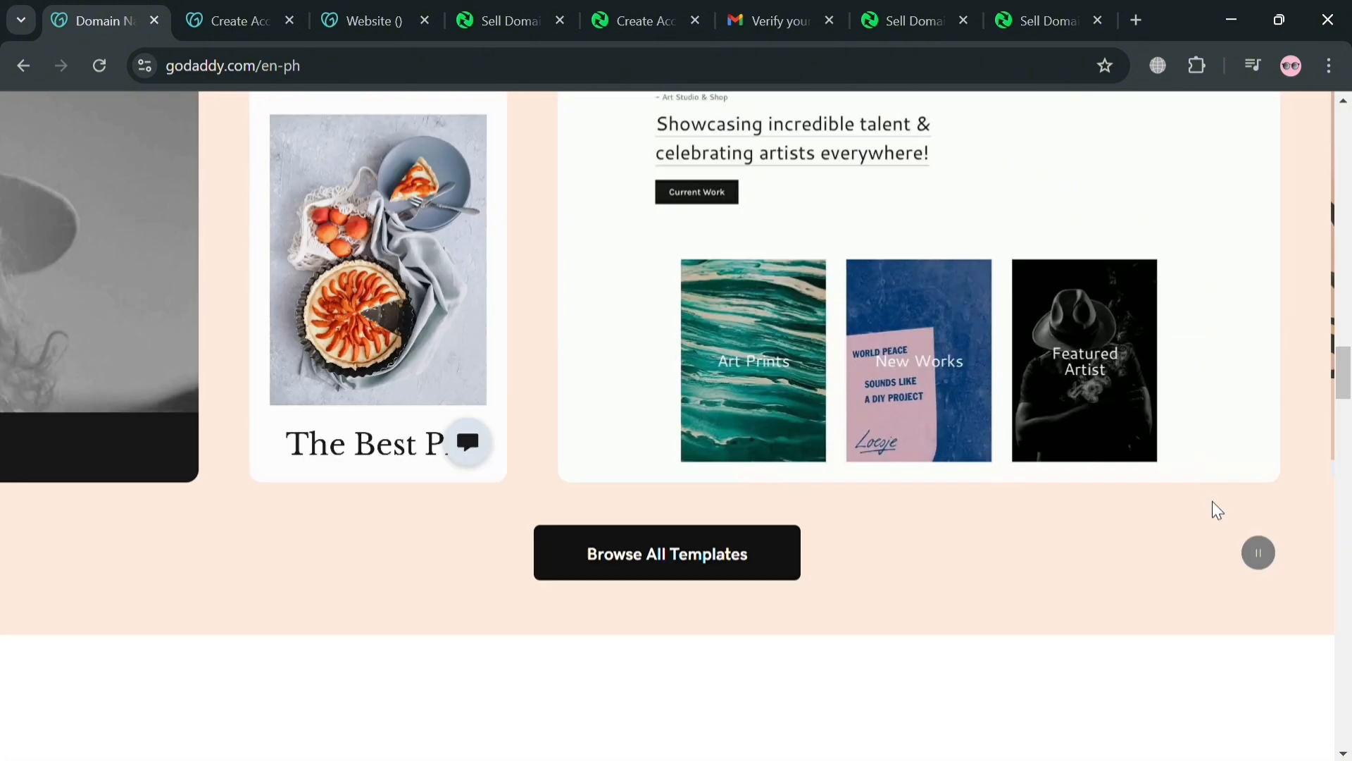
scroll(up, 3)
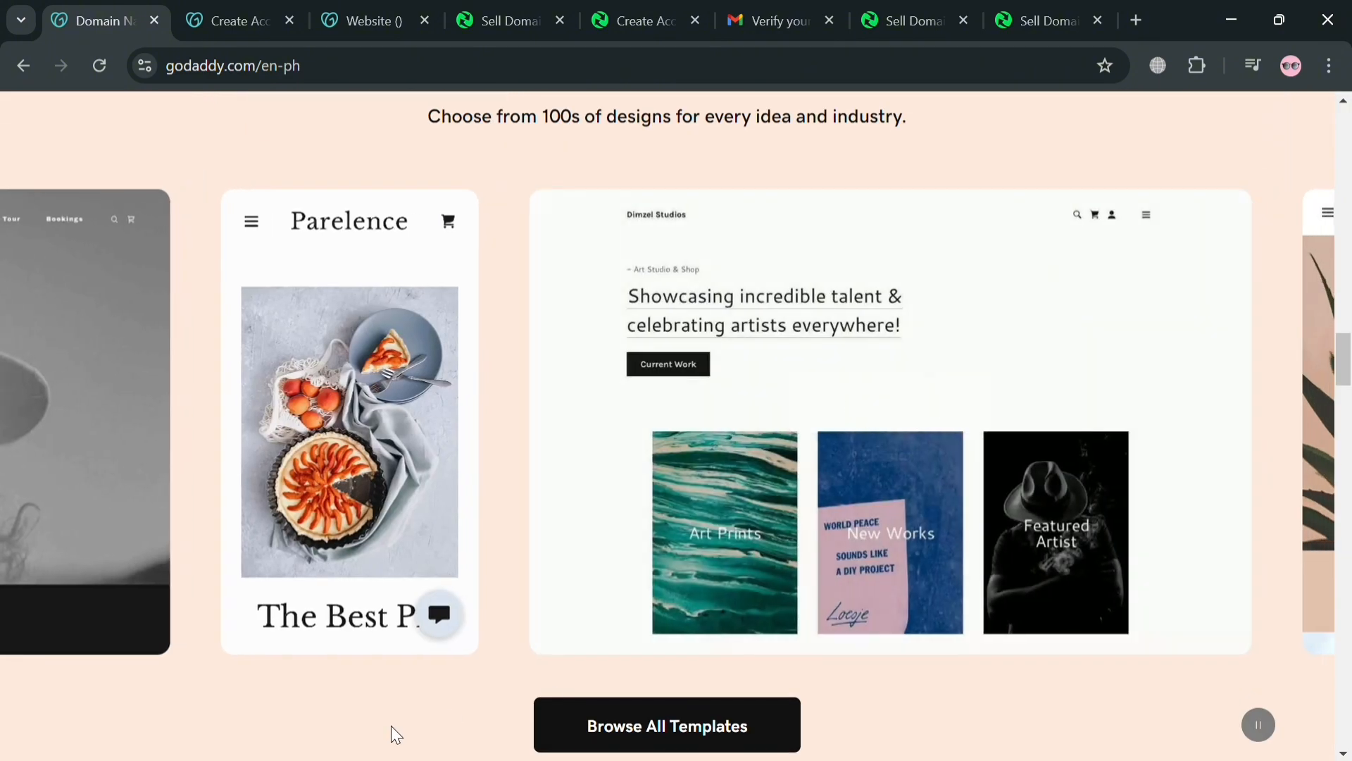
scroll(up, 3)
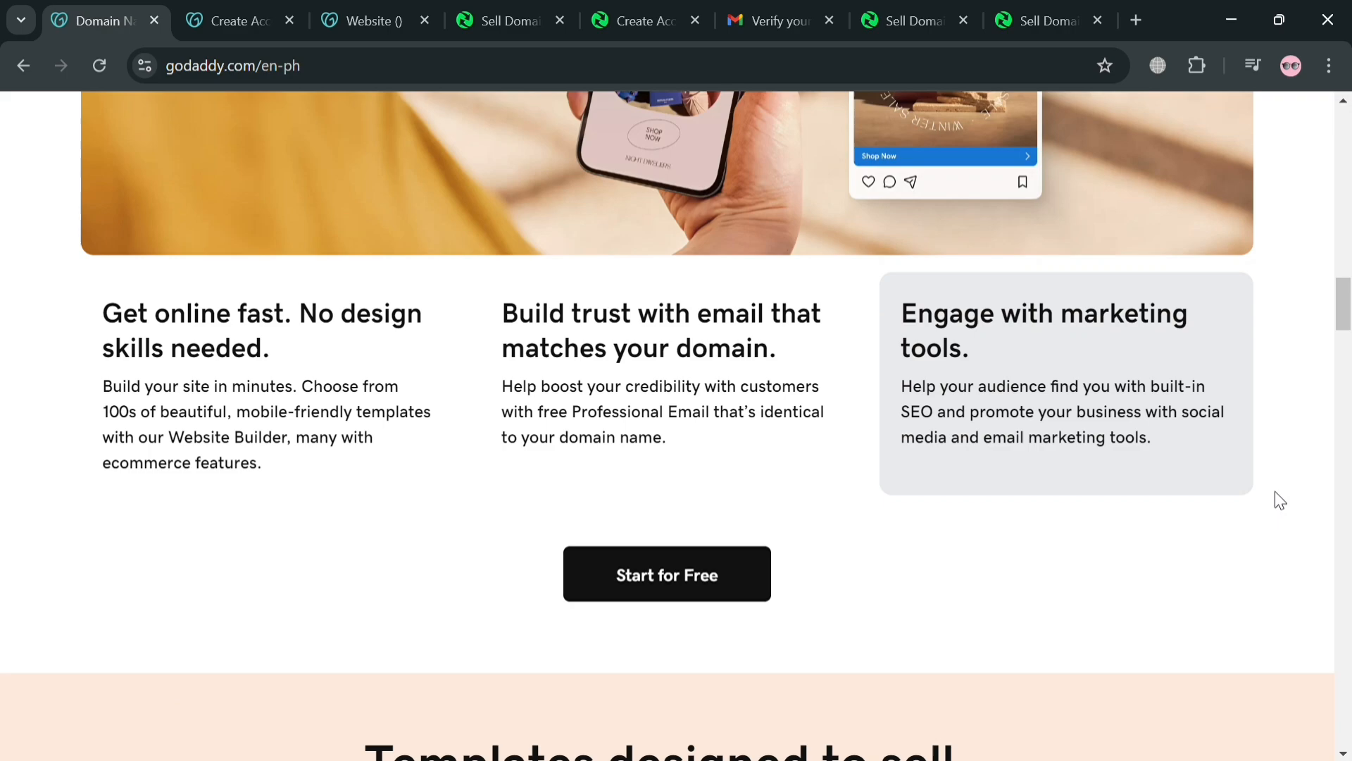
scroll(up, 3)
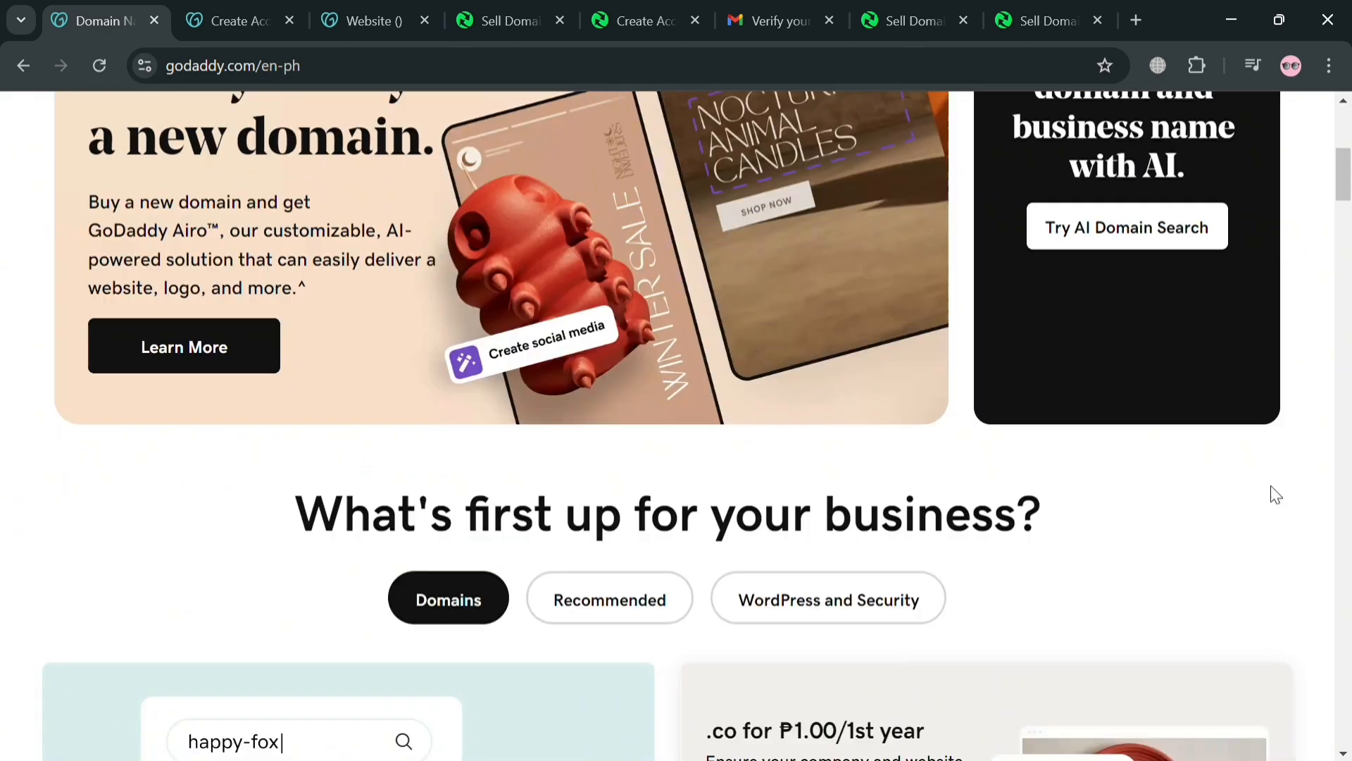
scroll(up, 3)
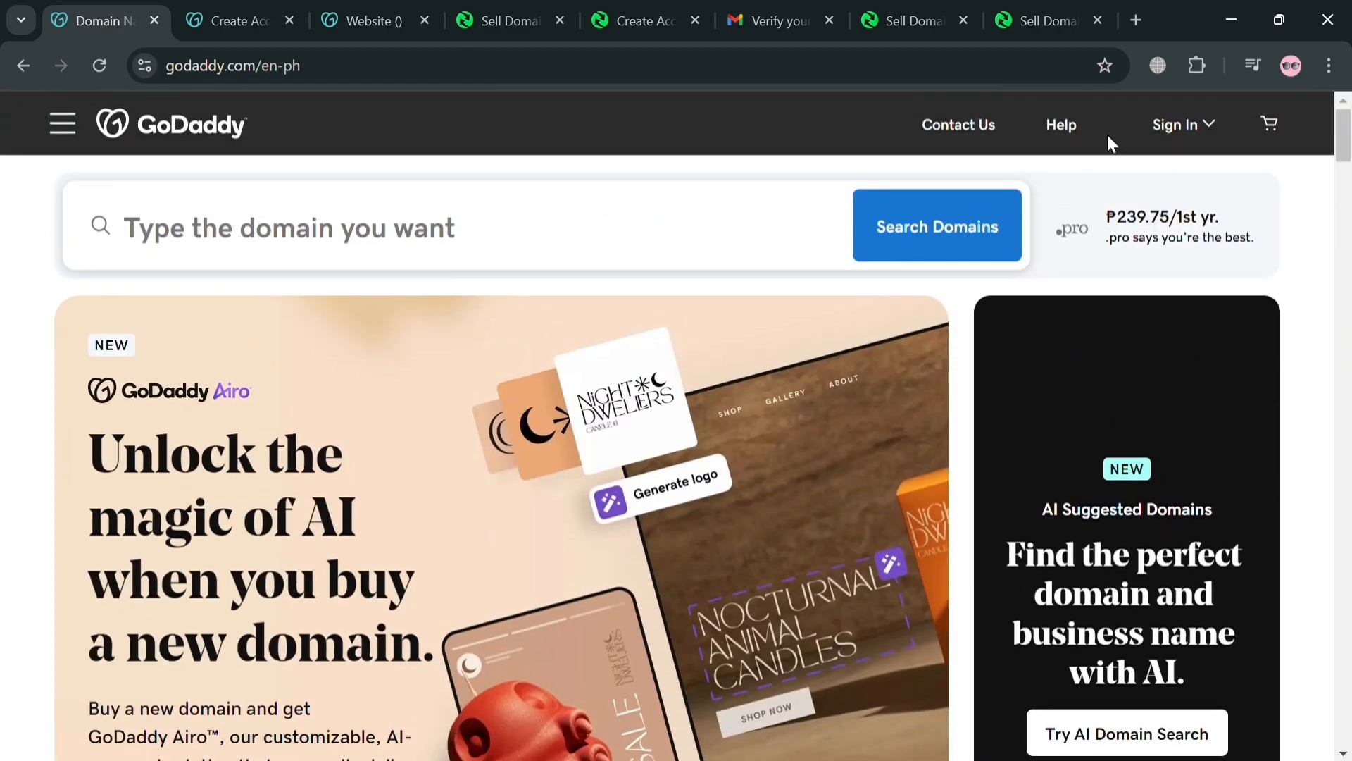
Step: Reach GoDaddy's Create an Account page via Sign In, then move to the website dashboard tab
click(1177, 124)
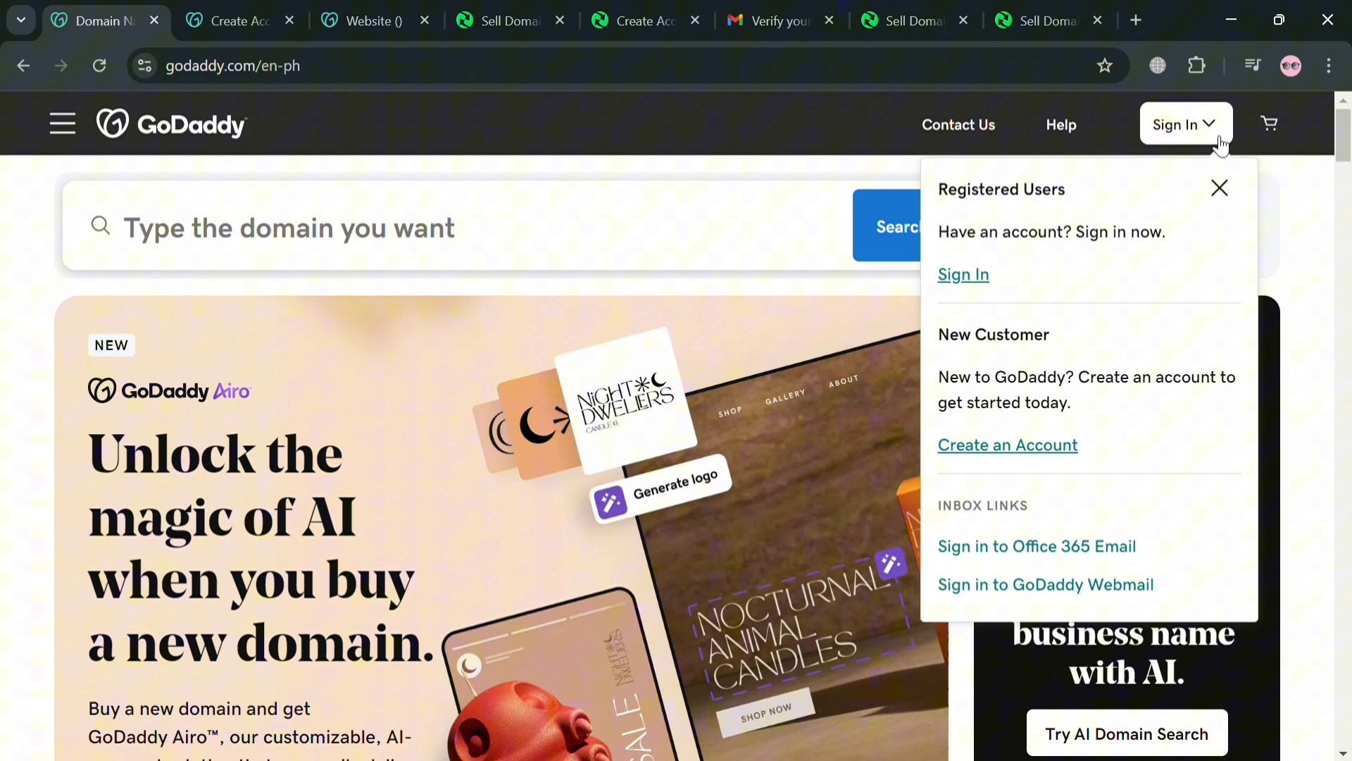
mouse_move(1036, 455)
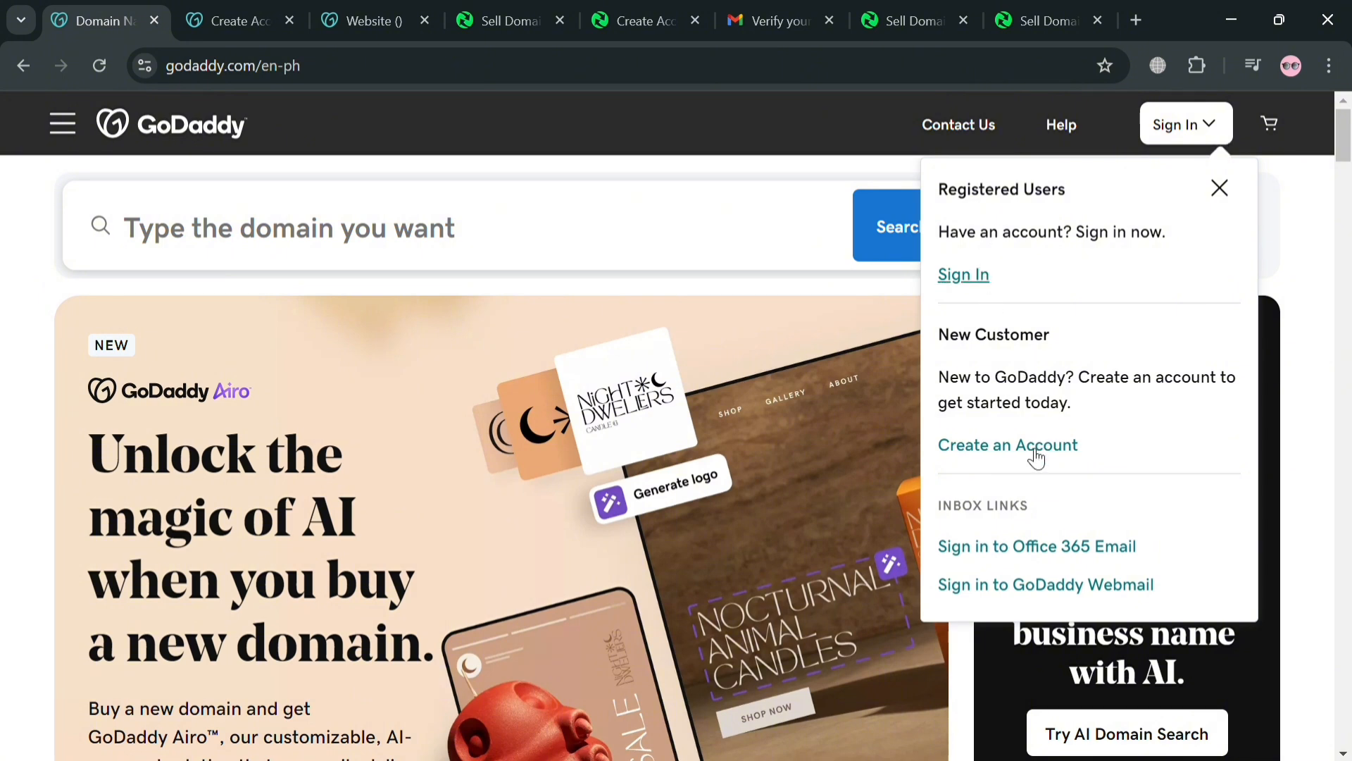
click(1007, 445)
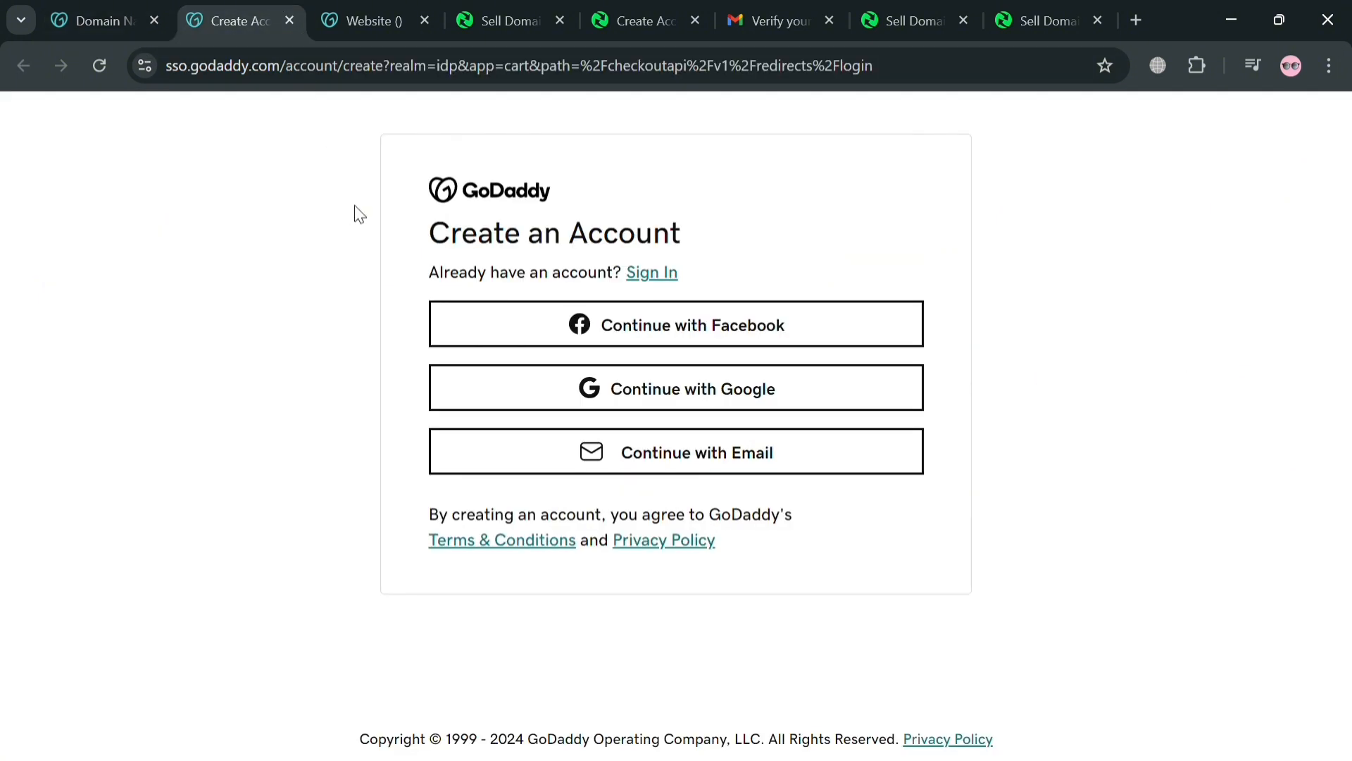
mouse_move(687, 325)
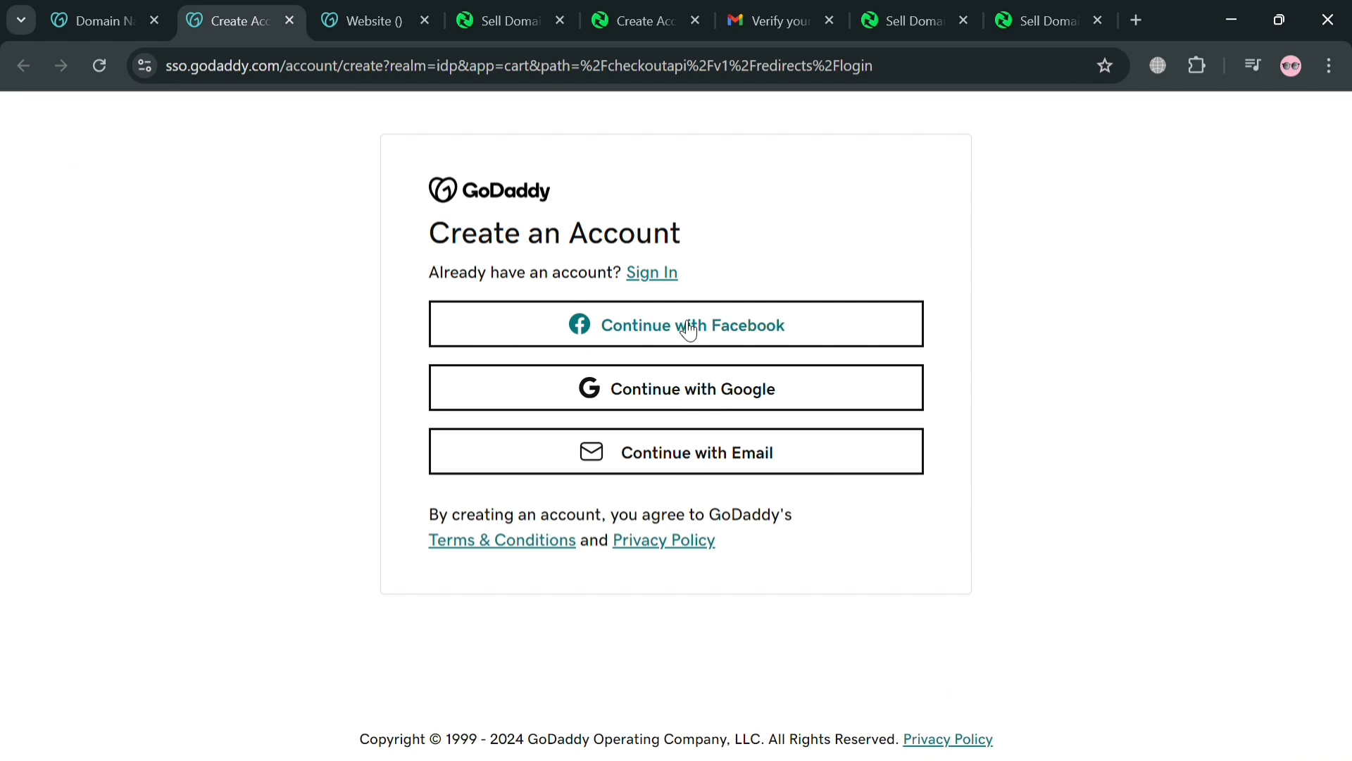
mouse_move(808, 458)
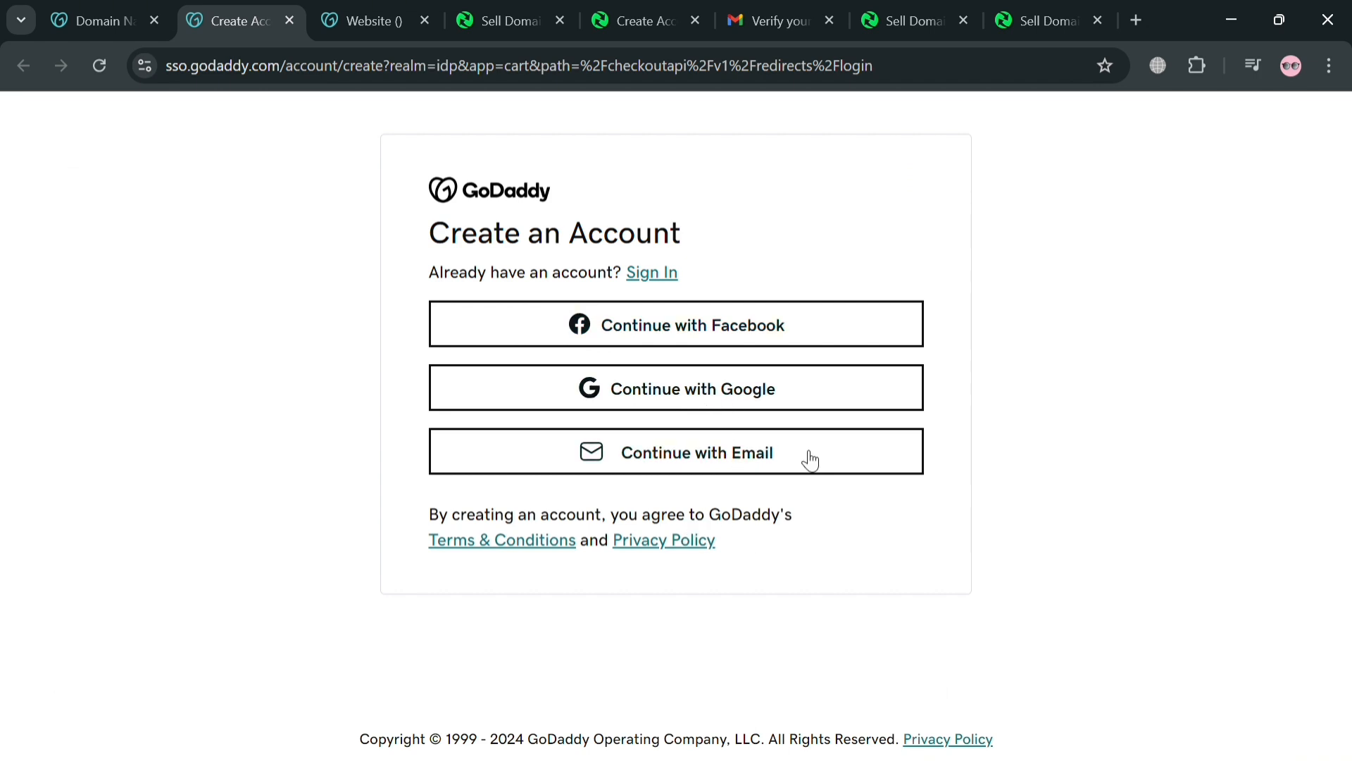
click(373, 21)
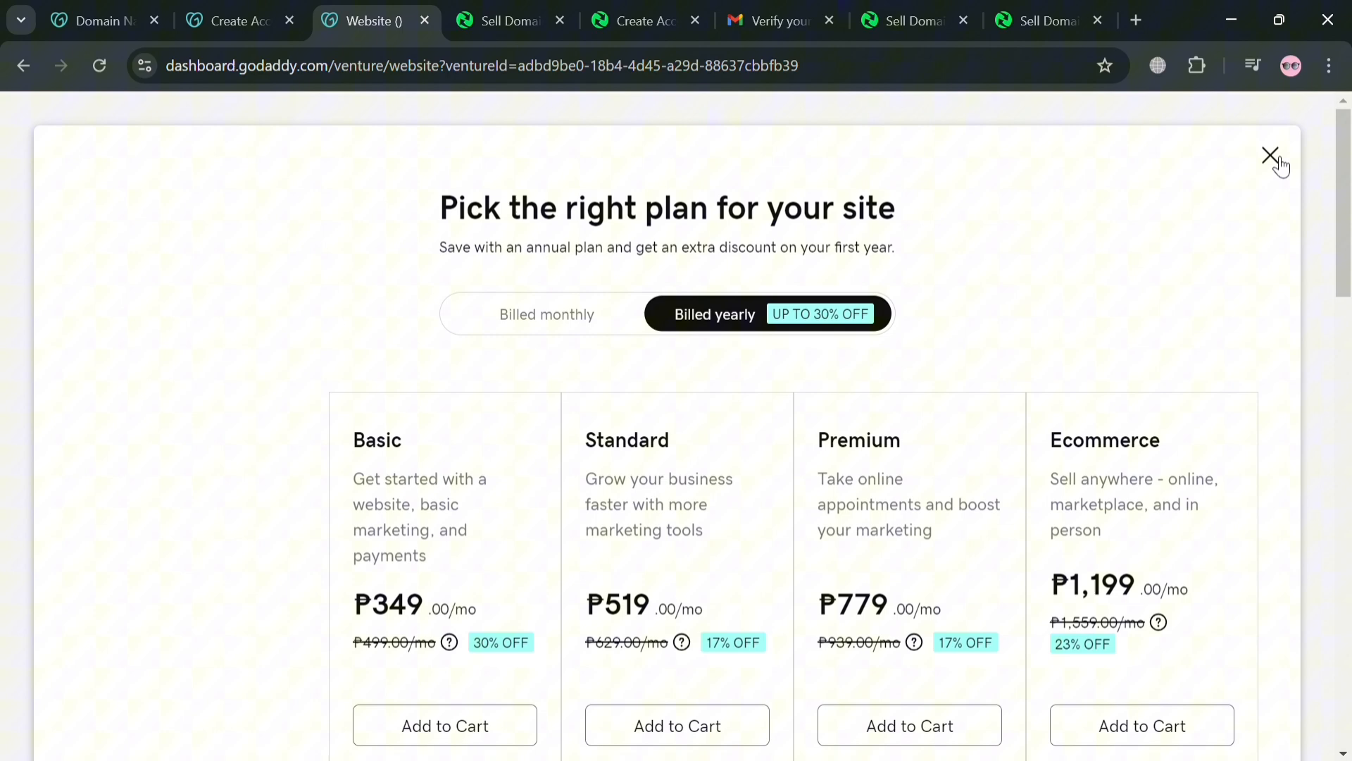
Step: Dismiss the website plan chooser and bring up the account panel on the GoDaddy dashboard
click(1269, 156)
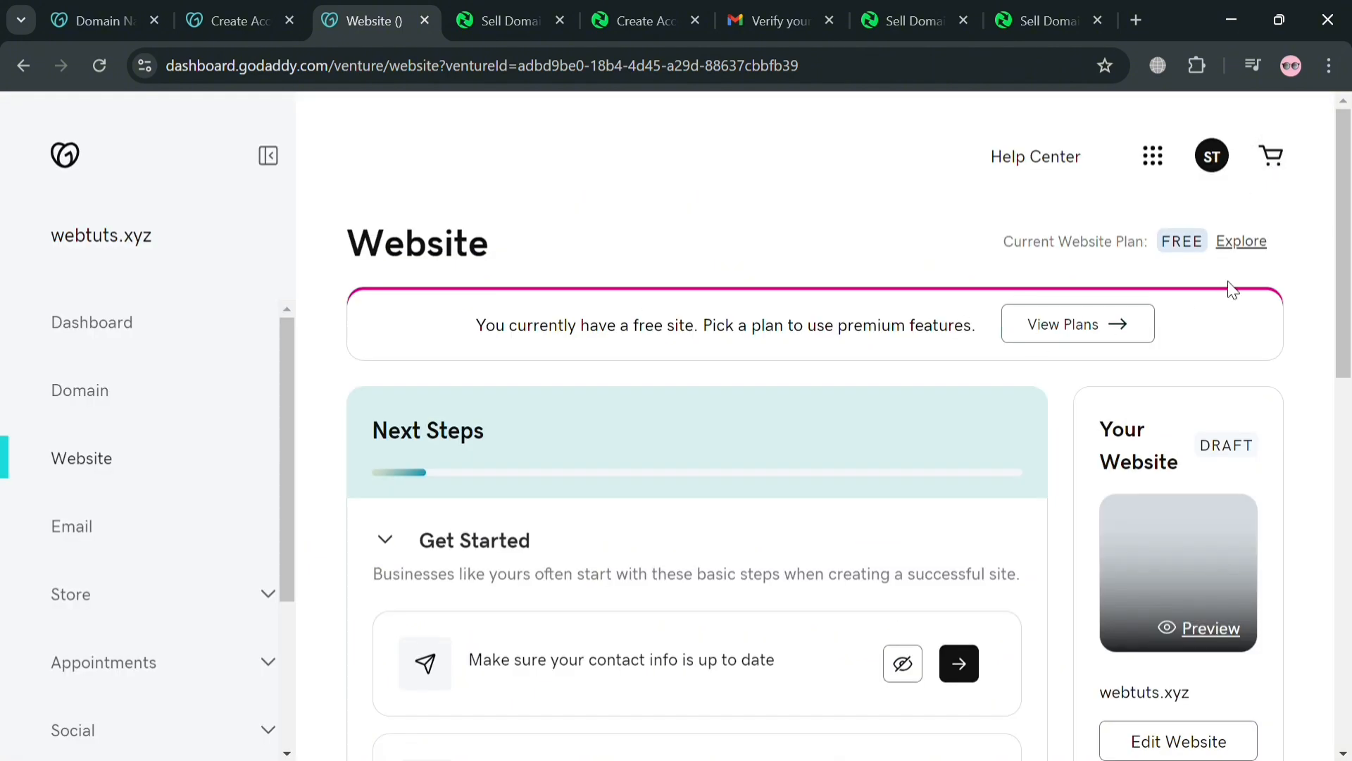
mouse_move(1171, 268)
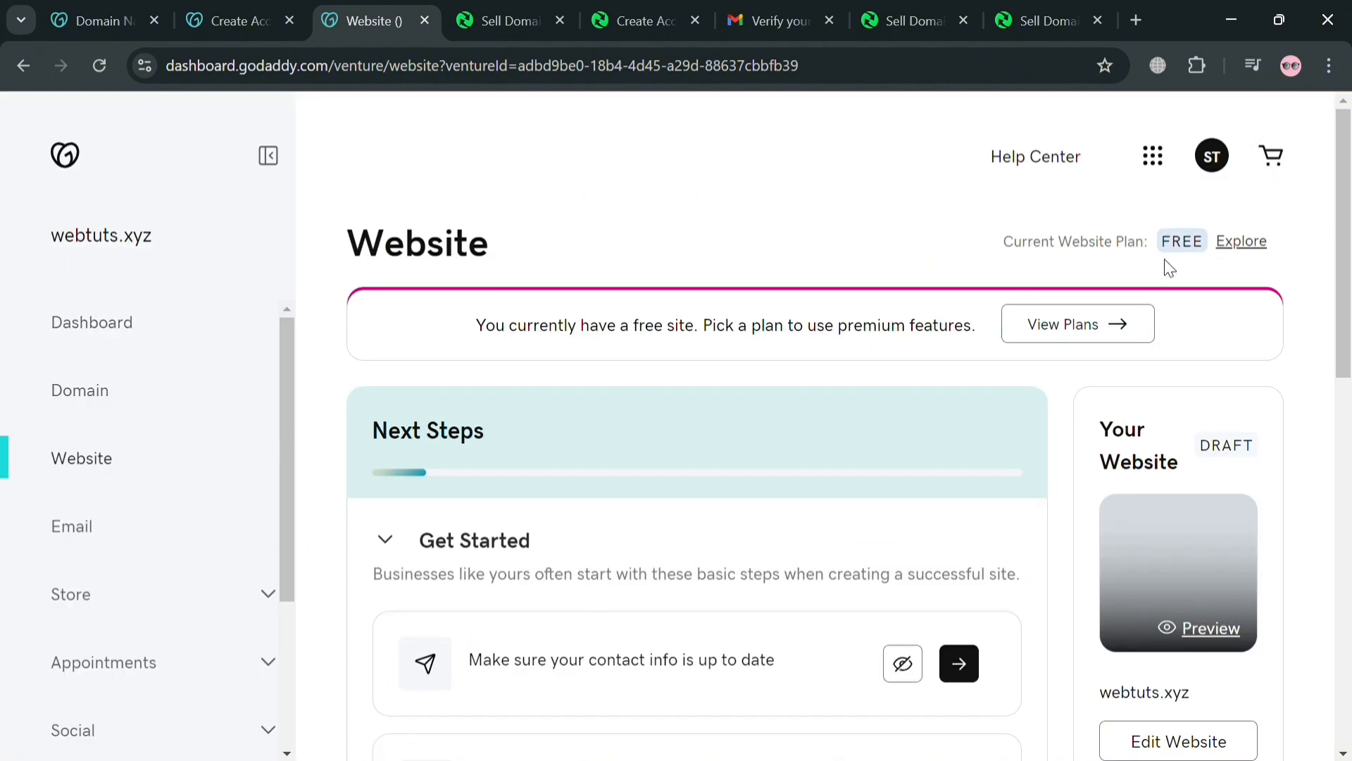
click(1212, 155)
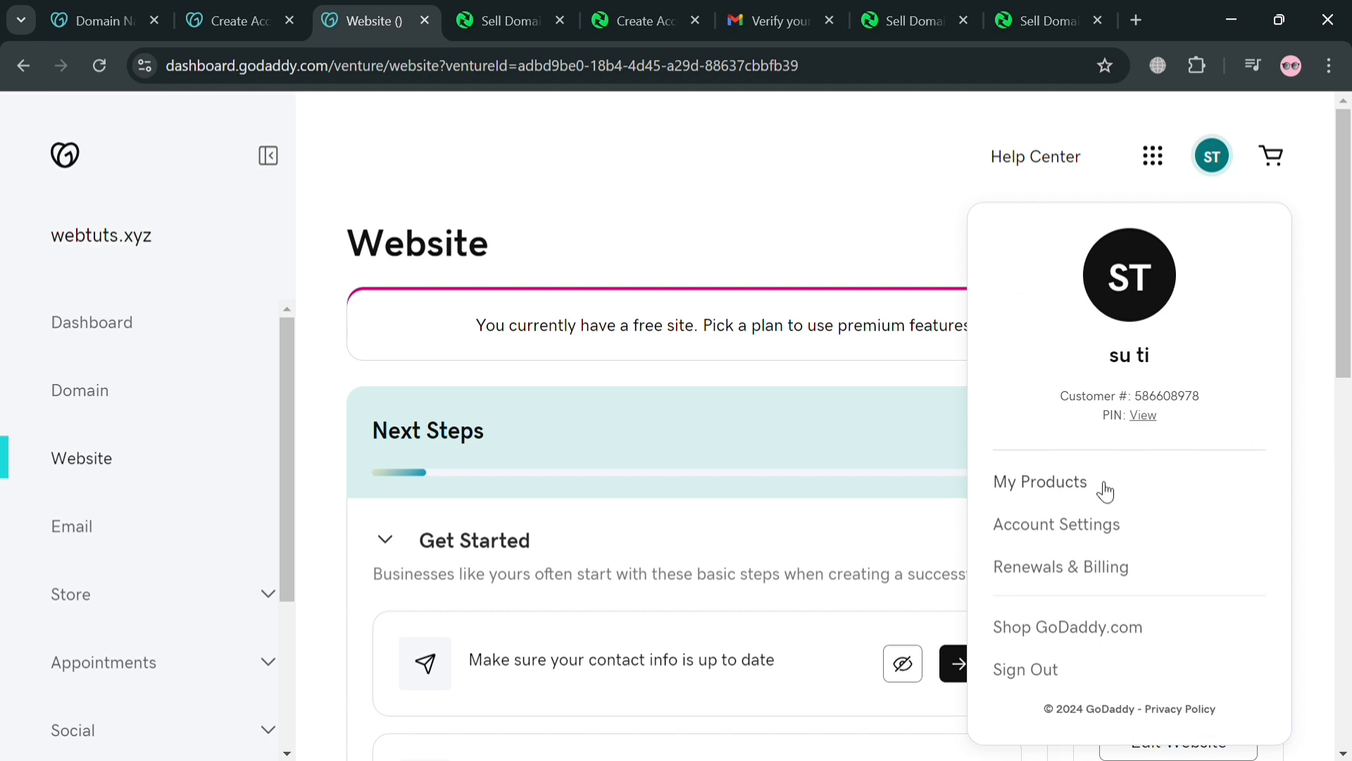
mouse_move(707, 277)
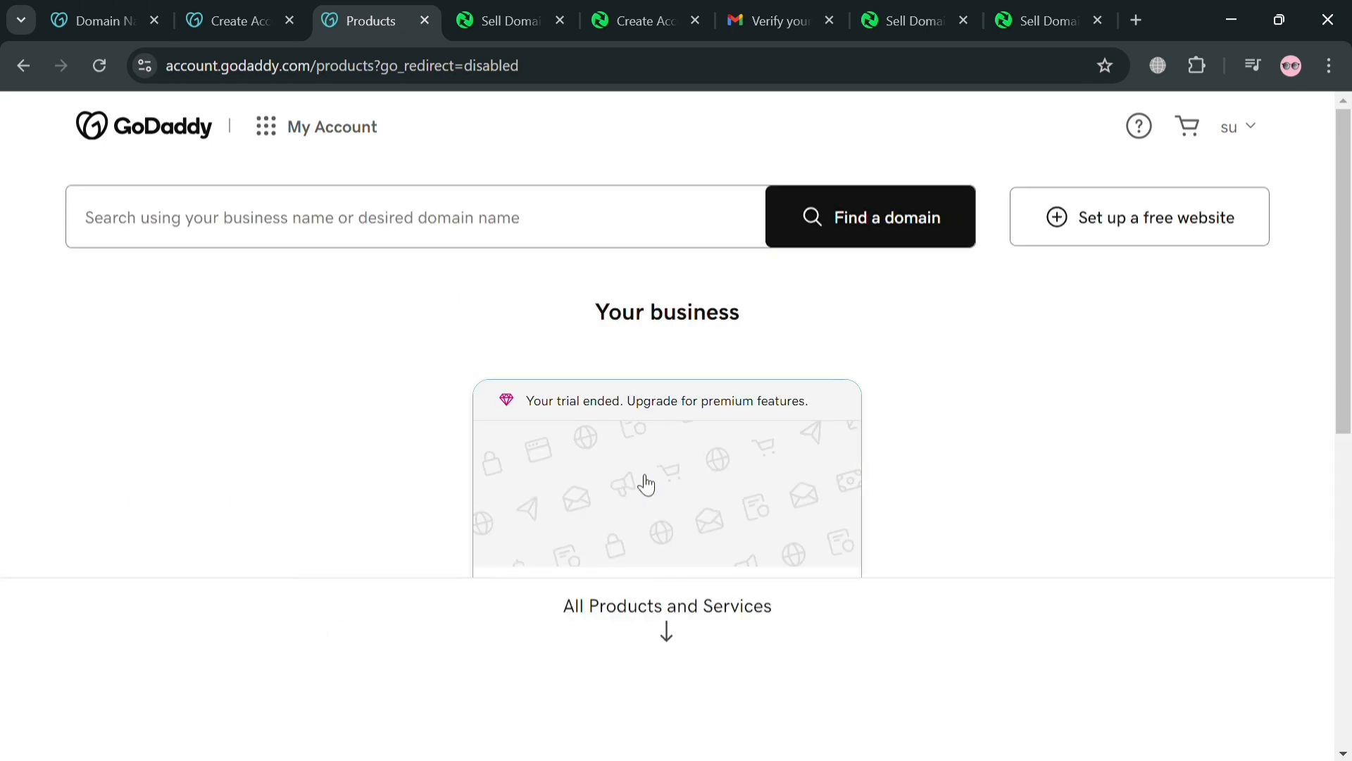
mouse_move(785, 462)
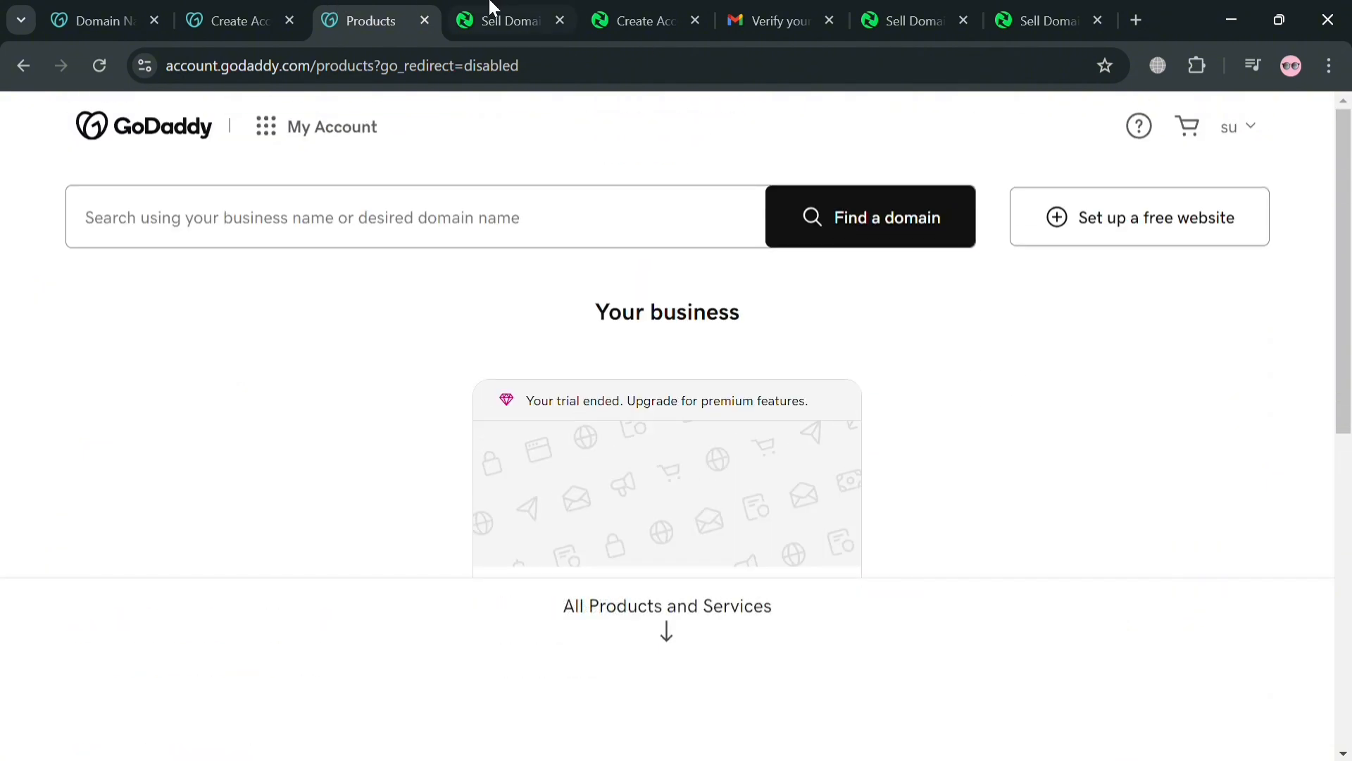
Step: Browse Afternic's Sell Your Domains marketing page and return to its top
click(509, 20)
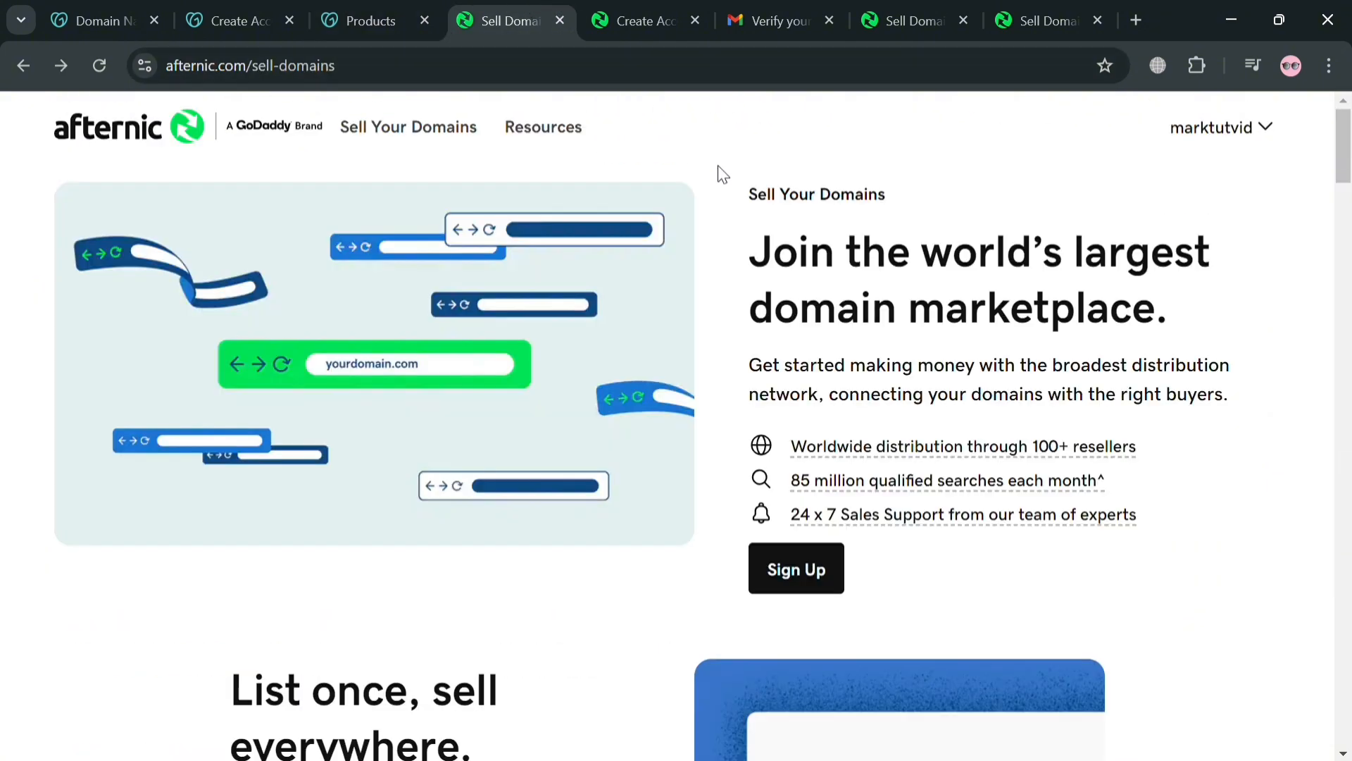
mouse_move(379, 171)
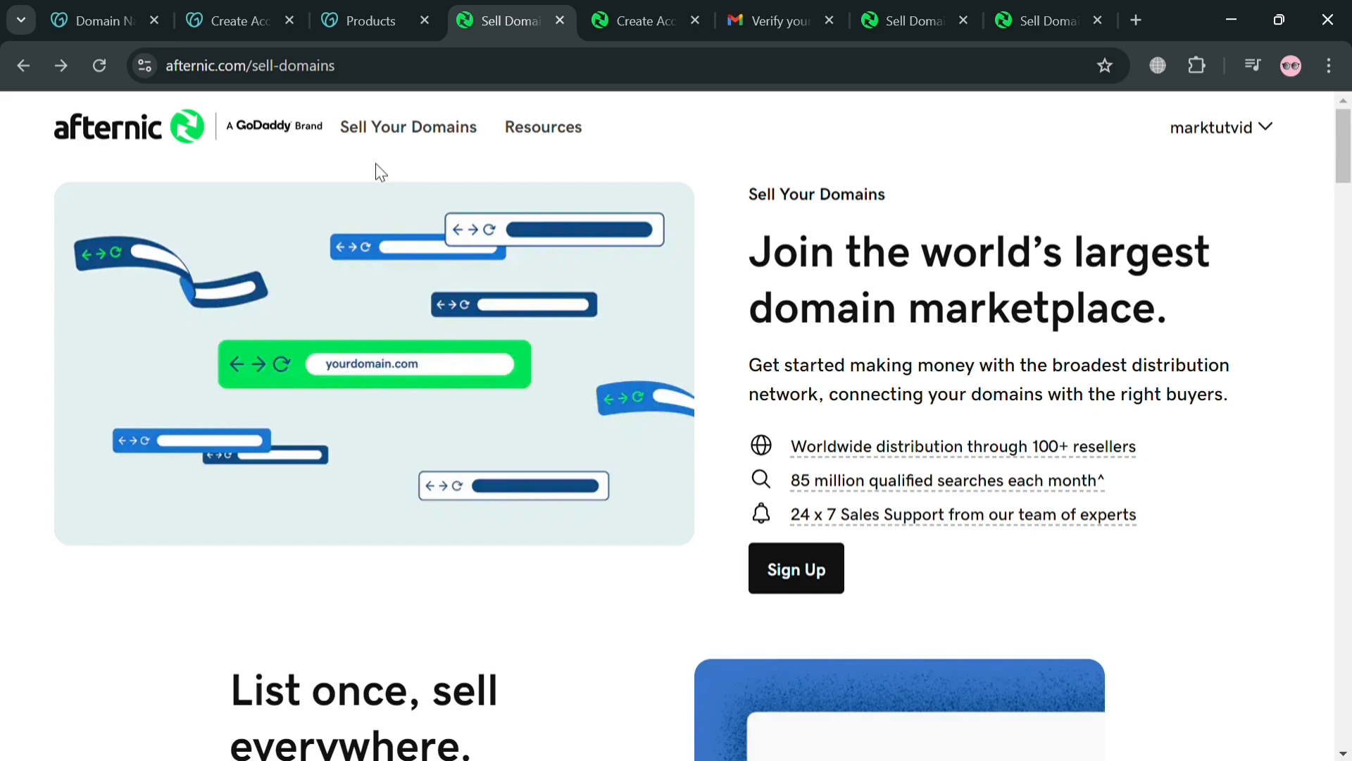
scroll(down, 3)
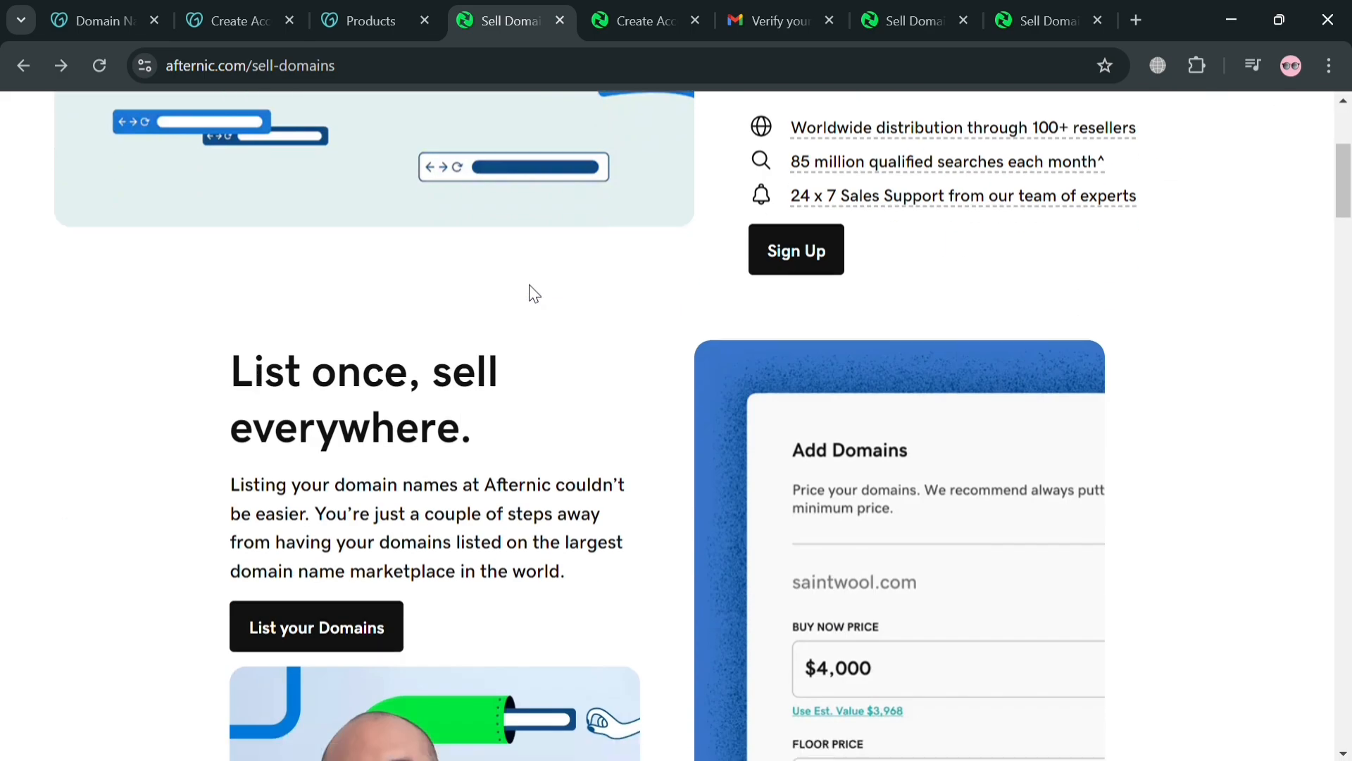
scroll(down, 3)
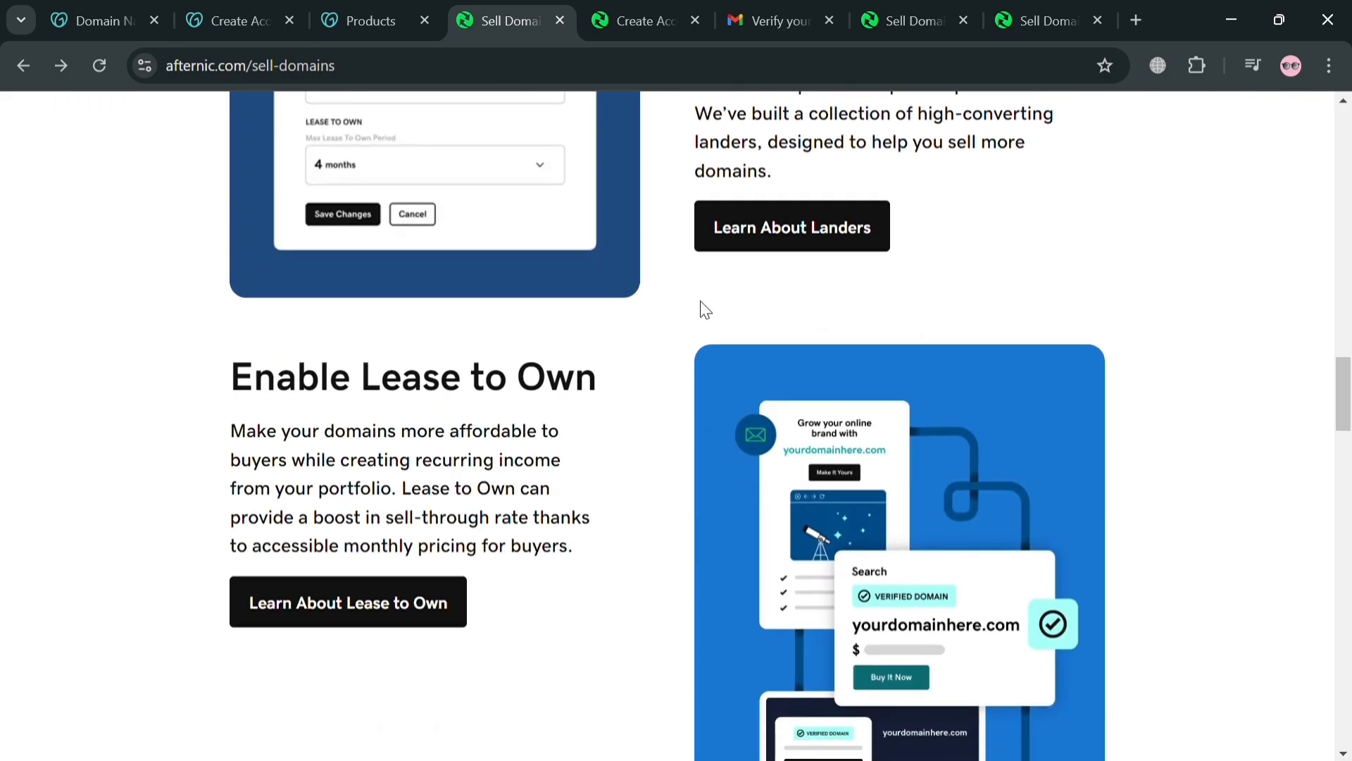
scroll(down, 3)
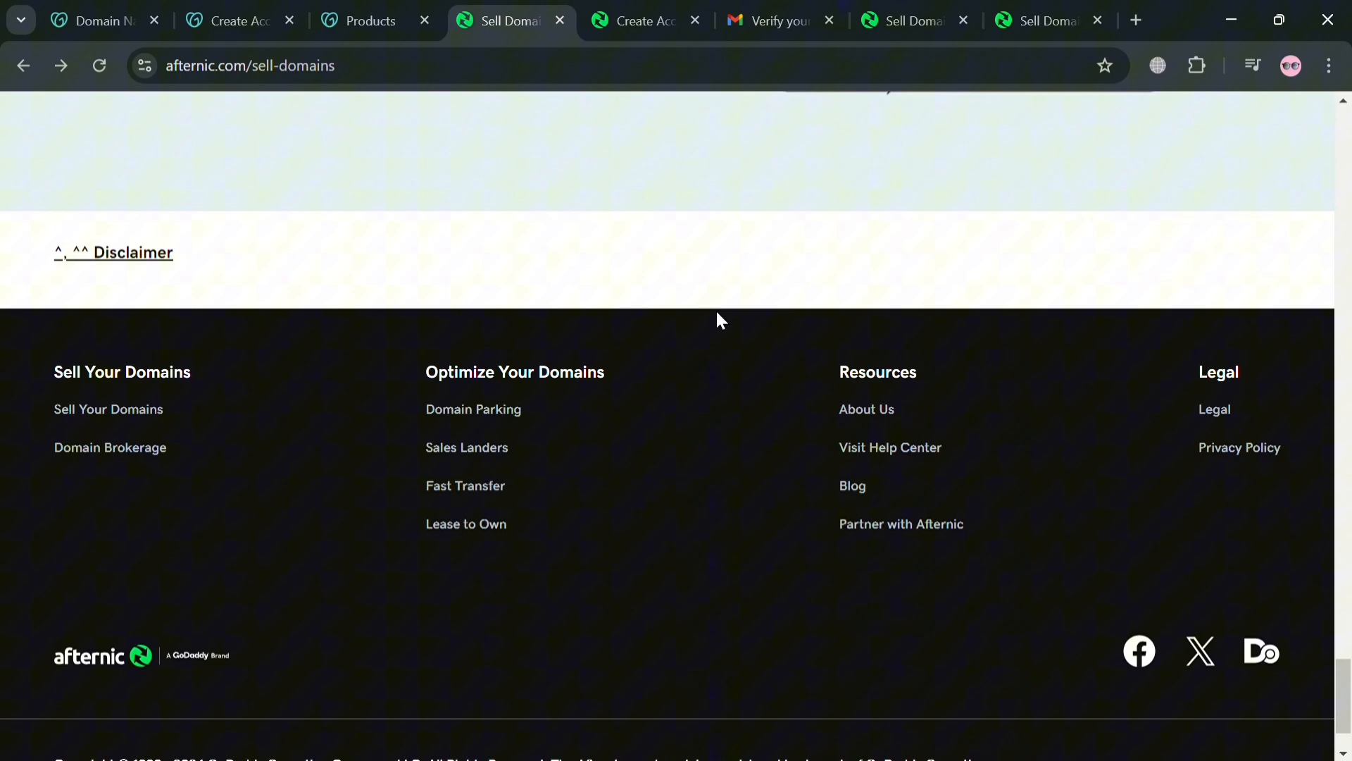
scroll(up, 3)
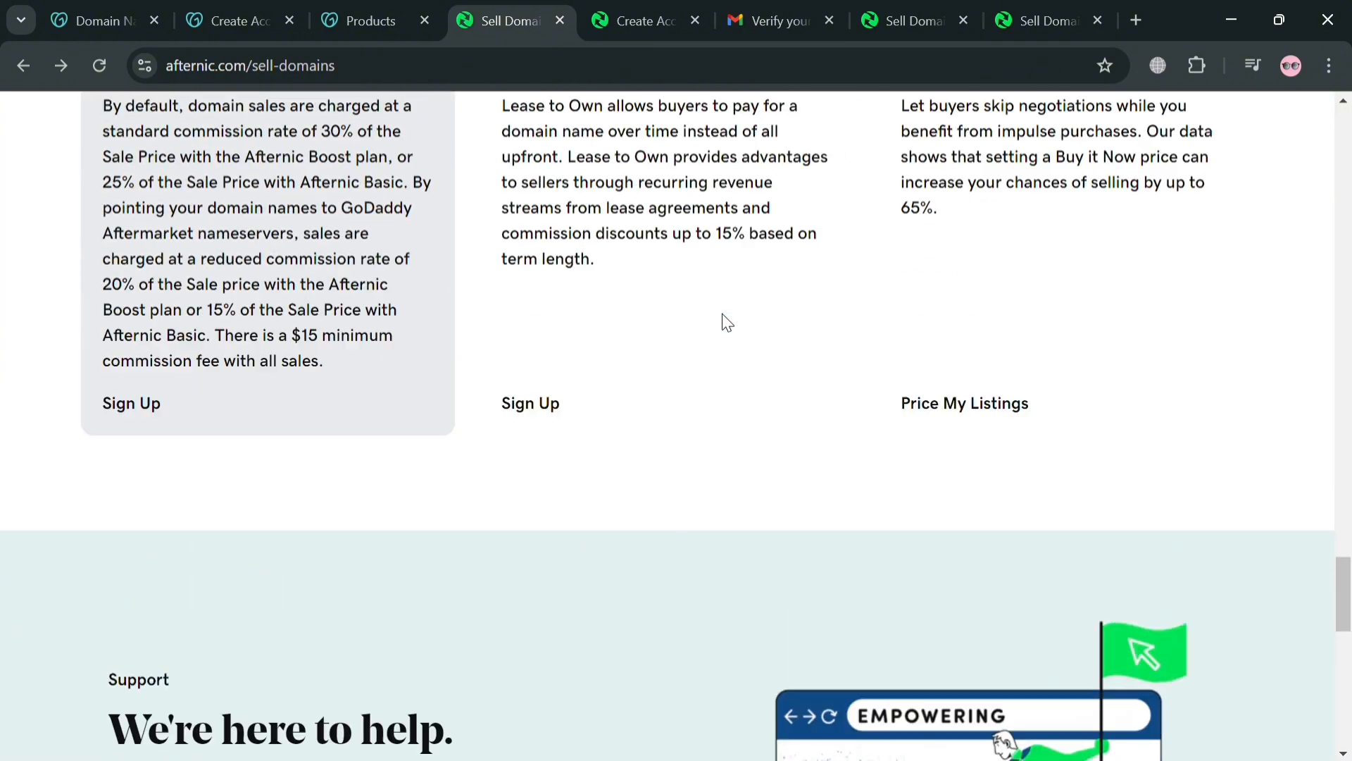
scroll(up, 3)
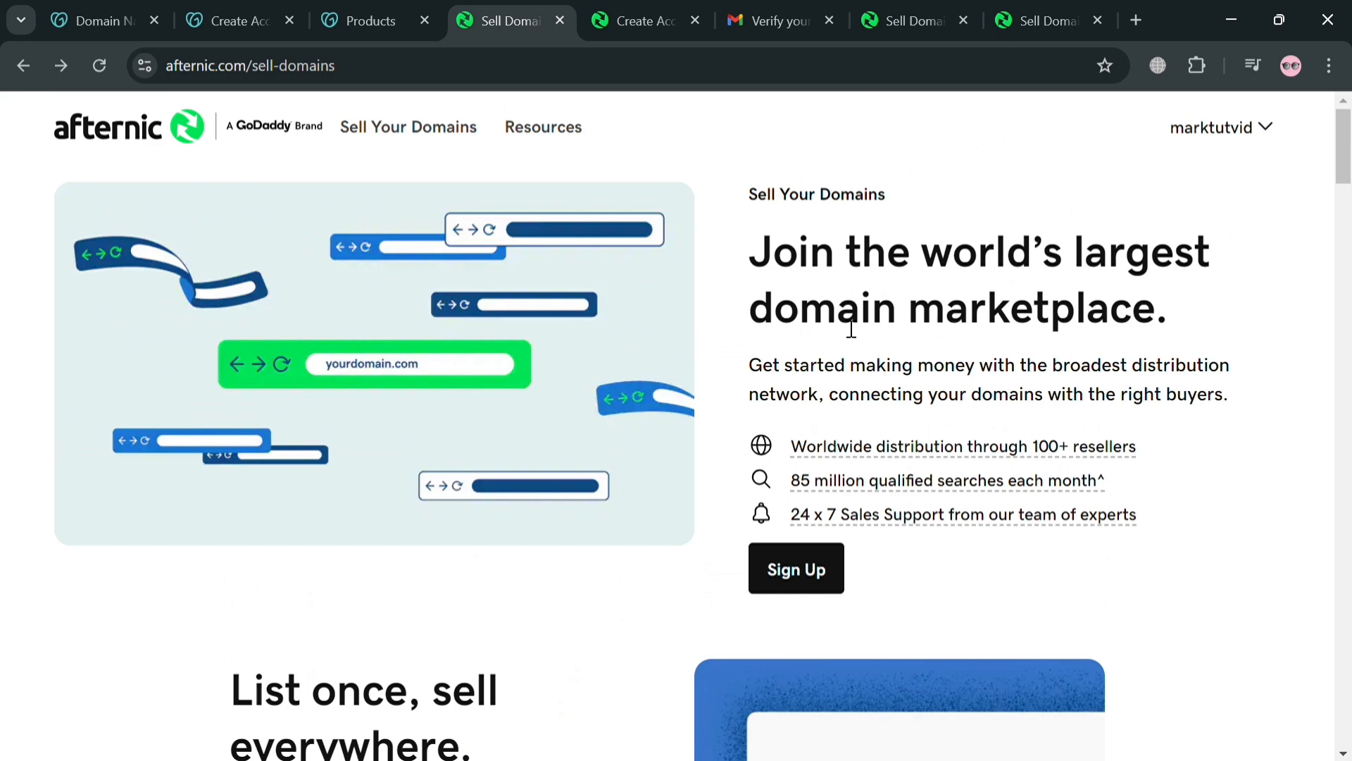
mouse_move(715, 348)
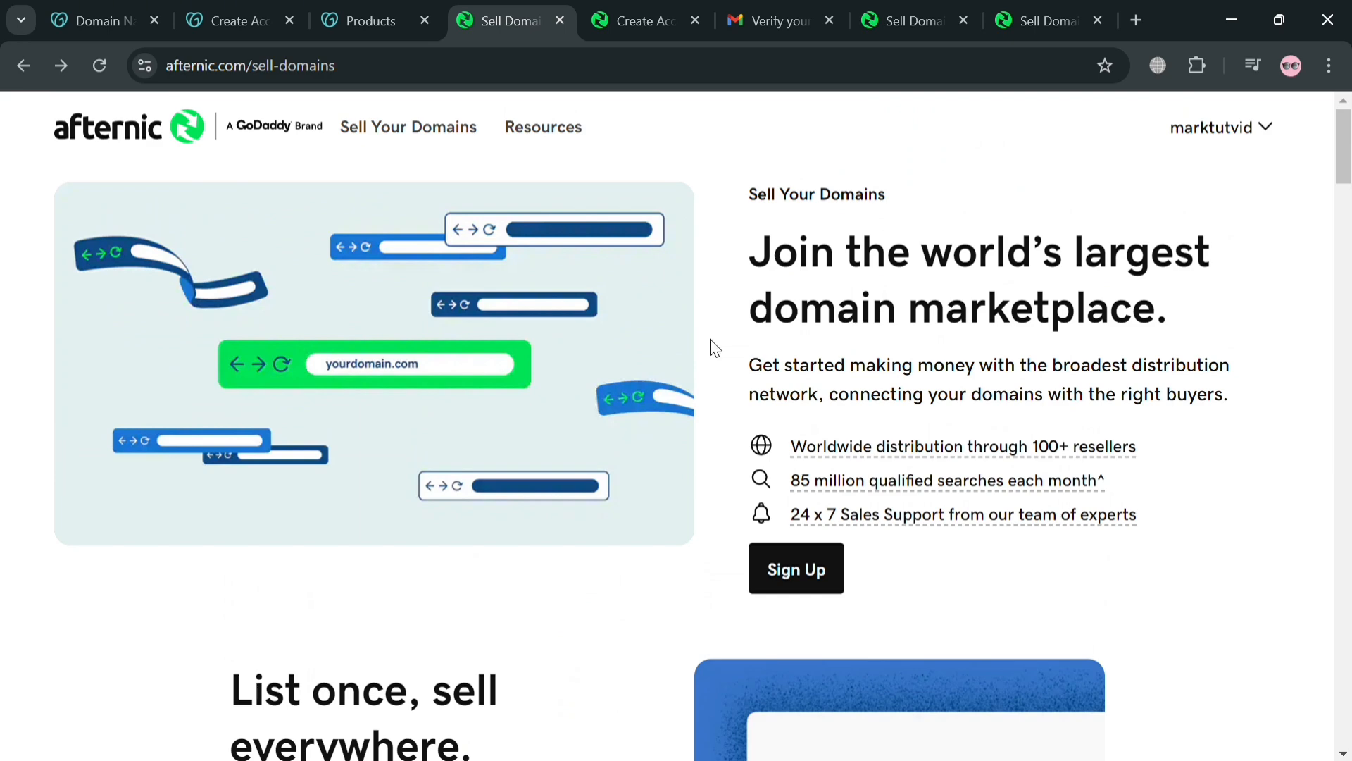
mouse_move(1271, 142)
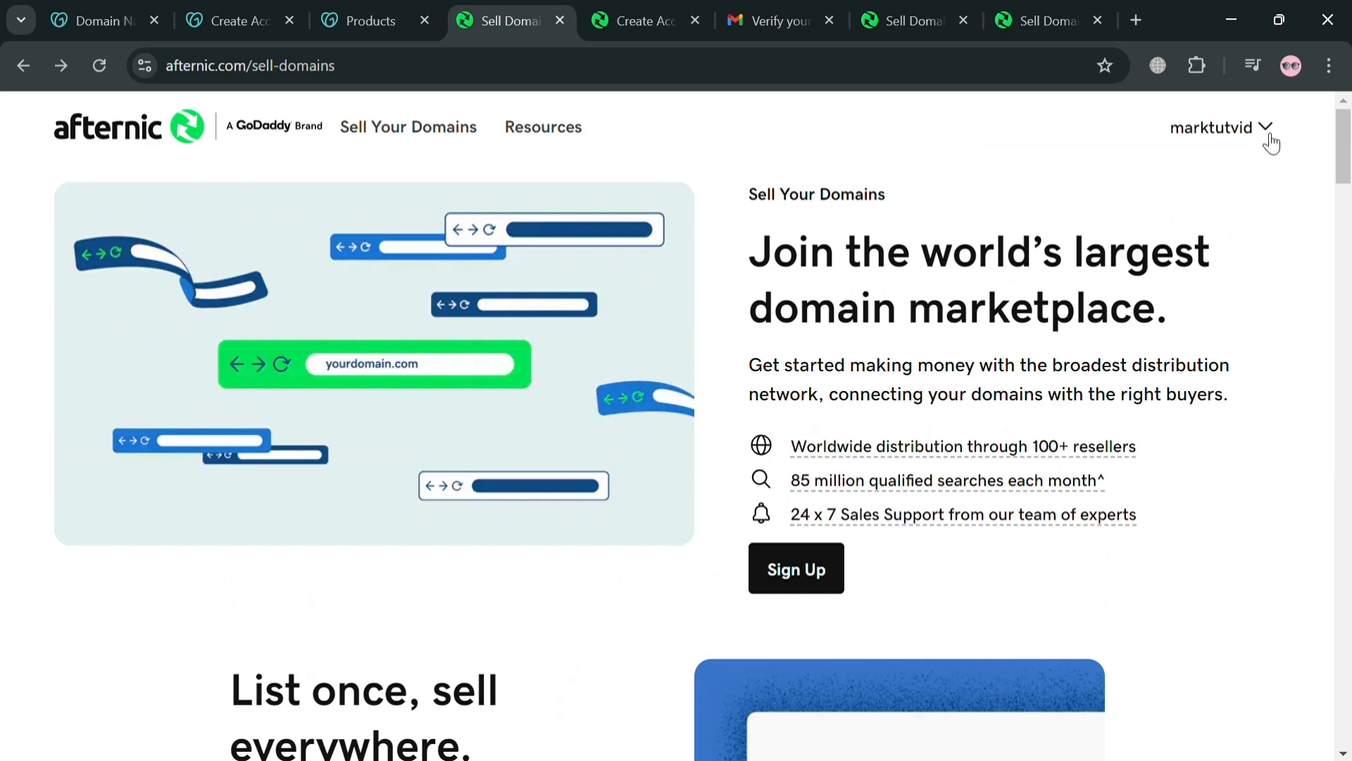
Step: Show the signed-in username's options, then browse down to the Afternic footer links
click(1212, 128)
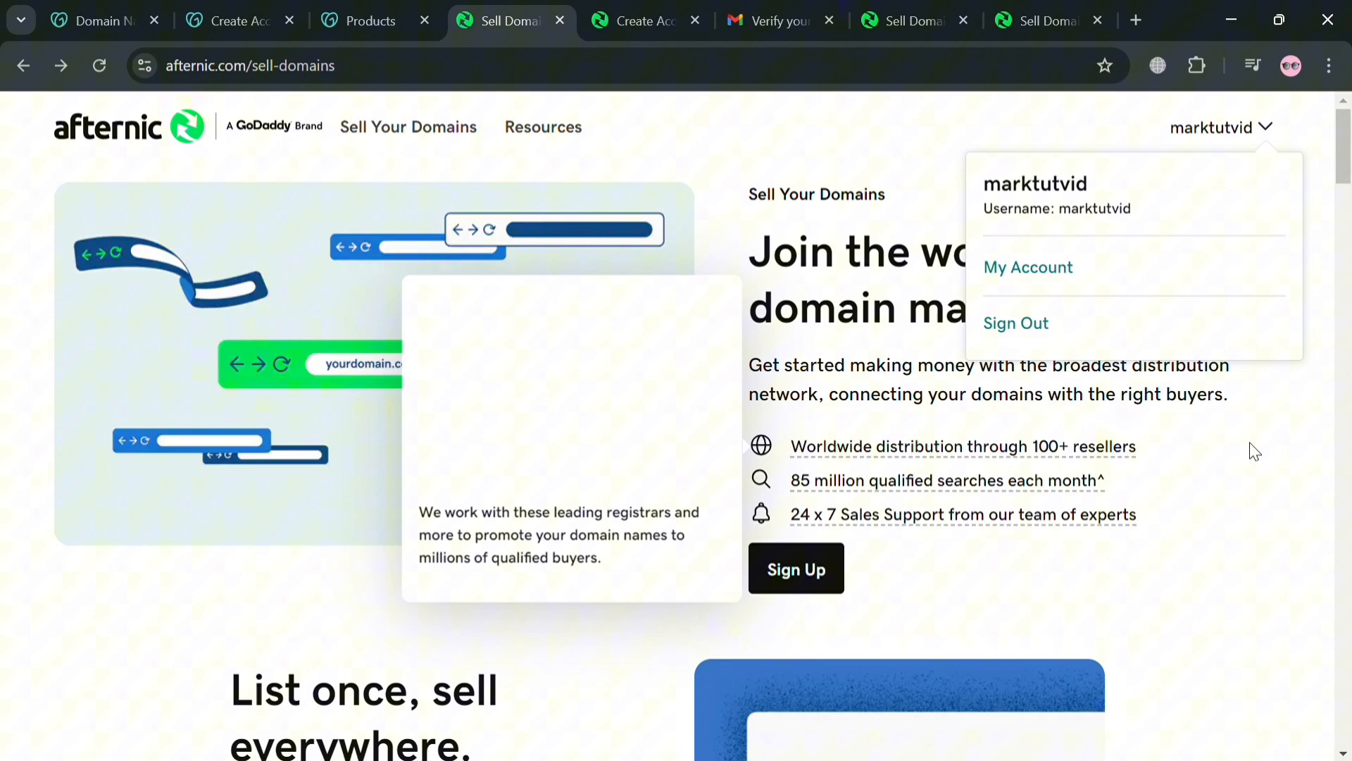
scroll(down, 3)
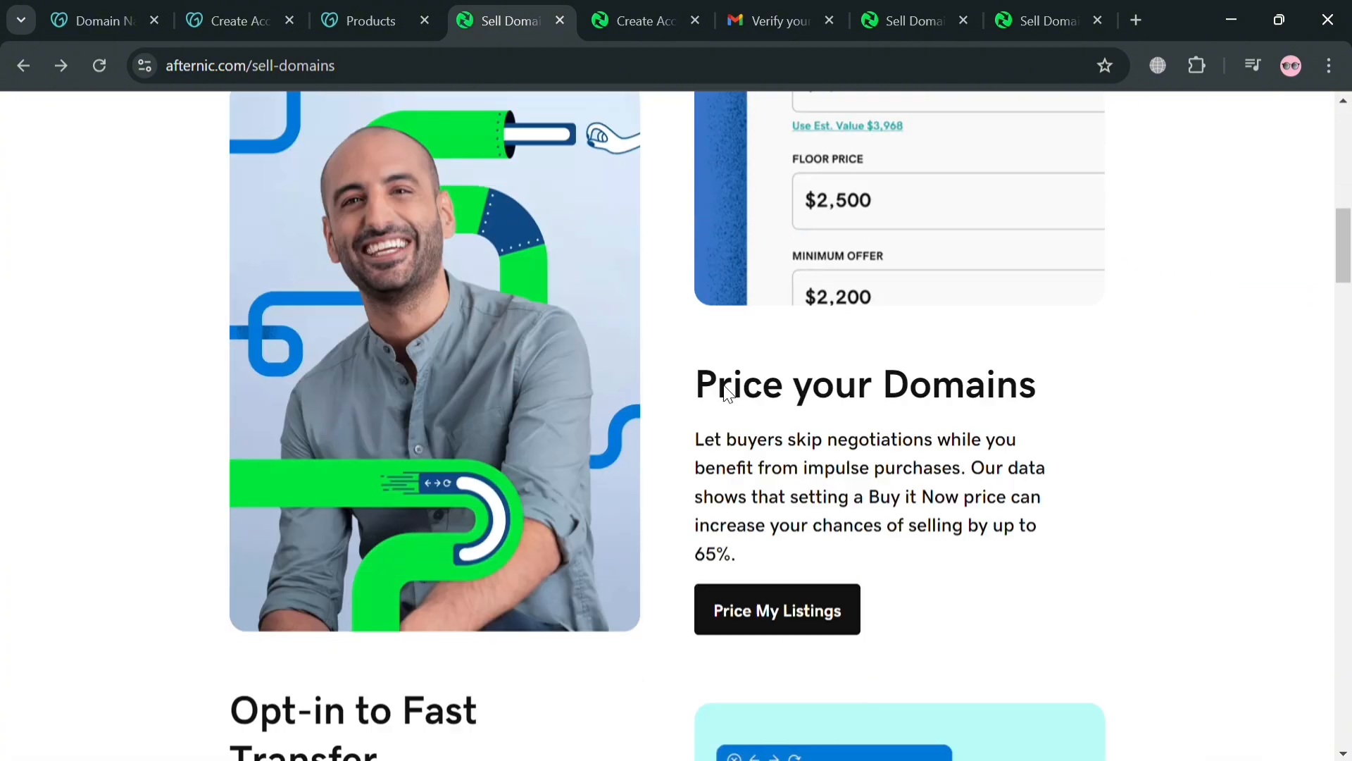
scroll(down, 3)
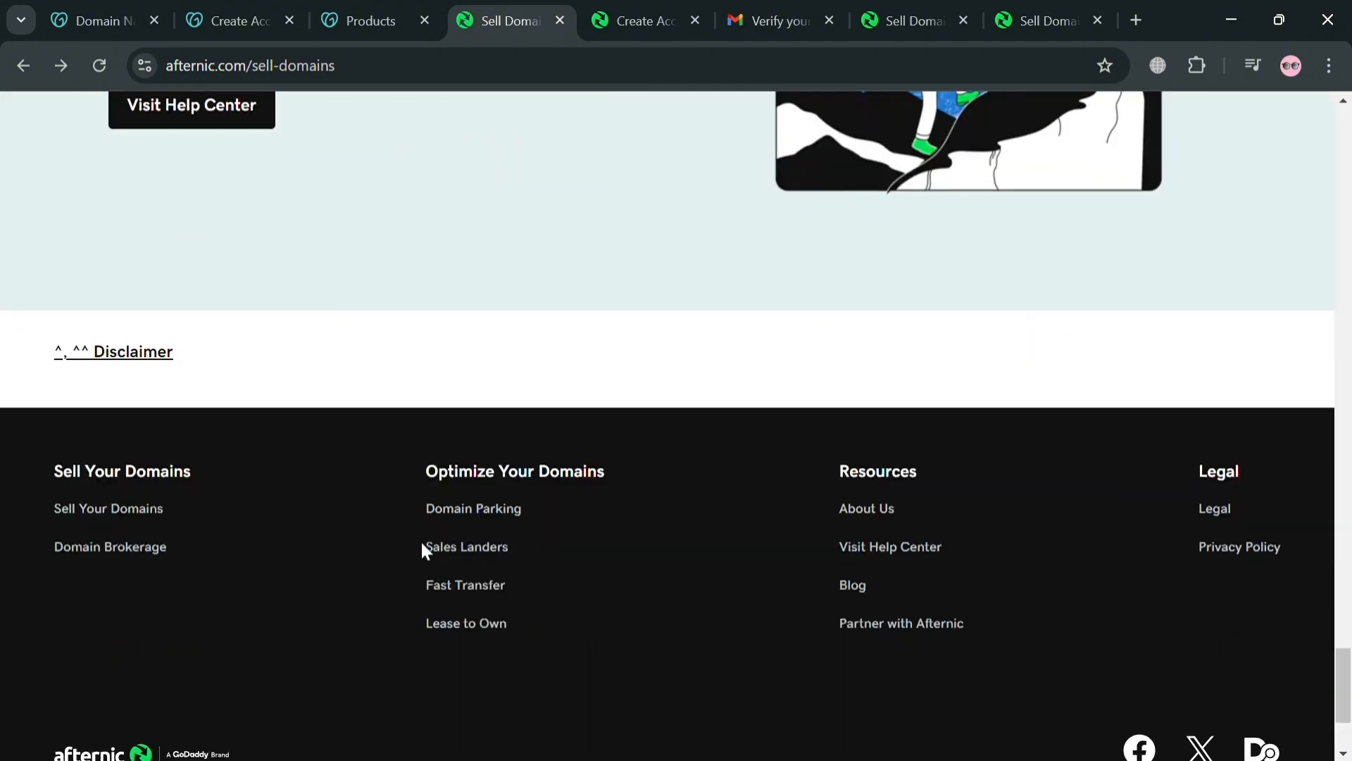
mouse_move(130, 517)
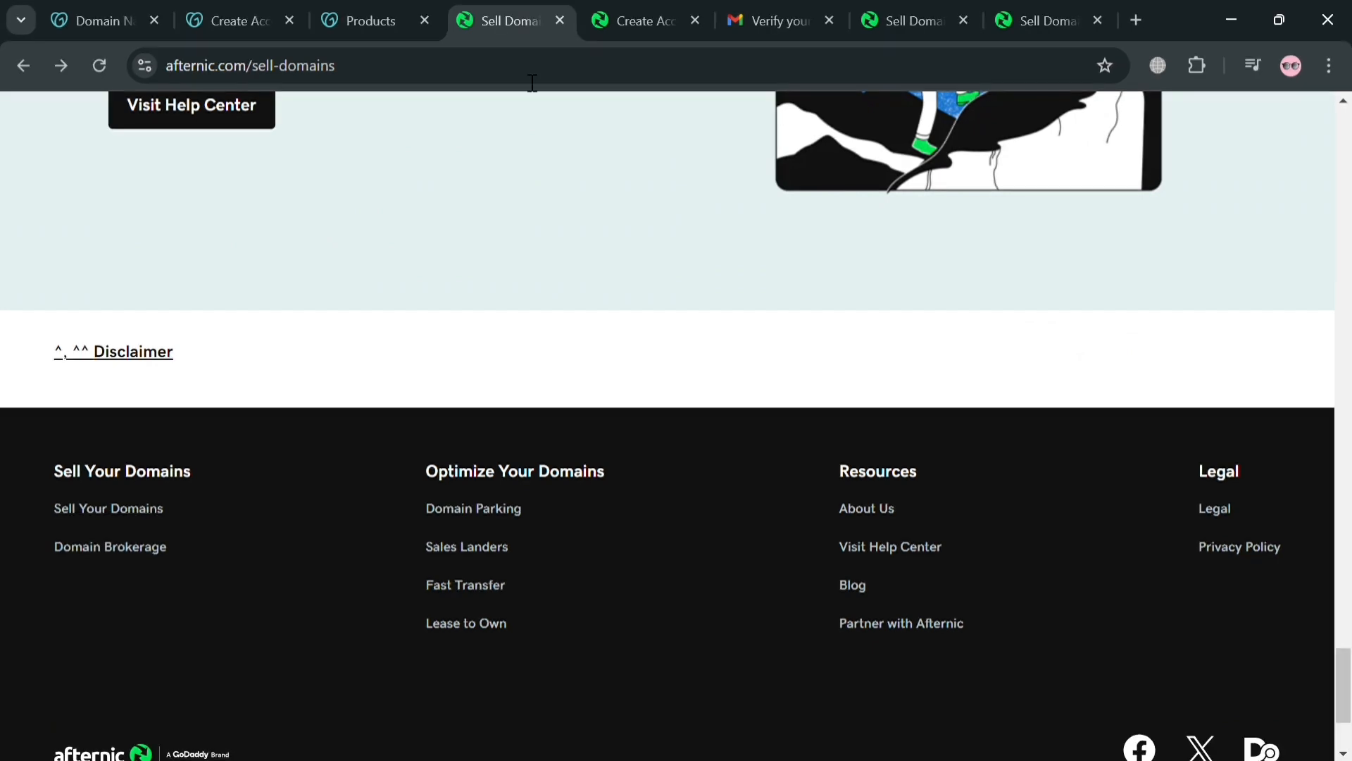
Step: Glance at Afternic's Create an Account form, then view the Verify your email message in Gmail
click(645, 20)
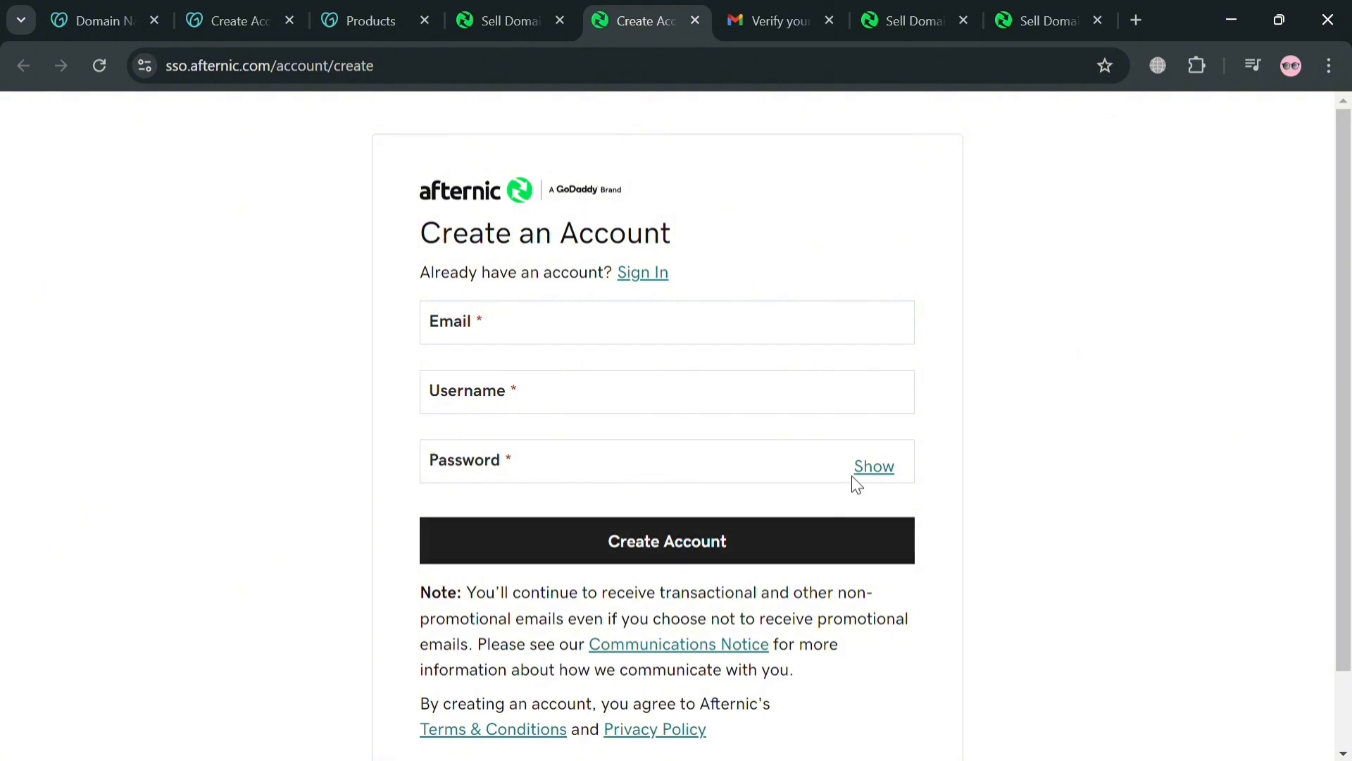
click(776, 22)
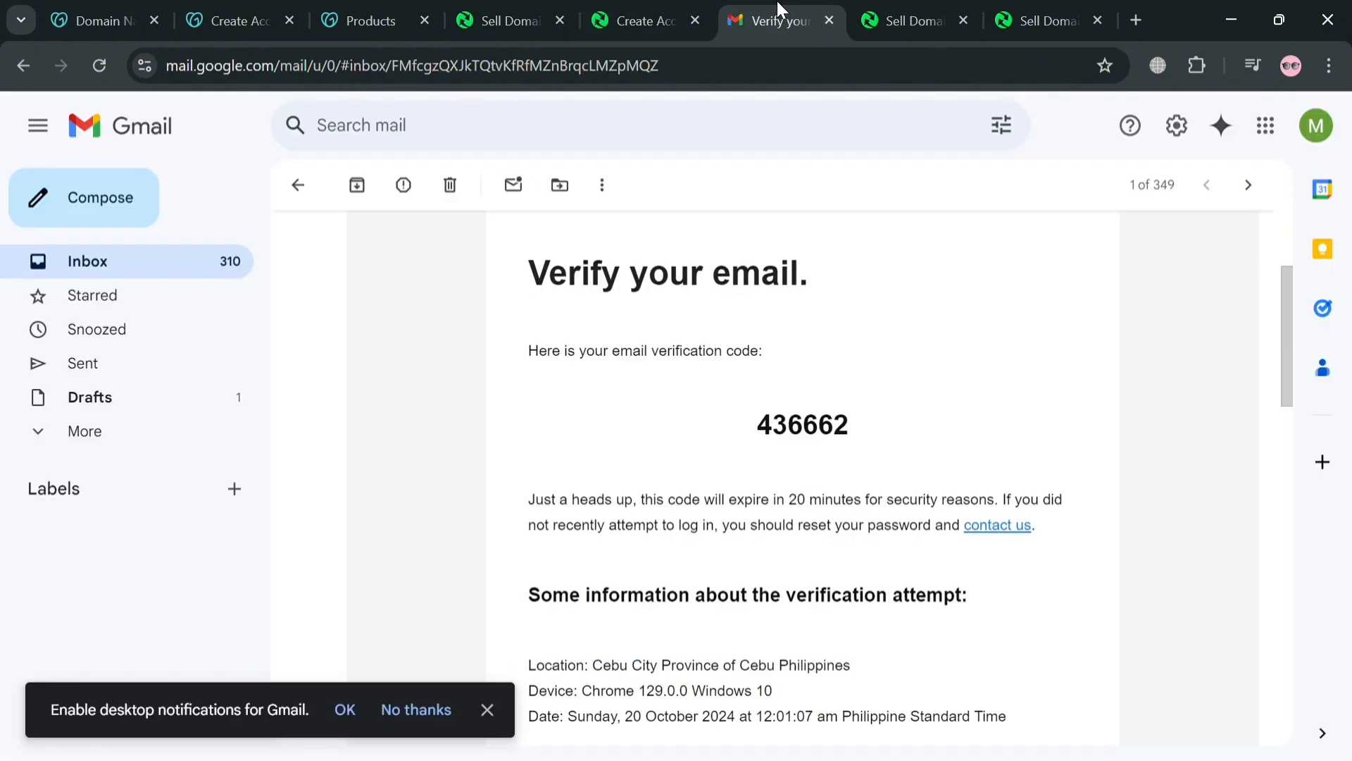
mouse_move(921, 434)
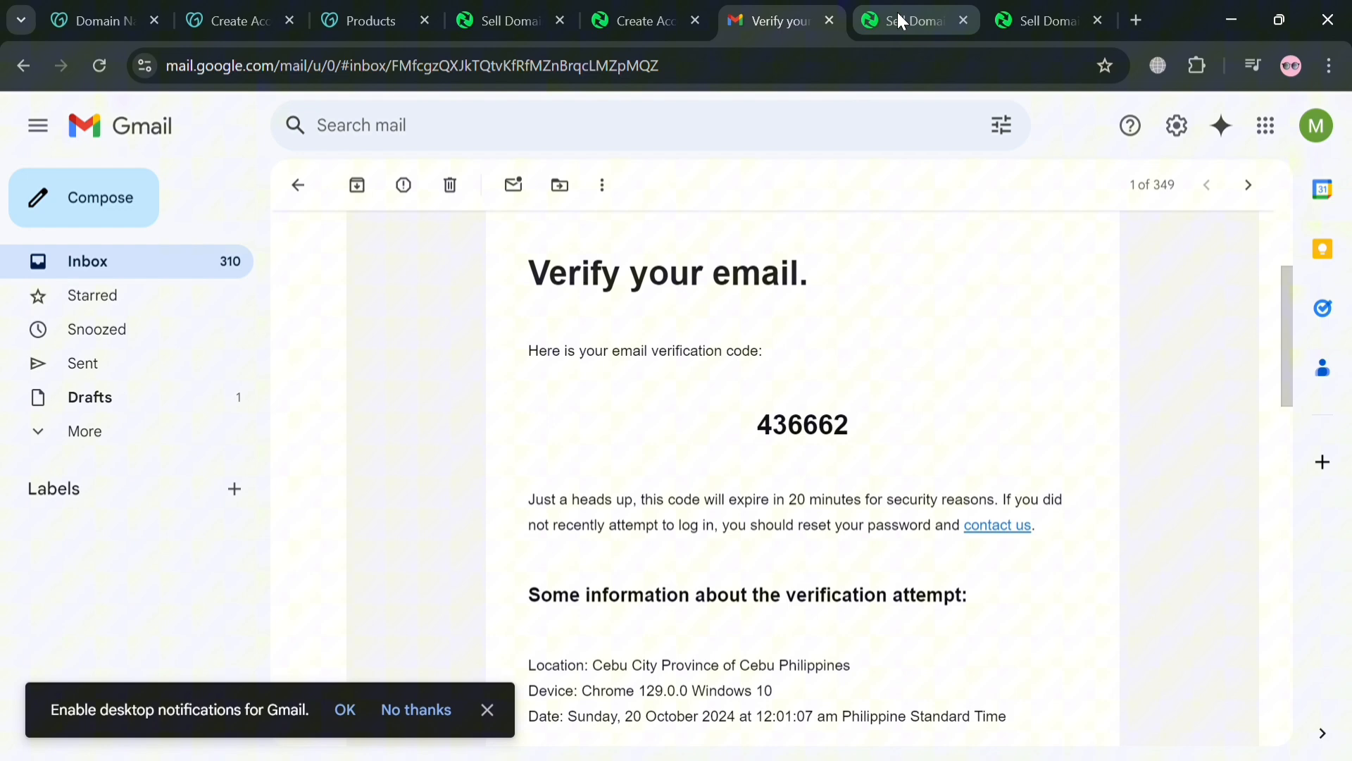
Step: Show the Afternic seller dashboard with its welcome heading and empty Portfolio Summary
click(914, 20)
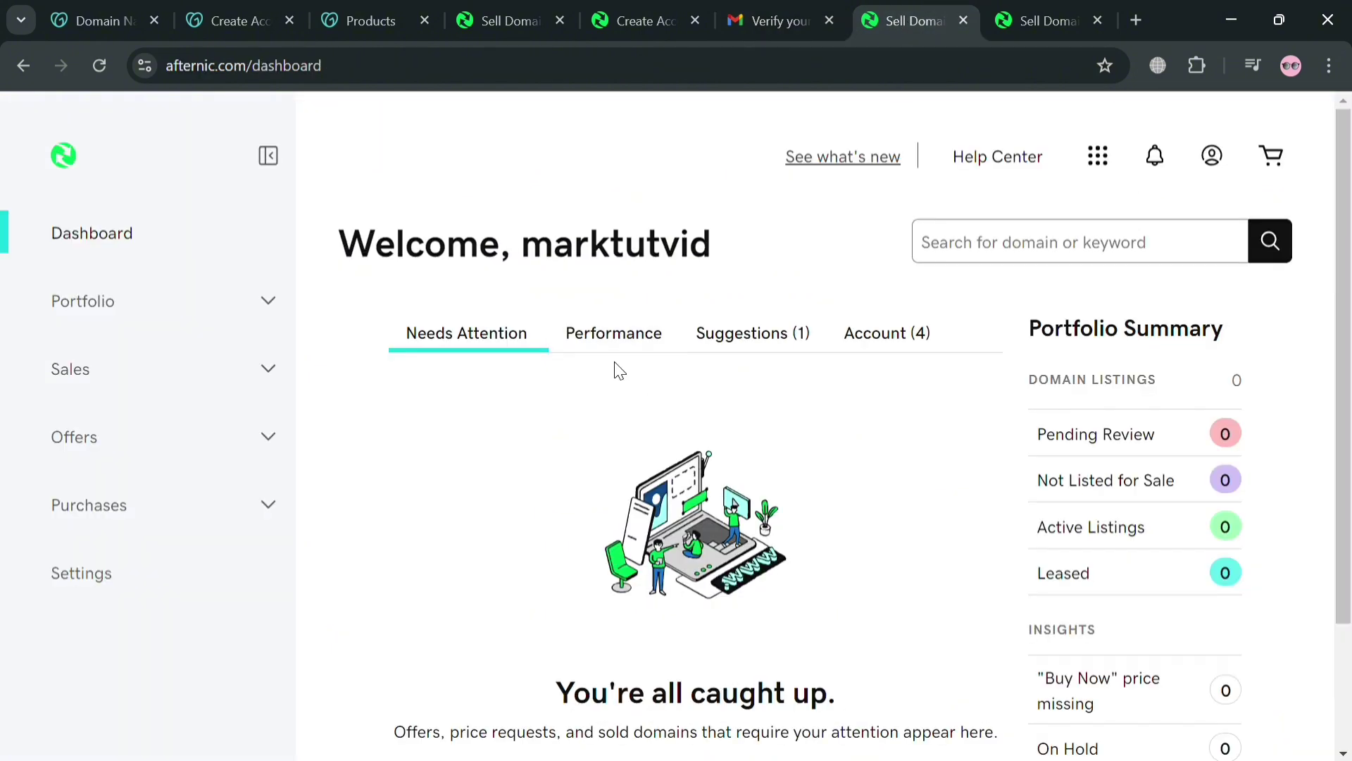
mouse_move(446, 490)
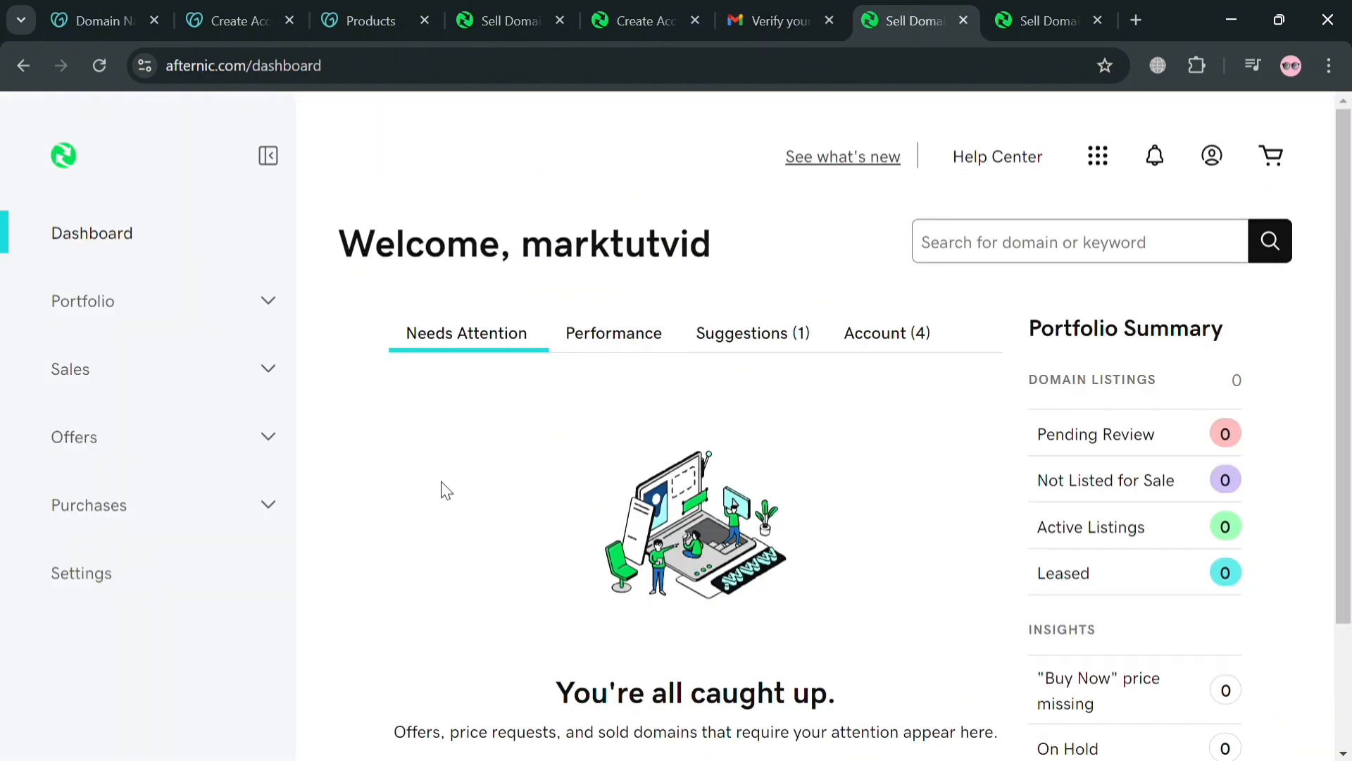
mouse_move(1165, 488)
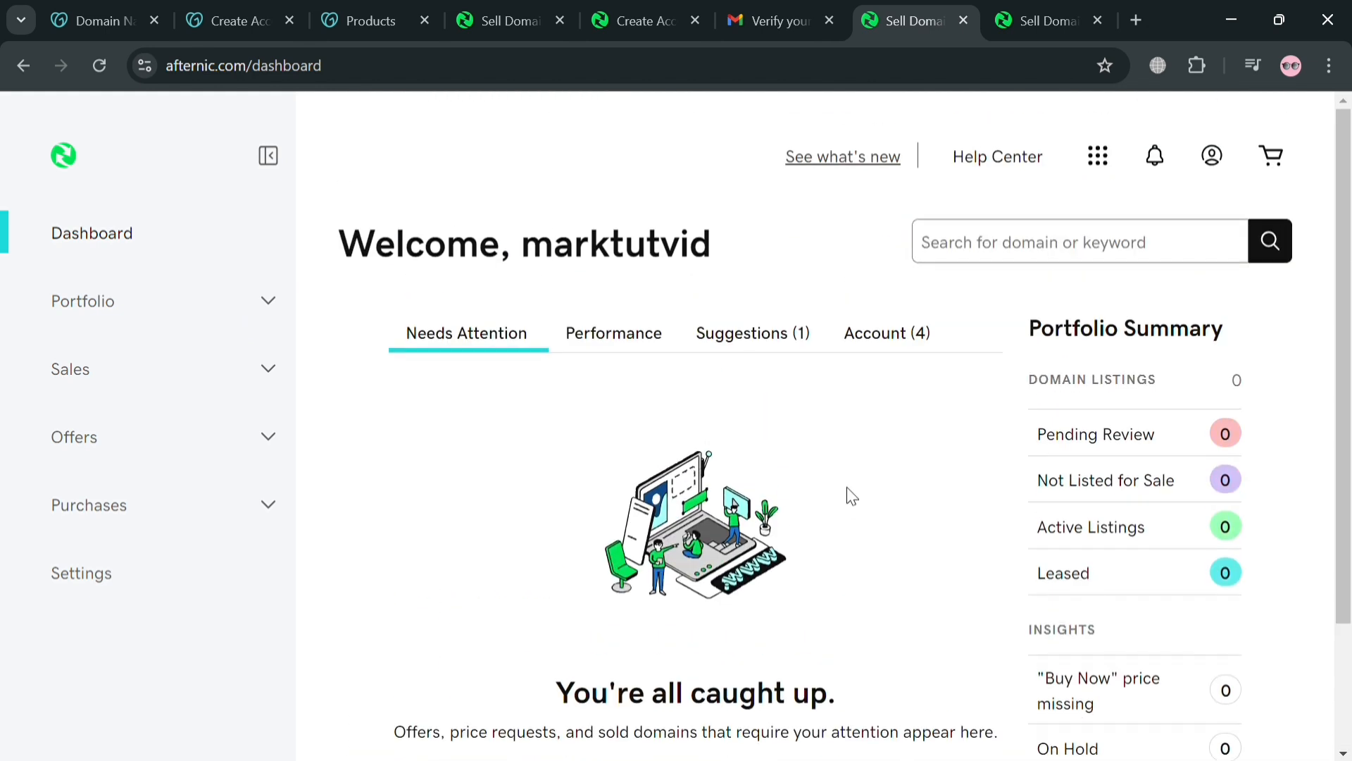
mouse_move(345, 183)
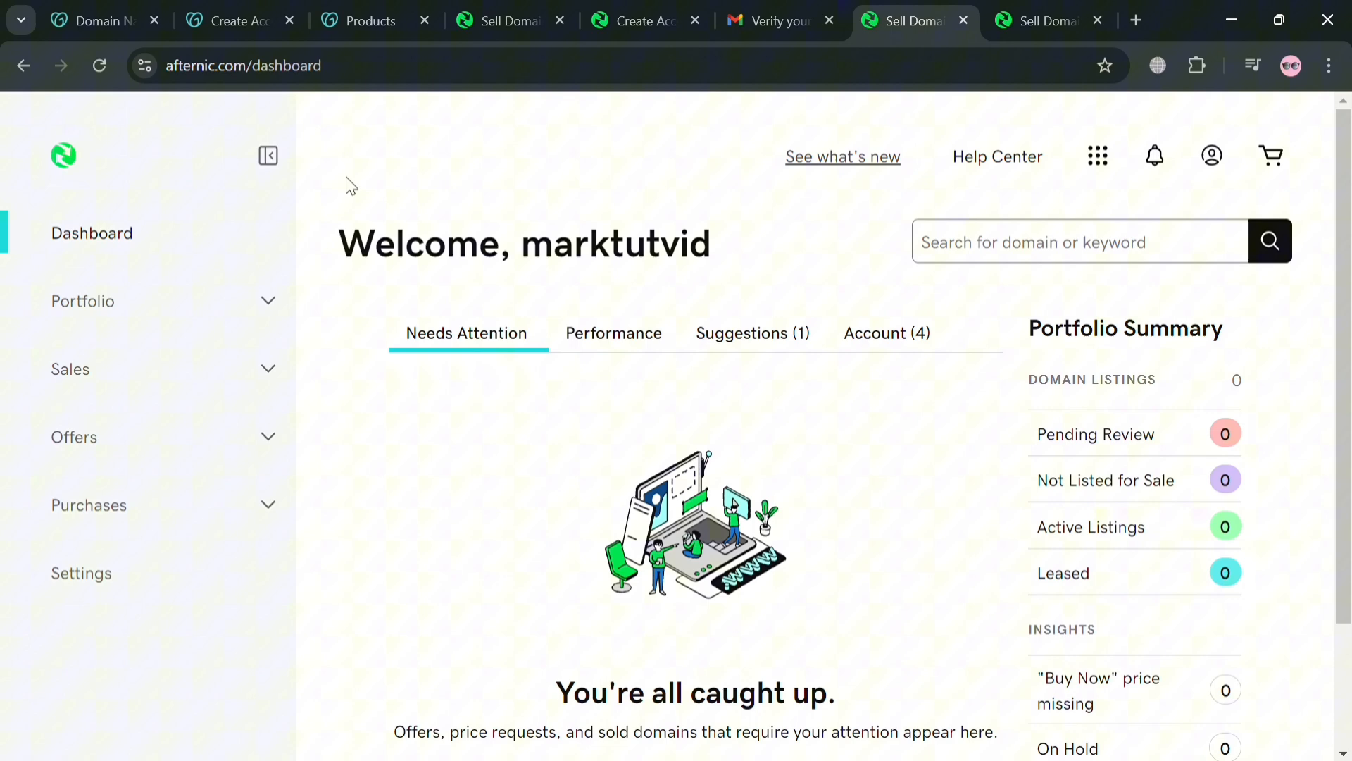
mouse_move(268, 300)
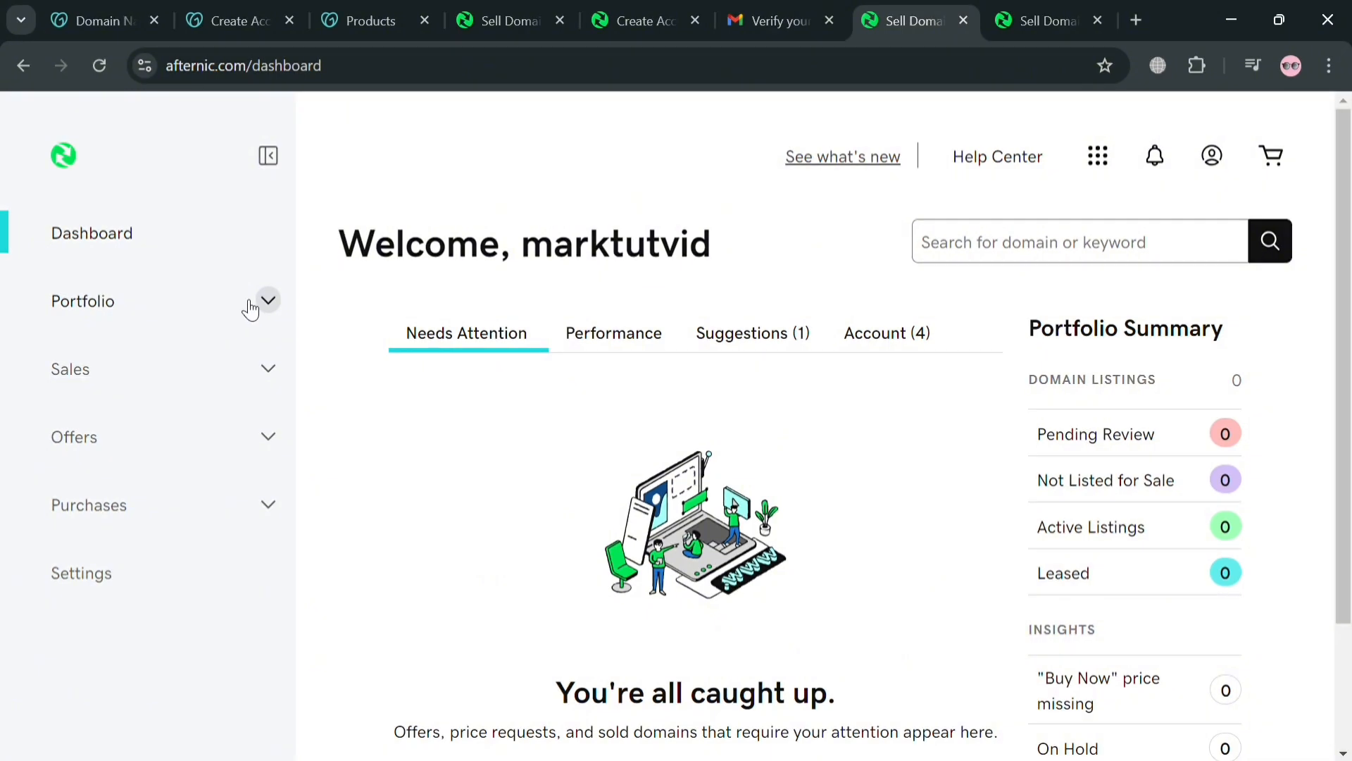
Step: Reach Afternic's Add Domains page from the Portfolio menu, checking the GoDaddy products page for the domain
click(83, 300)
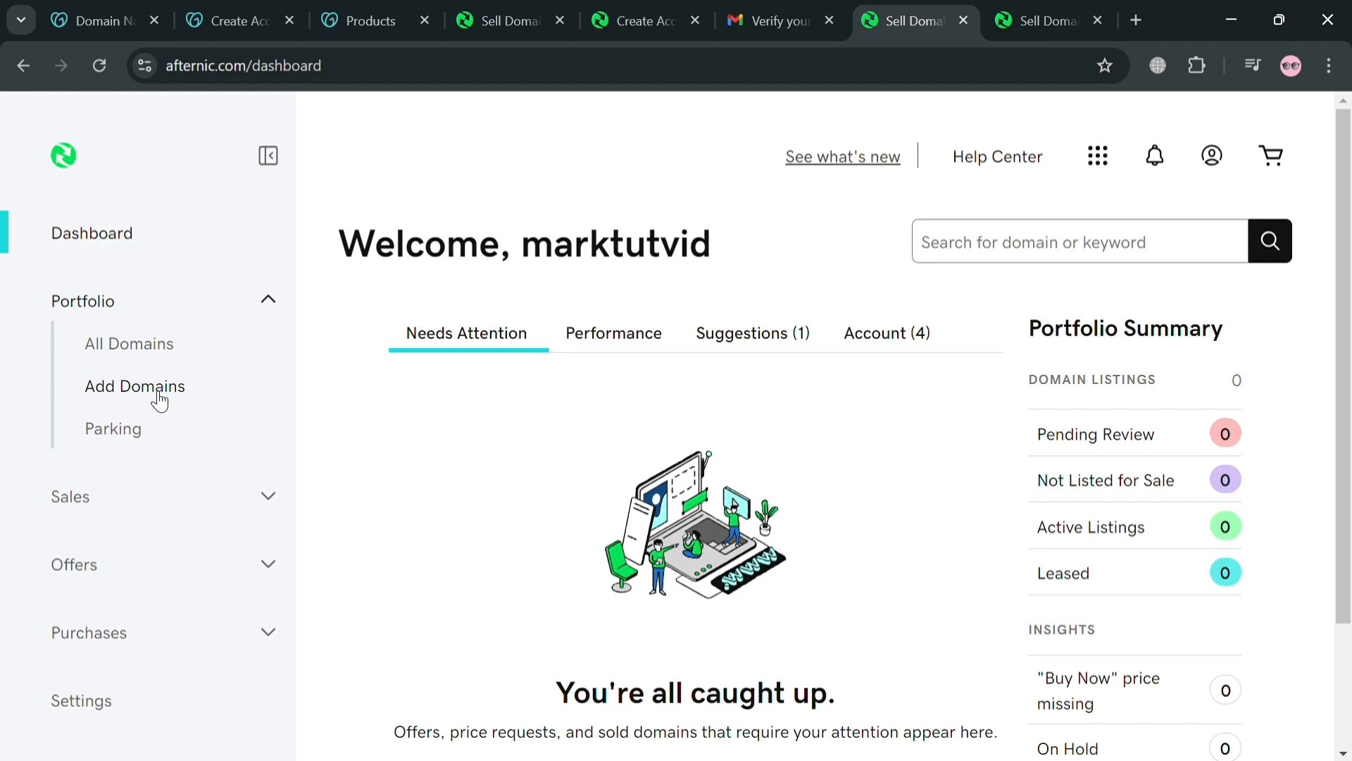
click(135, 386)
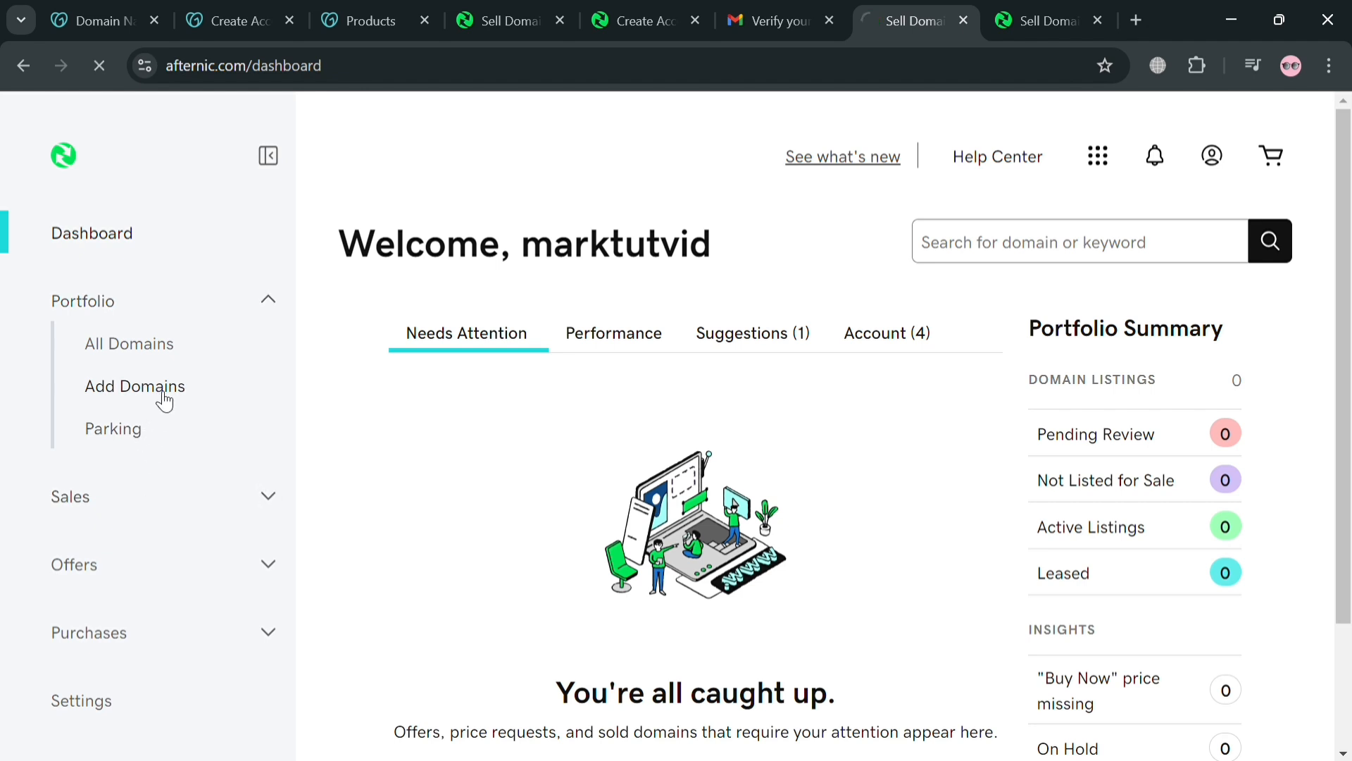
click(135, 386)
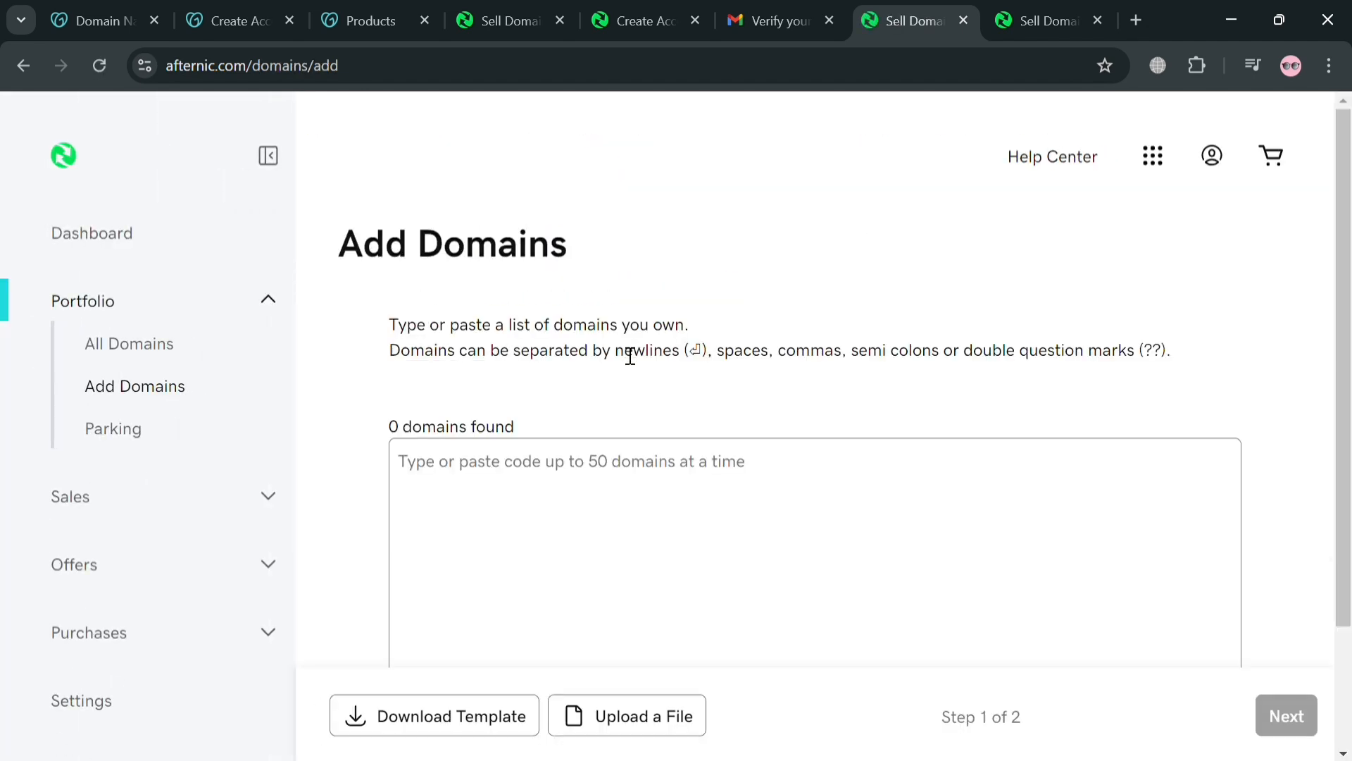
click(371, 19)
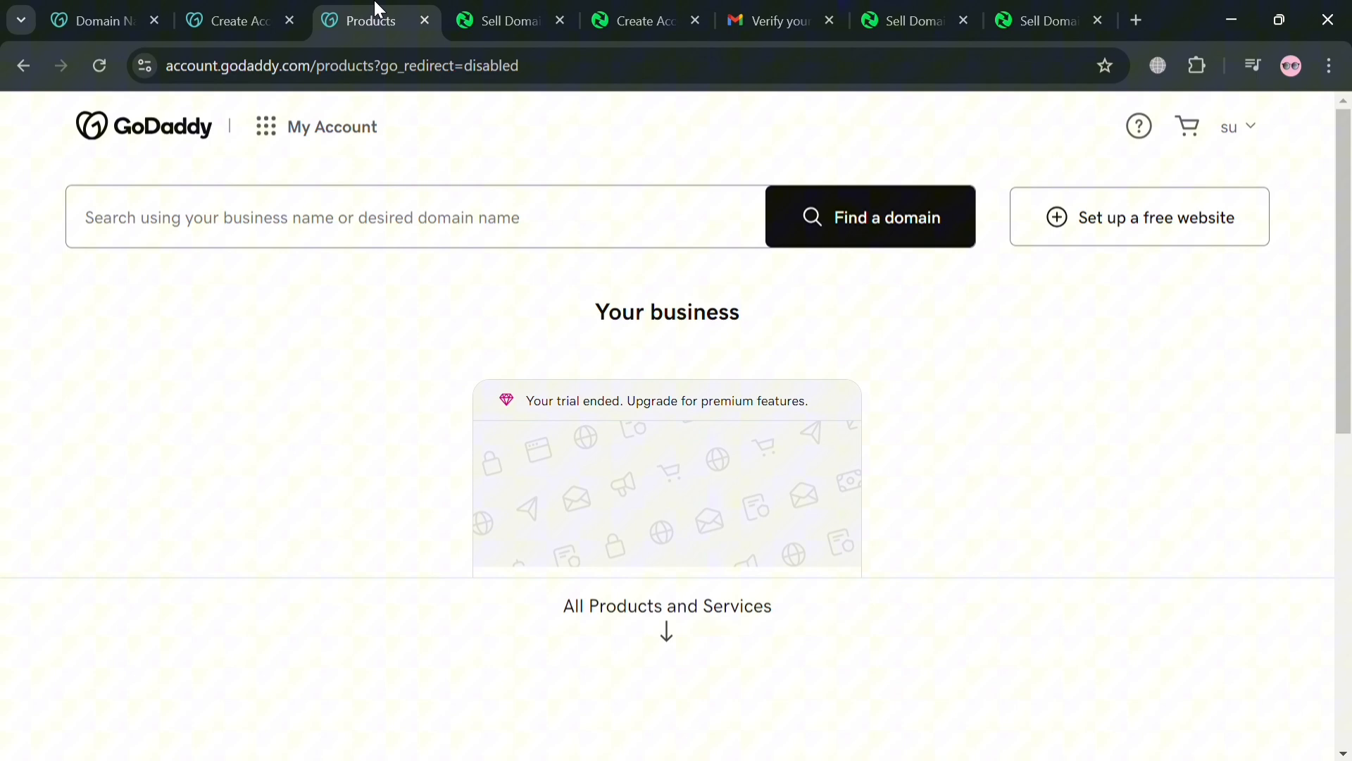
scroll(down, 3)
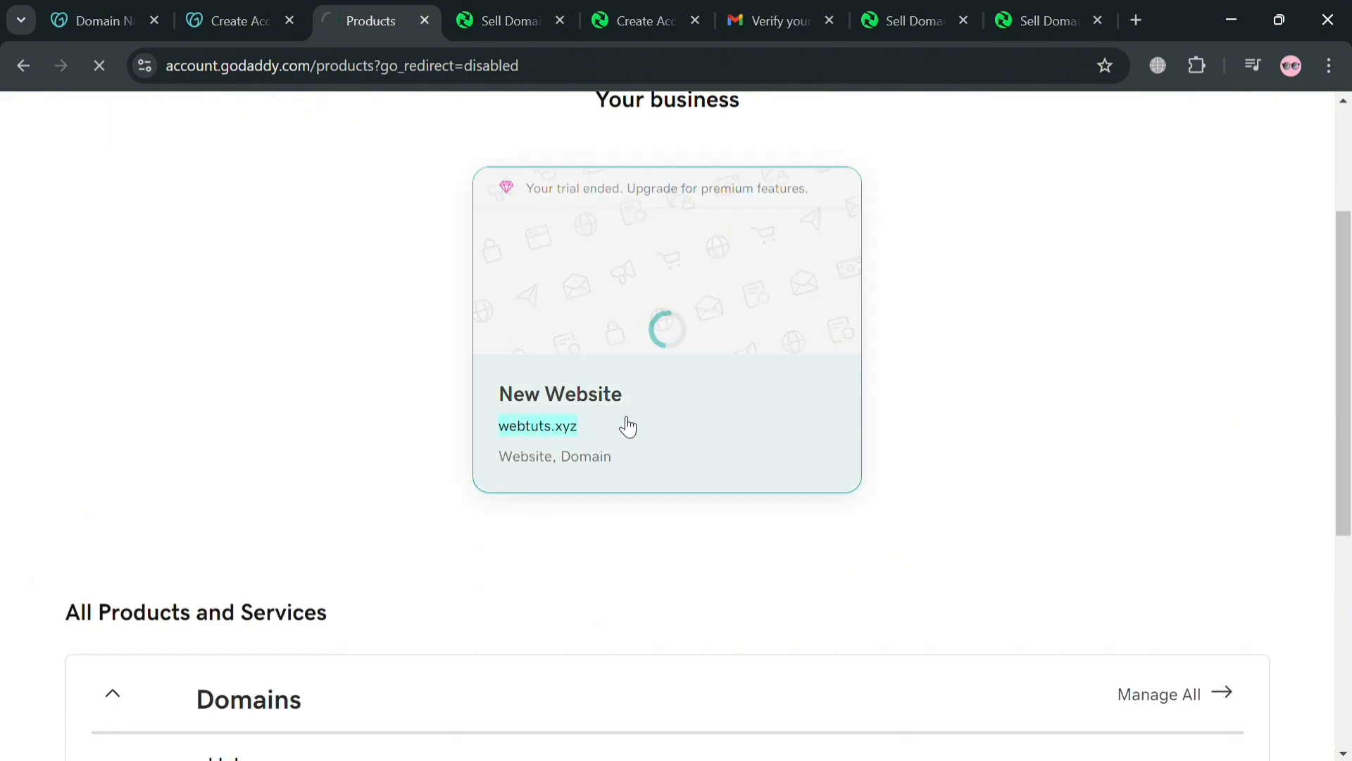
click(911, 20)
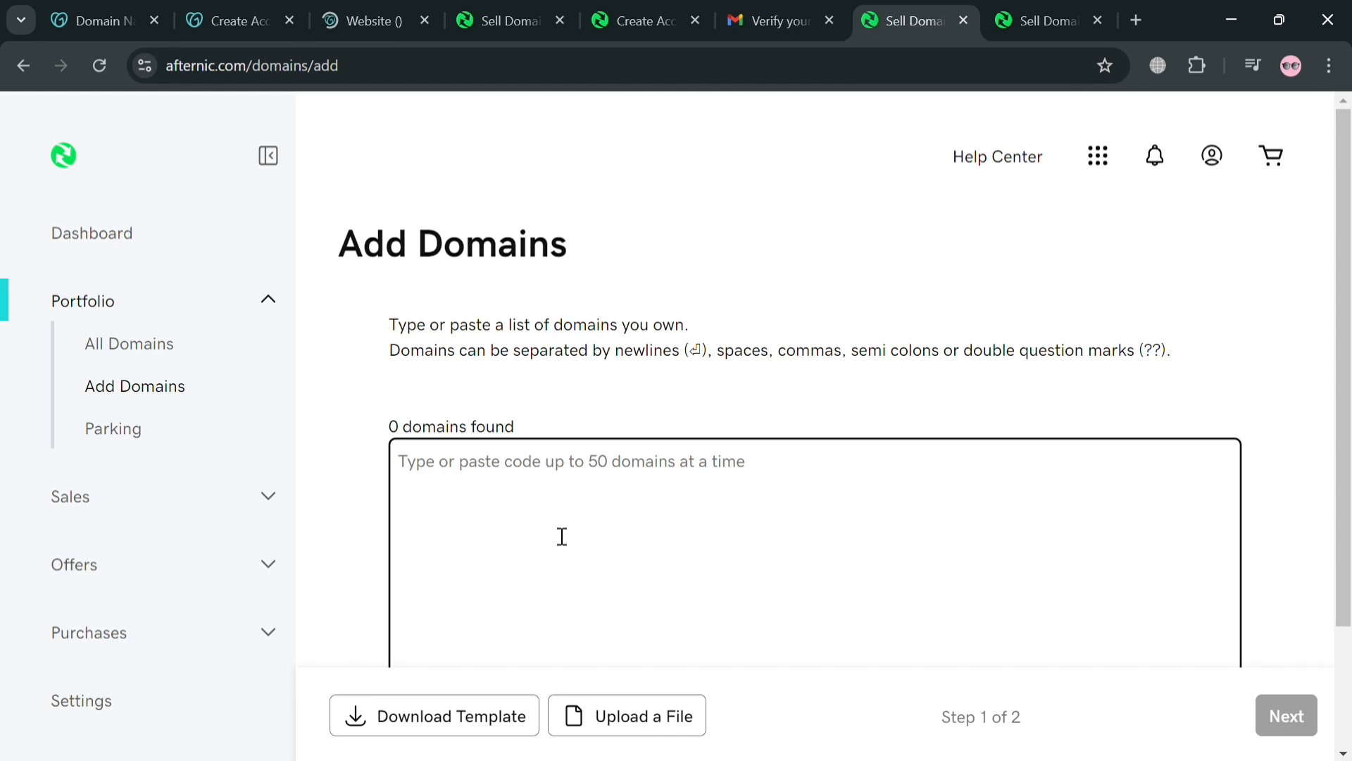
Step: Enter webtuts.xyz as the domain to add and continue to the pricing step
text(webtuts.xyz)
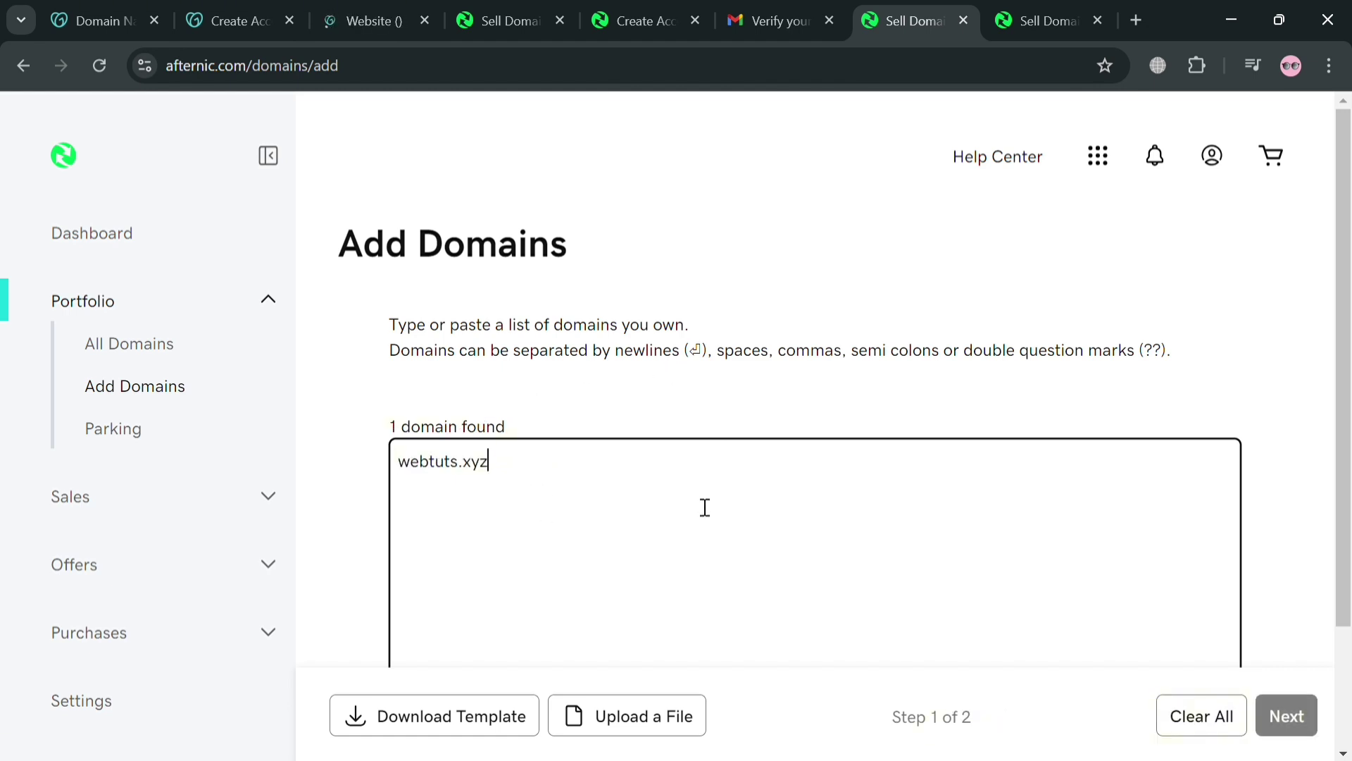
click(1285, 716)
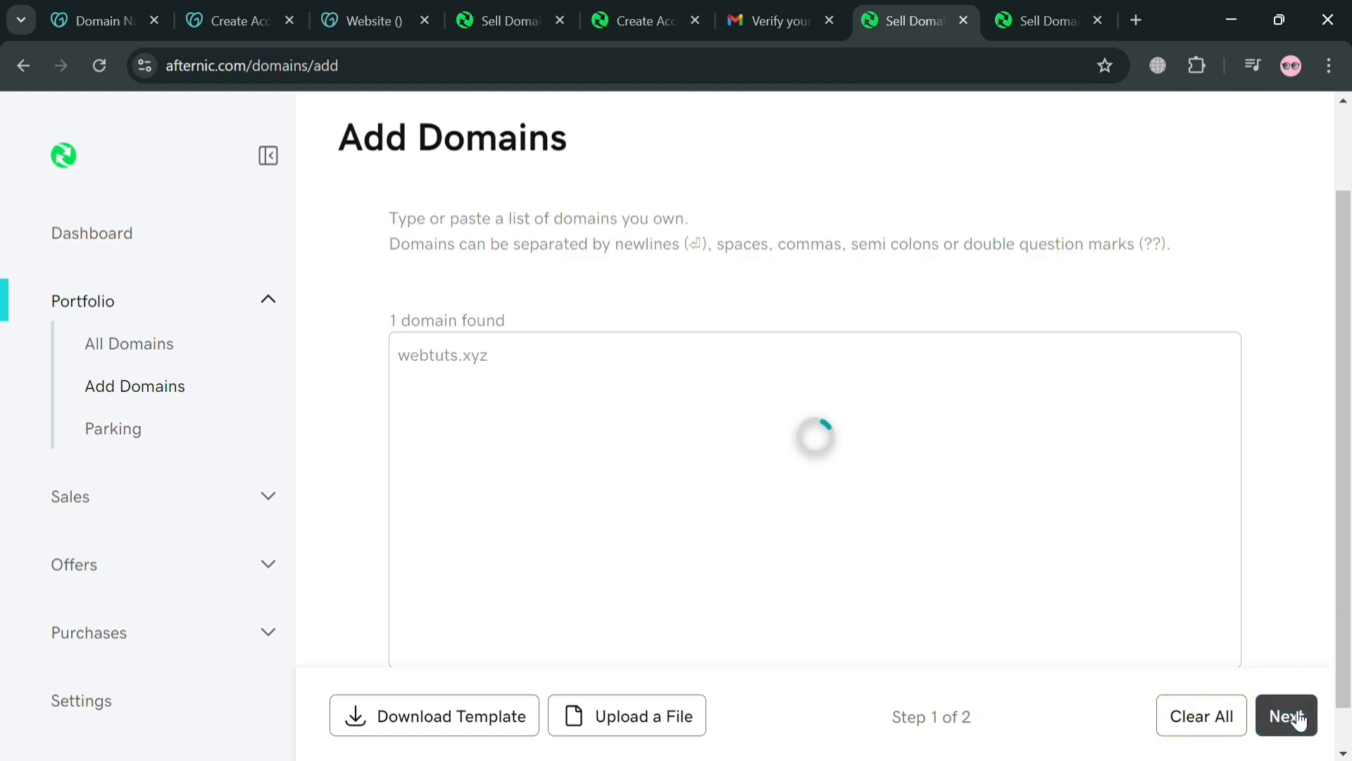
Step: On pricing step 2 of 2, select webtuts.xyz for bulk pricing and view the table's further columns
click(1286, 715)
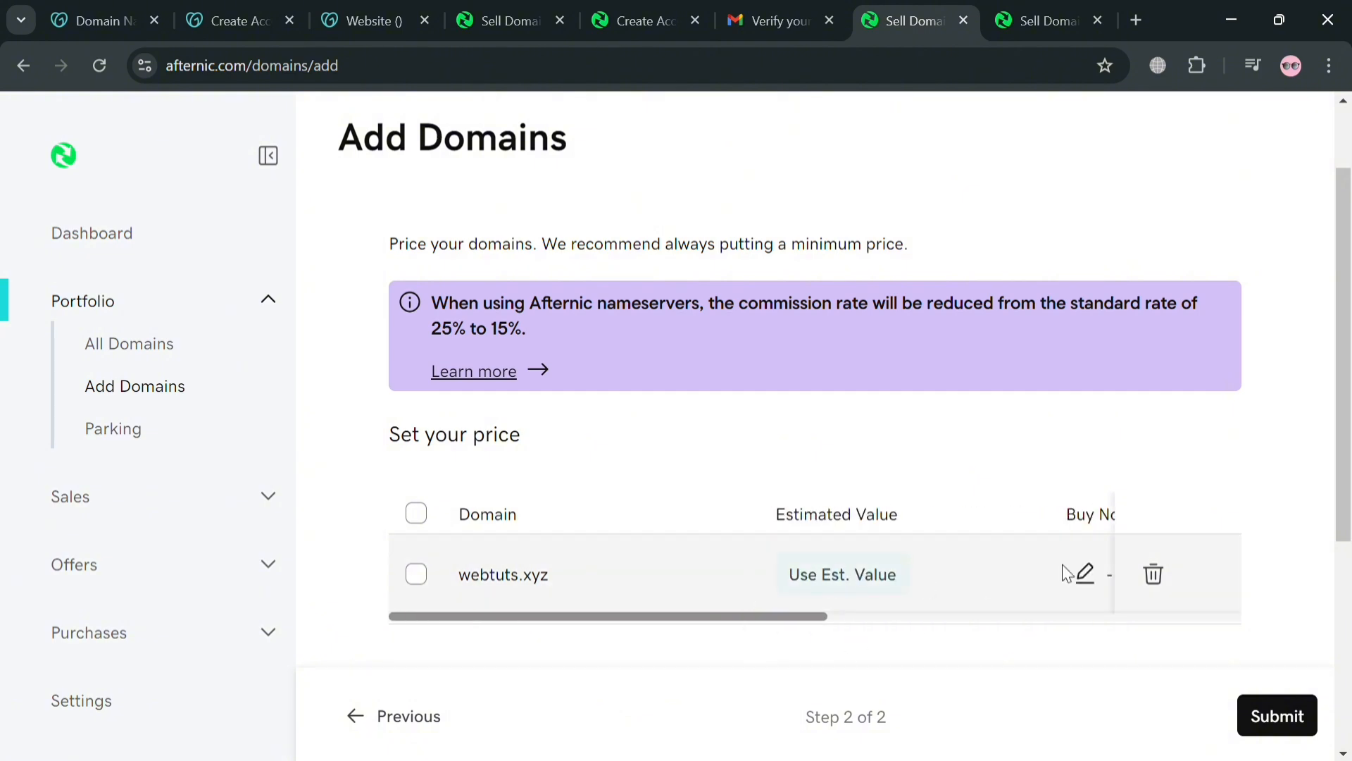
mouse_move(502, 580)
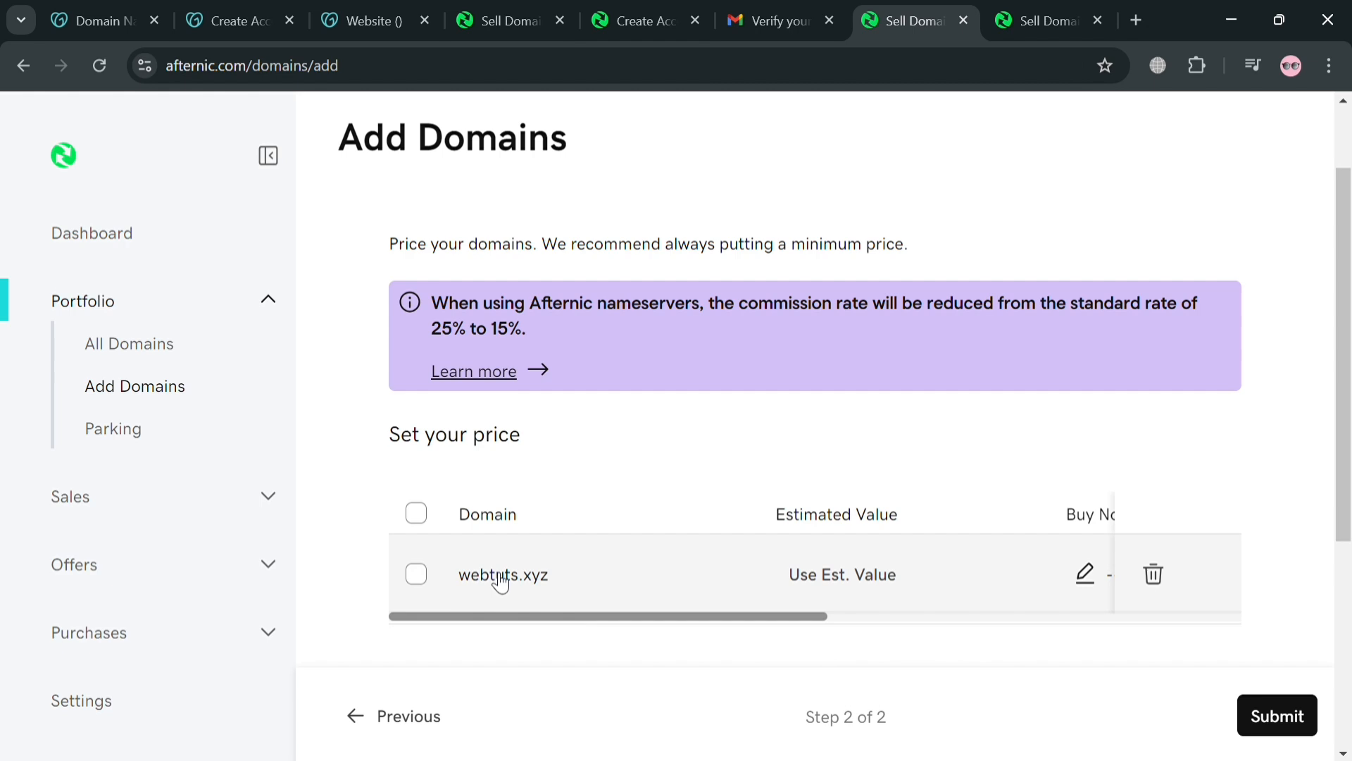
click(416, 512)
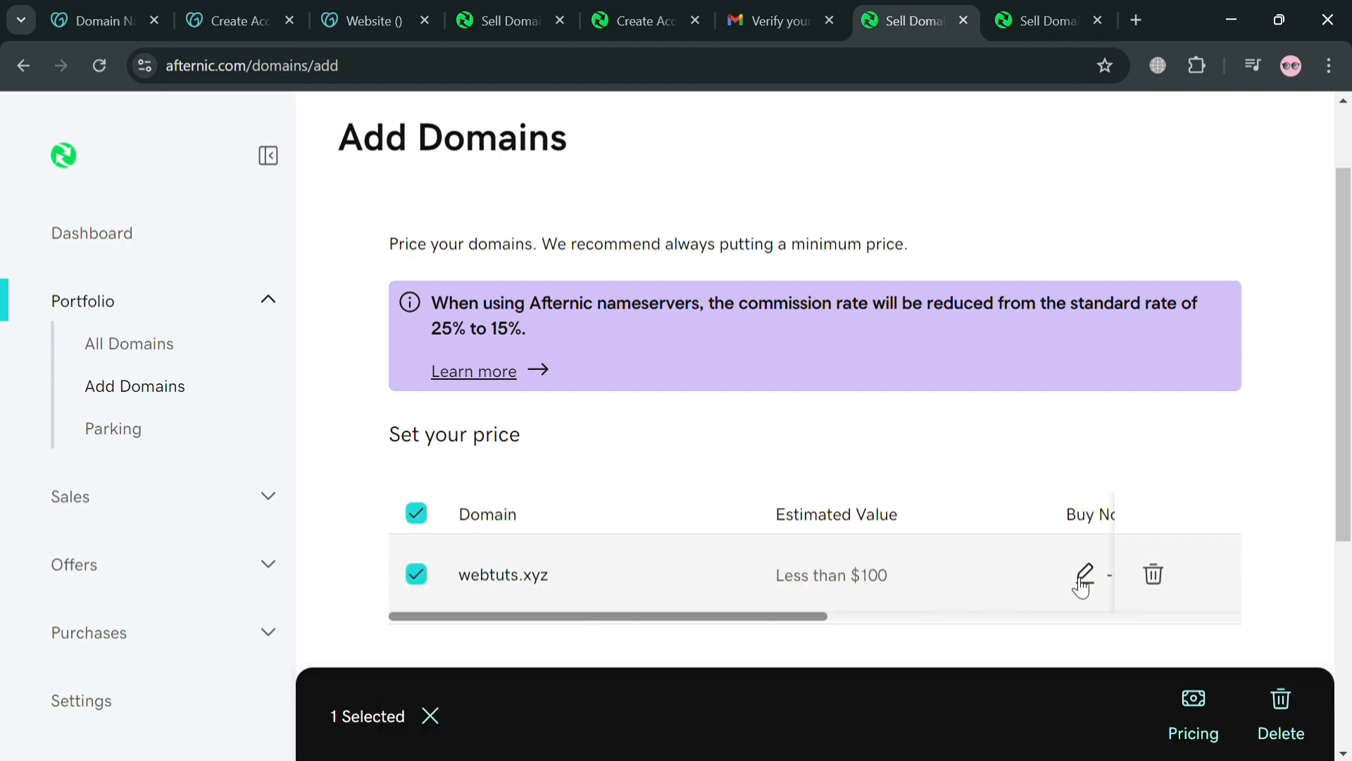
mouse_move(877, 594)
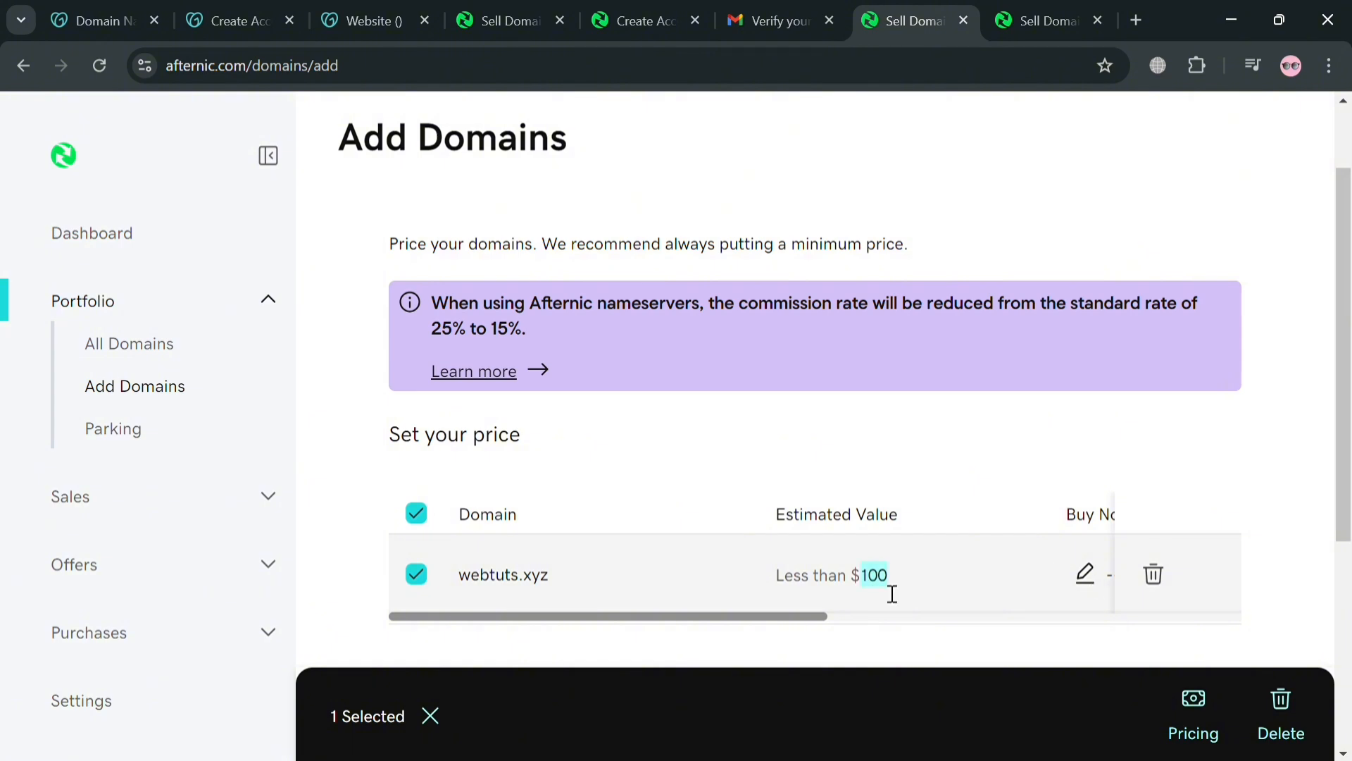
scroll(right, 3)
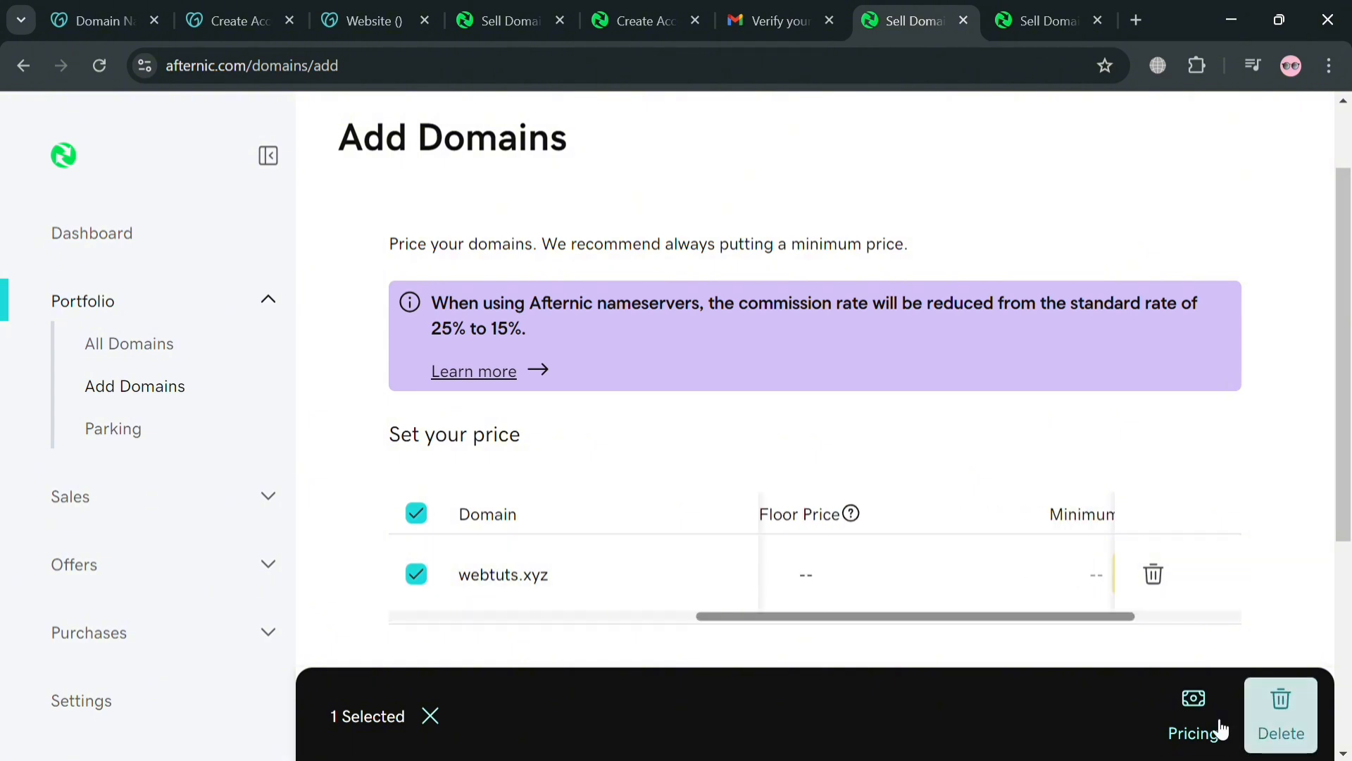
Step: In the Update Price dialog, enter Buy Now and Floor prices giving webtuts.xyz a $99 Buy Now price
click(1197, 711)
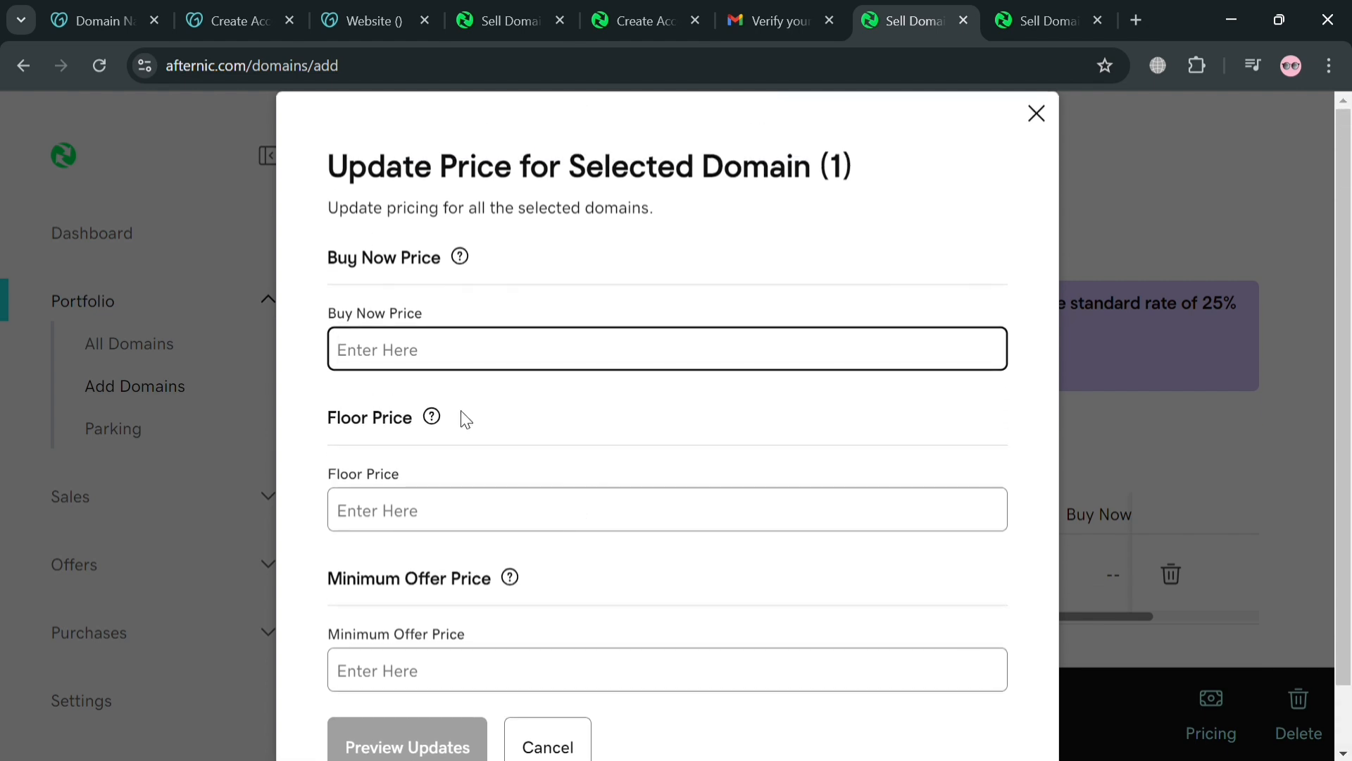
text($99)
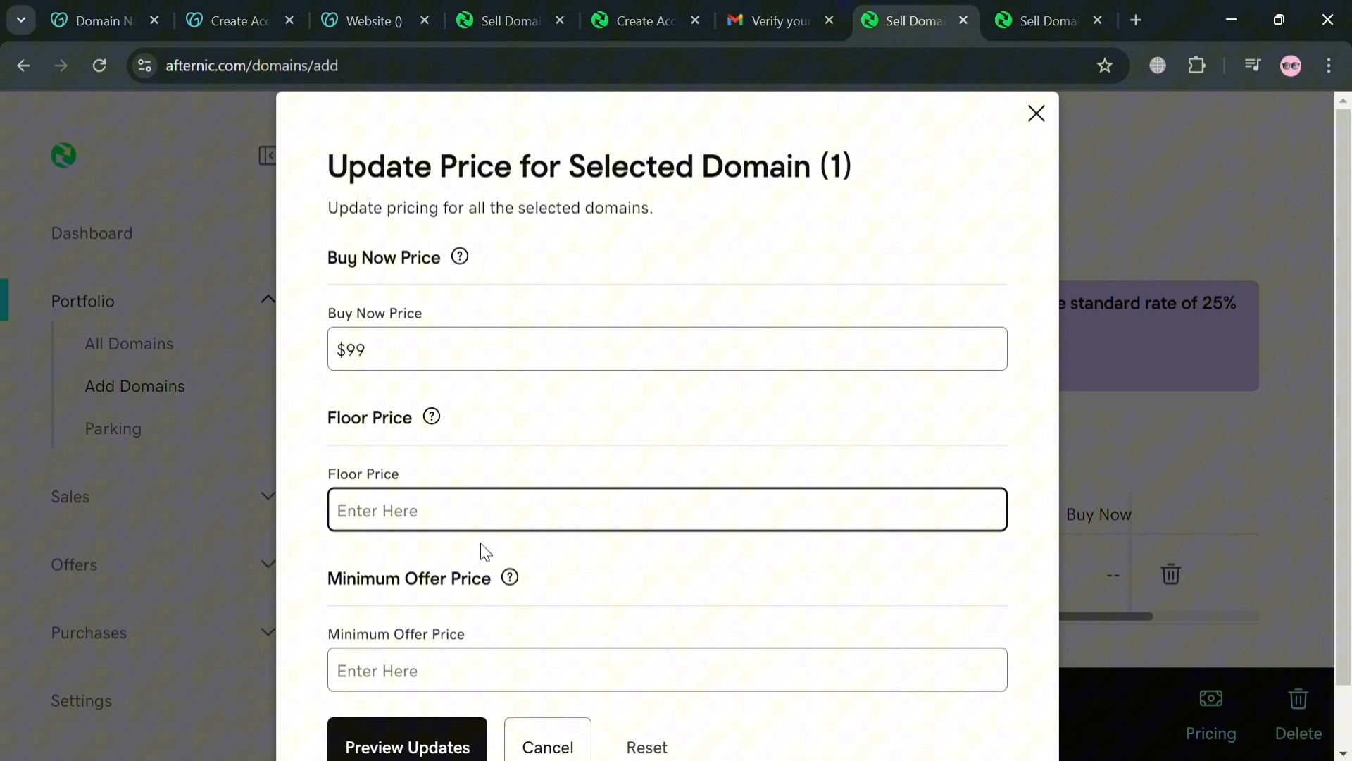
text($50)
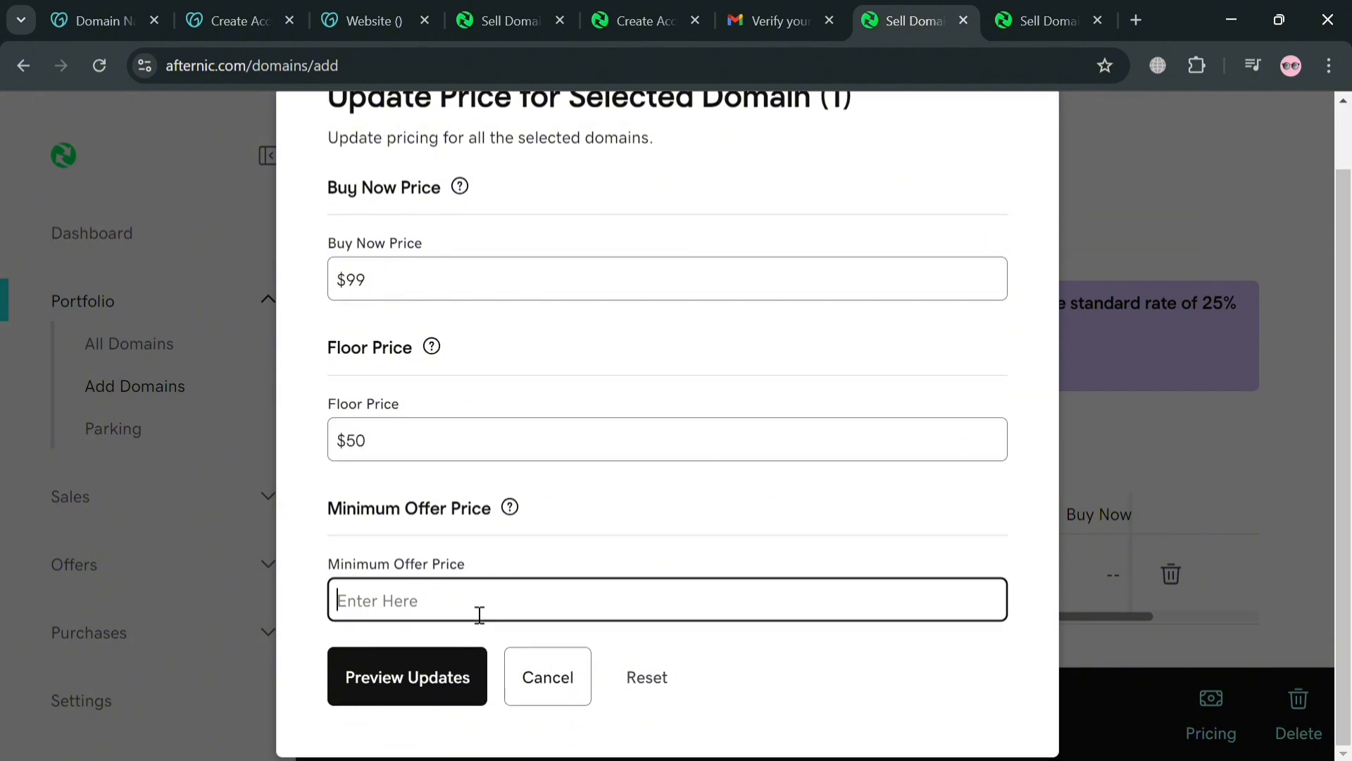
text($50)
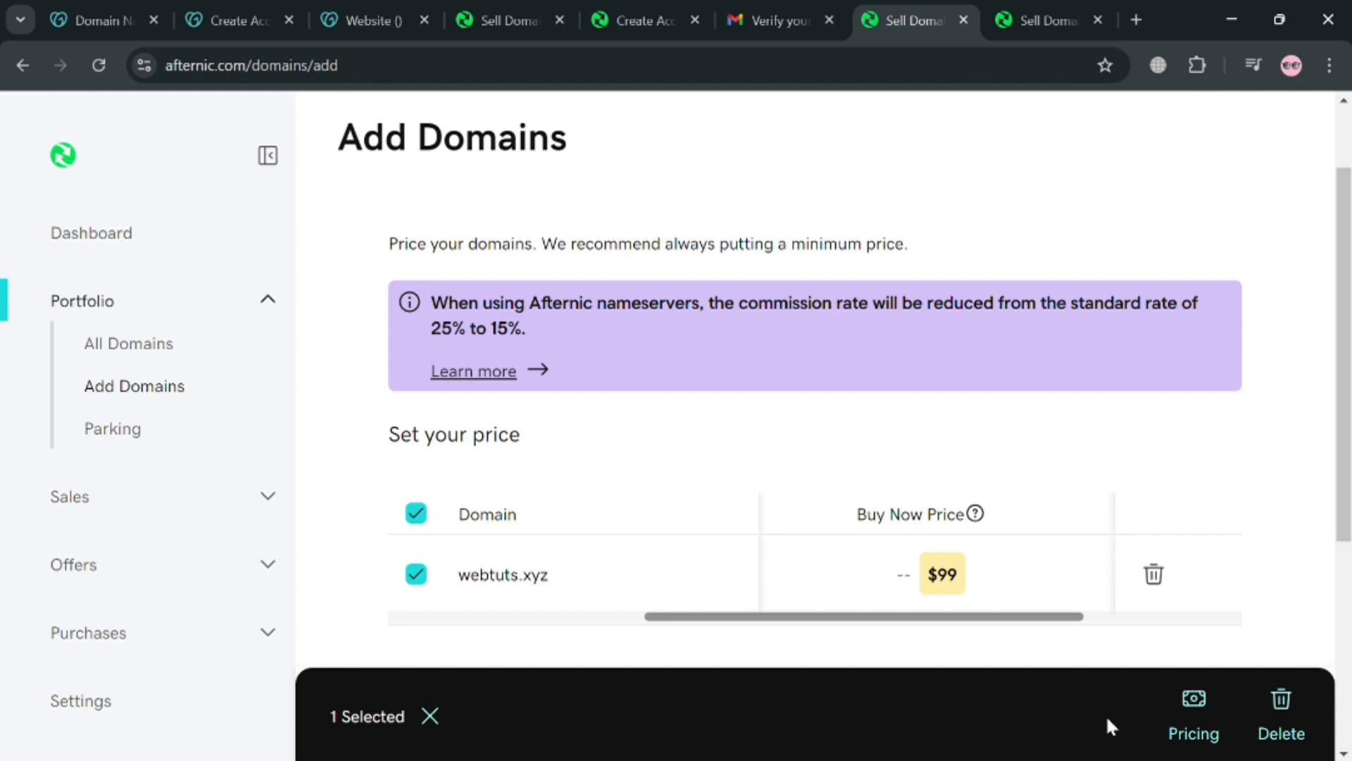
Step: Submit the priced webtuts.xyz listing for sale
scroll(down, 3)
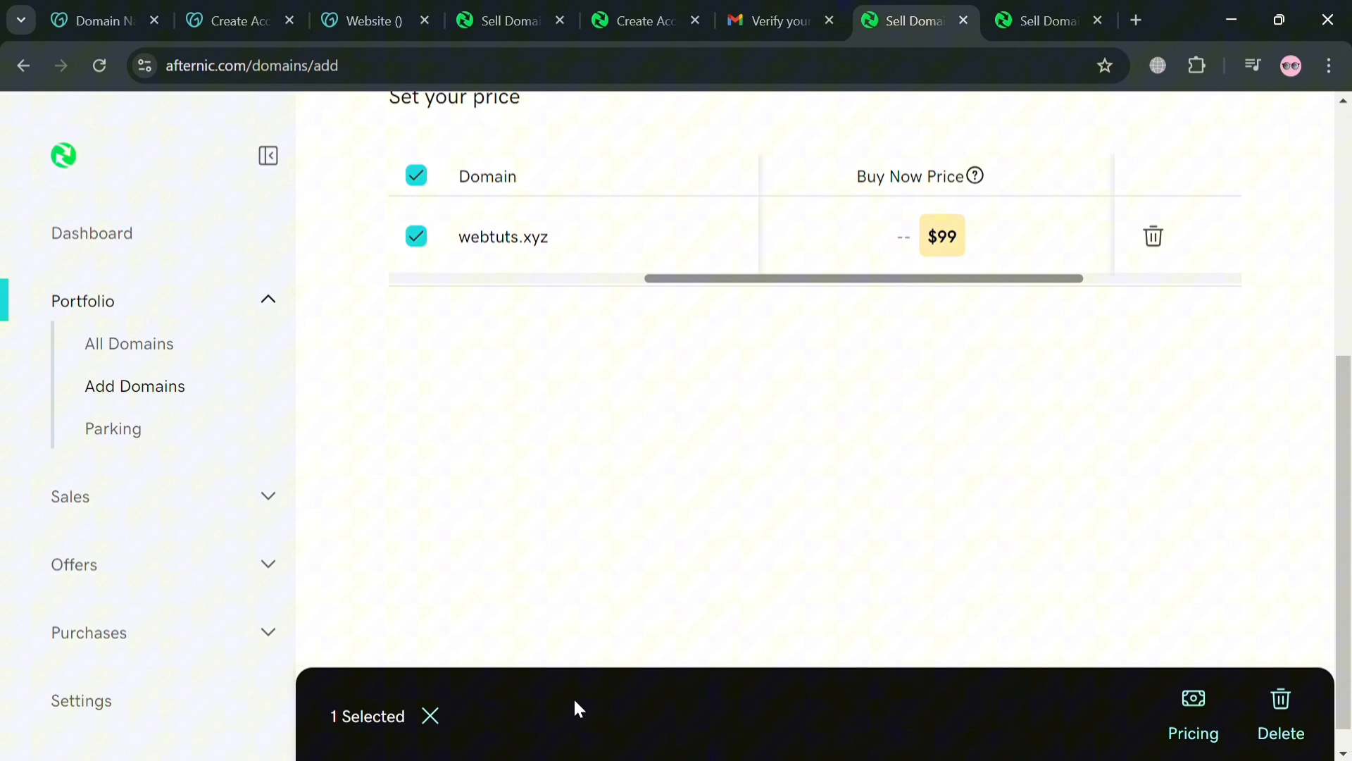
scroll(up, 3)
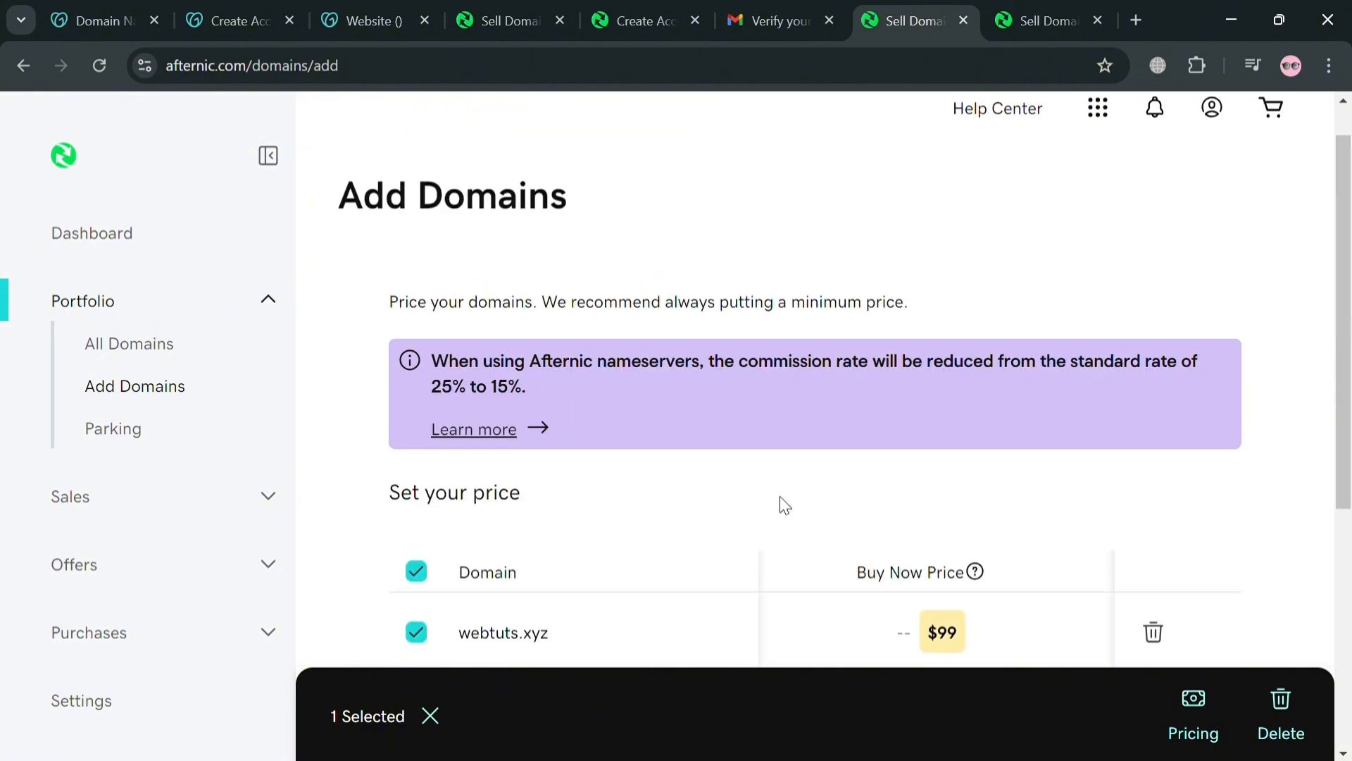
scroll(up, 3)
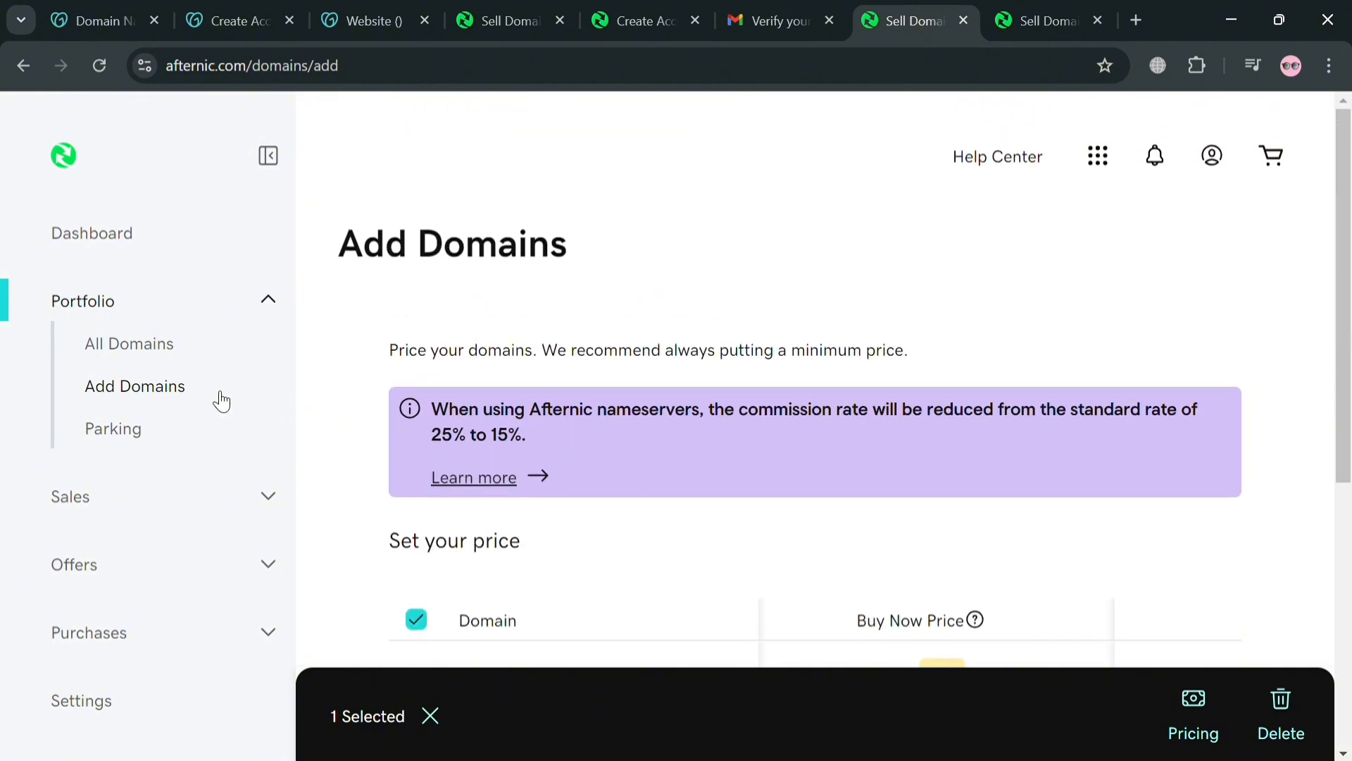
click(135, 386)
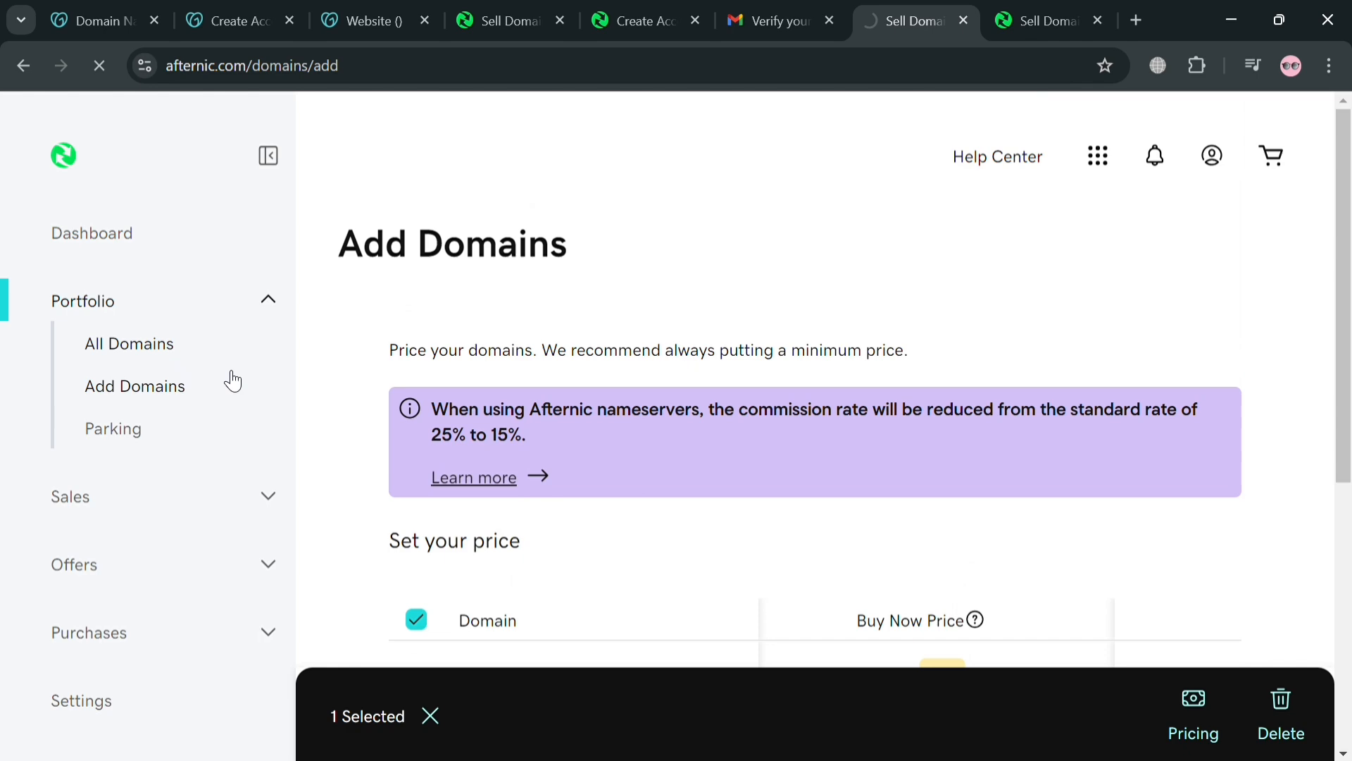
click(128, 343)
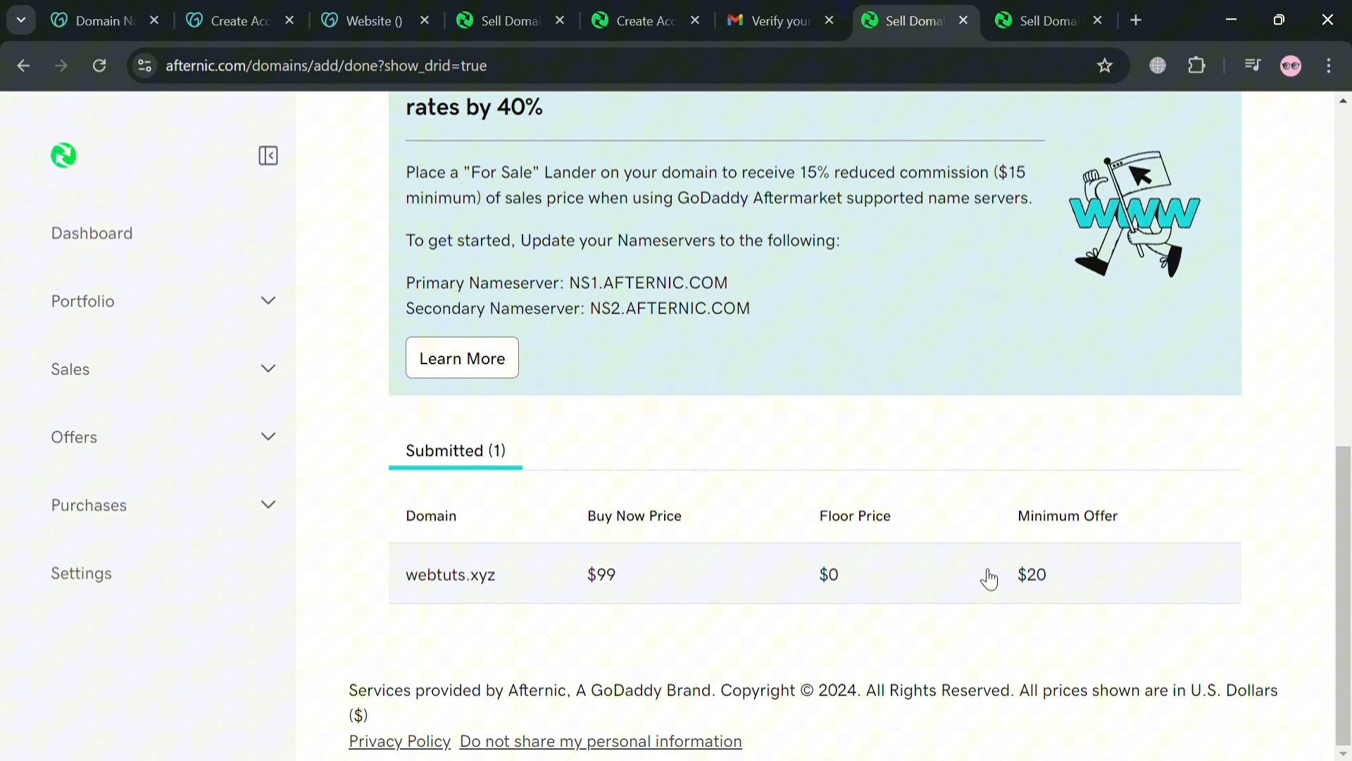
Step: Review the one-listing-submitted confirmation and continue to the All Domains page
scroll(up, 3)
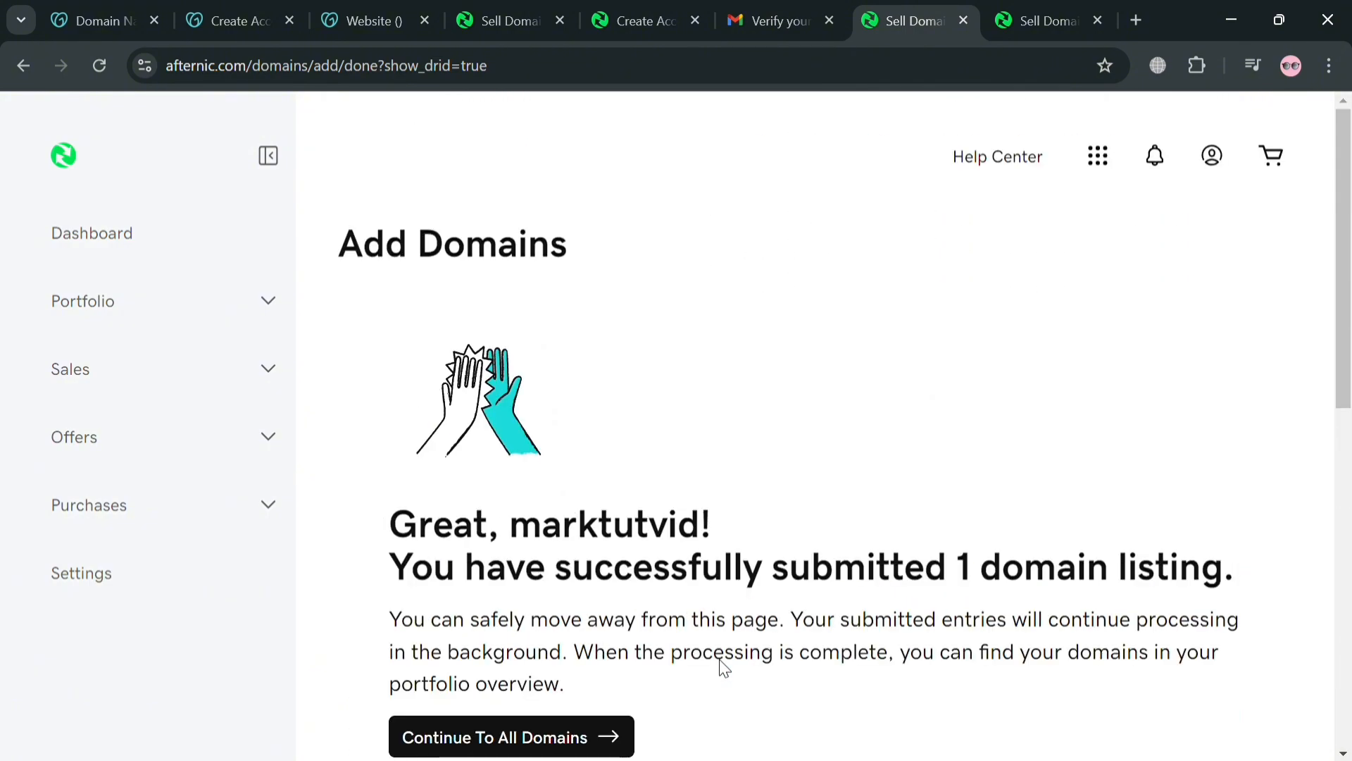
scroll(down, 3)
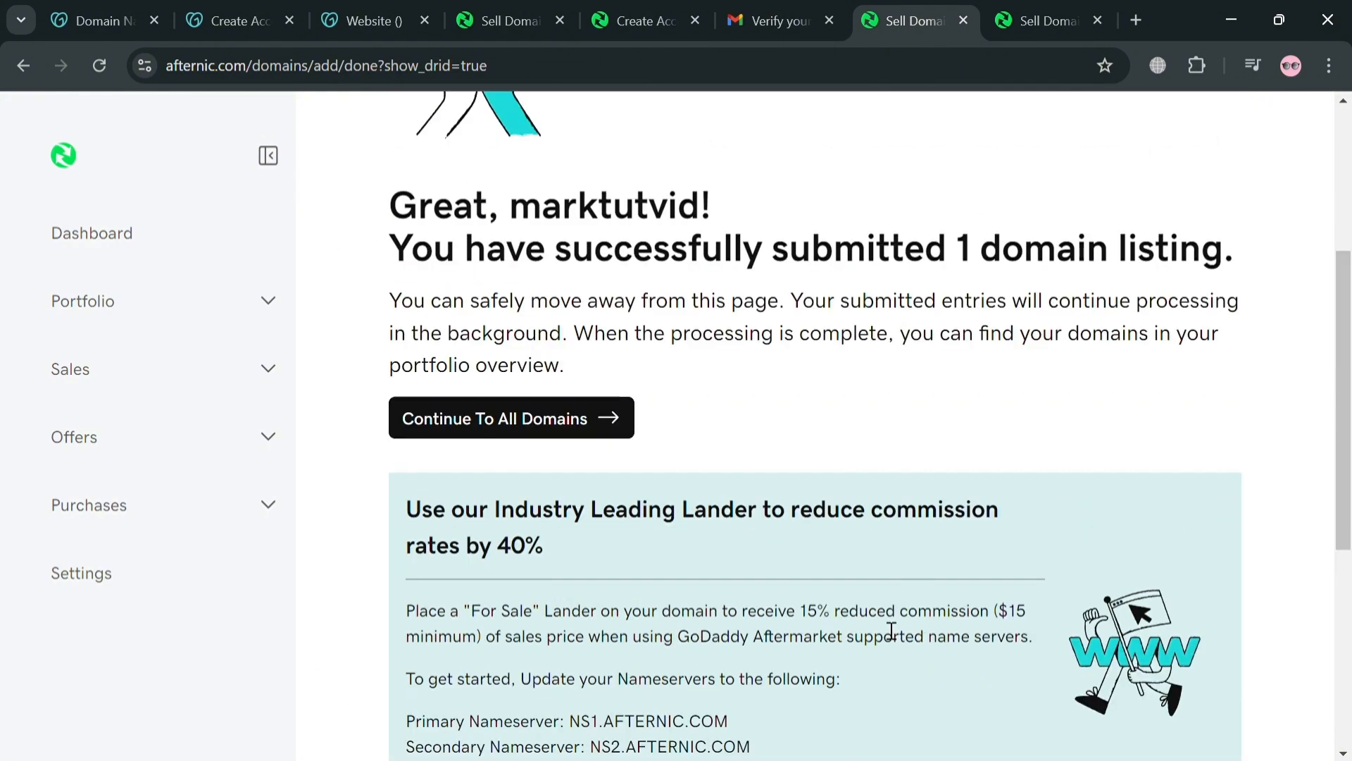
scroll(up, 3)
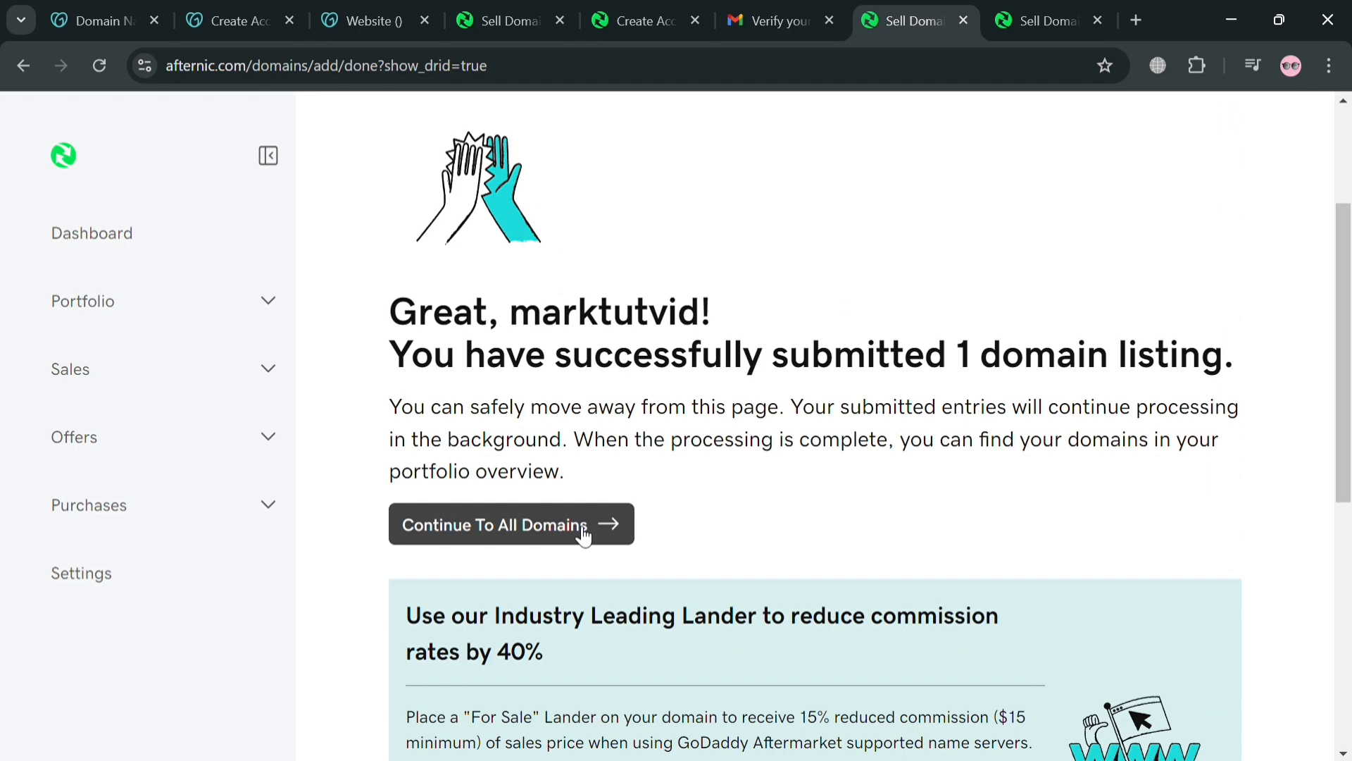
mouse_move(657, 539)
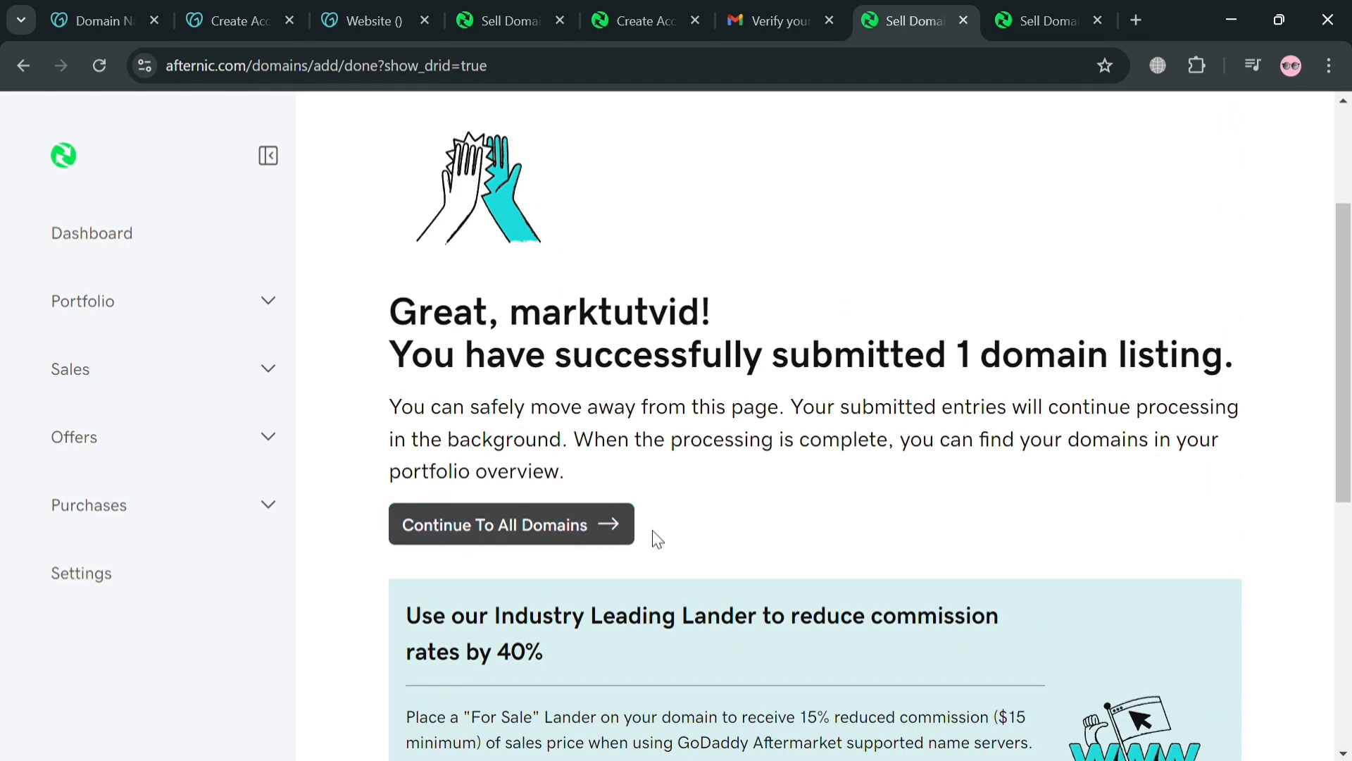
click(510, 524)
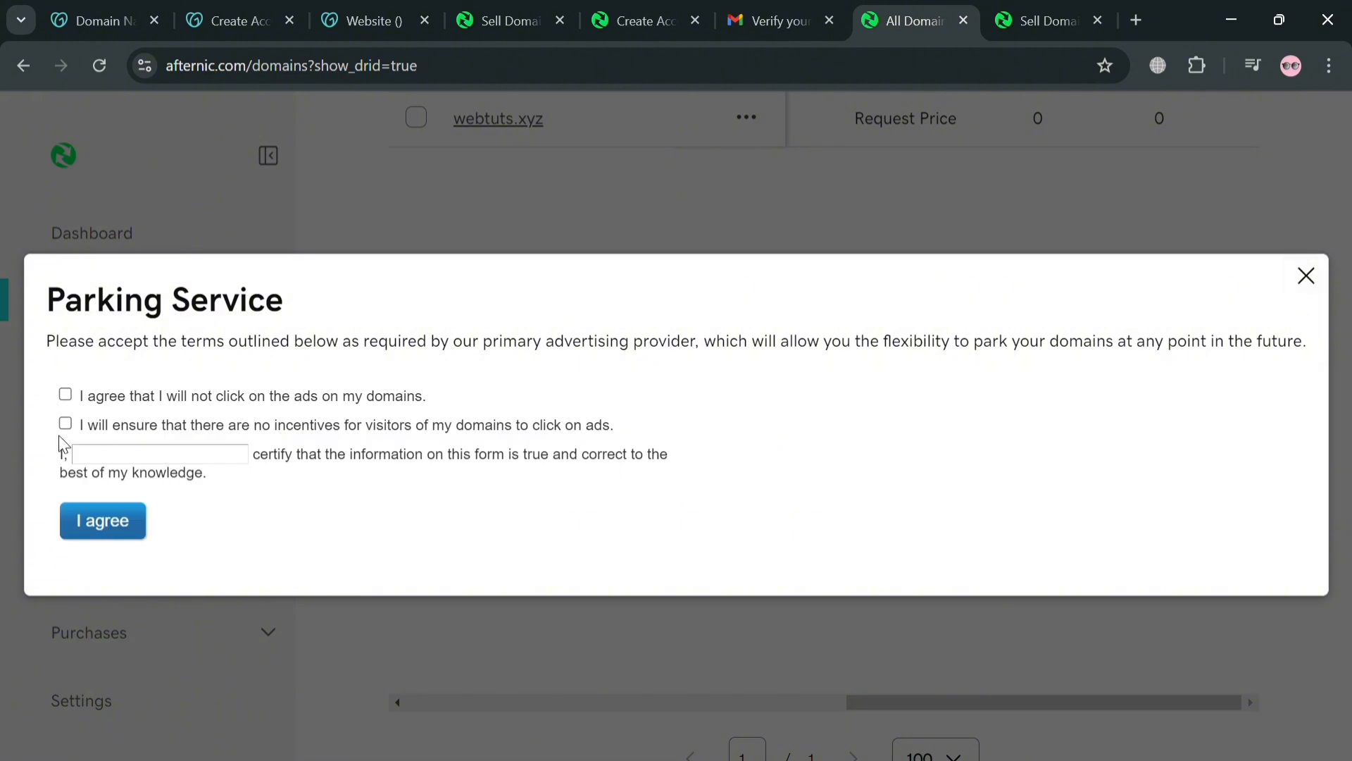
Step: Accept the Parking Service terms, ticking both ad pledges and certifying with a typed name, then close the dialog
click(66, 394)
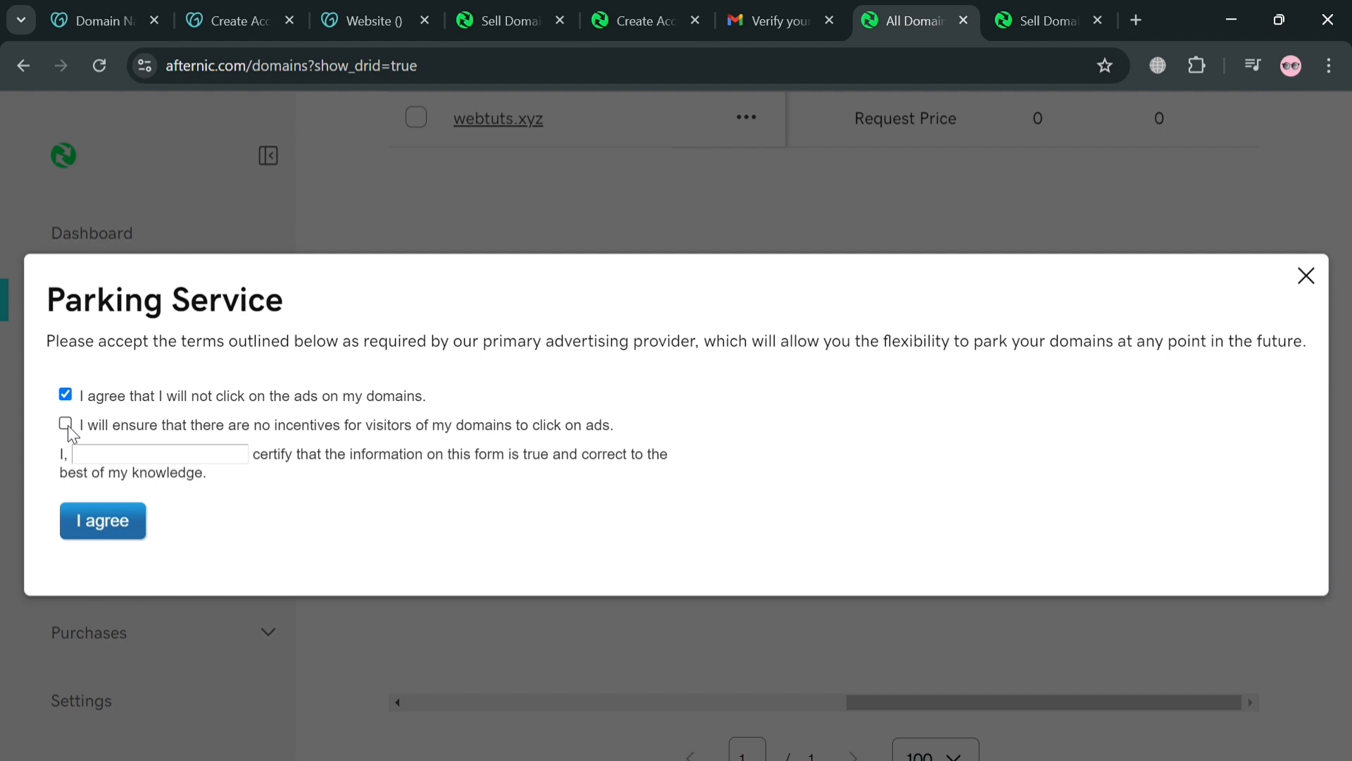
click(66, 424)
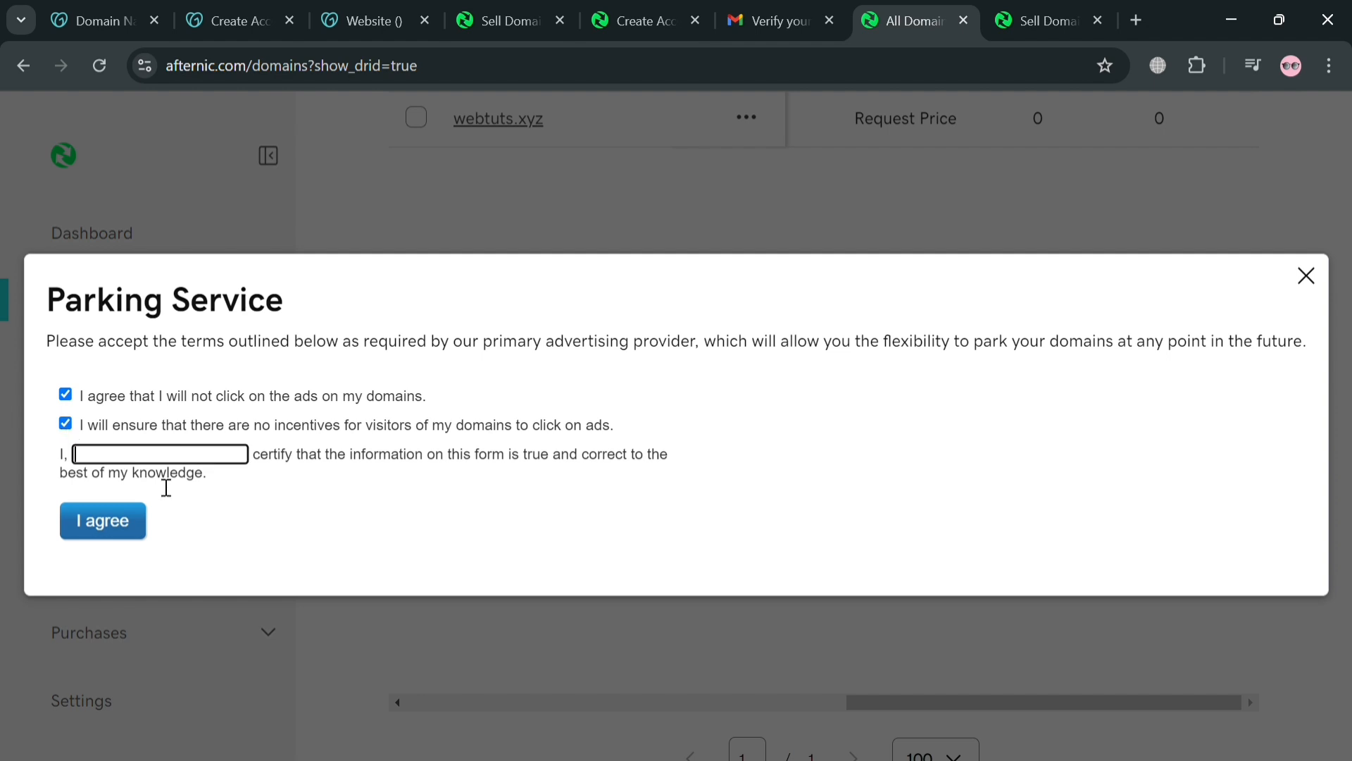
text(mark)
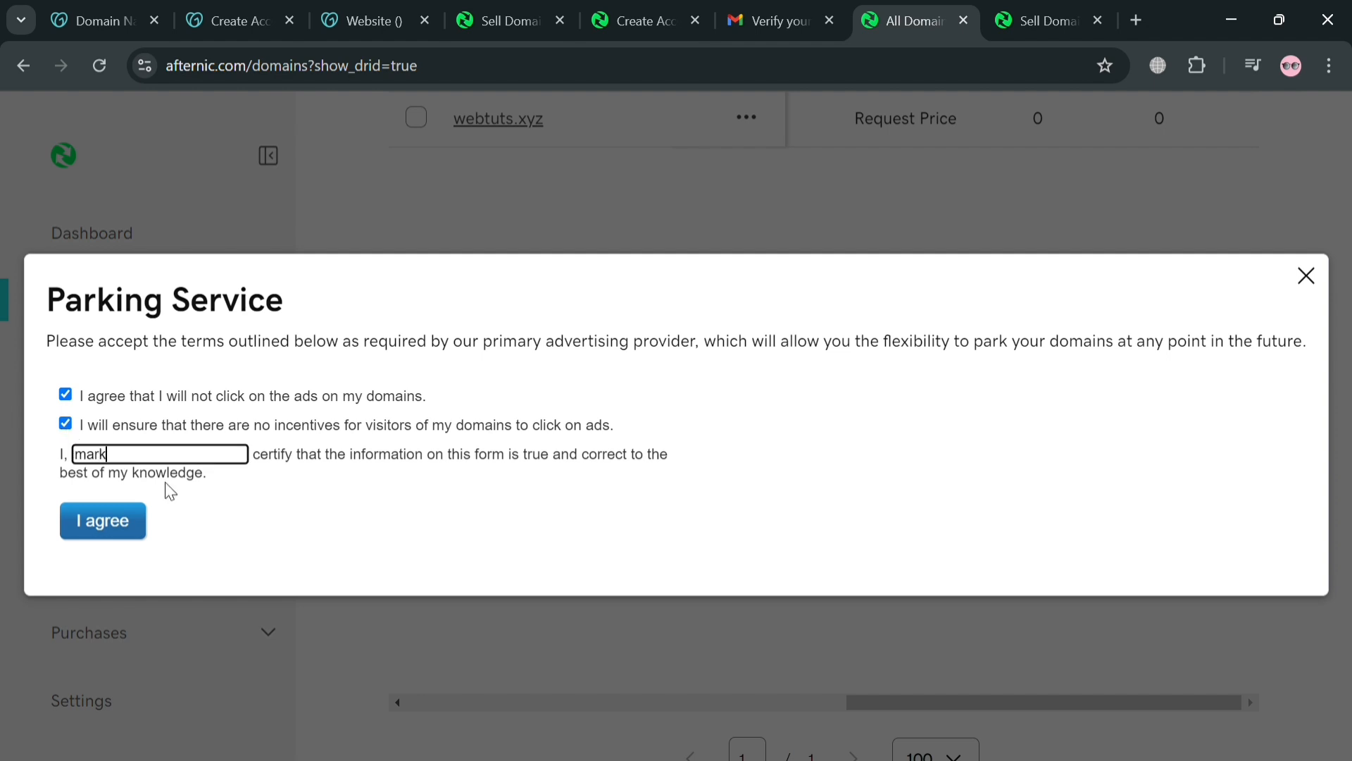
text(tut)
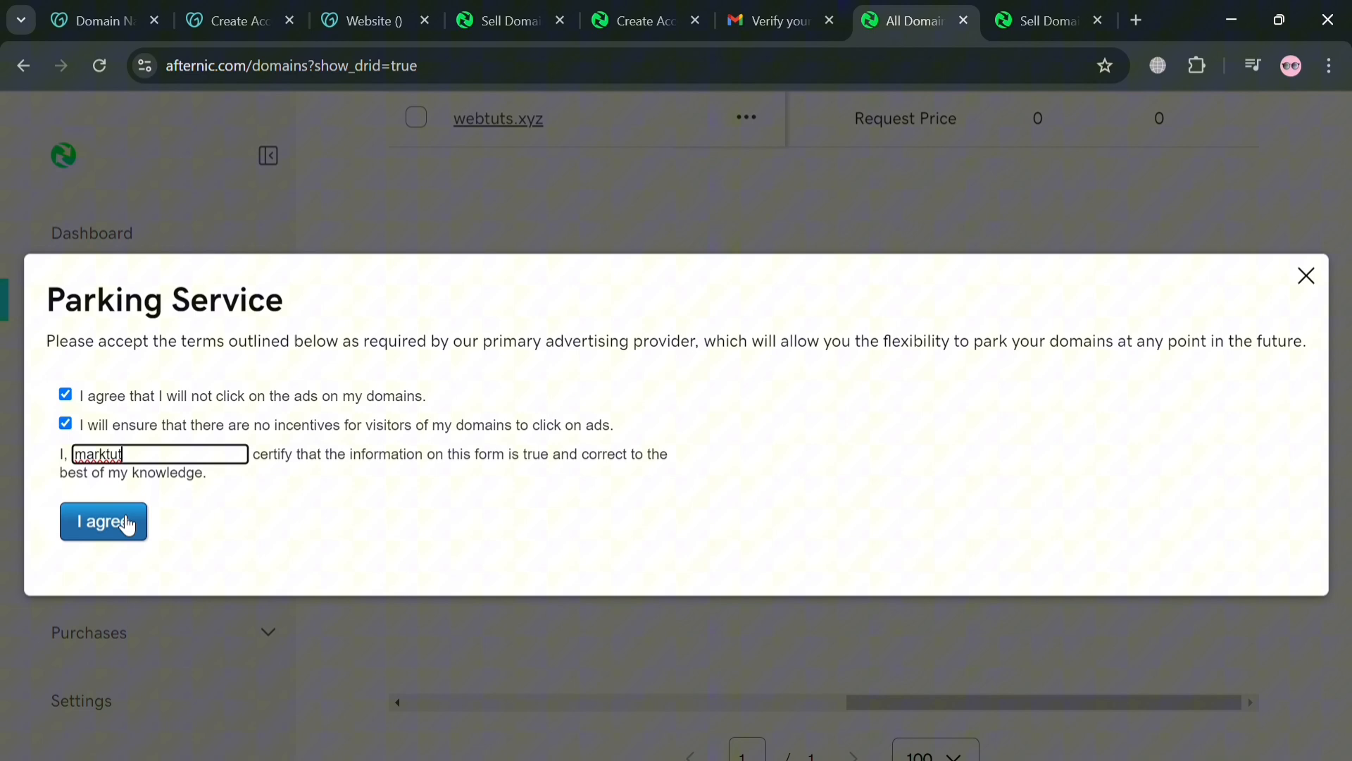
click(103, 521)
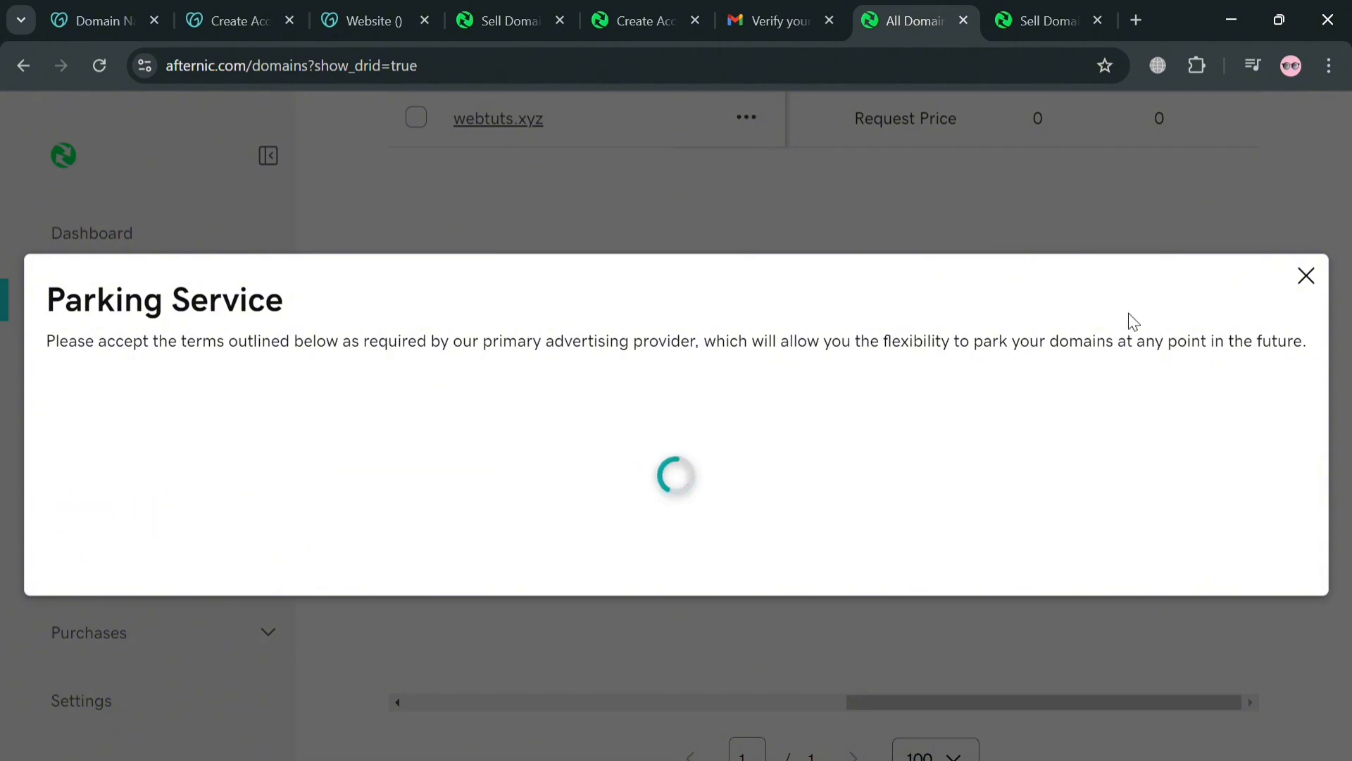
mouse_move(1324, 297)
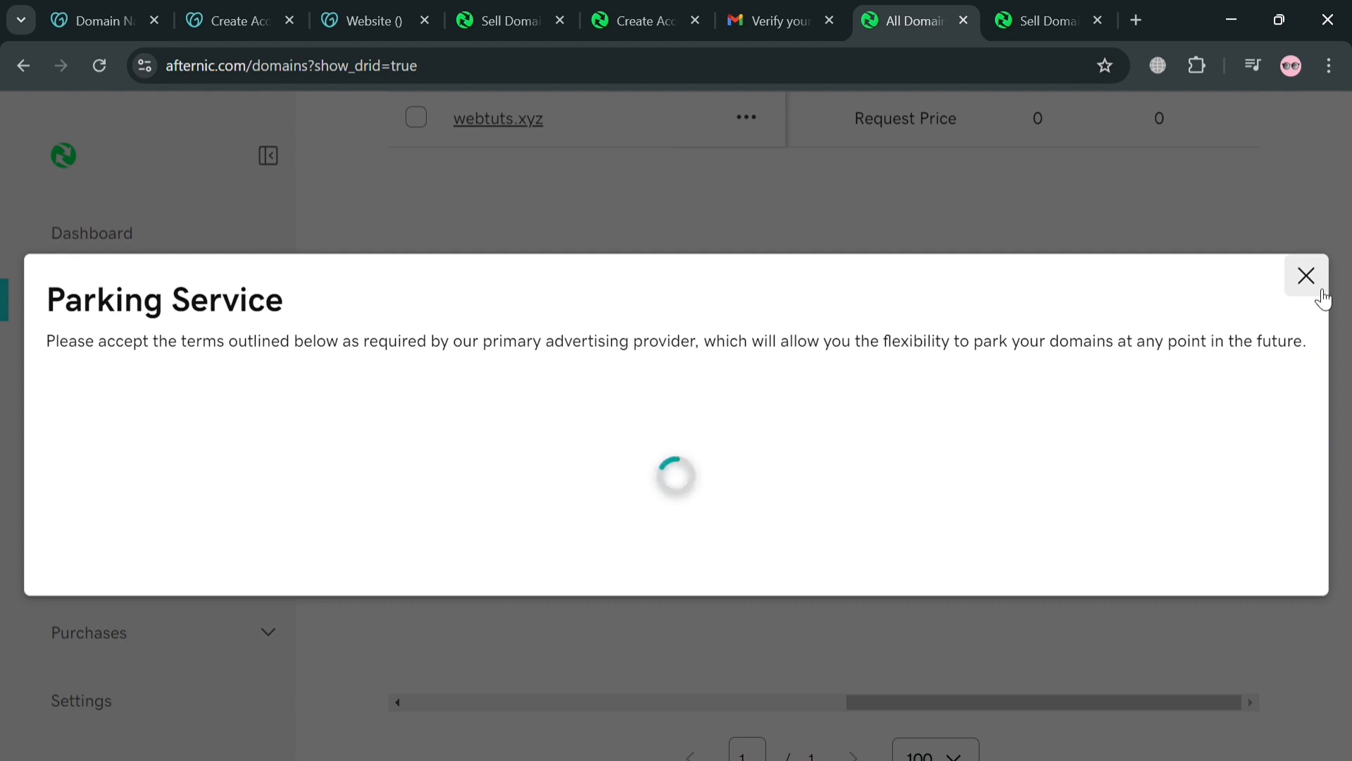
click(1307, 276)
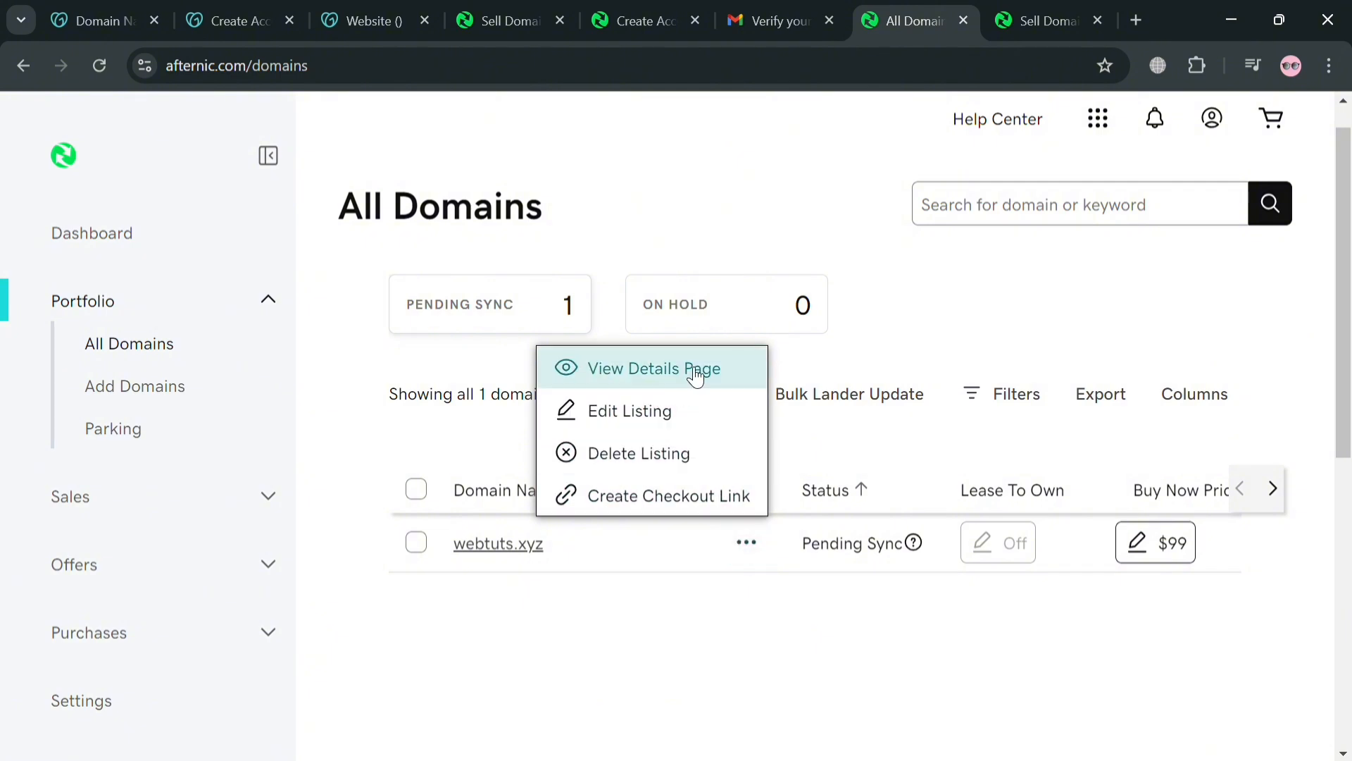
mouse_move(682, 483)
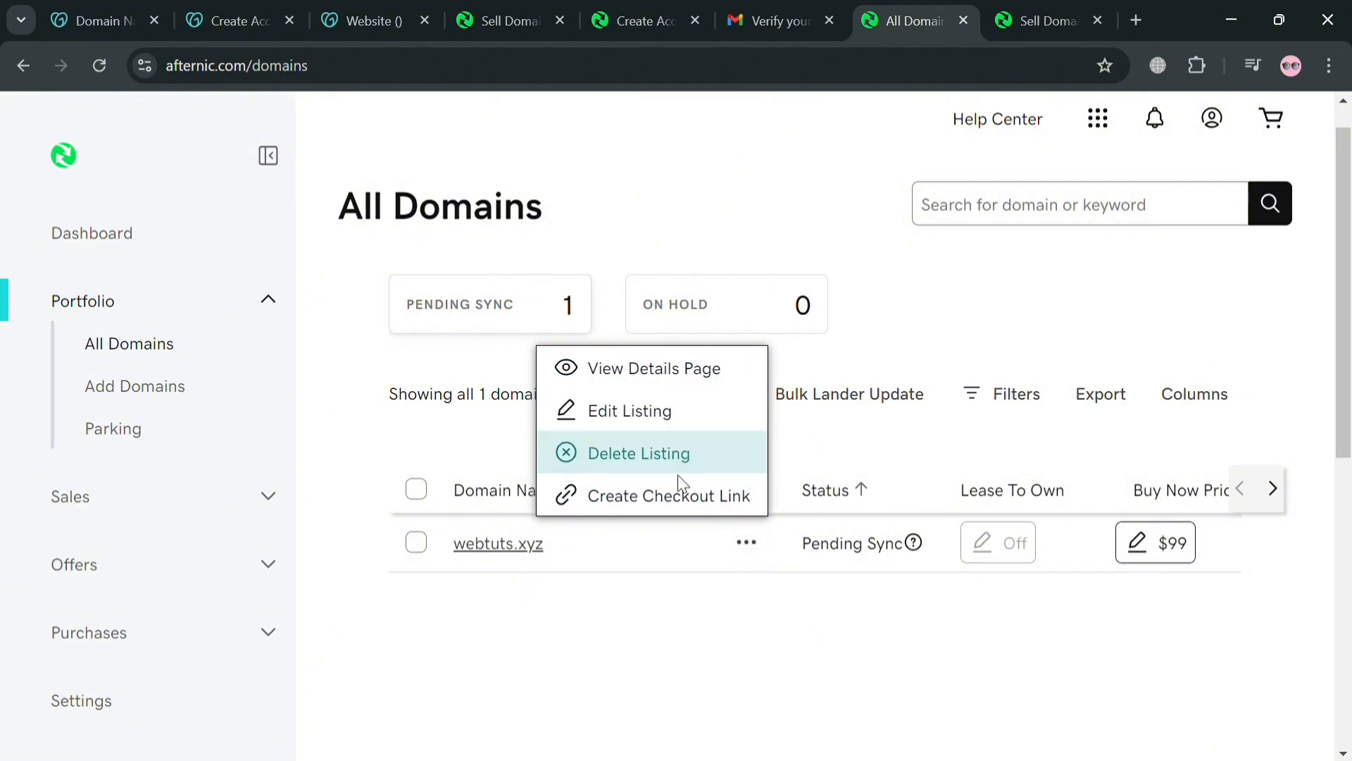
mouse_move(661, 495)
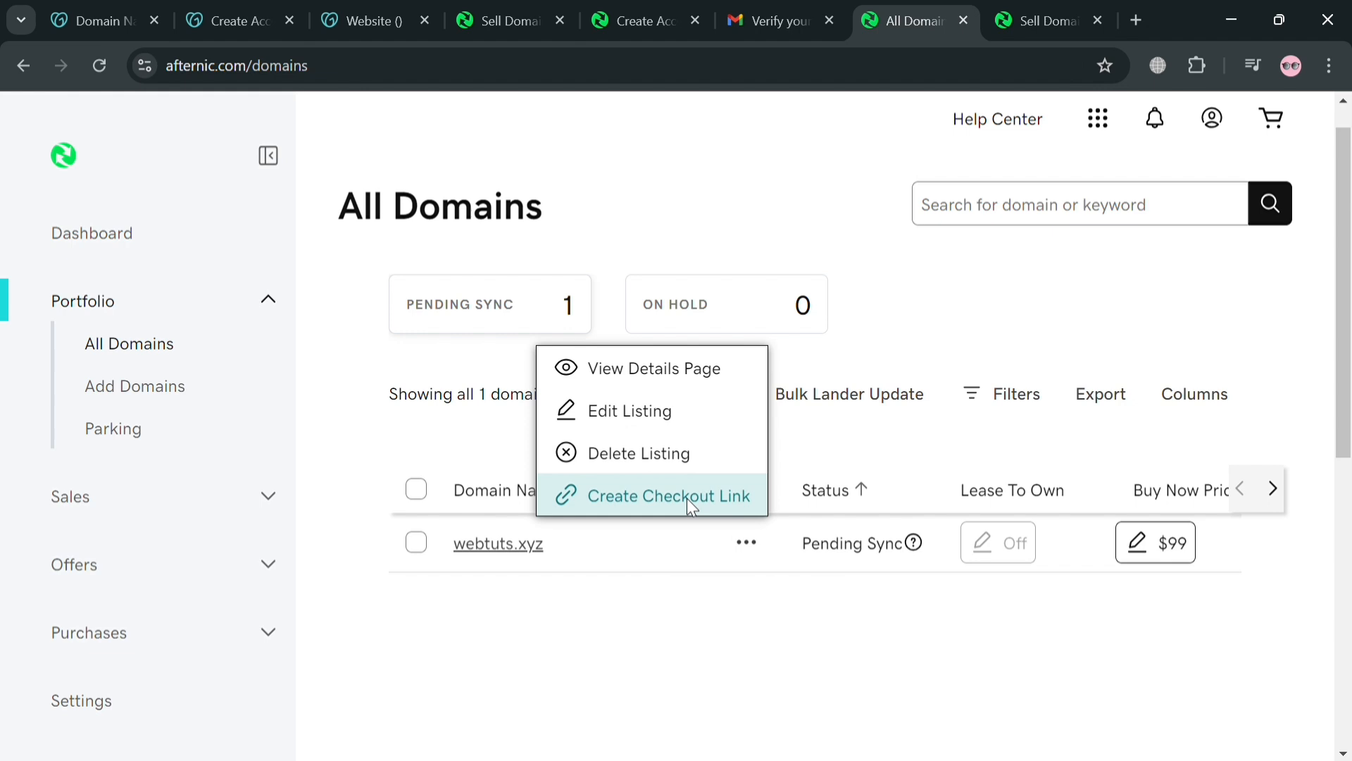
mouse_move(662, 499)
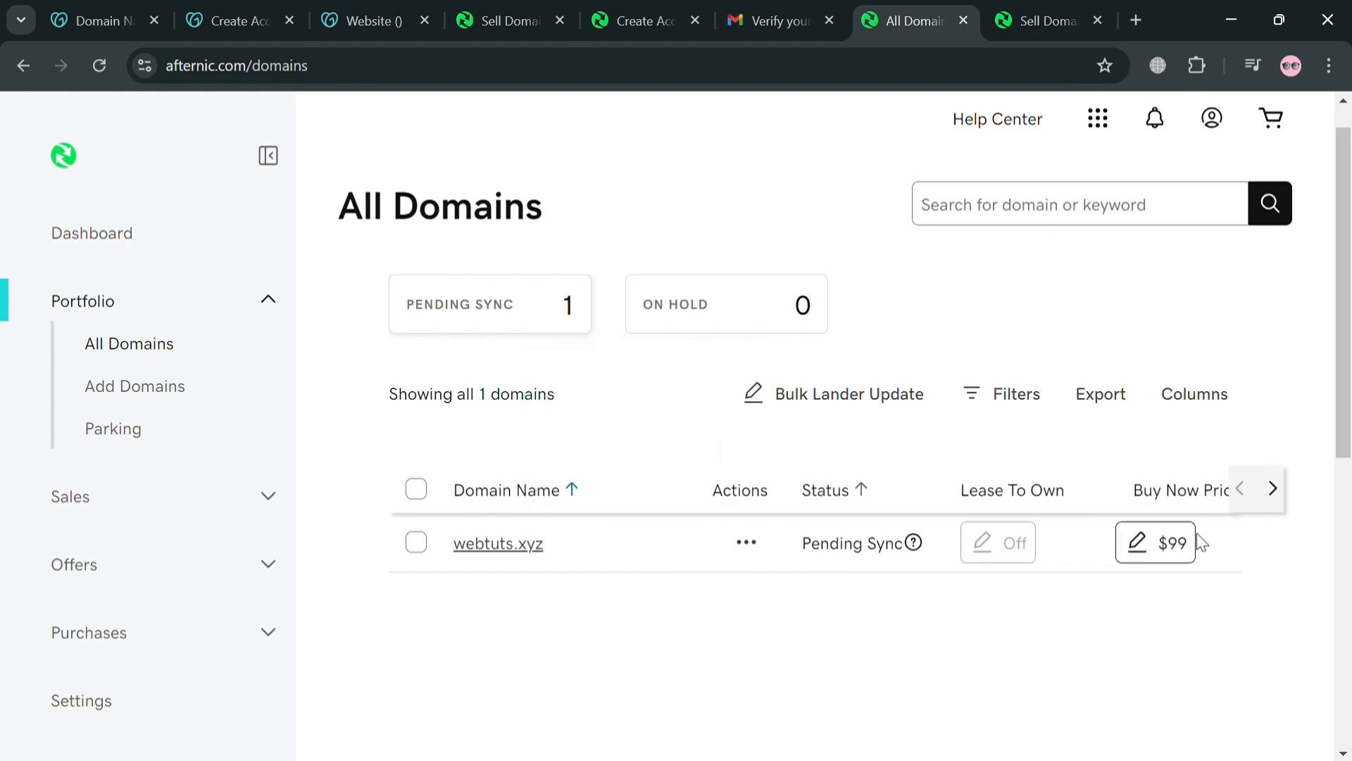
mouse_move(997, 542)
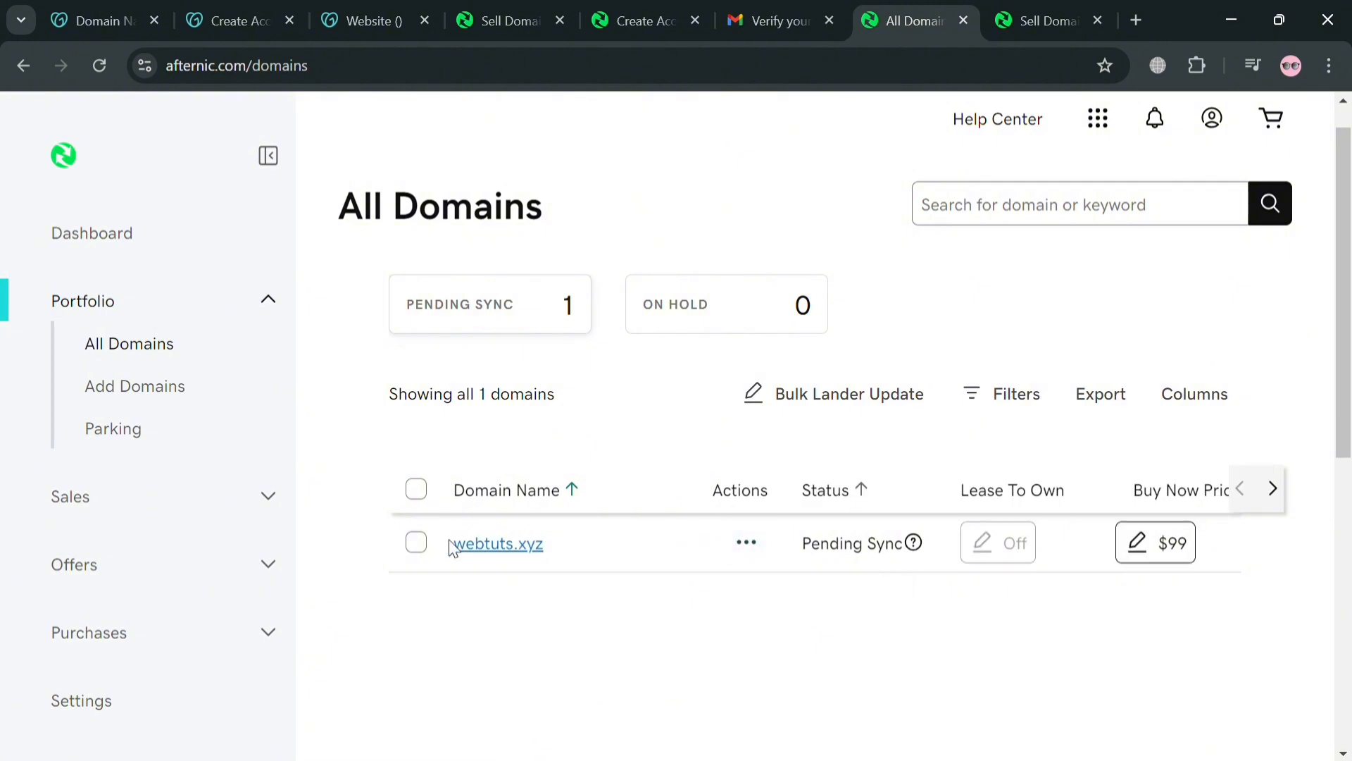
Step: Select webtuts.xyz in the All Domains list to bring up the bulk action bar
click(416, 489)
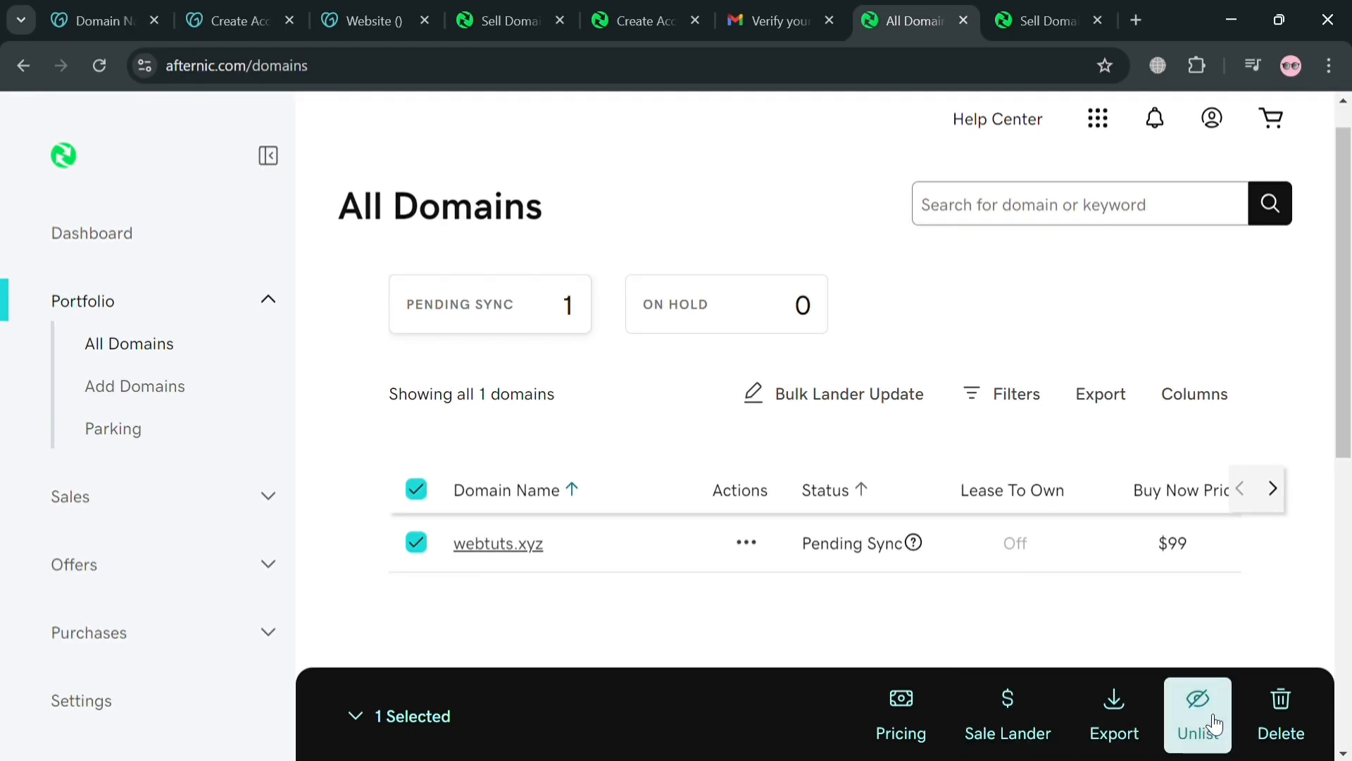
Step: Unlist webtuts.xyz and confirm with Yes, Unlist, getting the one-domain-unlisted success message
click(1197, 715)
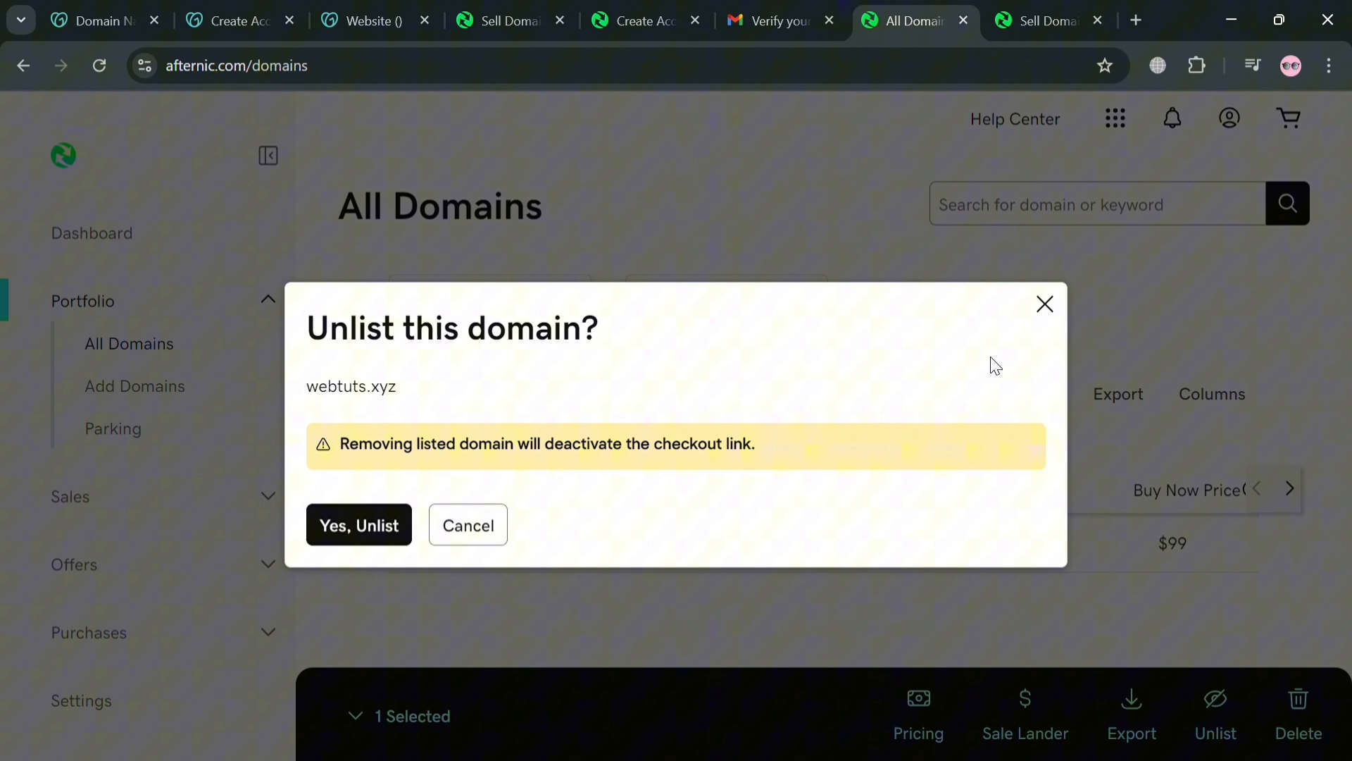
mouse_move(359, 526)
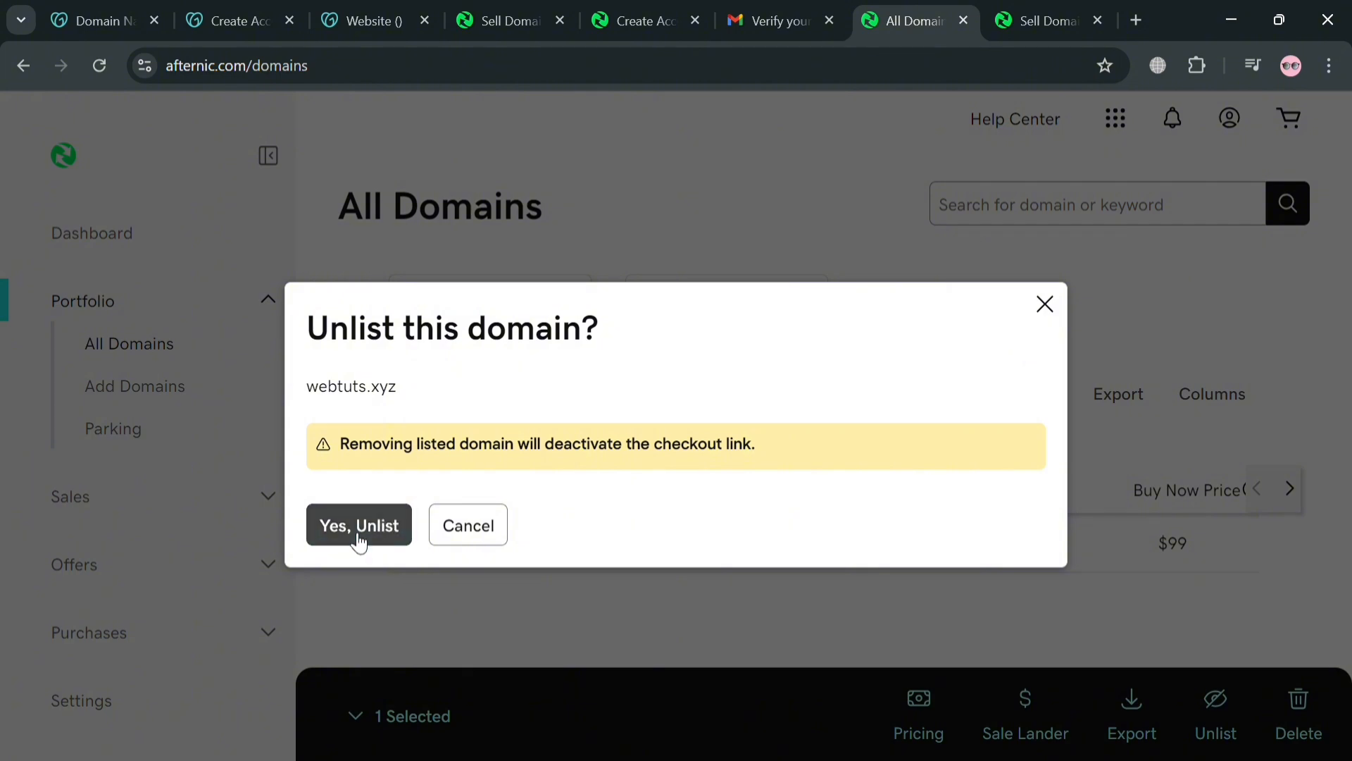
click(359, 524)
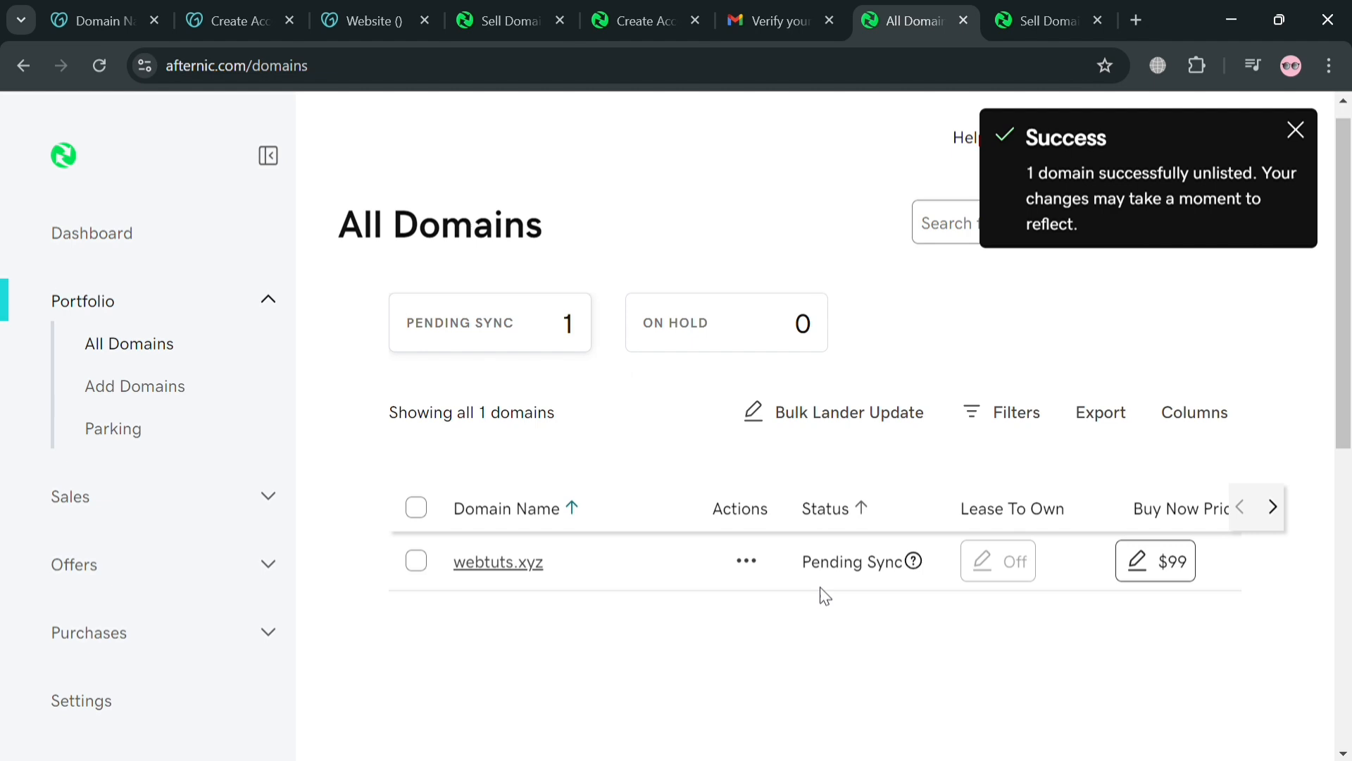
scroll(up, 3)
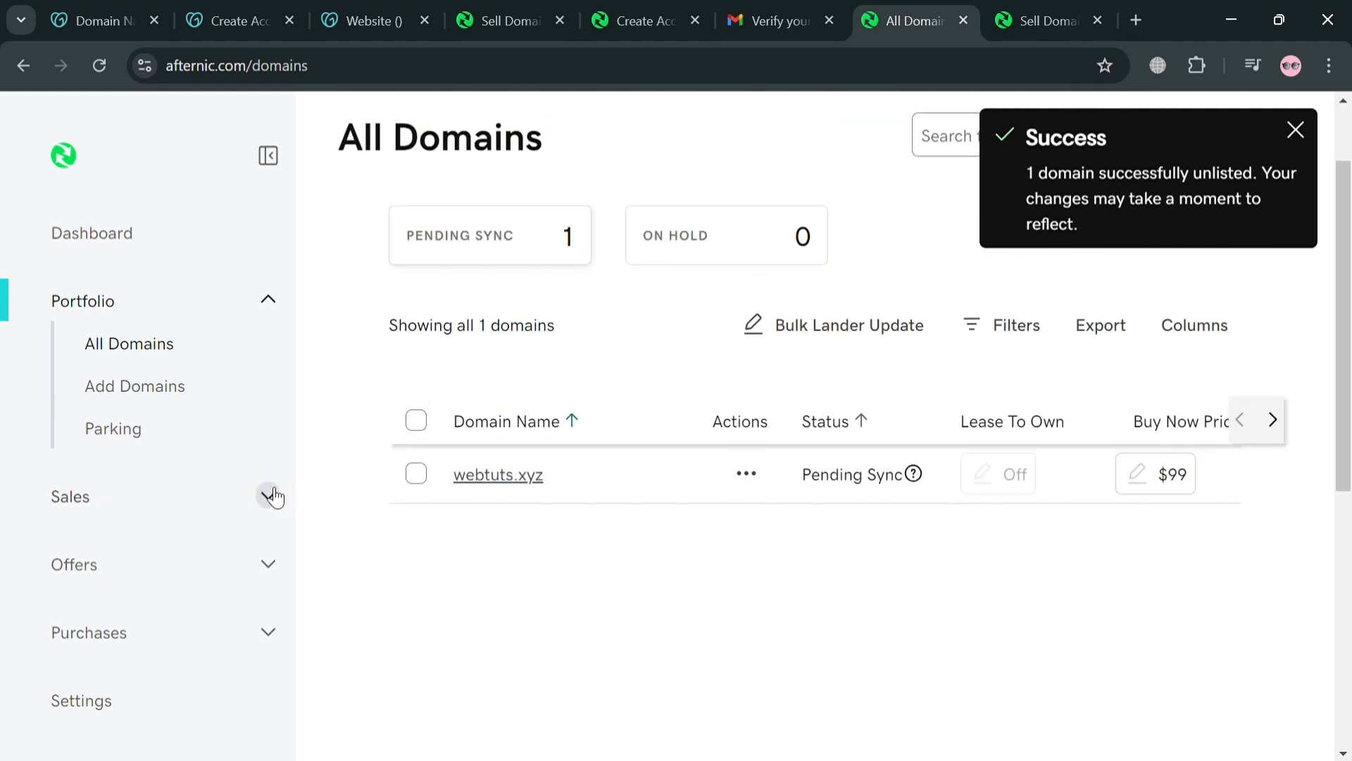
scroll(down, 3)
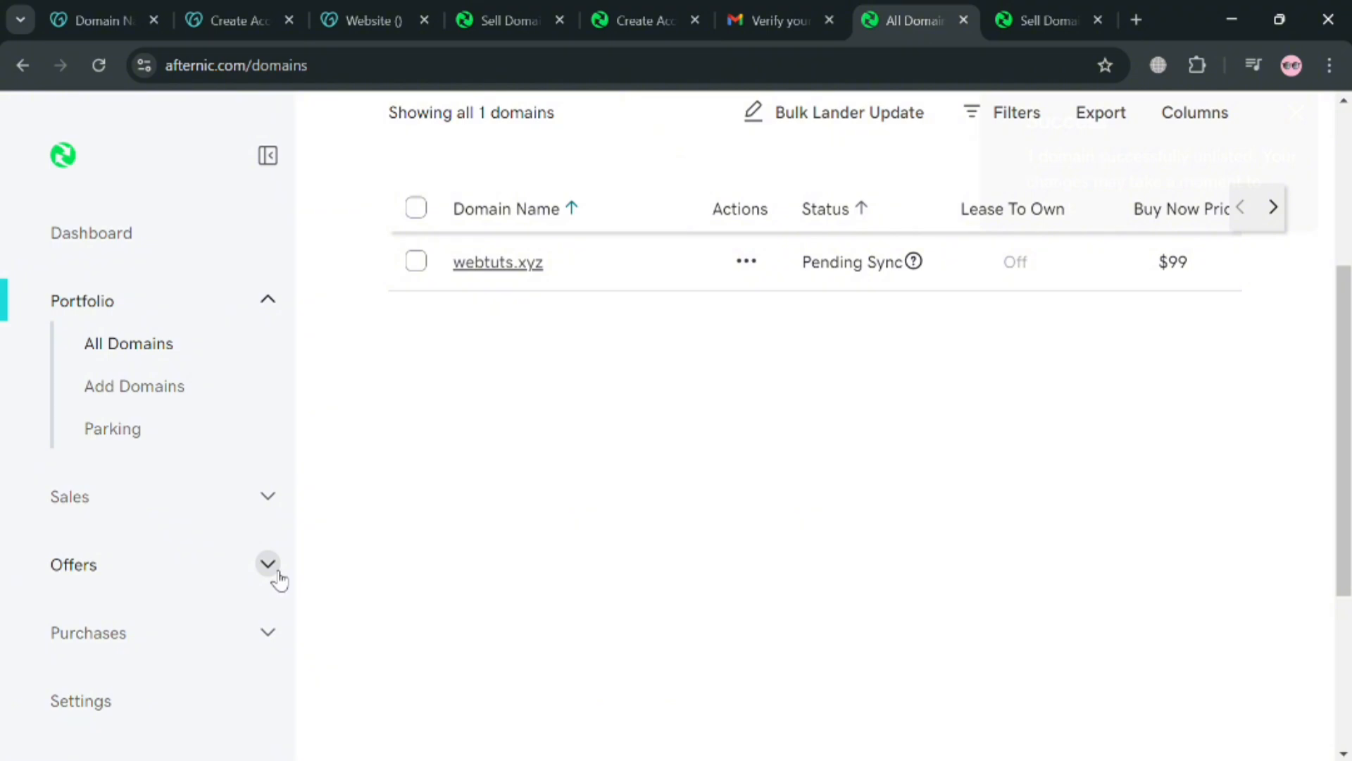
Step: Tour the Offers, Sales and Purchases sidebar sections, then go to the account Settings page
click(268, 564)
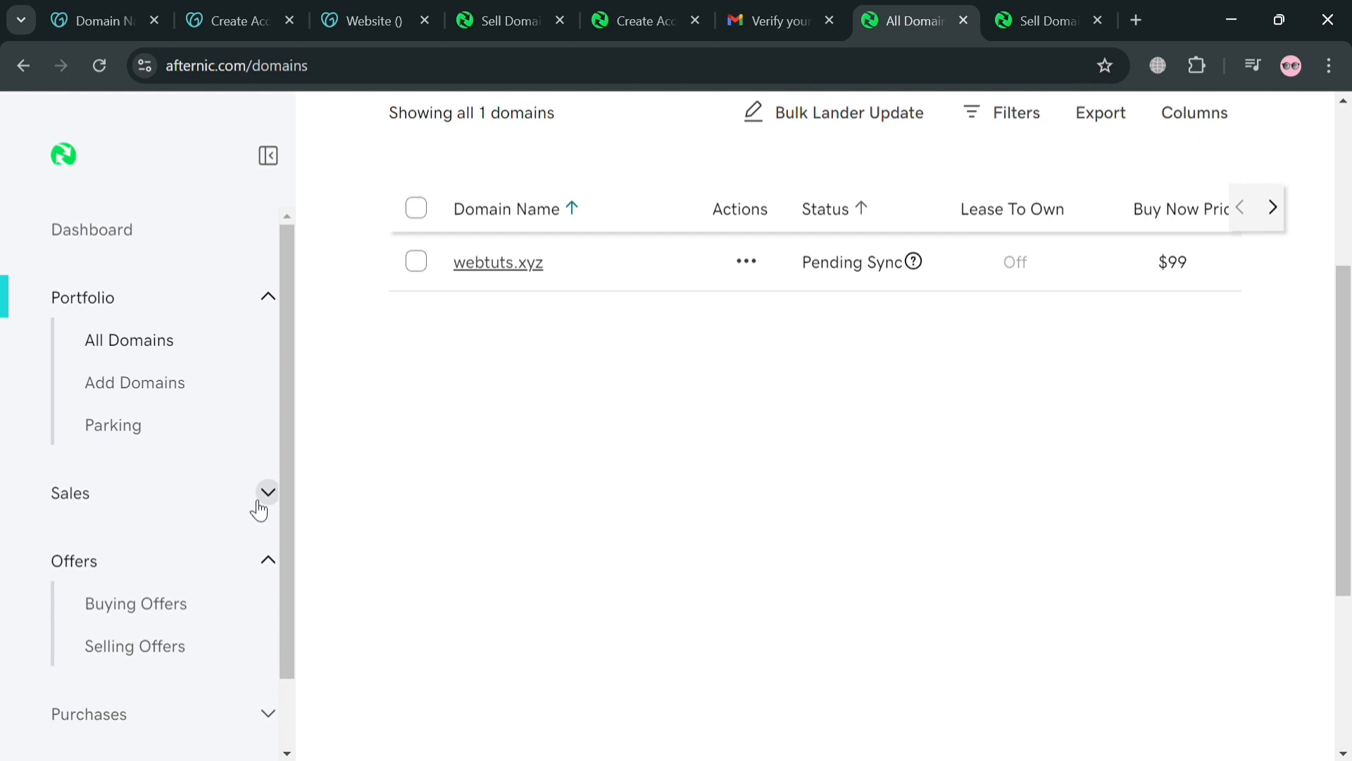
click(268, 493)
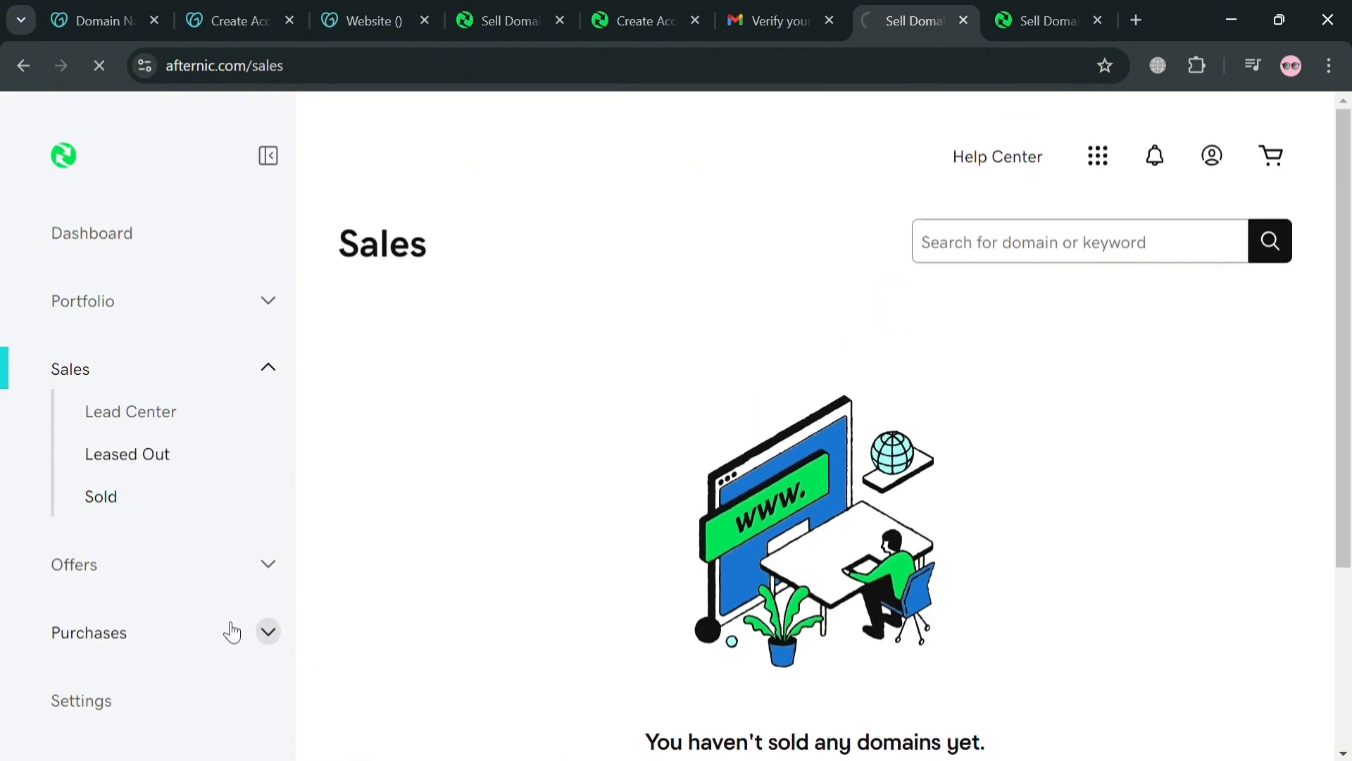
click(126, 453)
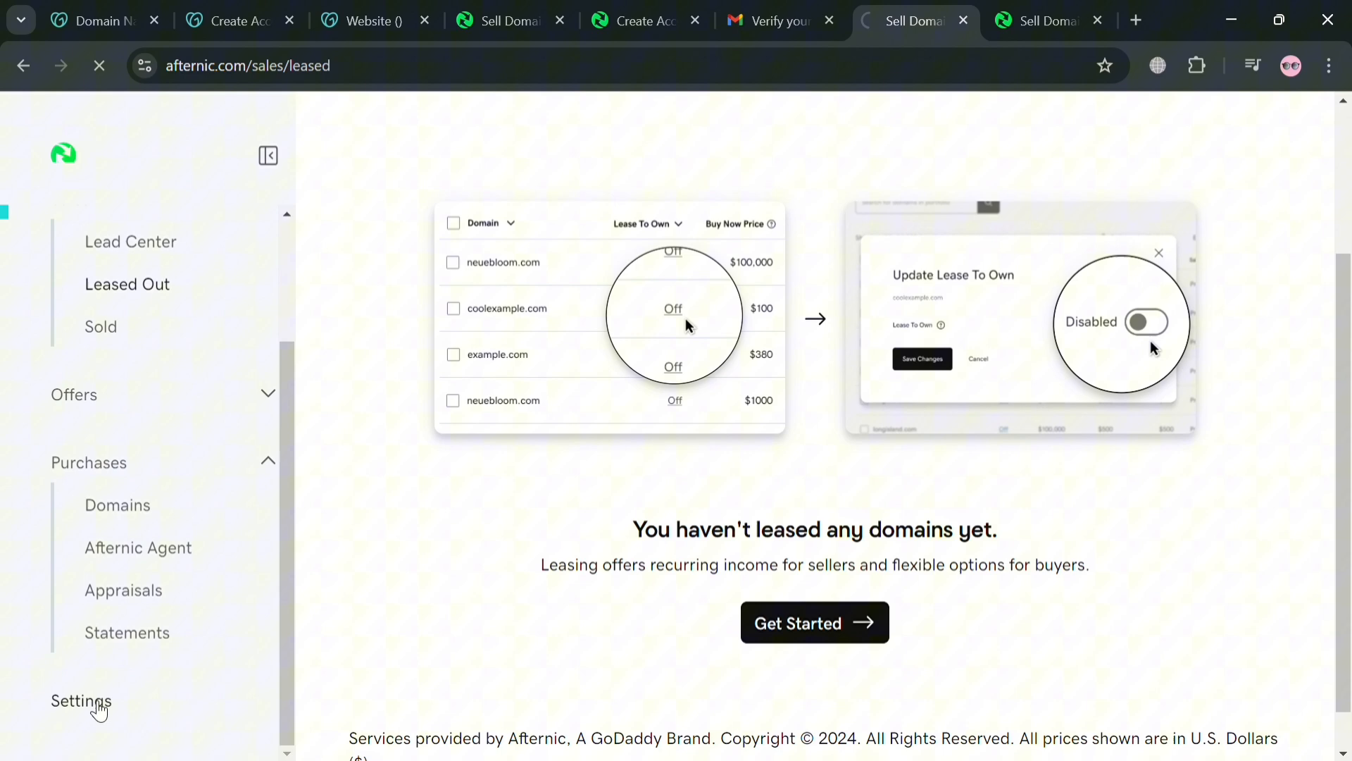
mouse_move(101, 683)
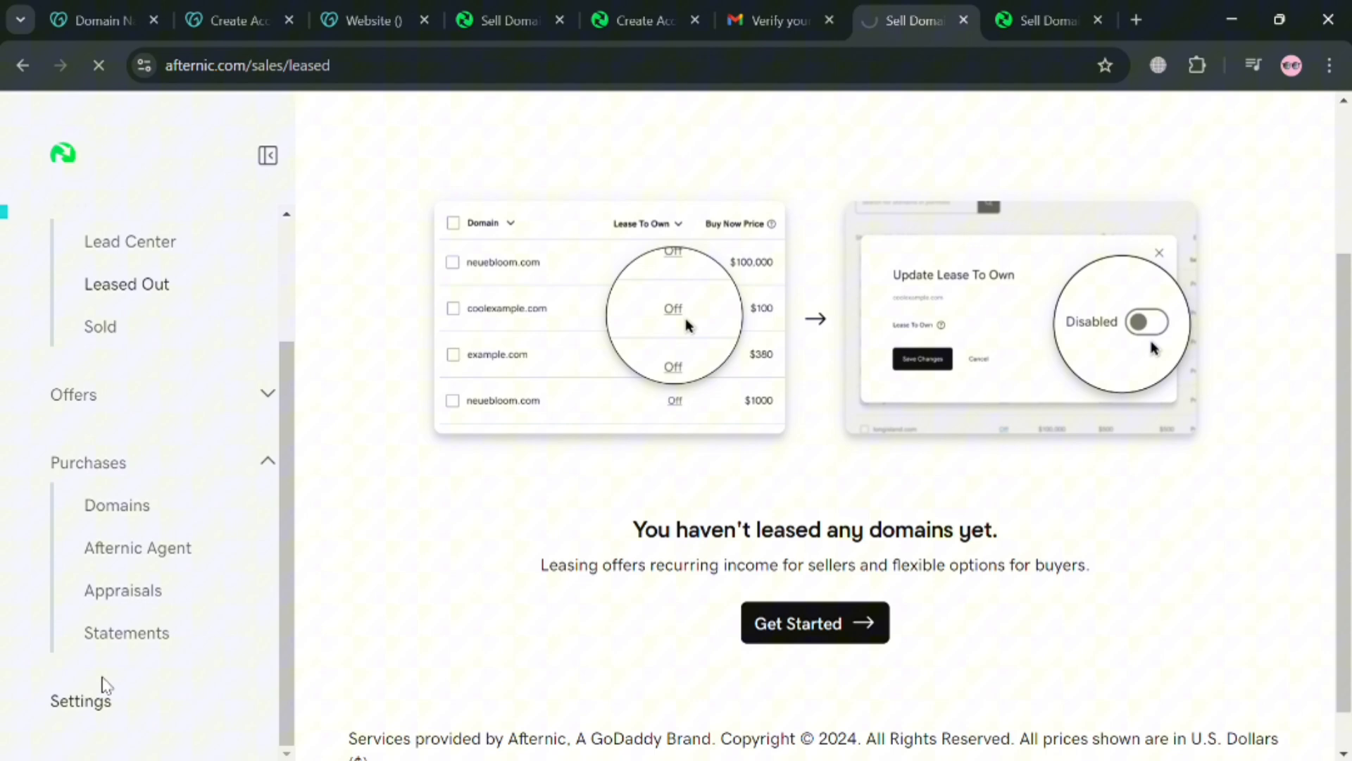
click(80, 698)
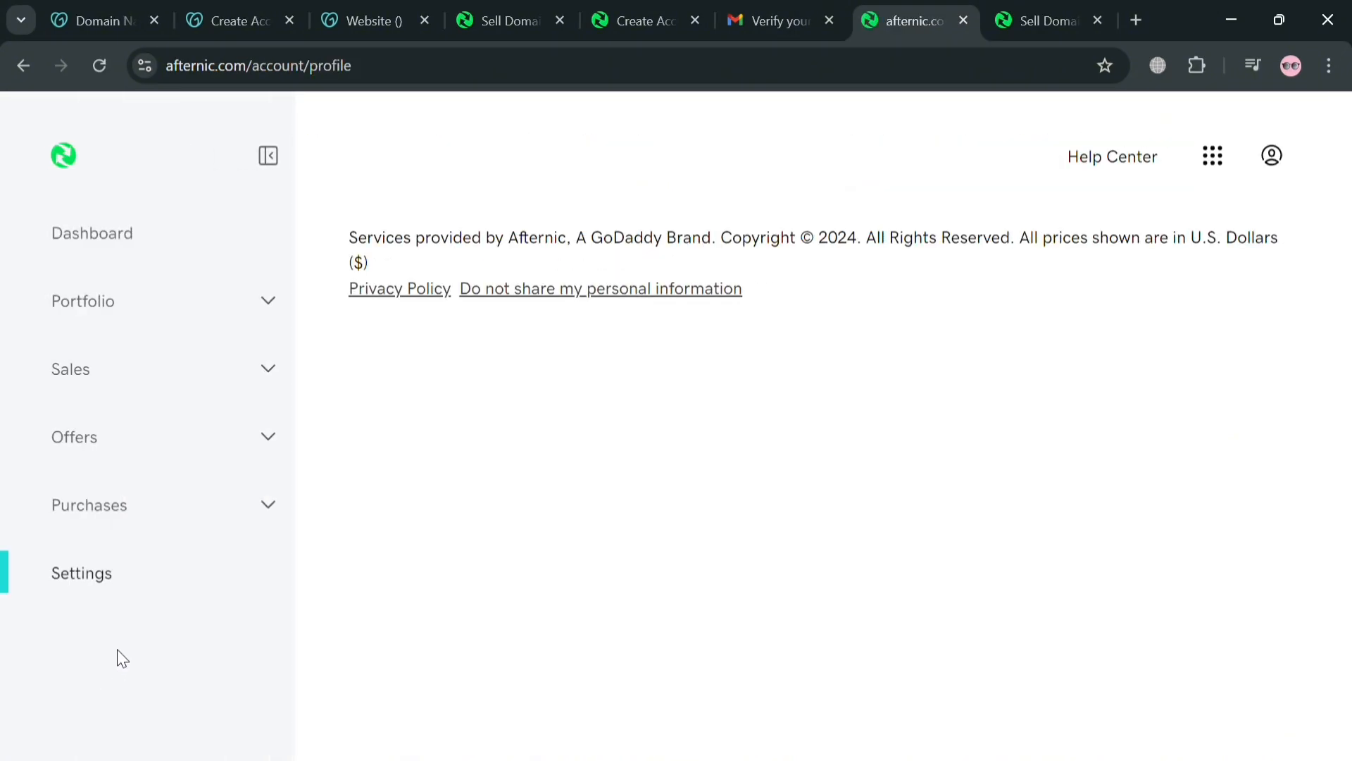
Step: Go to Payment Settings and start editing the domain sale payments default setup
click(80, 572)
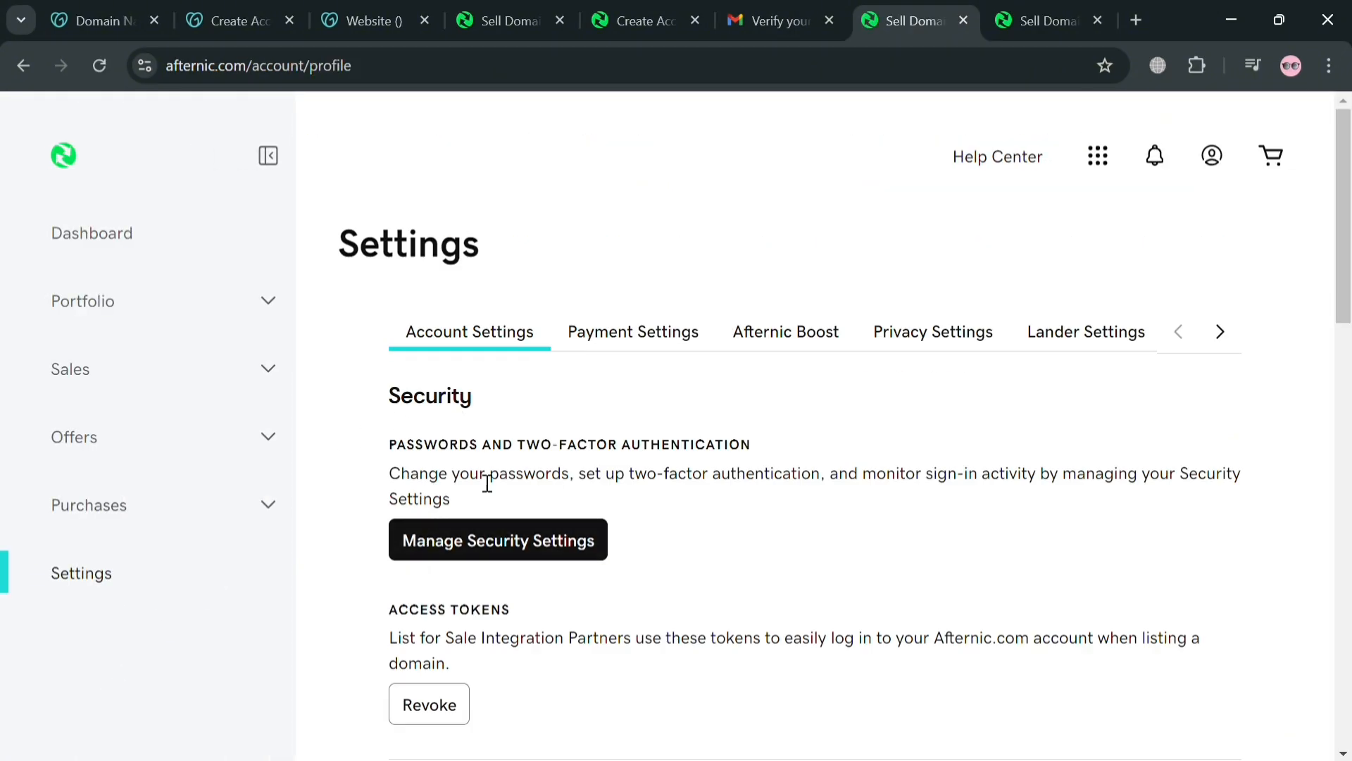
mouse_move(486, 506)
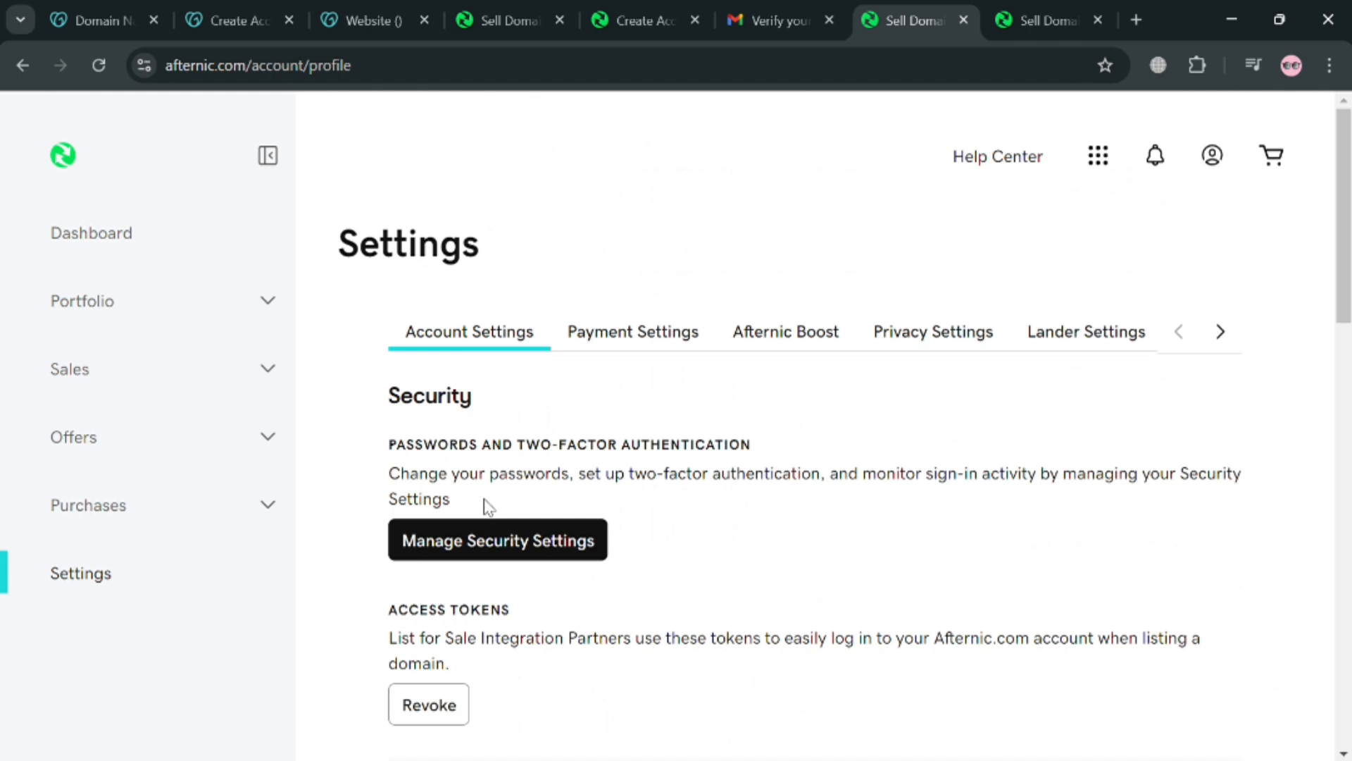
click(632, 331)
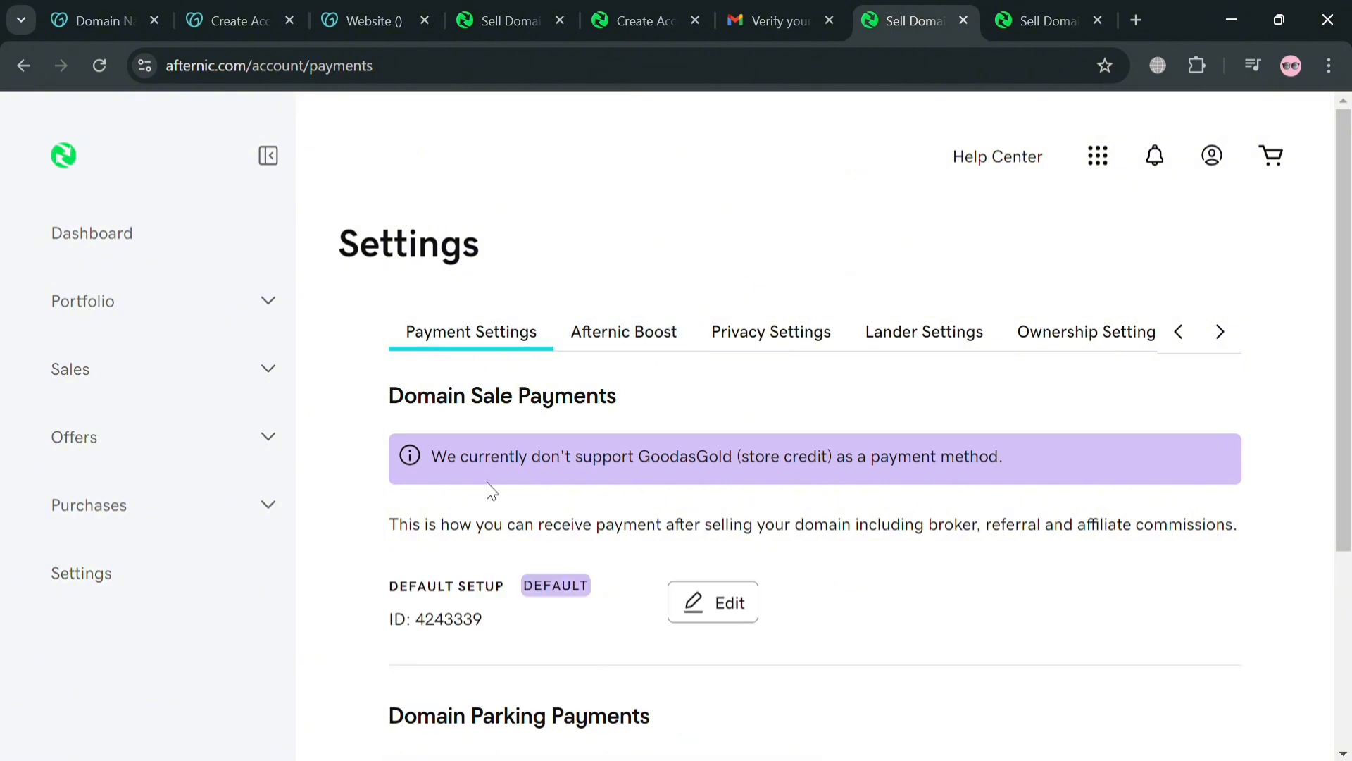
mouse_move(583, 612)
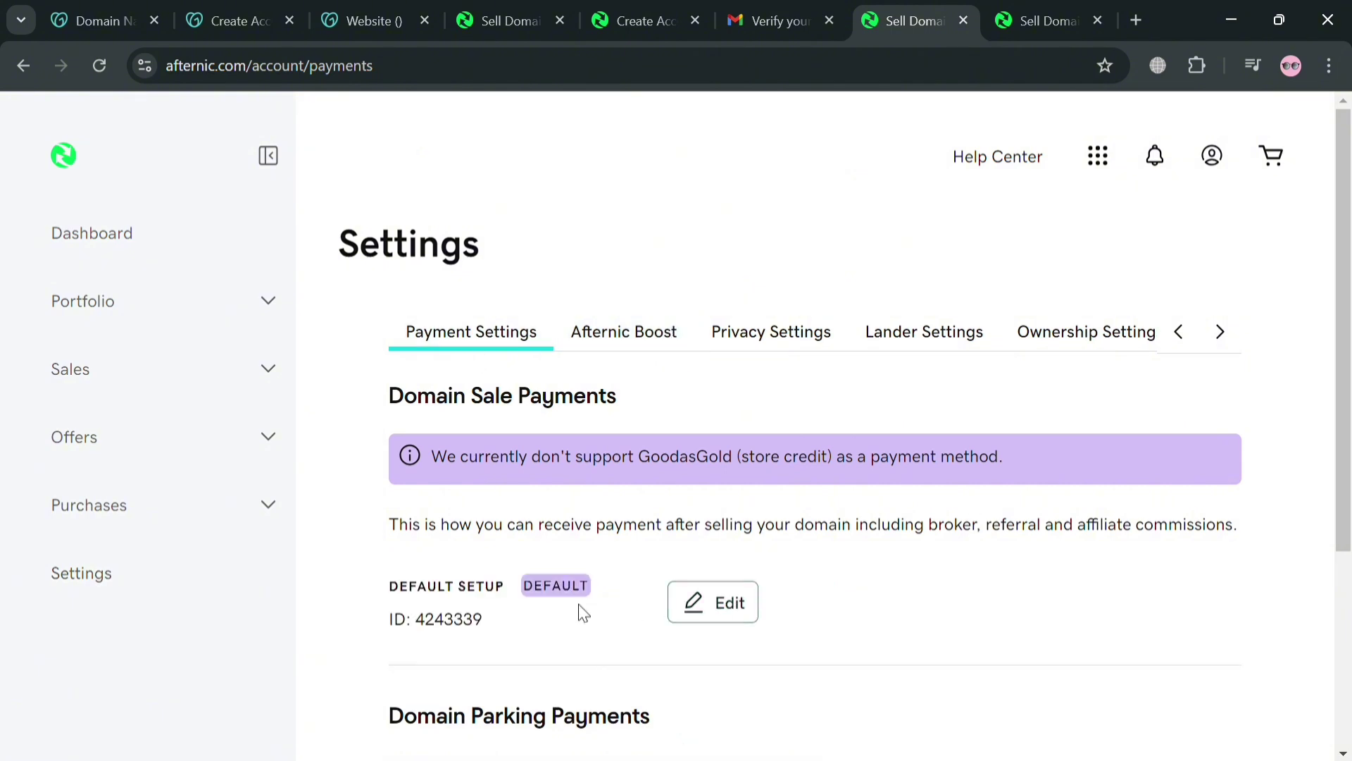
click(712, 602)
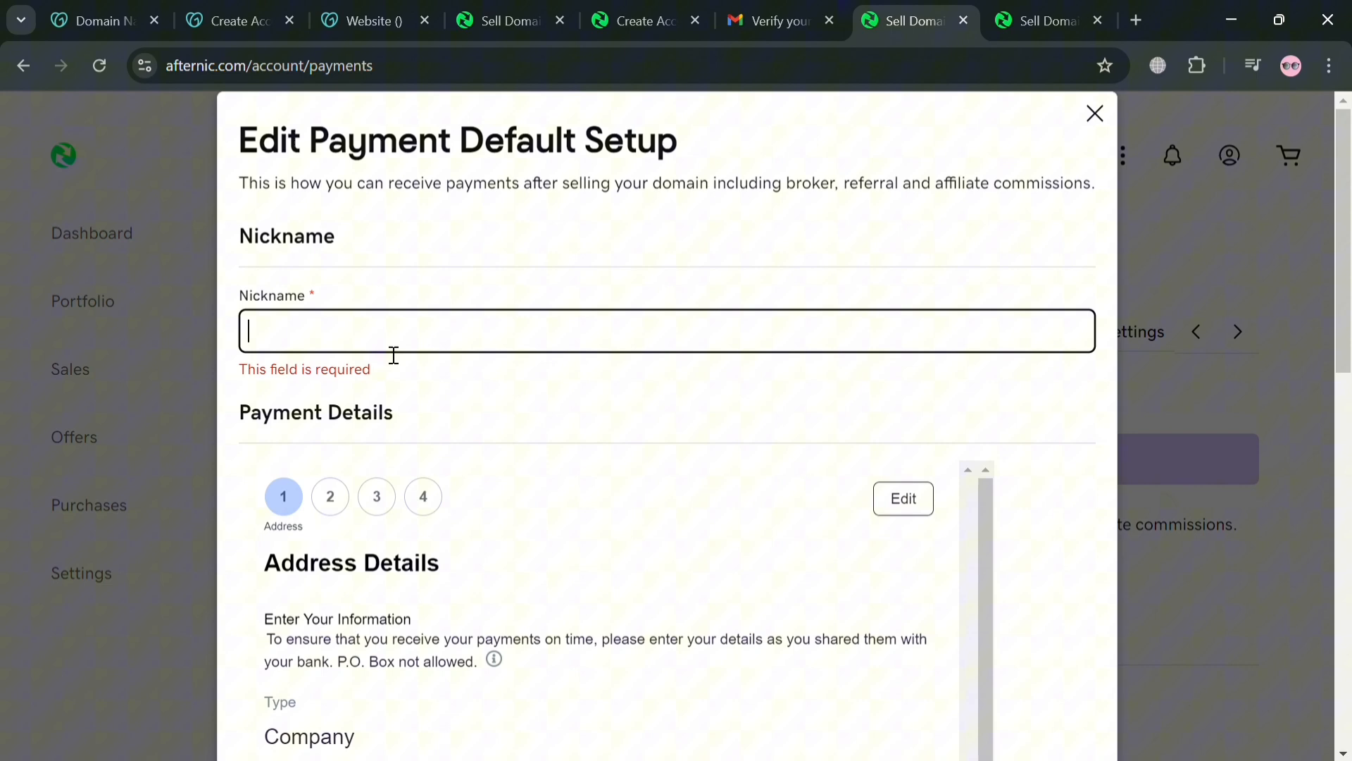
Step: Nickname the payment setup MyPayment and advance past the address details step
text(My)
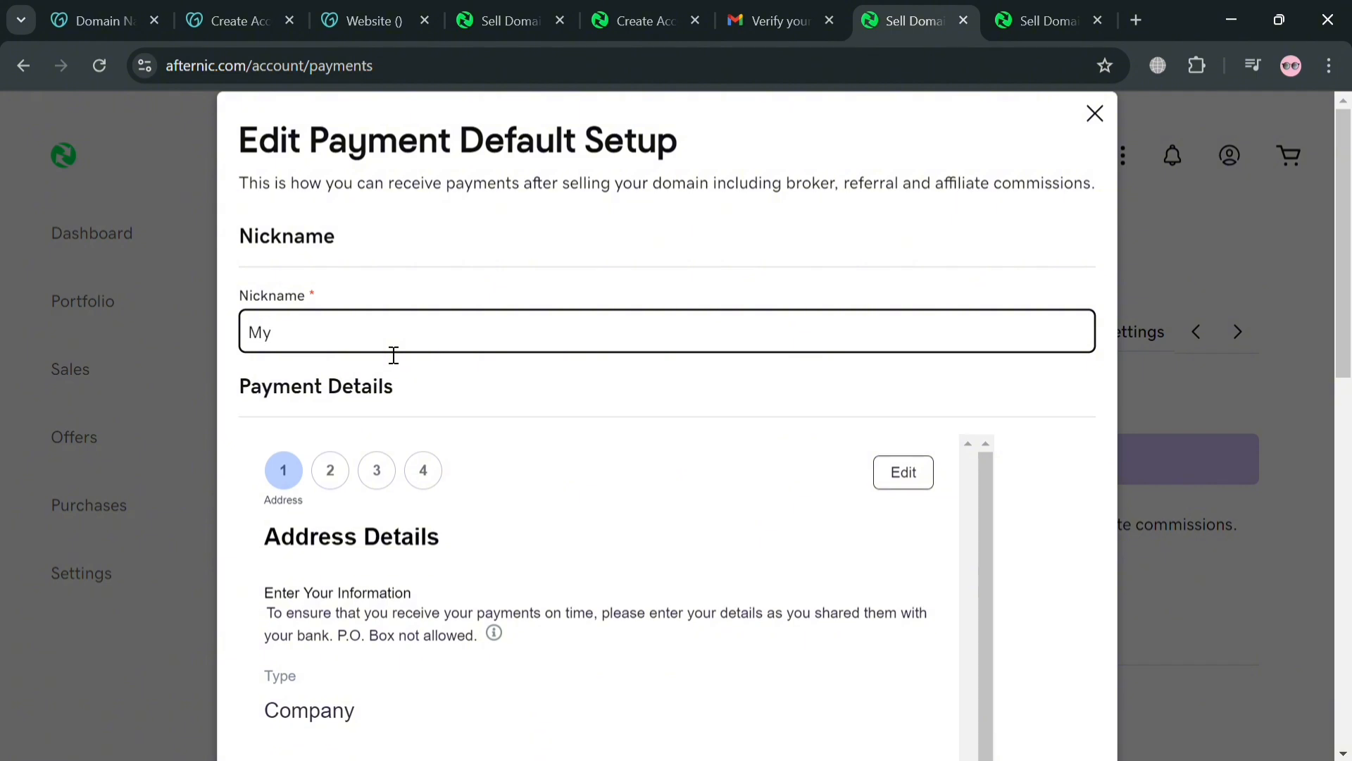
text(Payment)
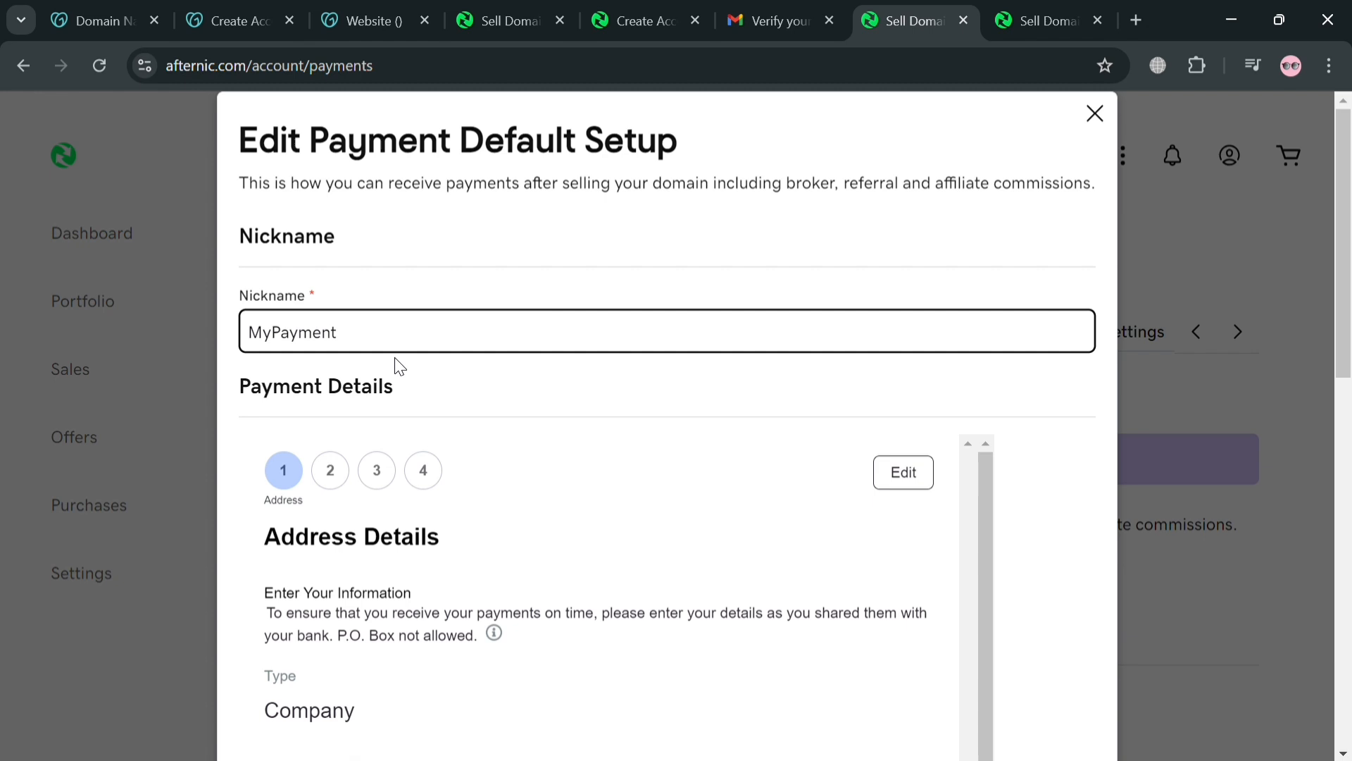
scroll(down, 3)
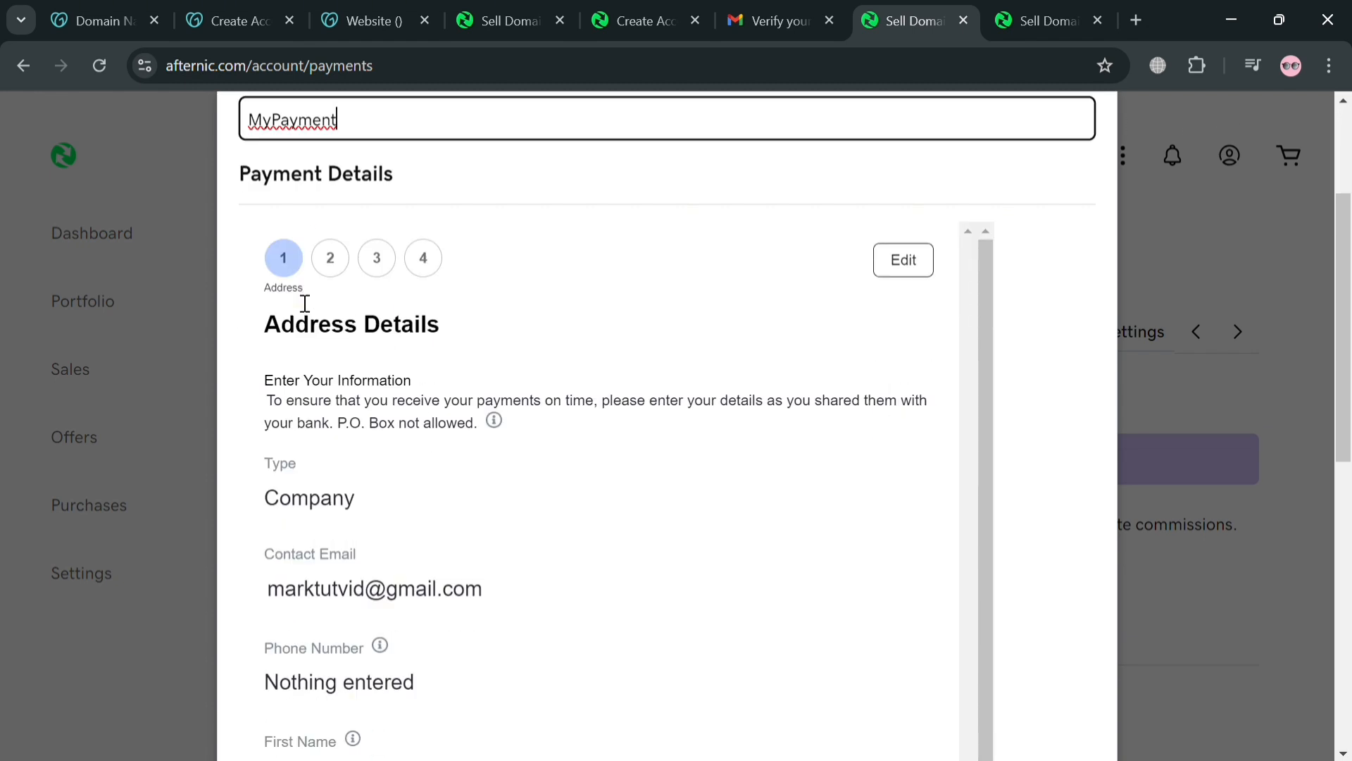
mouse_move(929, 282)
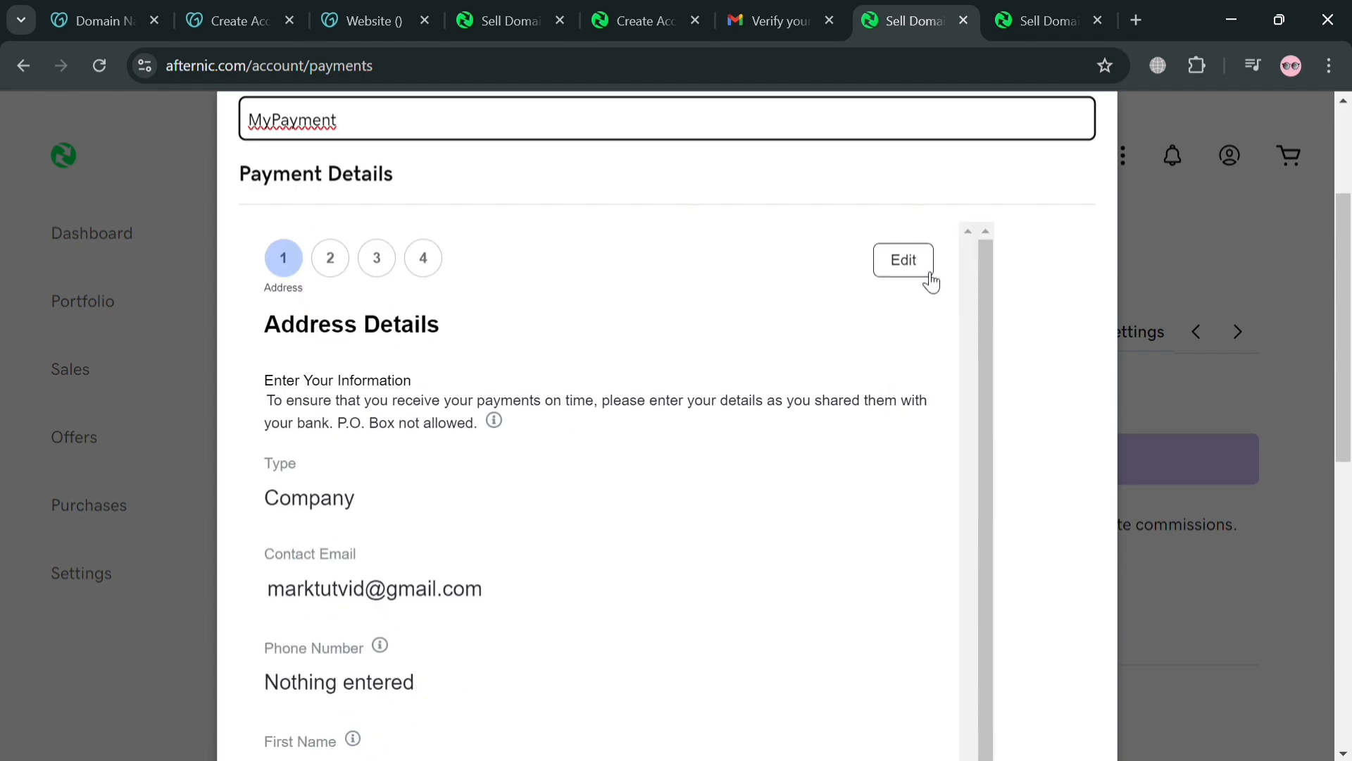
scroll(down, 3)
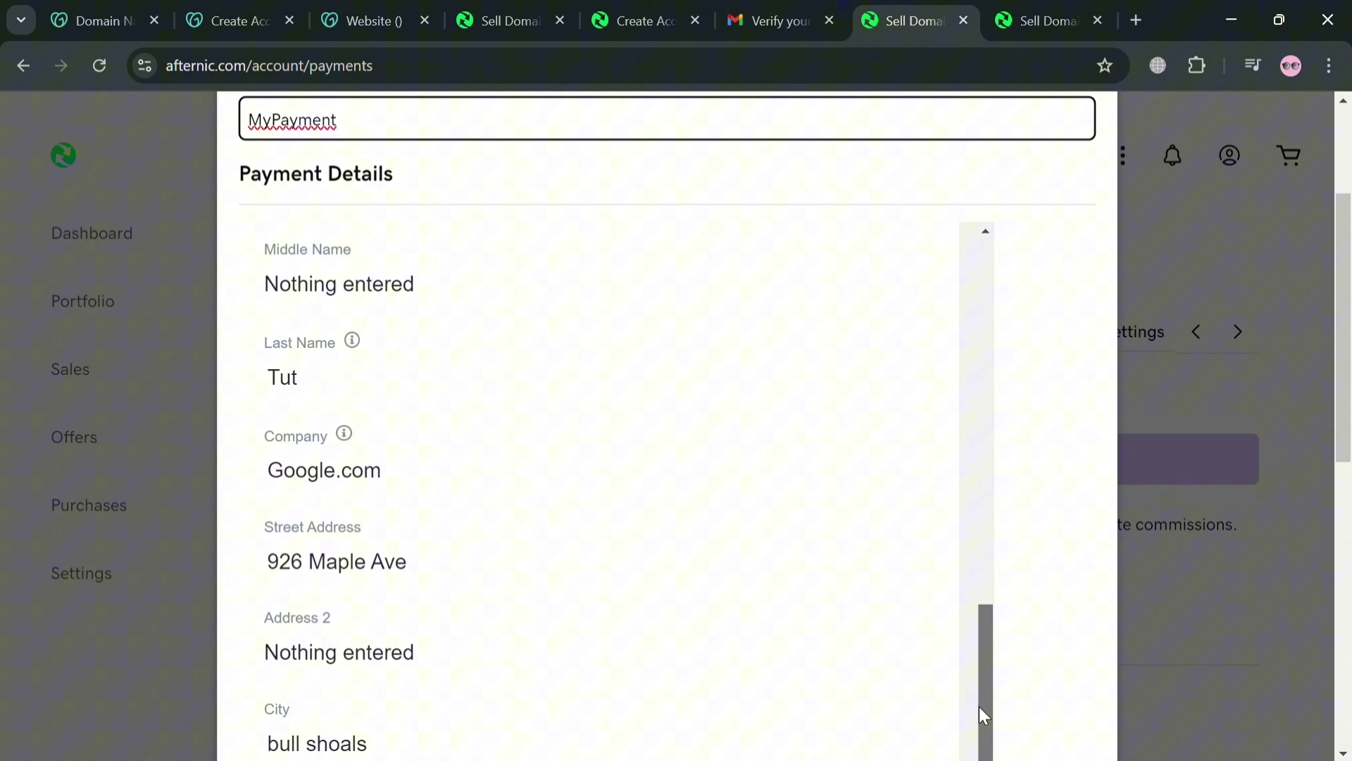
scroll(down, 3)
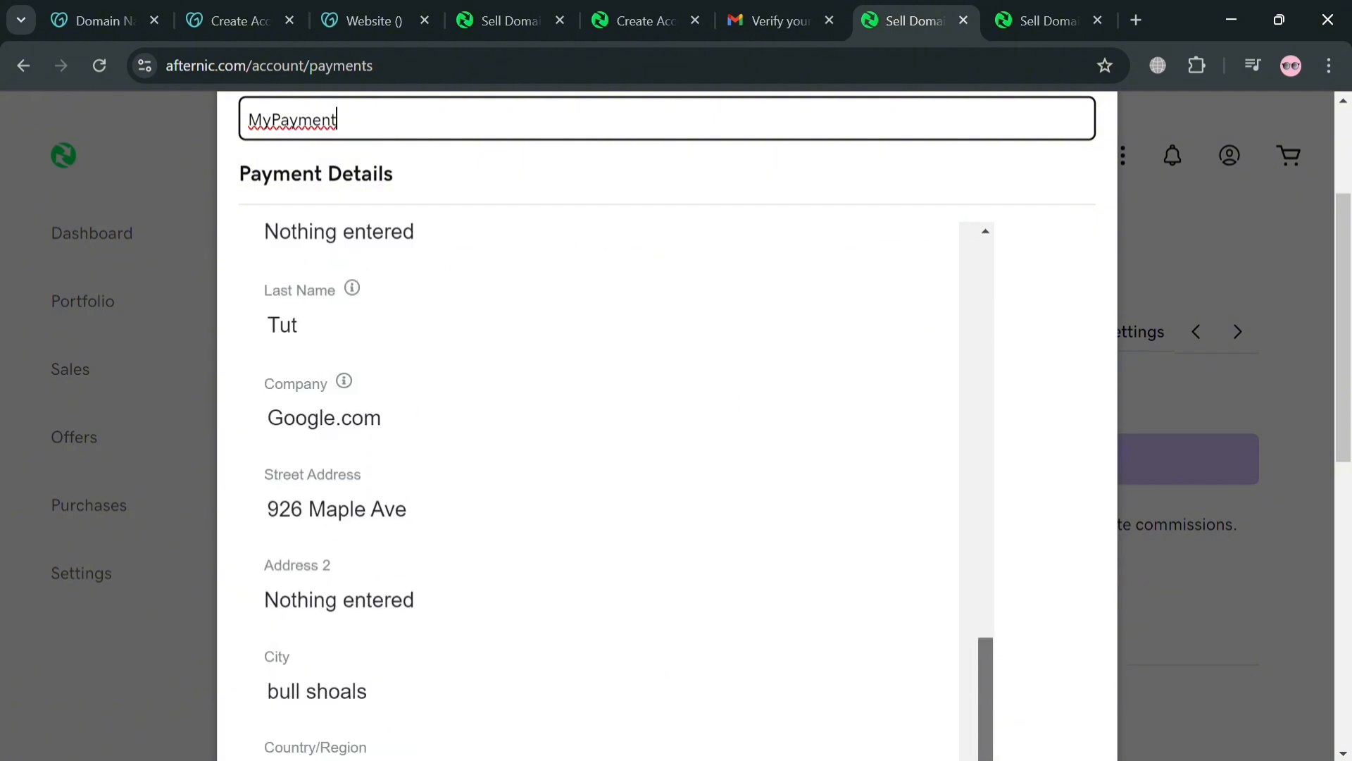
scroll(down, 3)
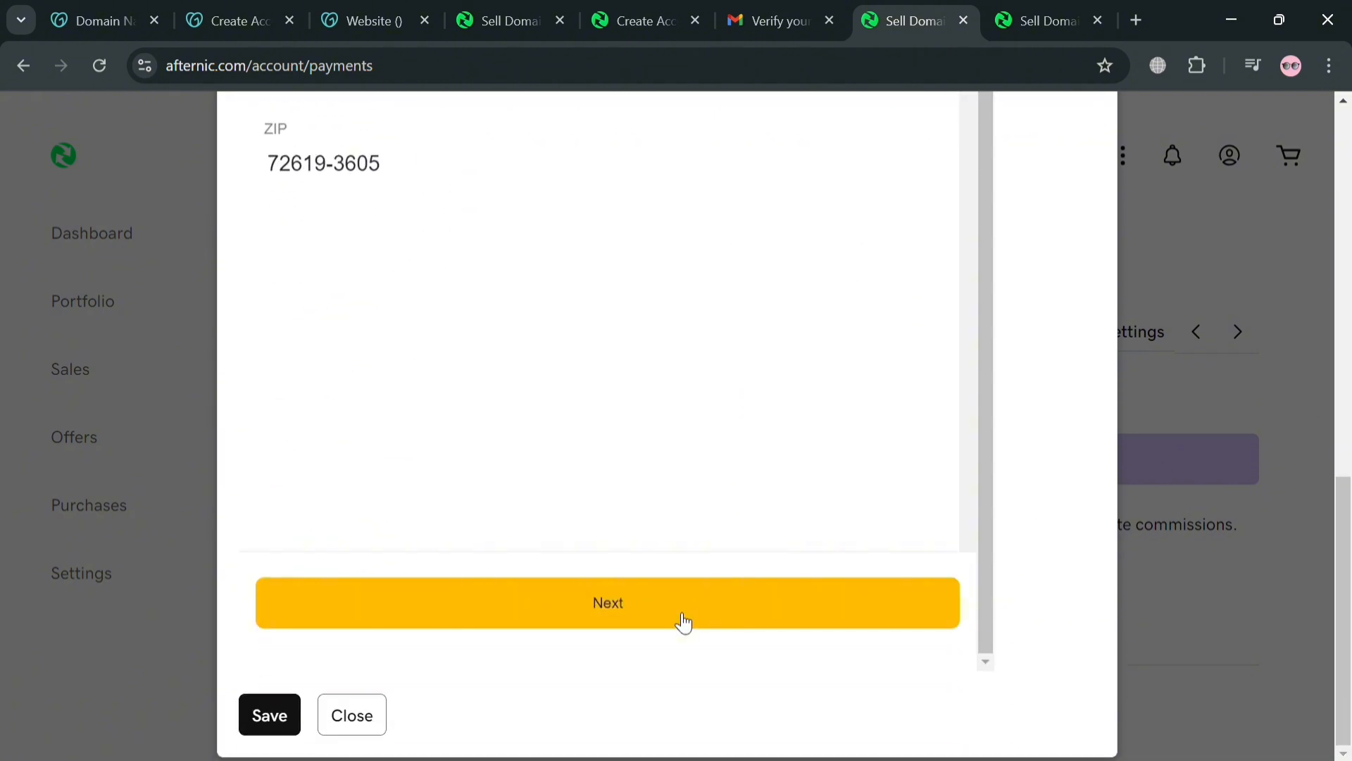
mouse_move(675, 559)
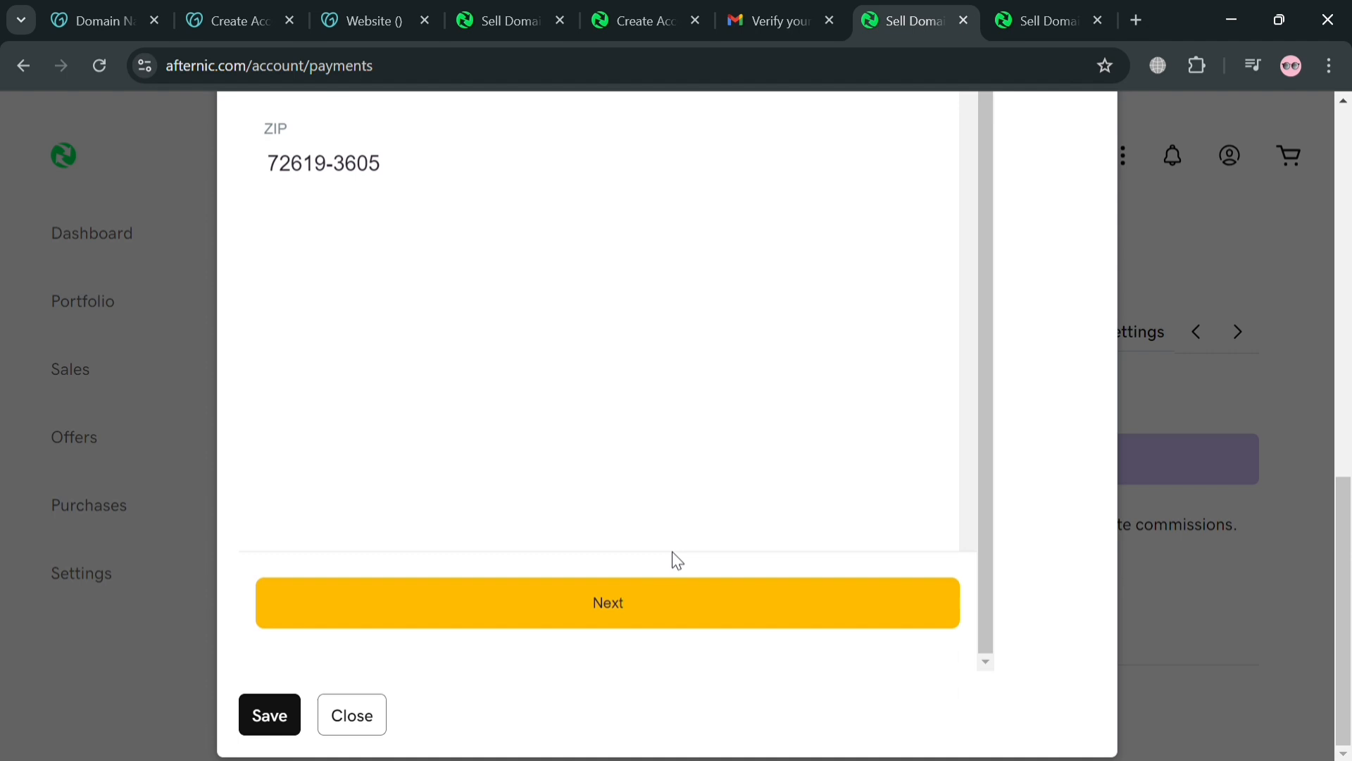
click(607, 602)
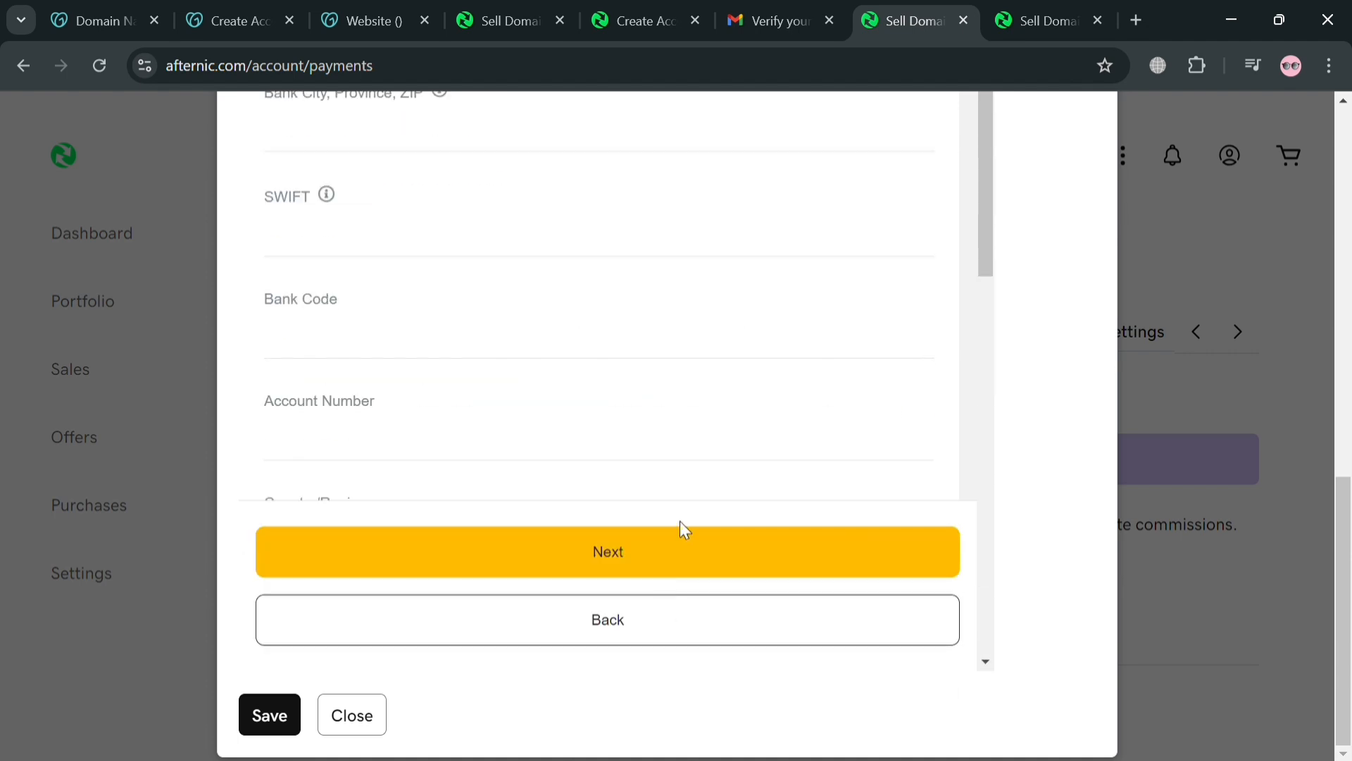
Step: Choose PayPal as the payment method and review its form fields
scroll(up, 3)
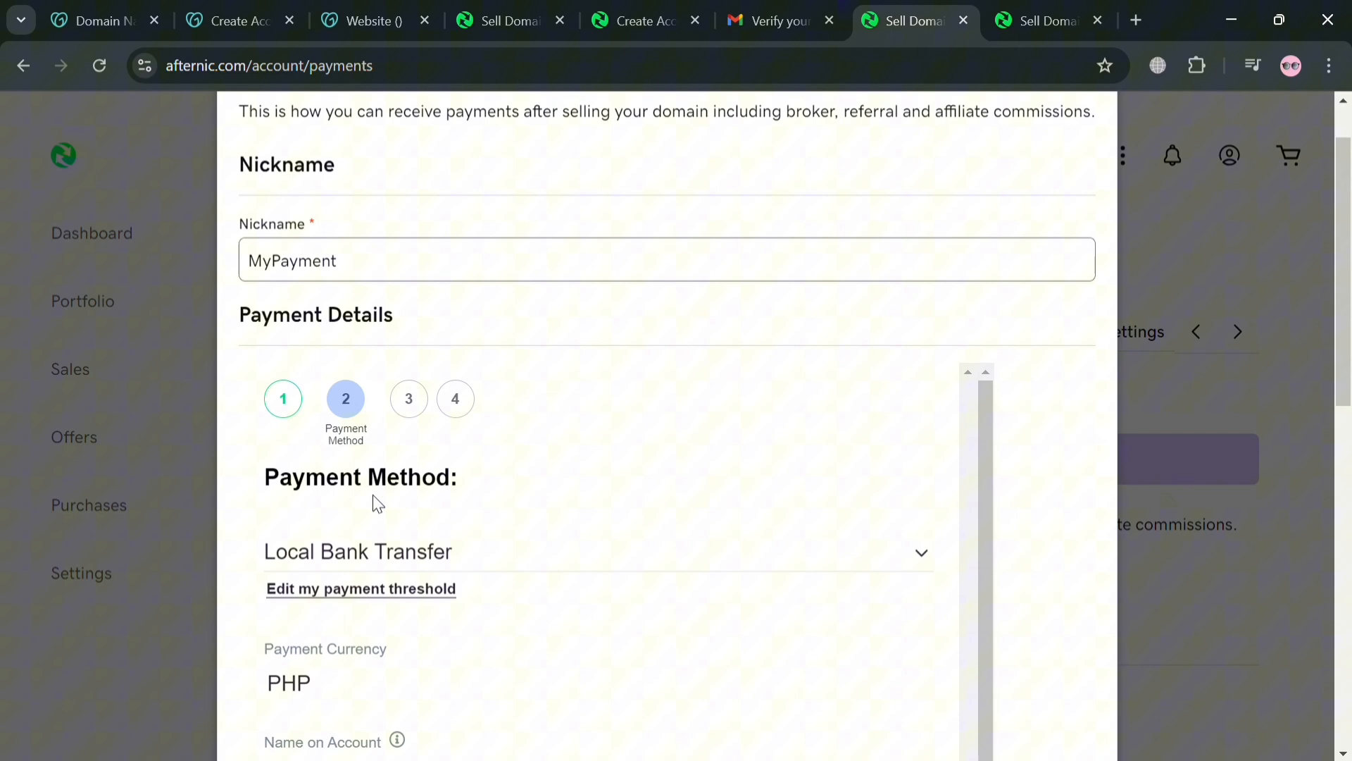
scroll(down, 3)
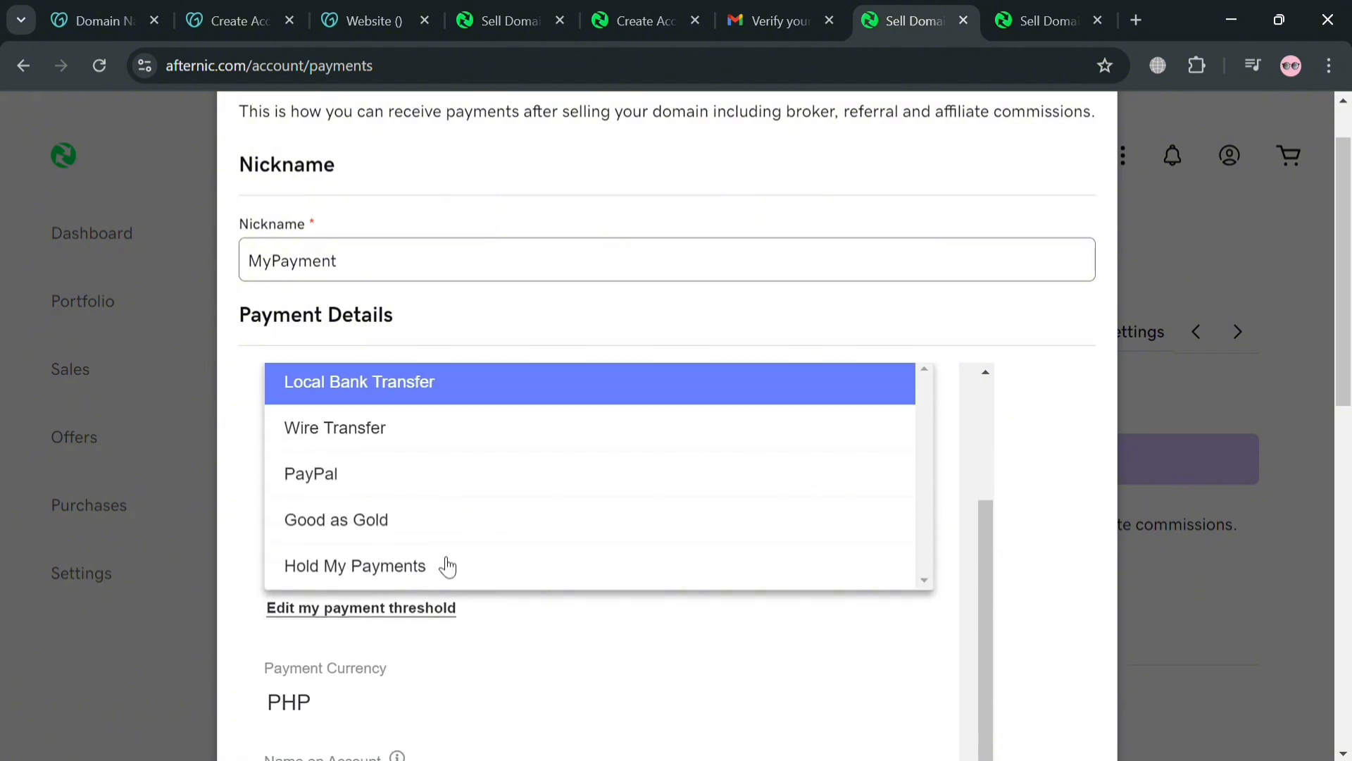
click(310, 473)
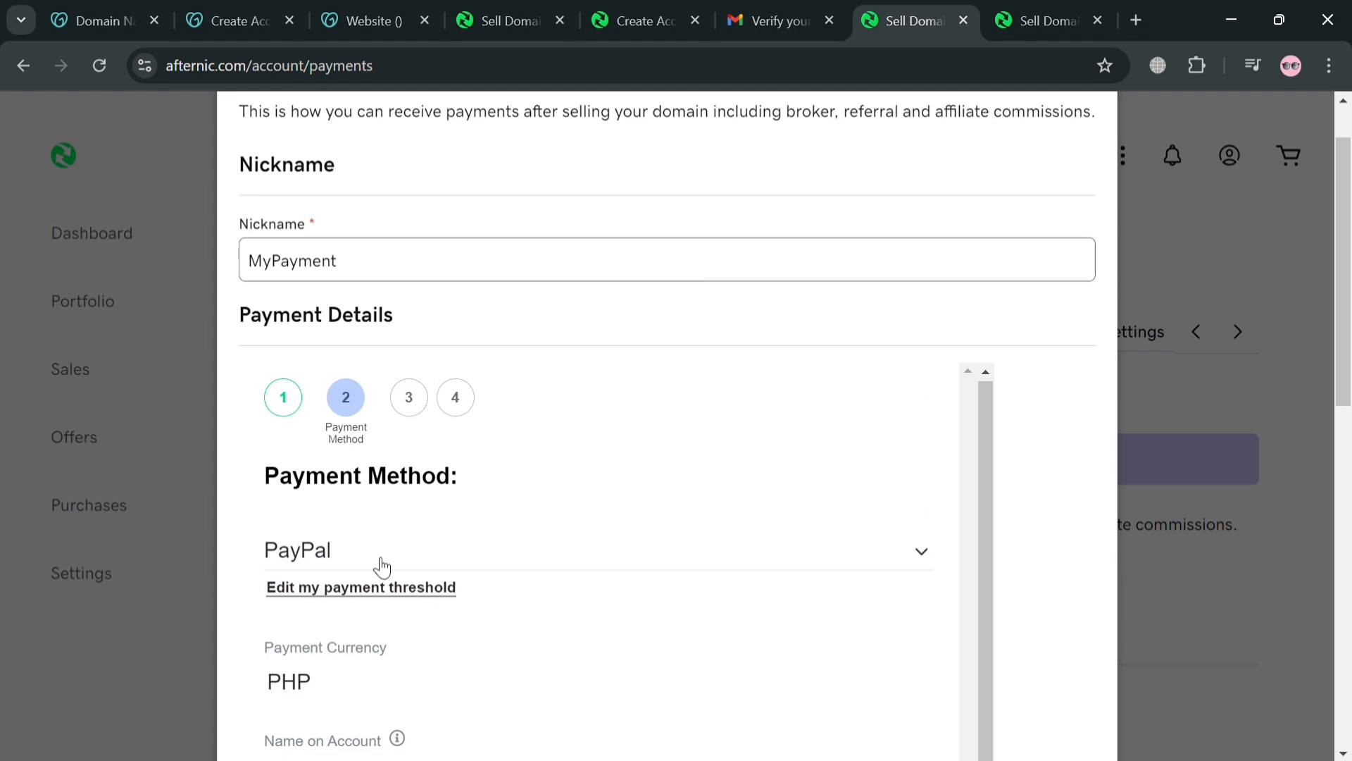
scroll(down, 3)
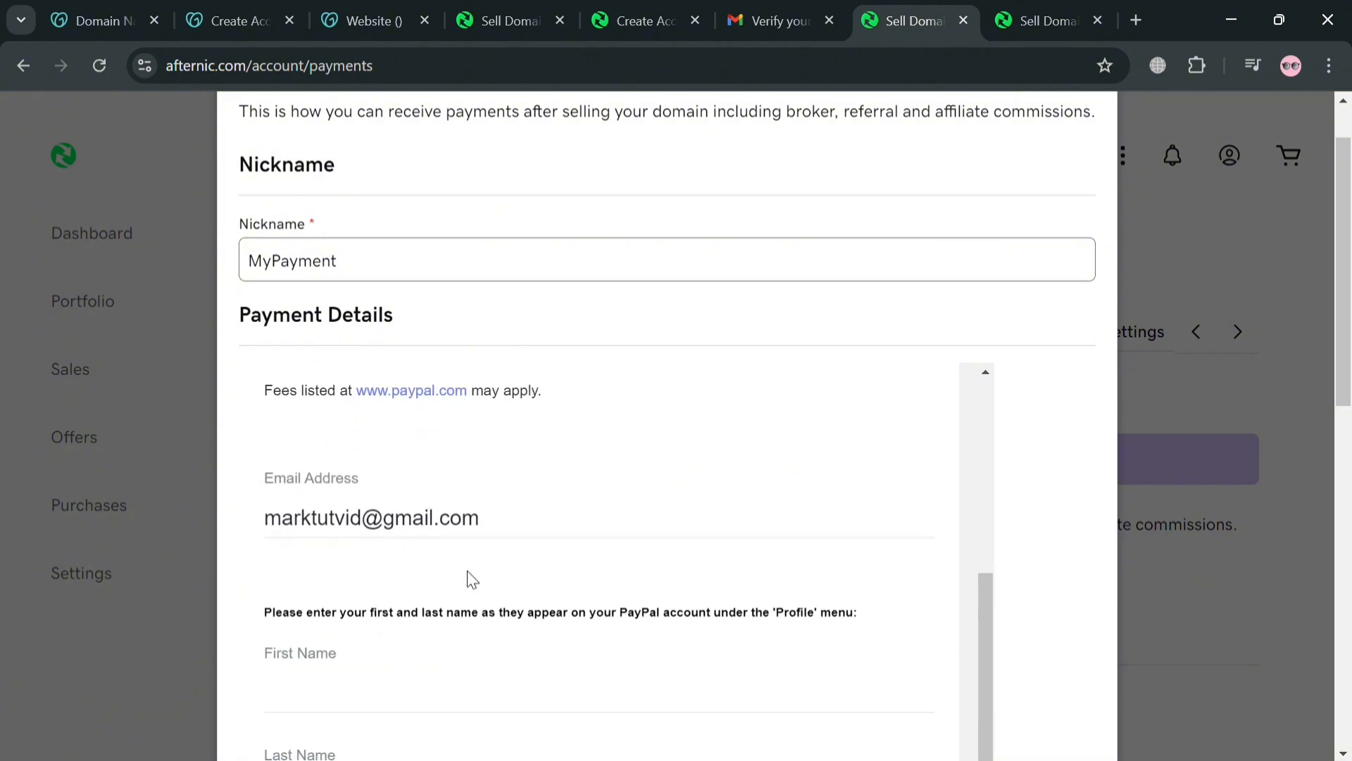
scroll(down, 3)
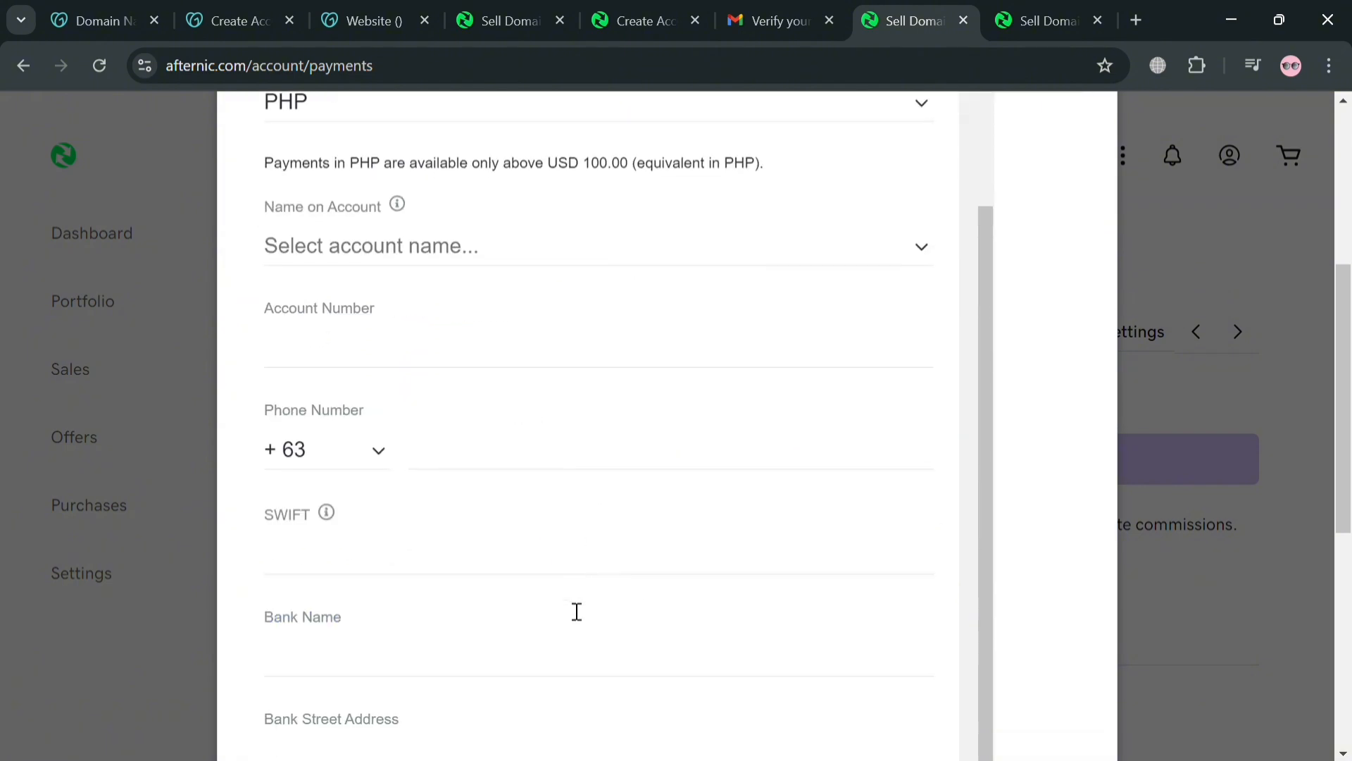
scroll(down, 3)
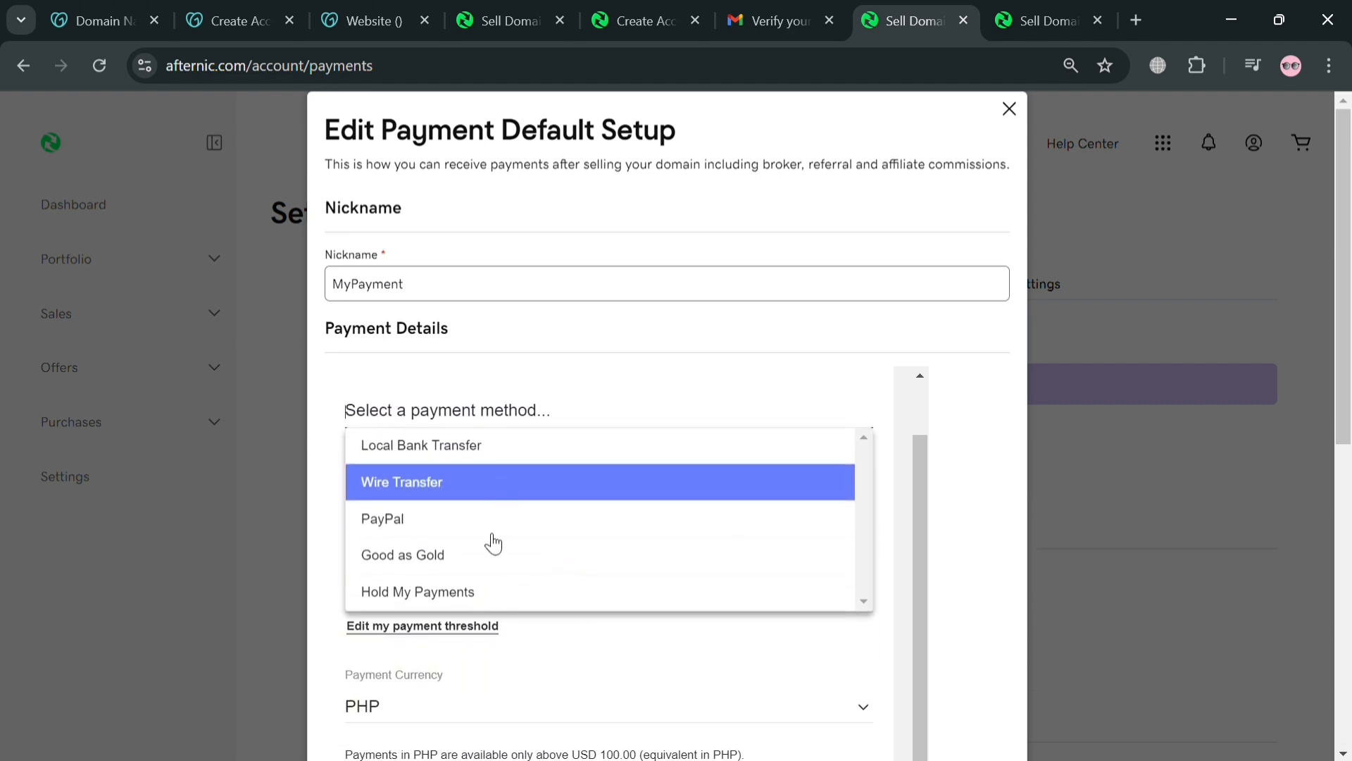
Step: Switch the payment method to Hold My Payments, accept the Terms of Service and continue to Tax Forms
click(416, 591)
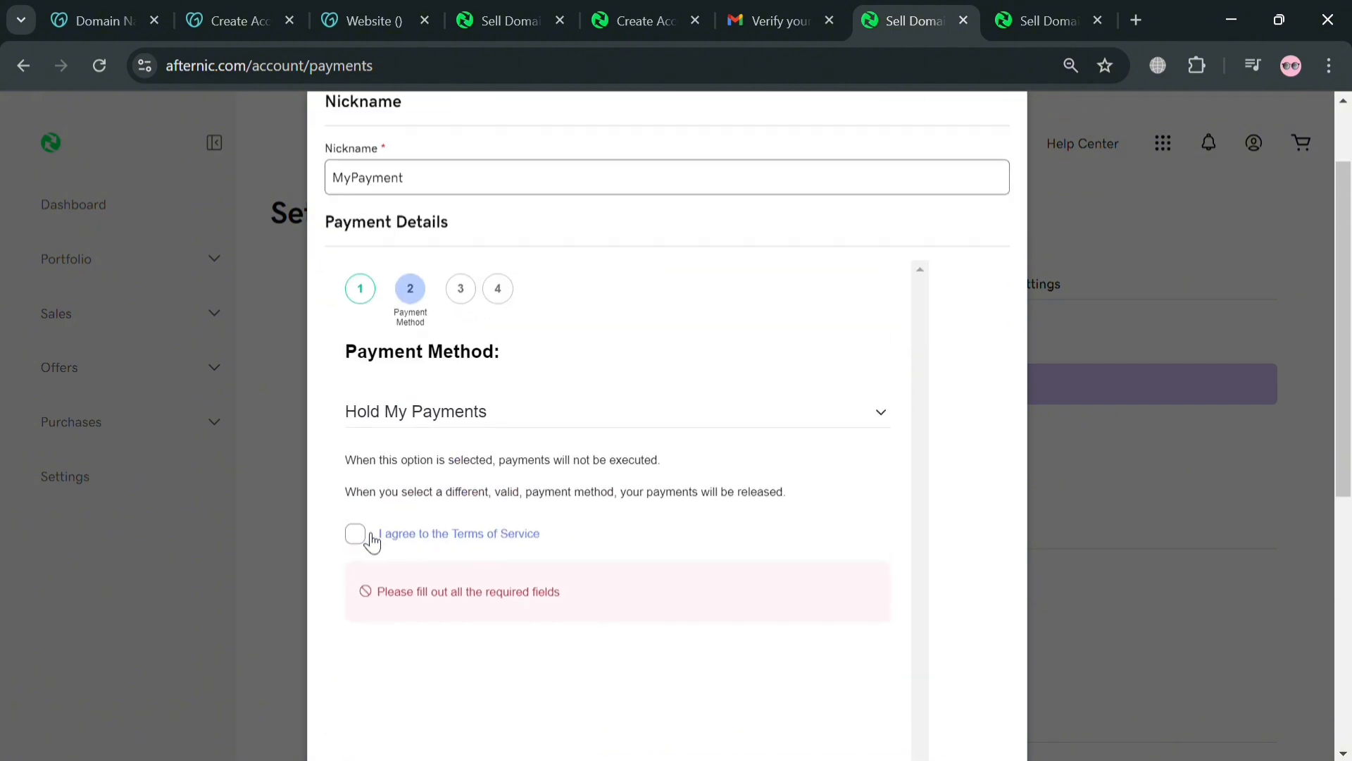
click(355, 532)
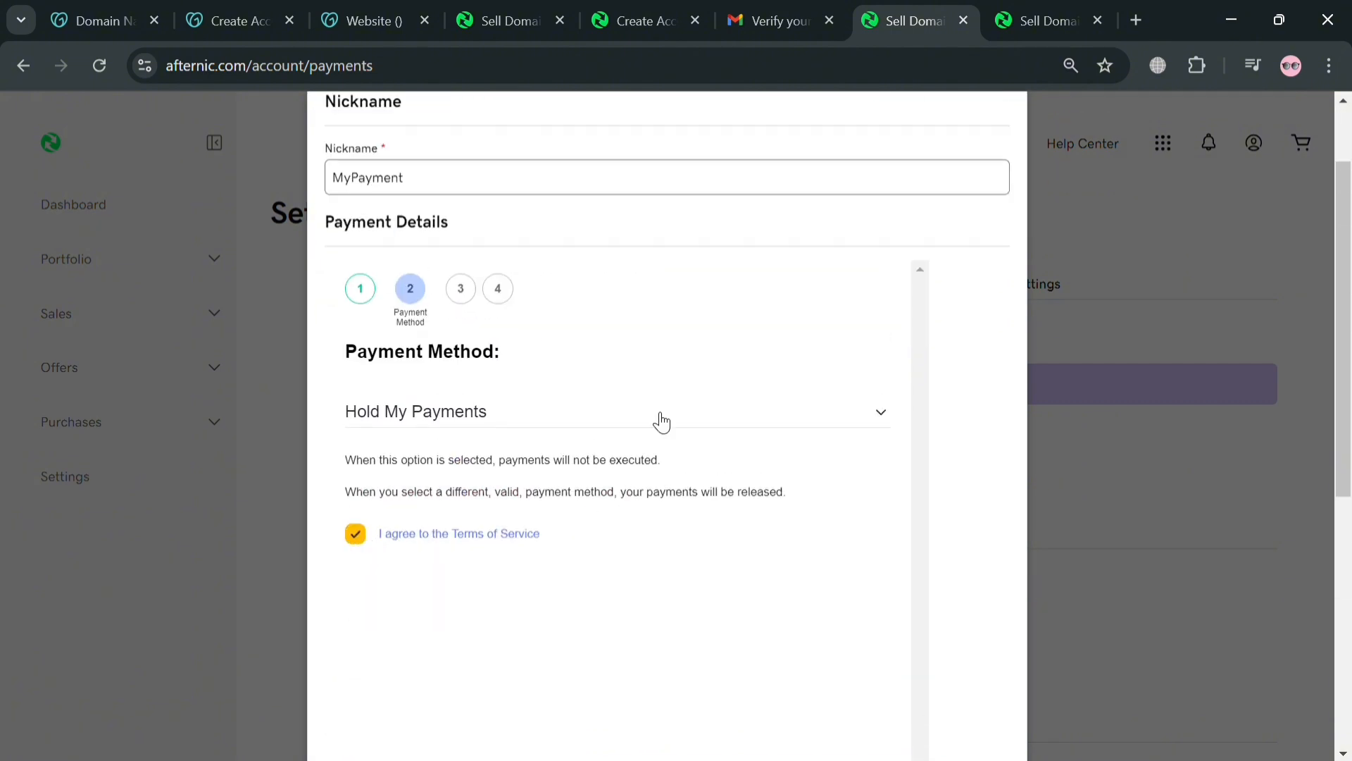
scroll(down, 3)
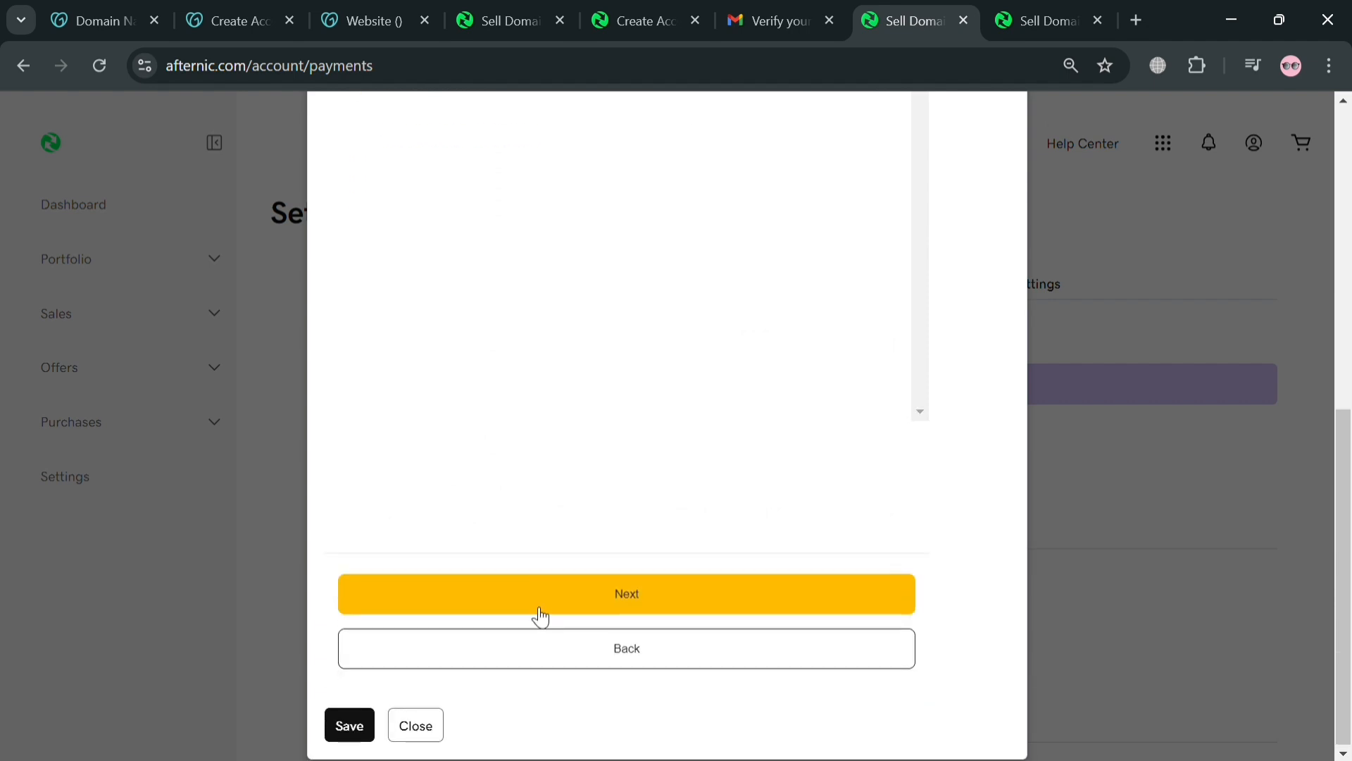
click(625, 593)
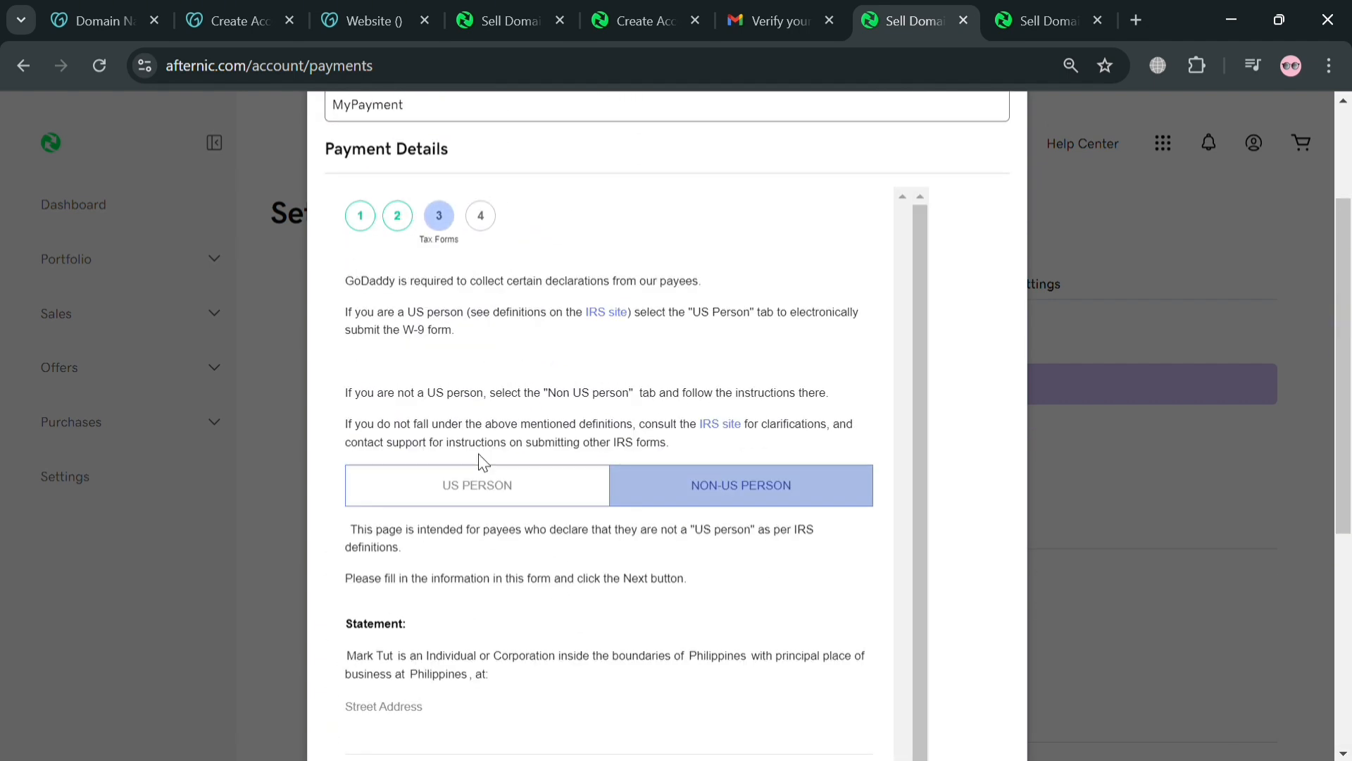
Step: Review the Non-US Person tax form, step back to Payment Method and close the setup dialog unfinished
scroll(down, 3)
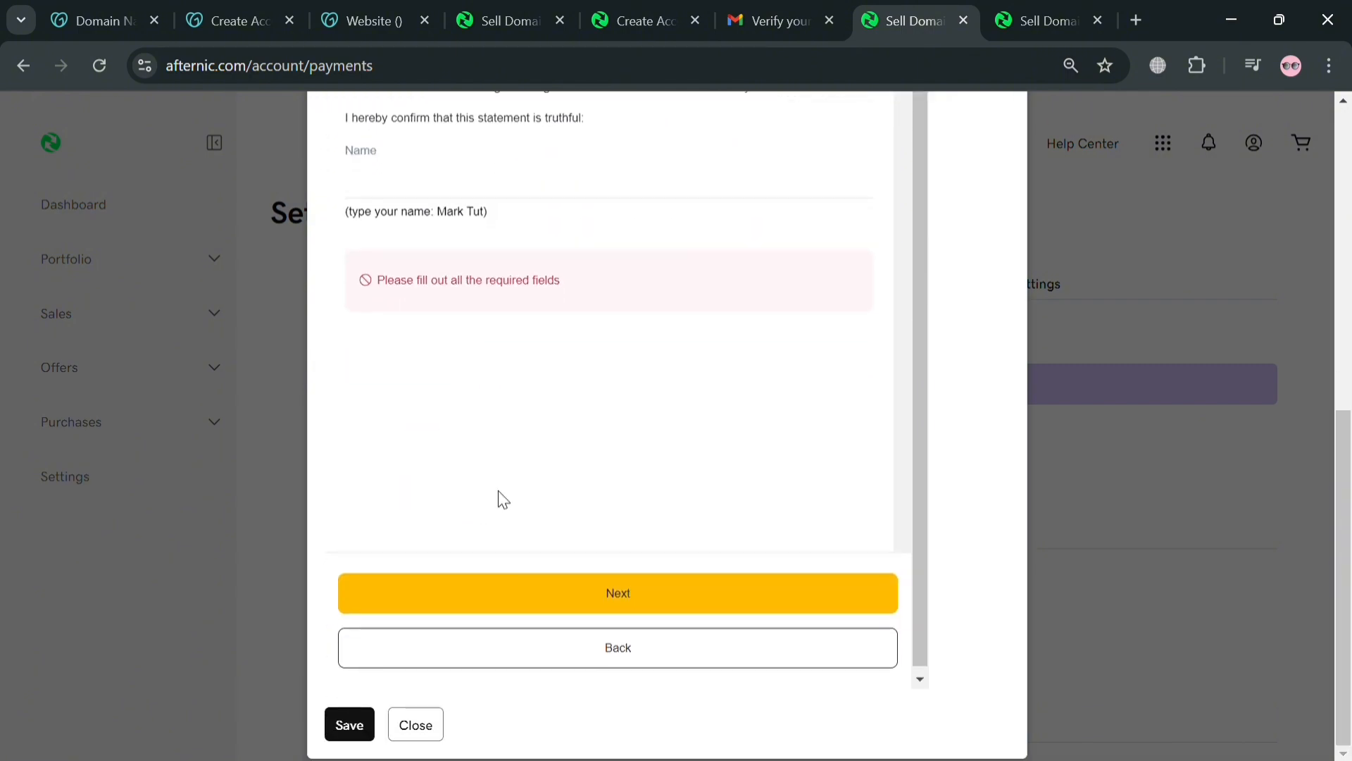
scroll(up, 3)
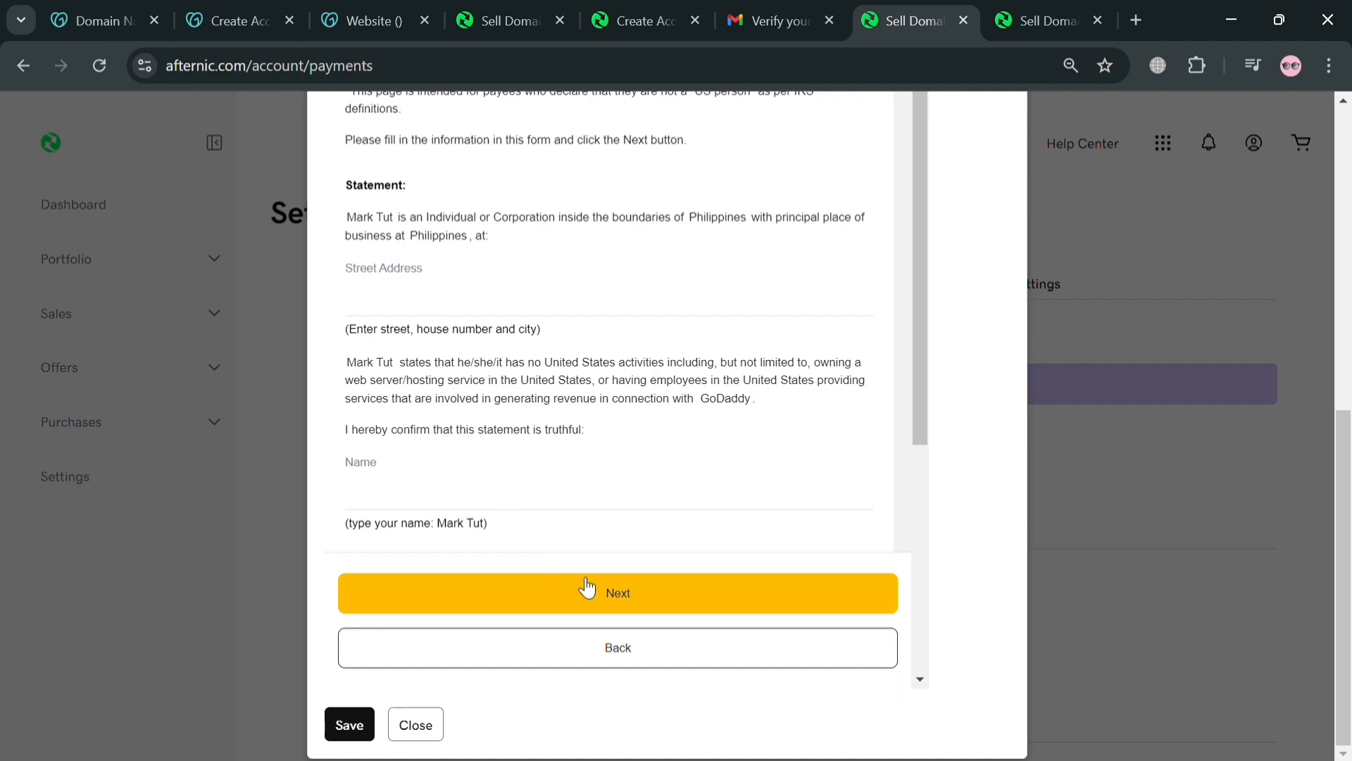
scroll(up, 3)
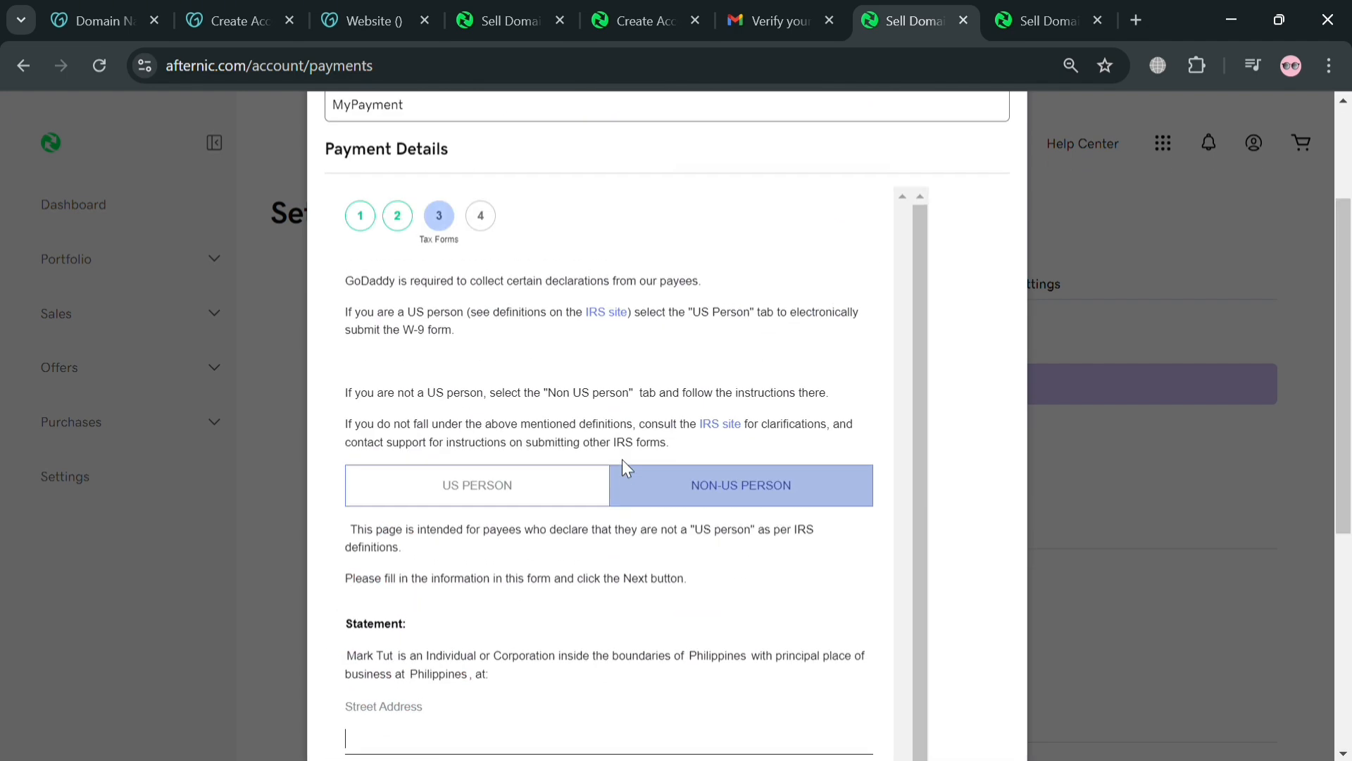
scroll(up, 3)
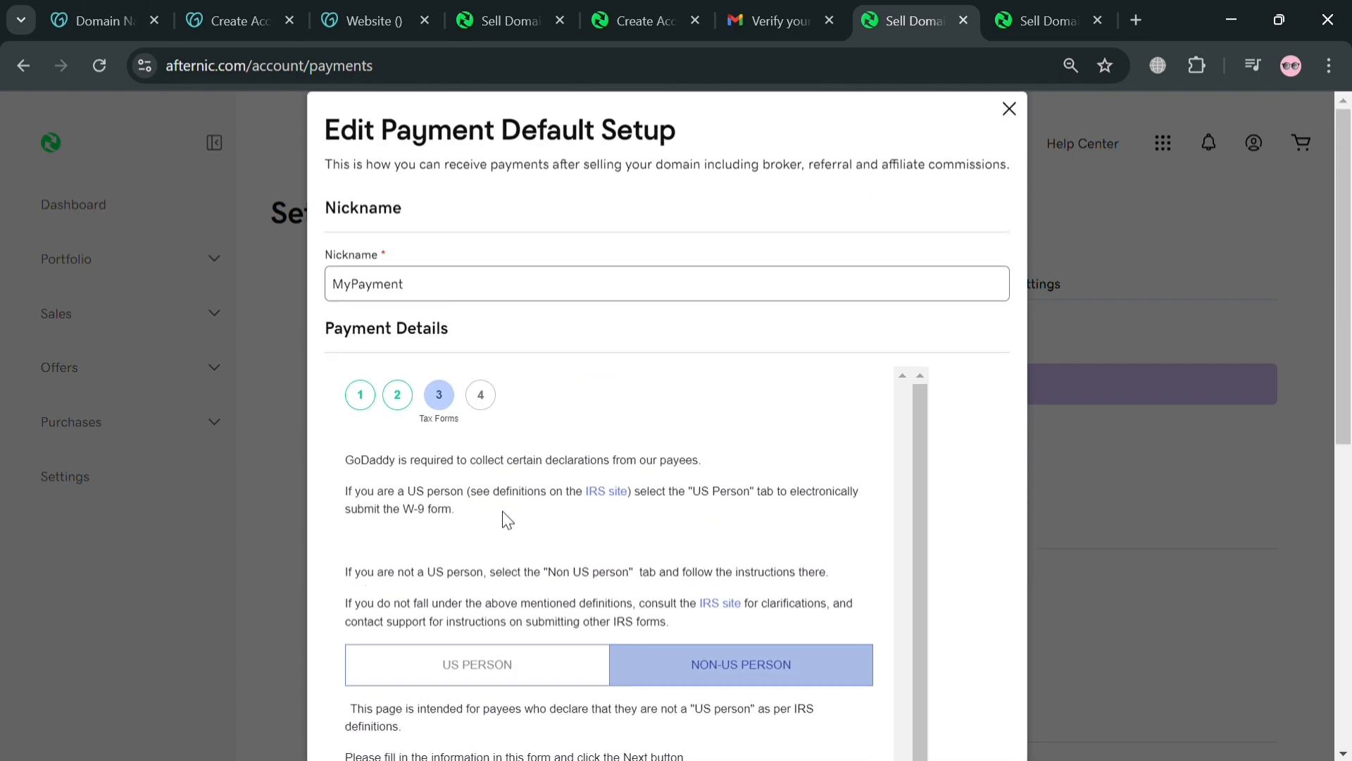
mouse_move(1049, 264)
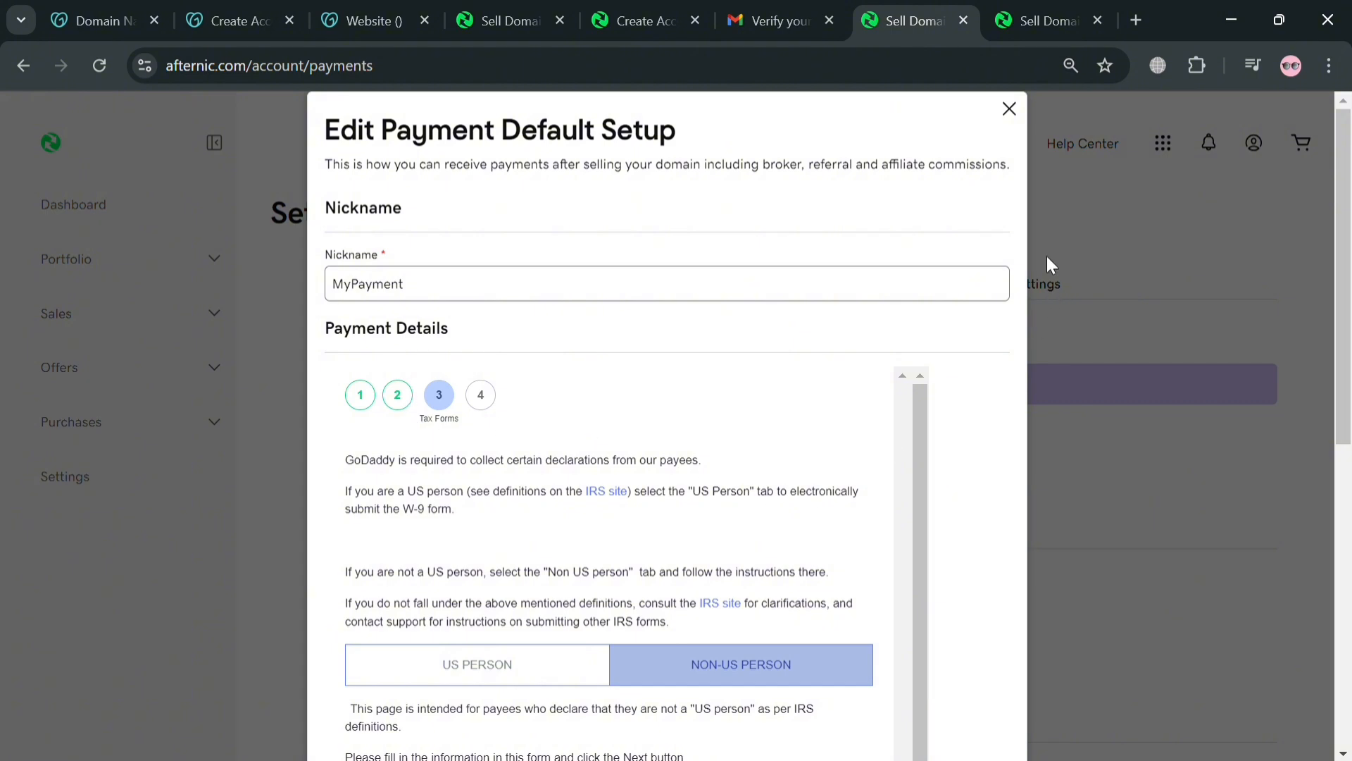
click(397, 394)
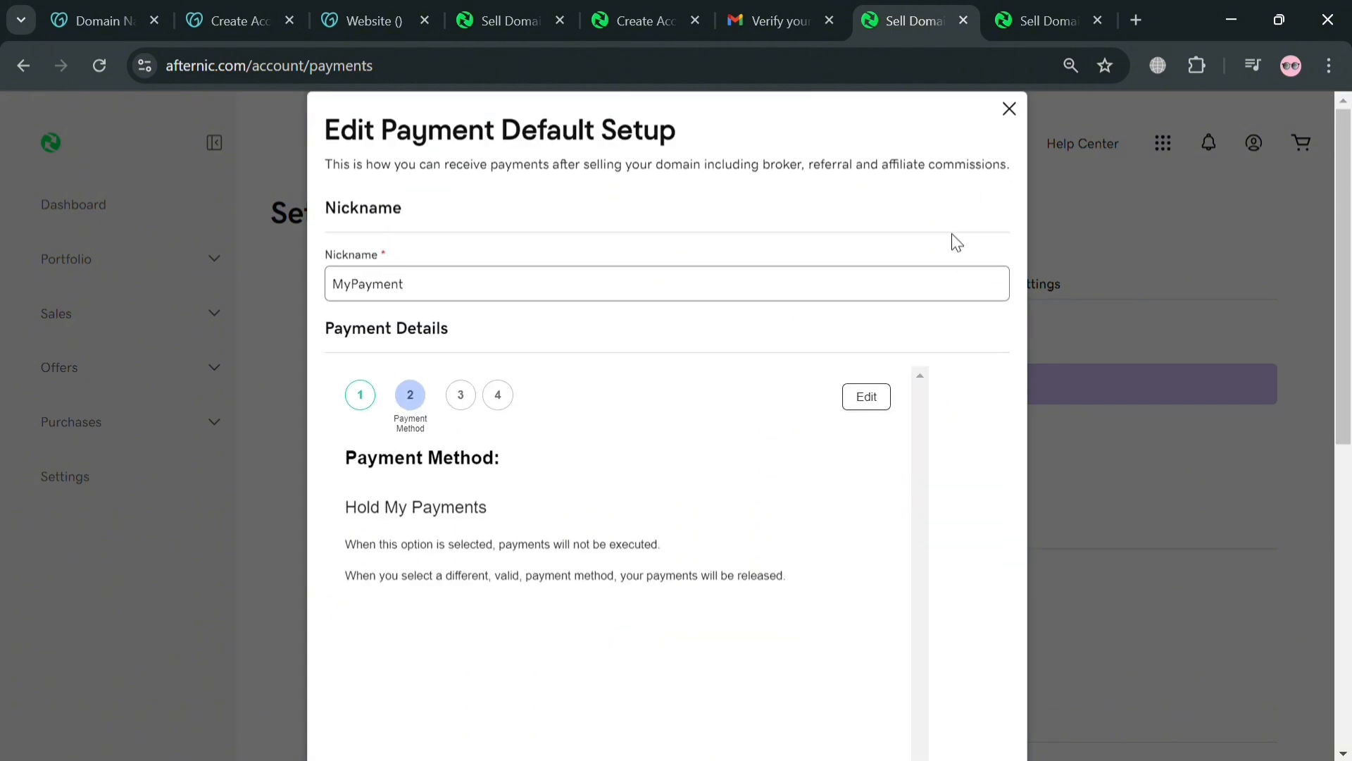
mouse_move(962, 233)
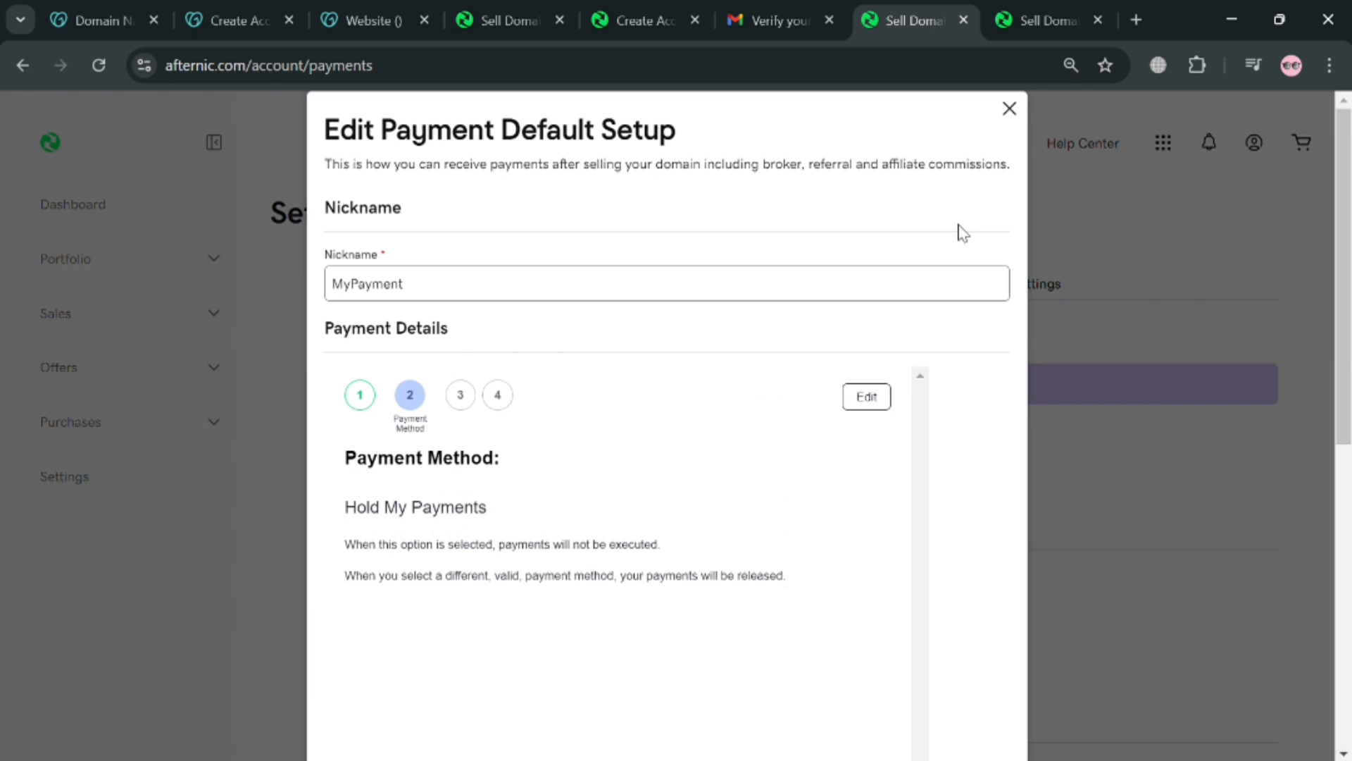
mouse_move(1009, 110)
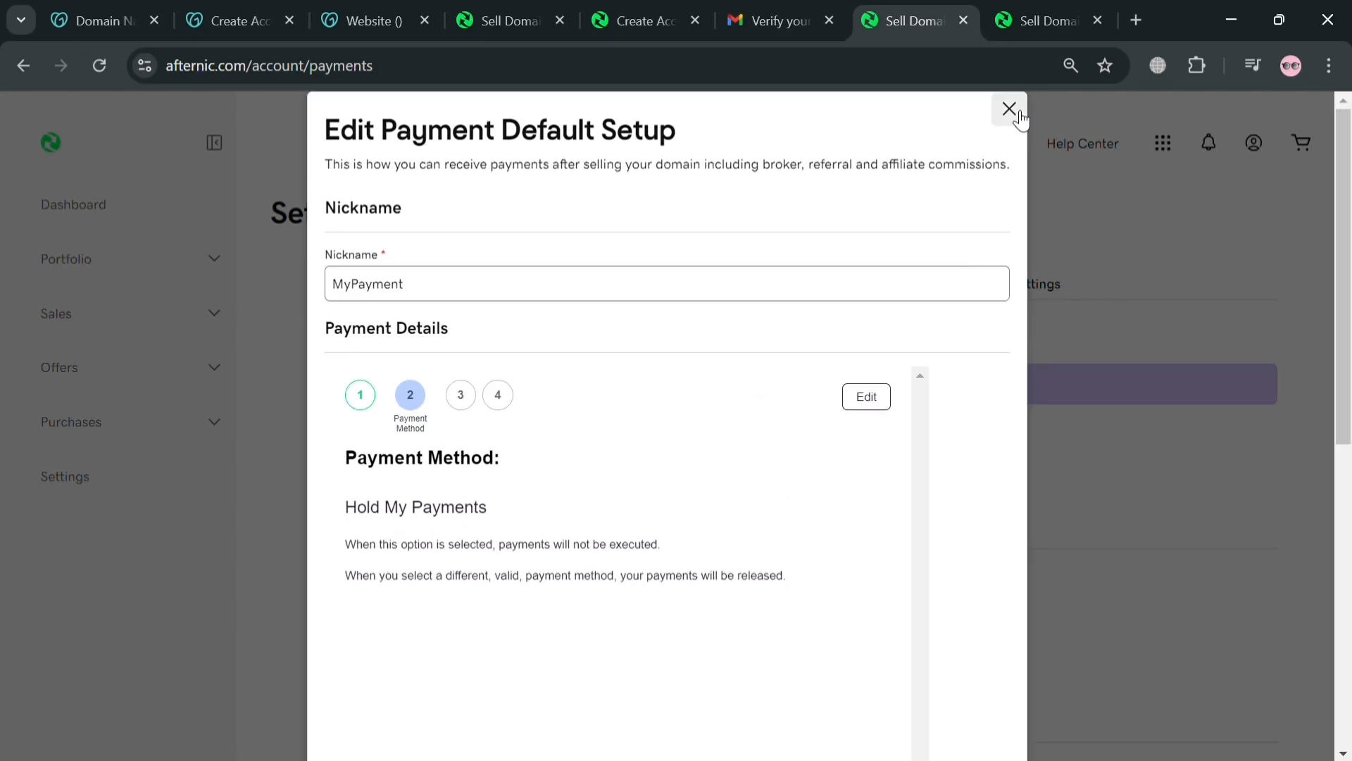
click(1008, 110)
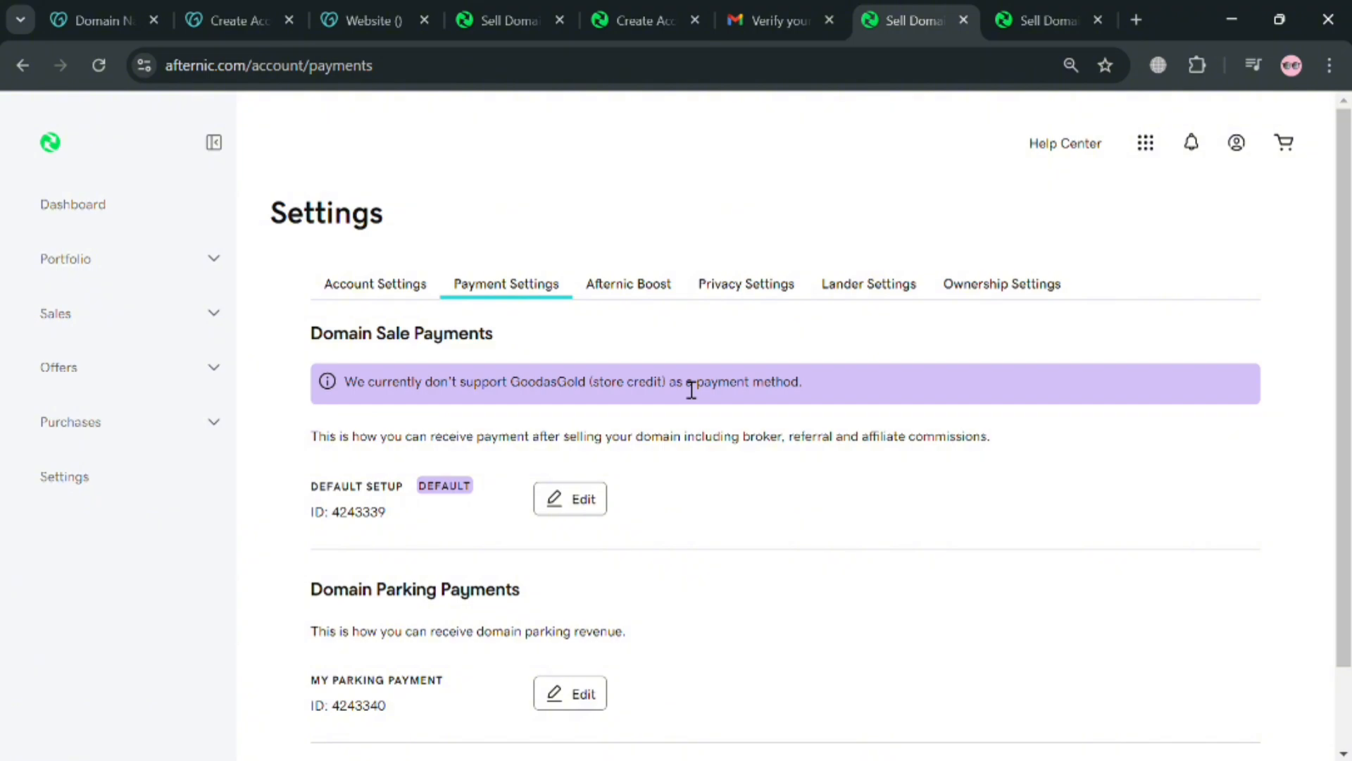
Step: Look over the Afternic Boost plans and Ownership Settings, then return to the Dashboard
click(628, 283)
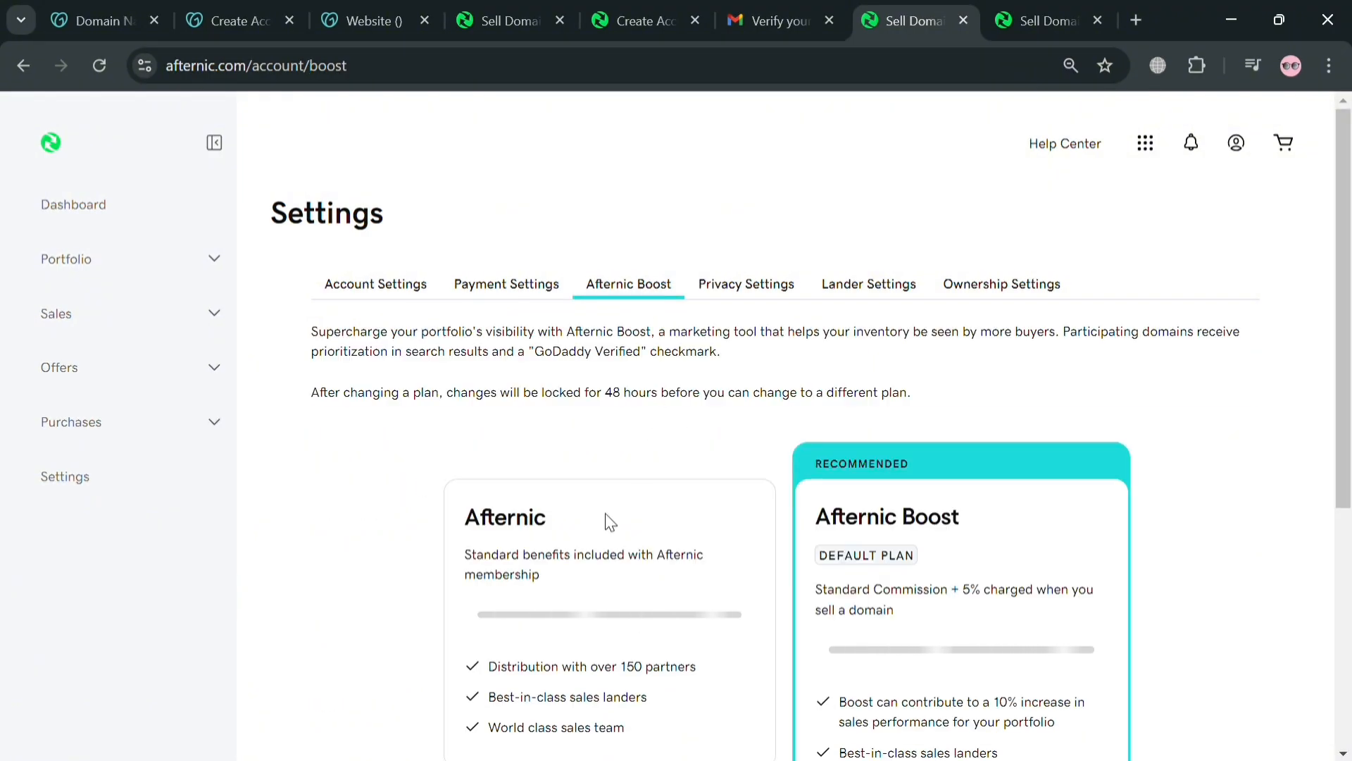
scroll(down, 3)
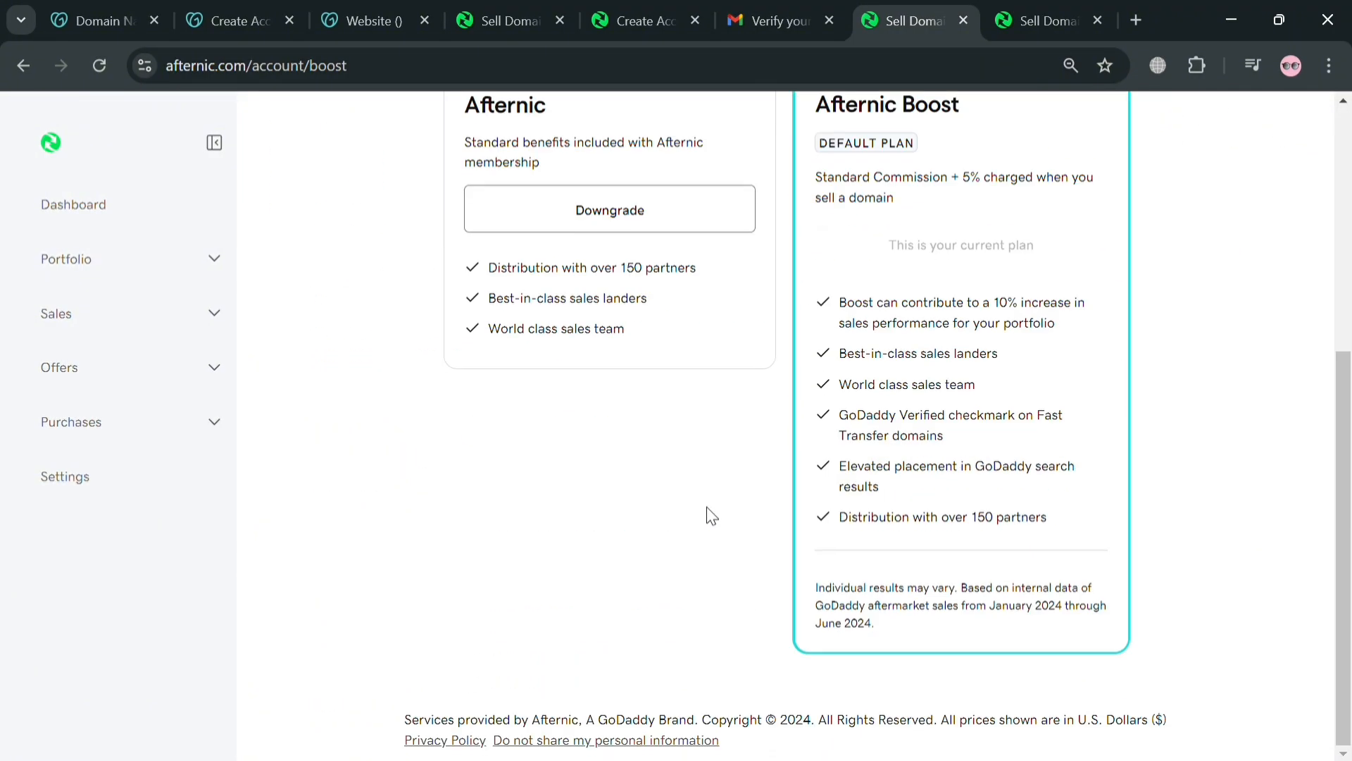
mouse_move(918, 508)
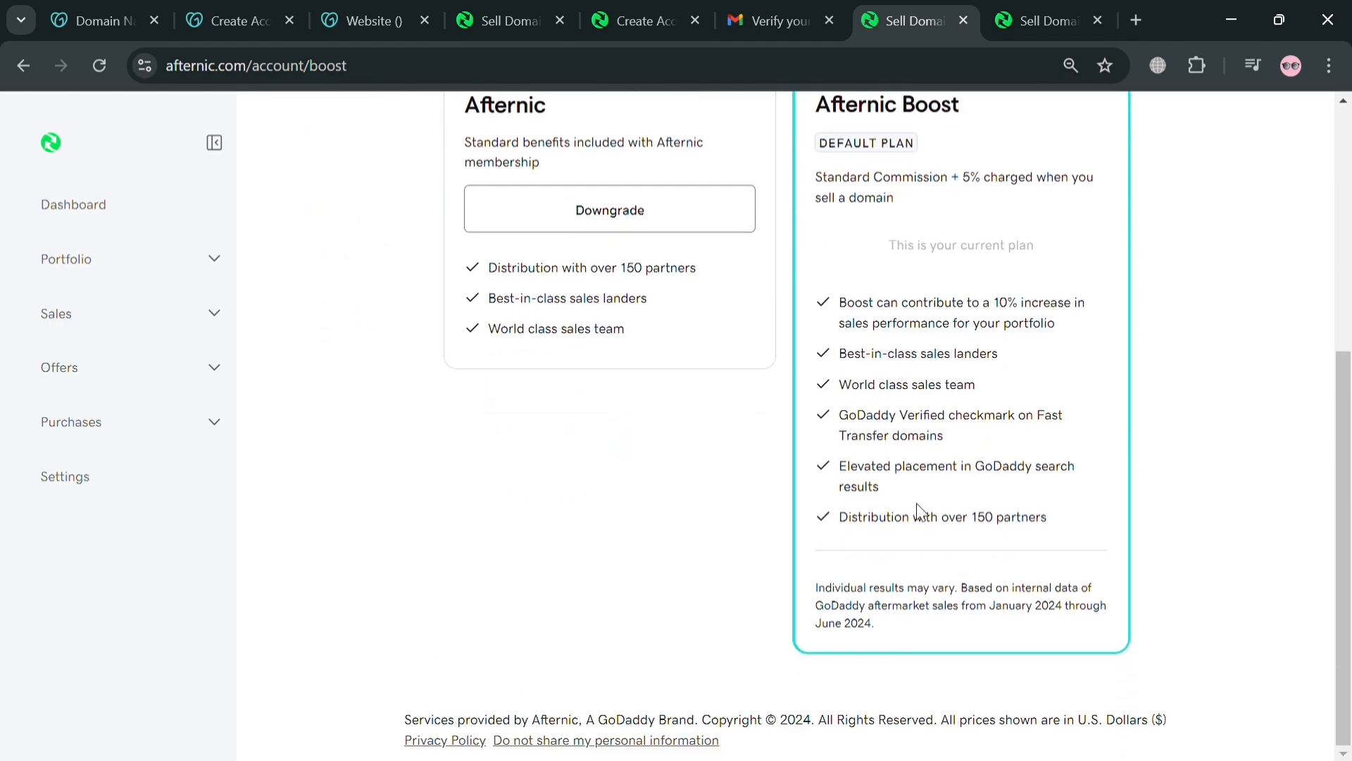
scroll(up, 3)
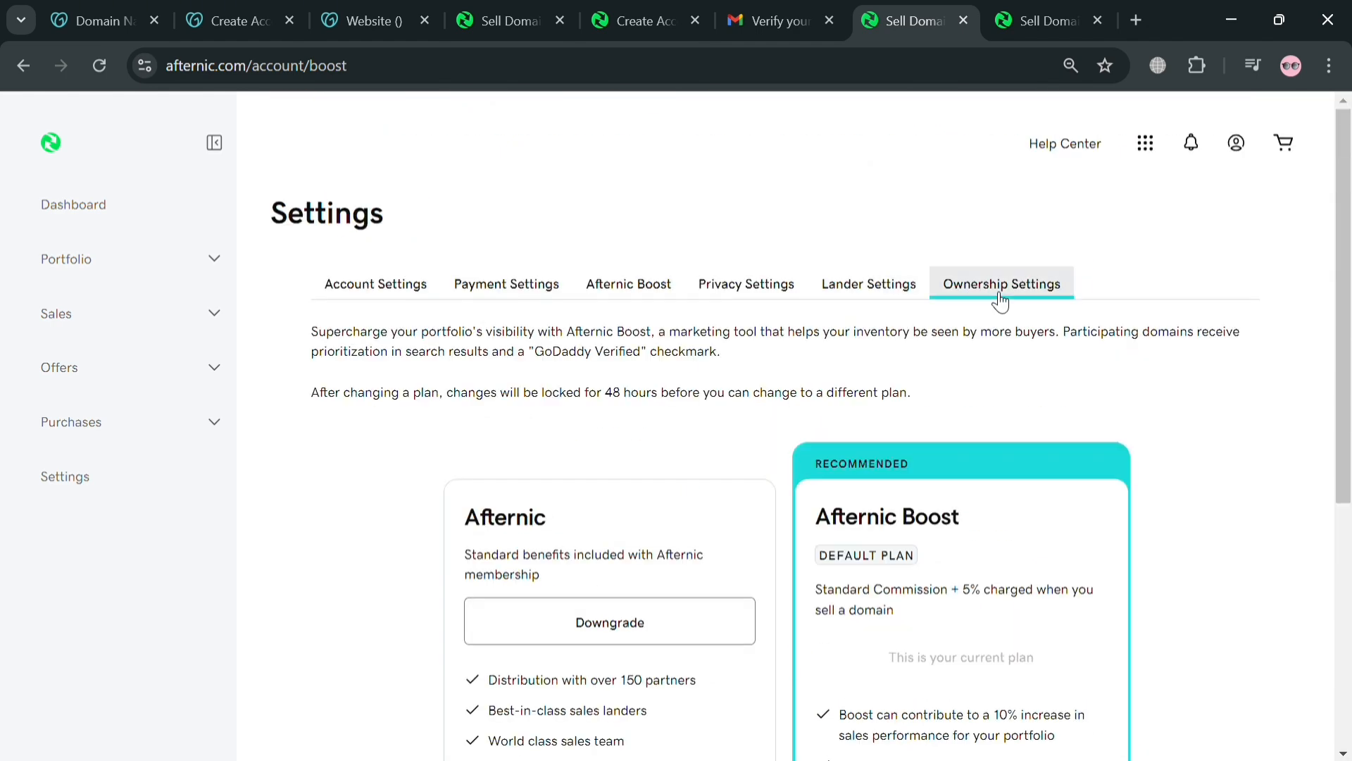
click(1002, 284)
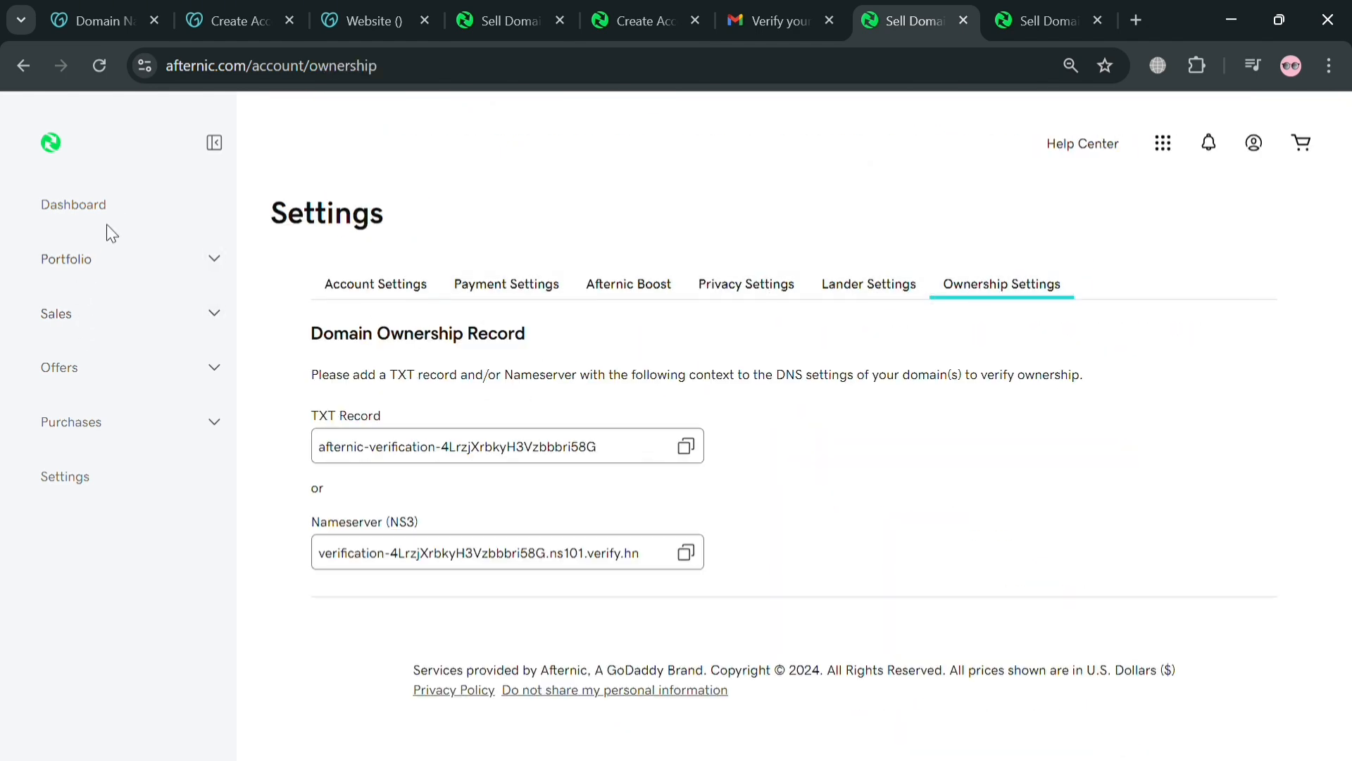
click(73, 204)
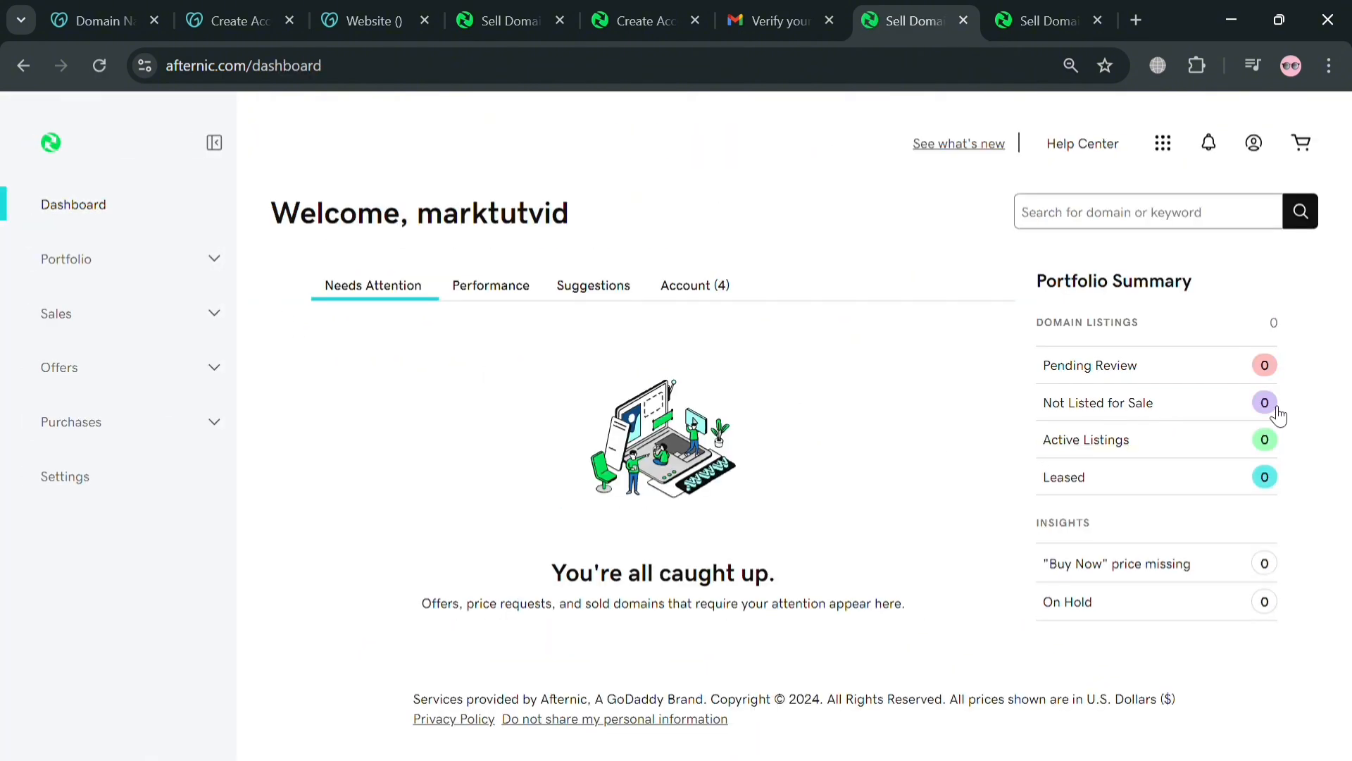
mouse_move(1270, 583)
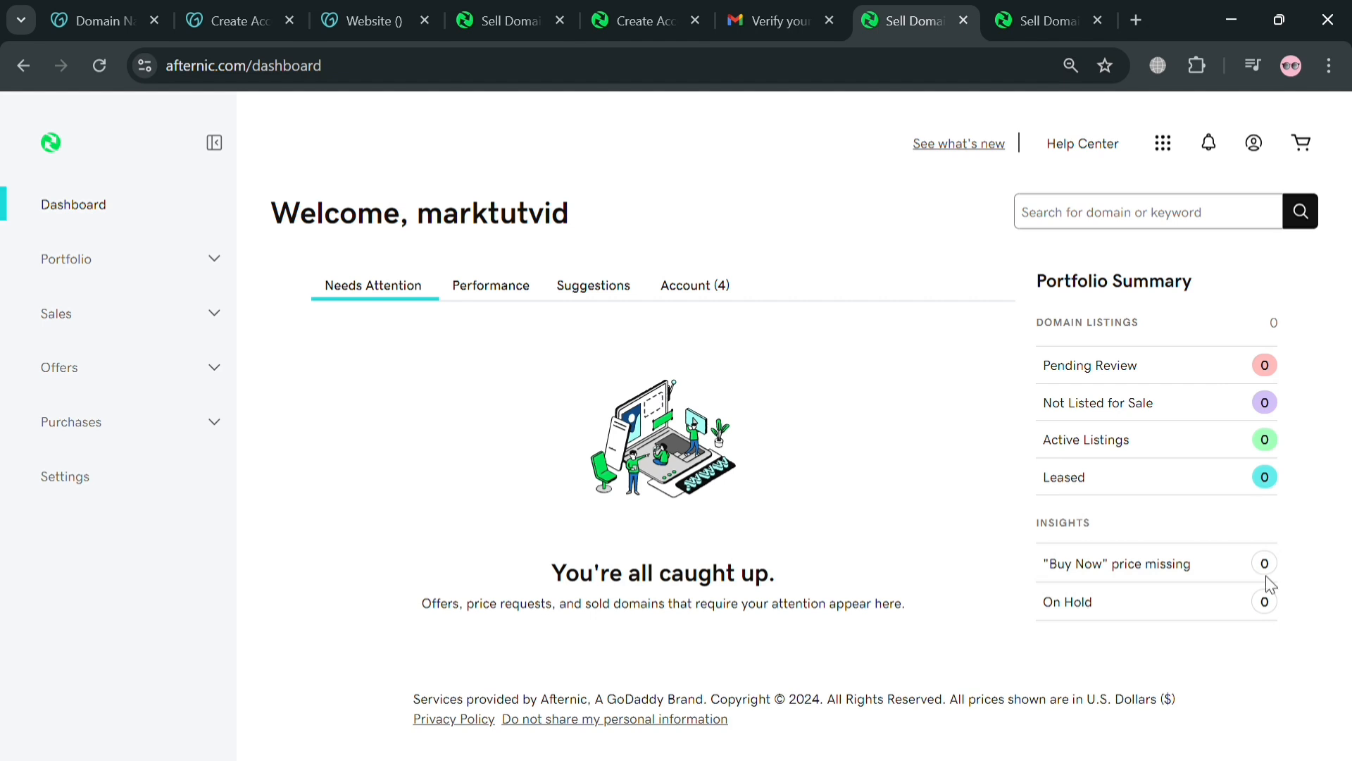
Step: View the dashboard's Performance, Suggestions and Account tabs, reviewing the tax and payee account task cards
click(490, 285)
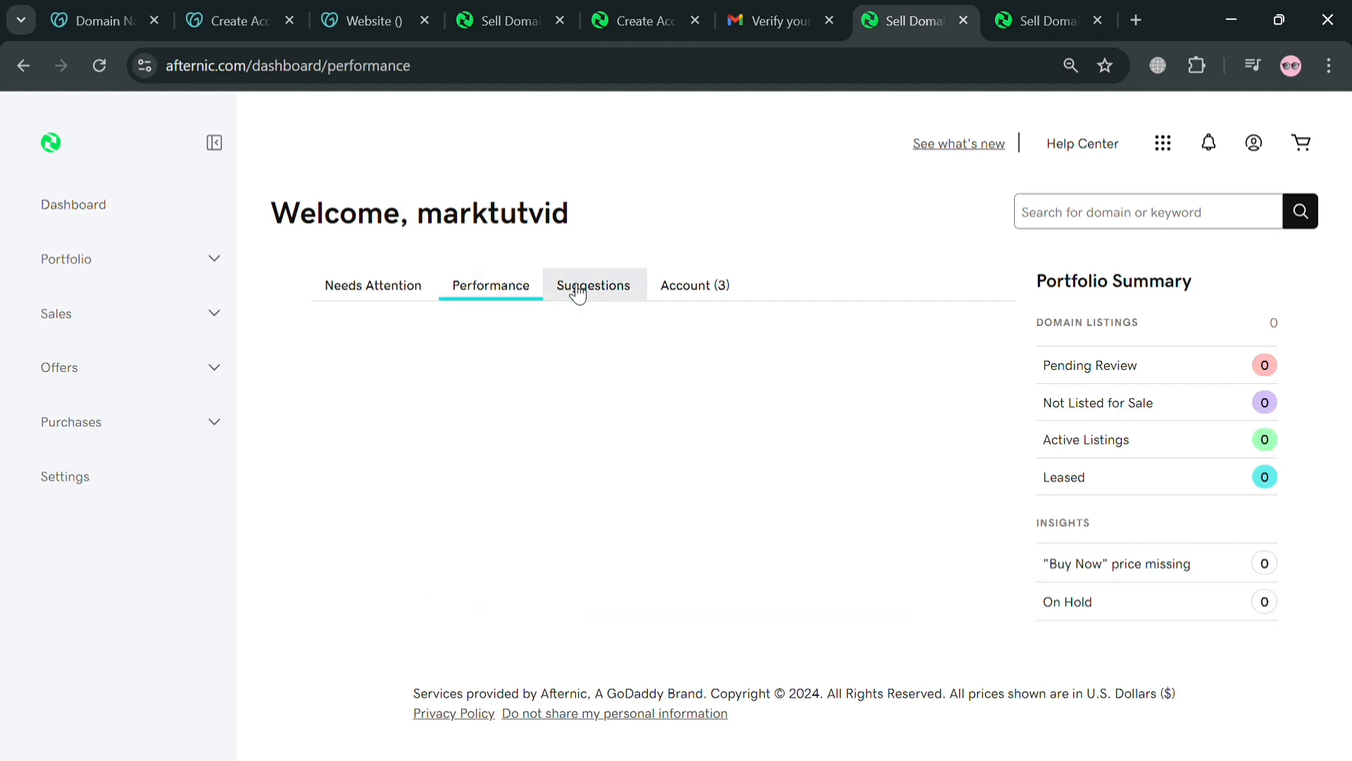
click(490, 284)
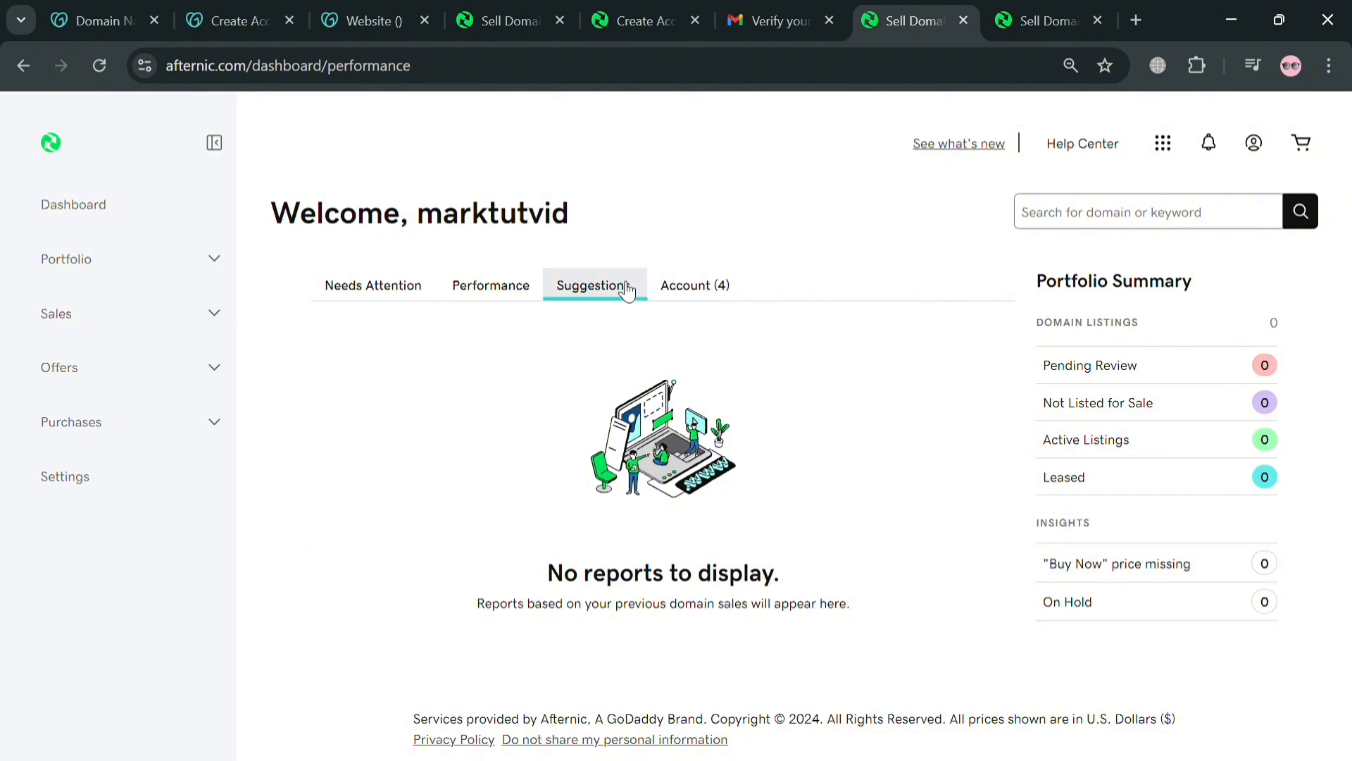
click(694, 286)
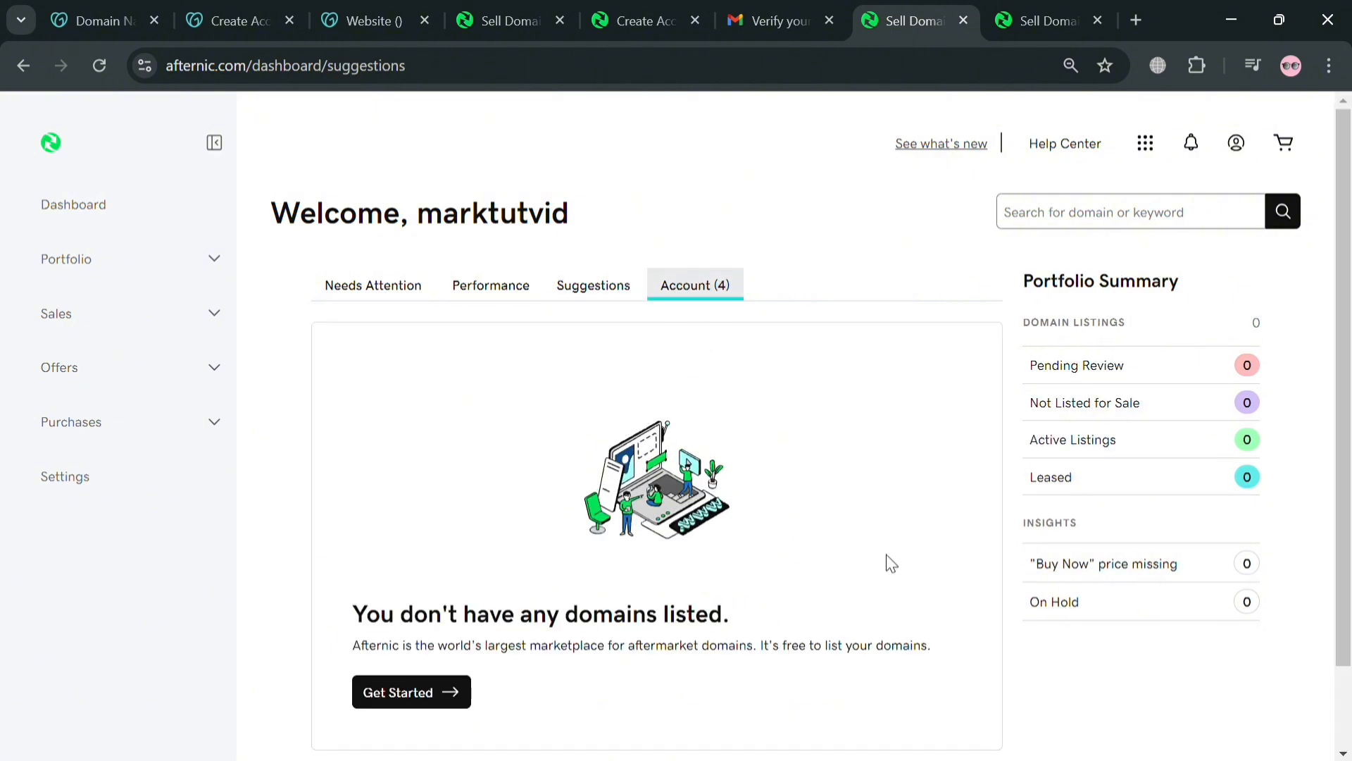
mouse_move(447, 707)
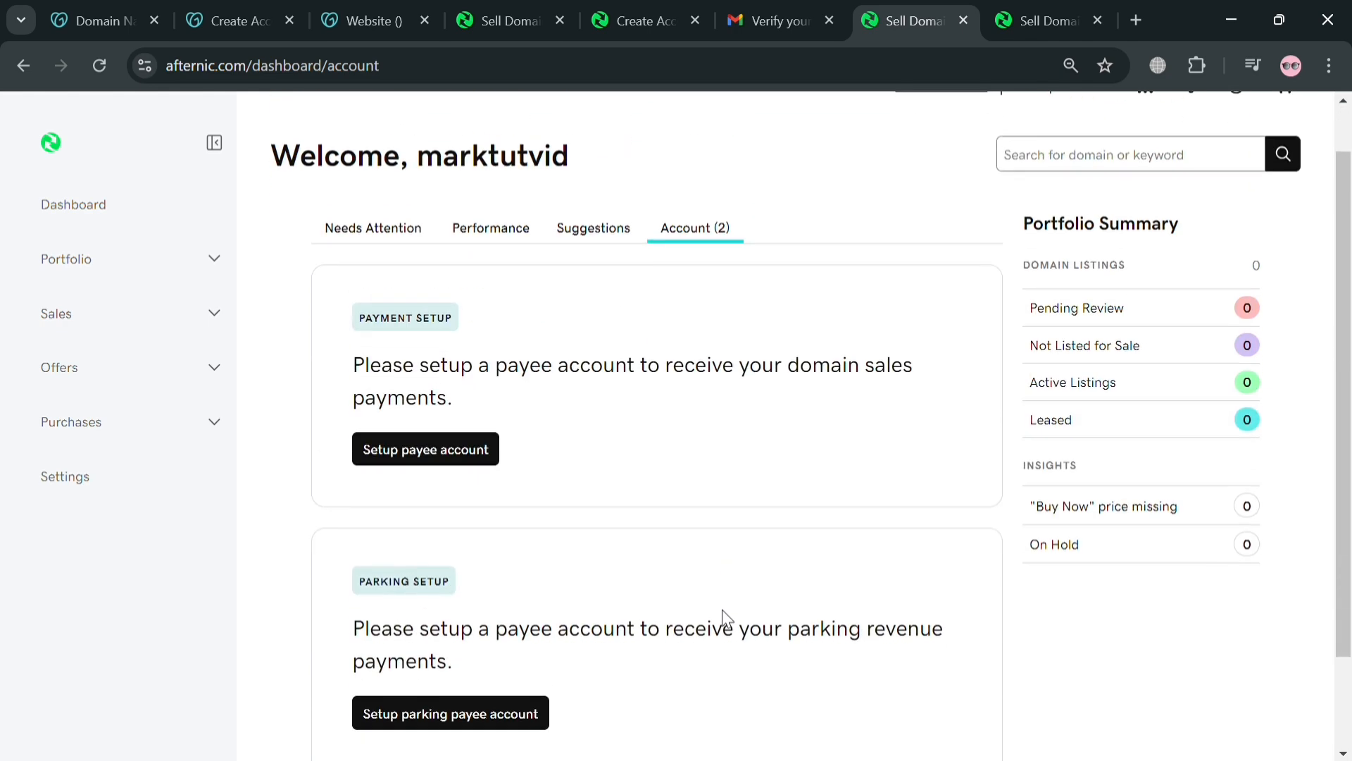
scroll(down, 3)
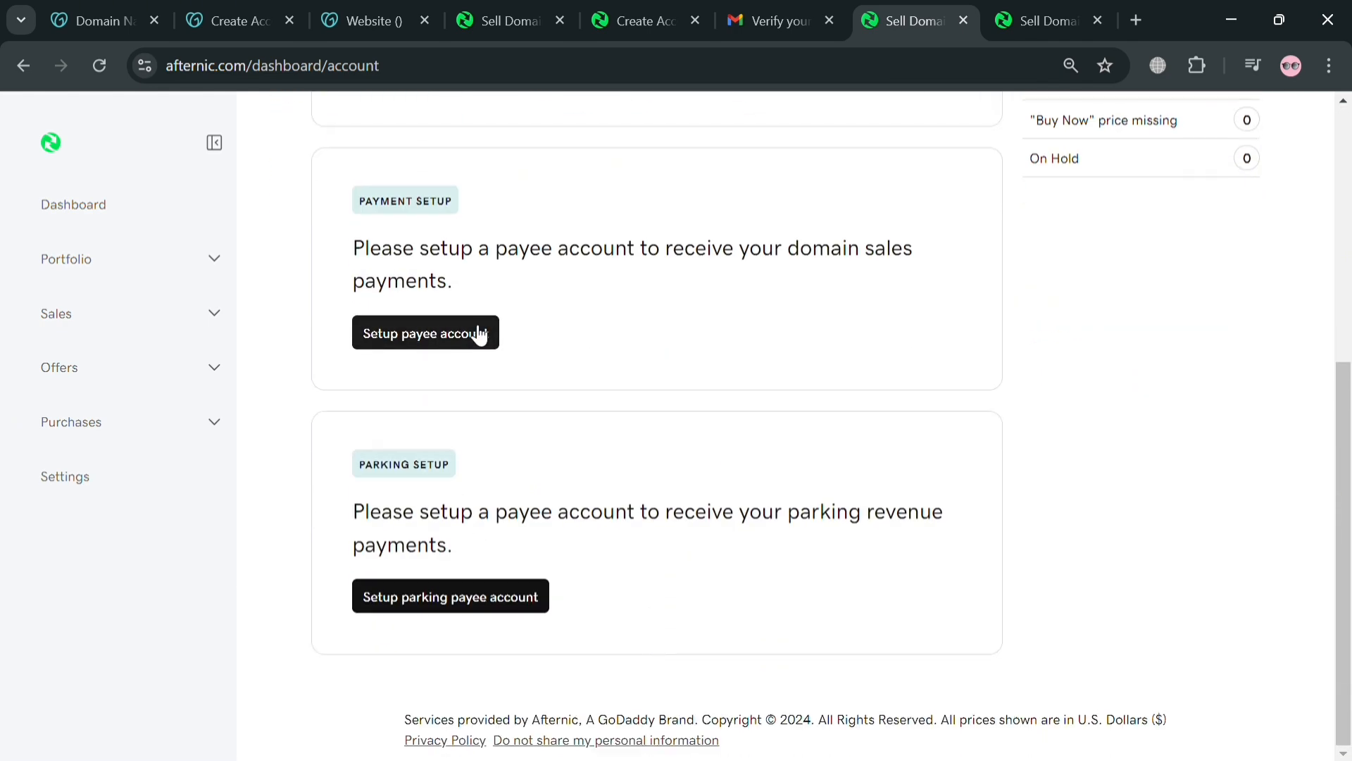
scroll(up, 3)
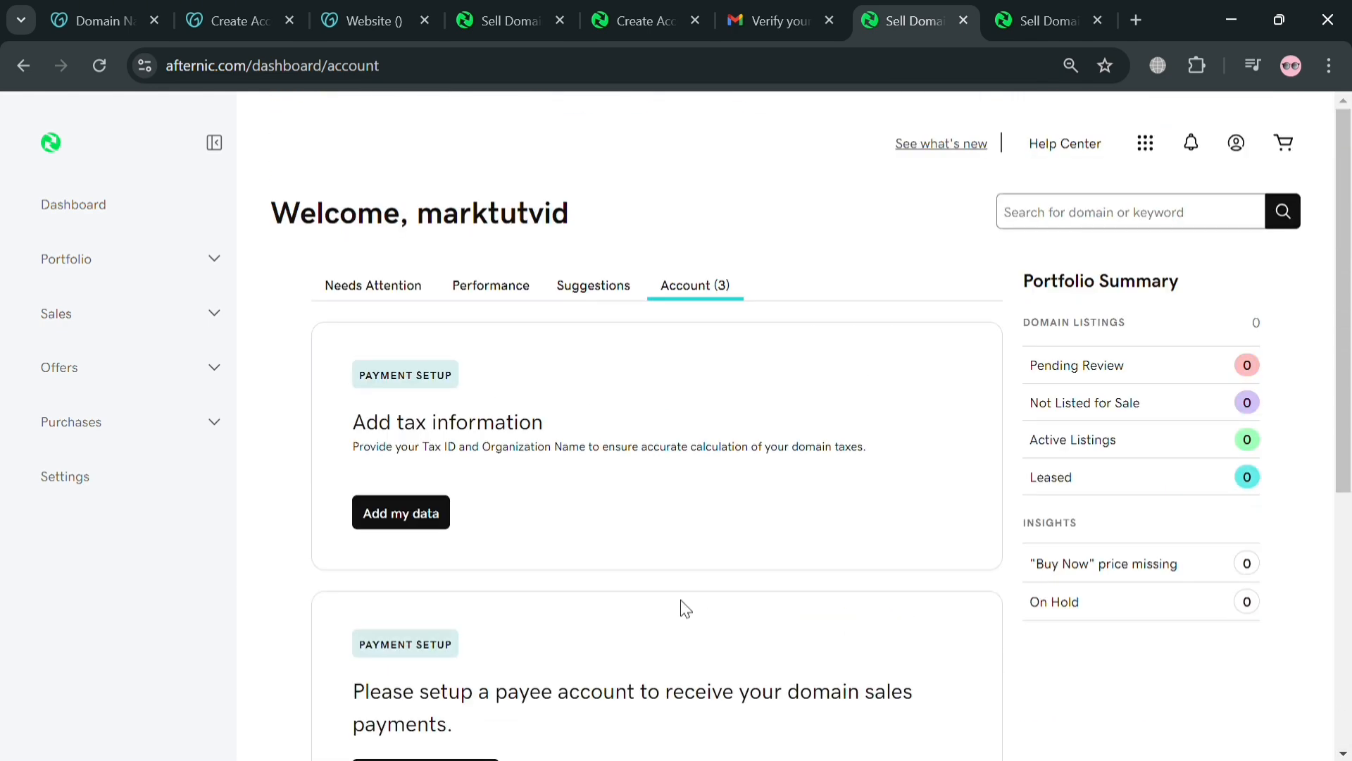
mouse_move(1224, 406)
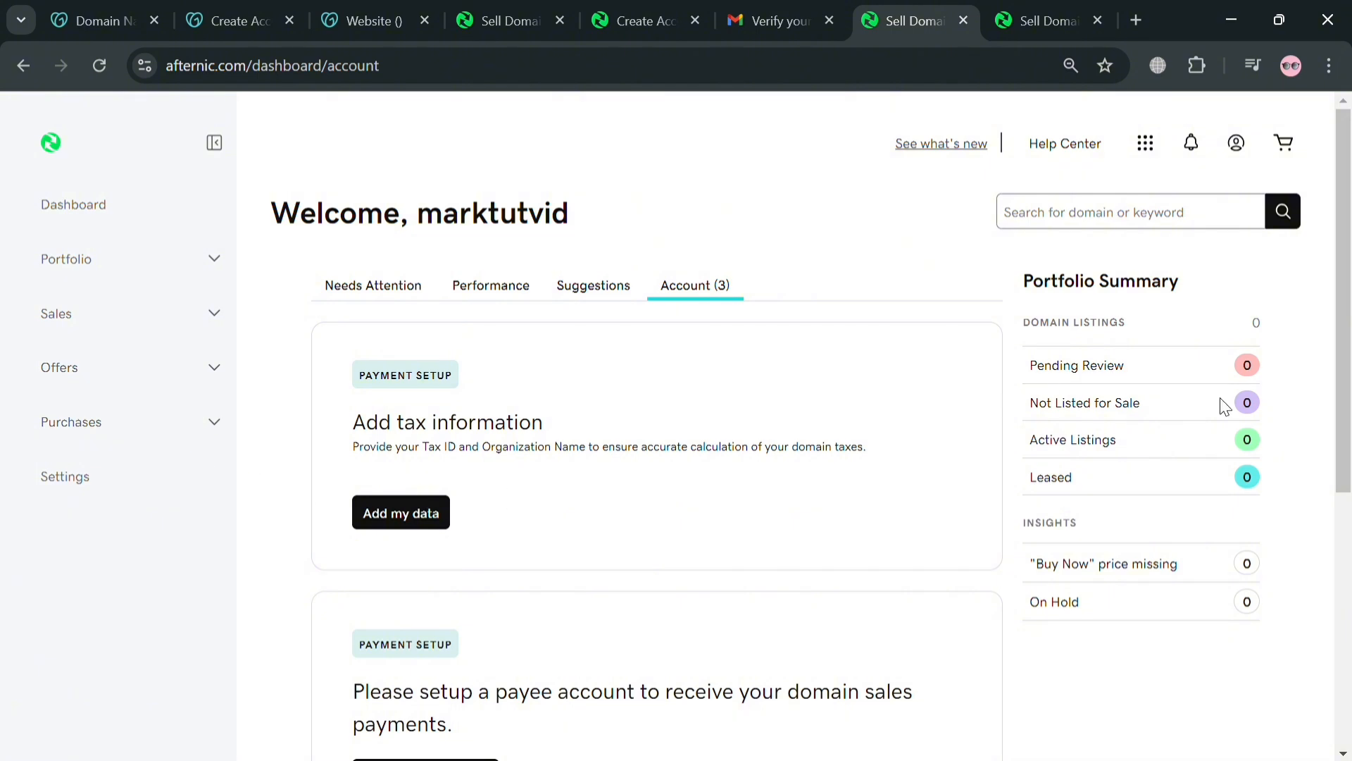
mouse_move(1242, 119)
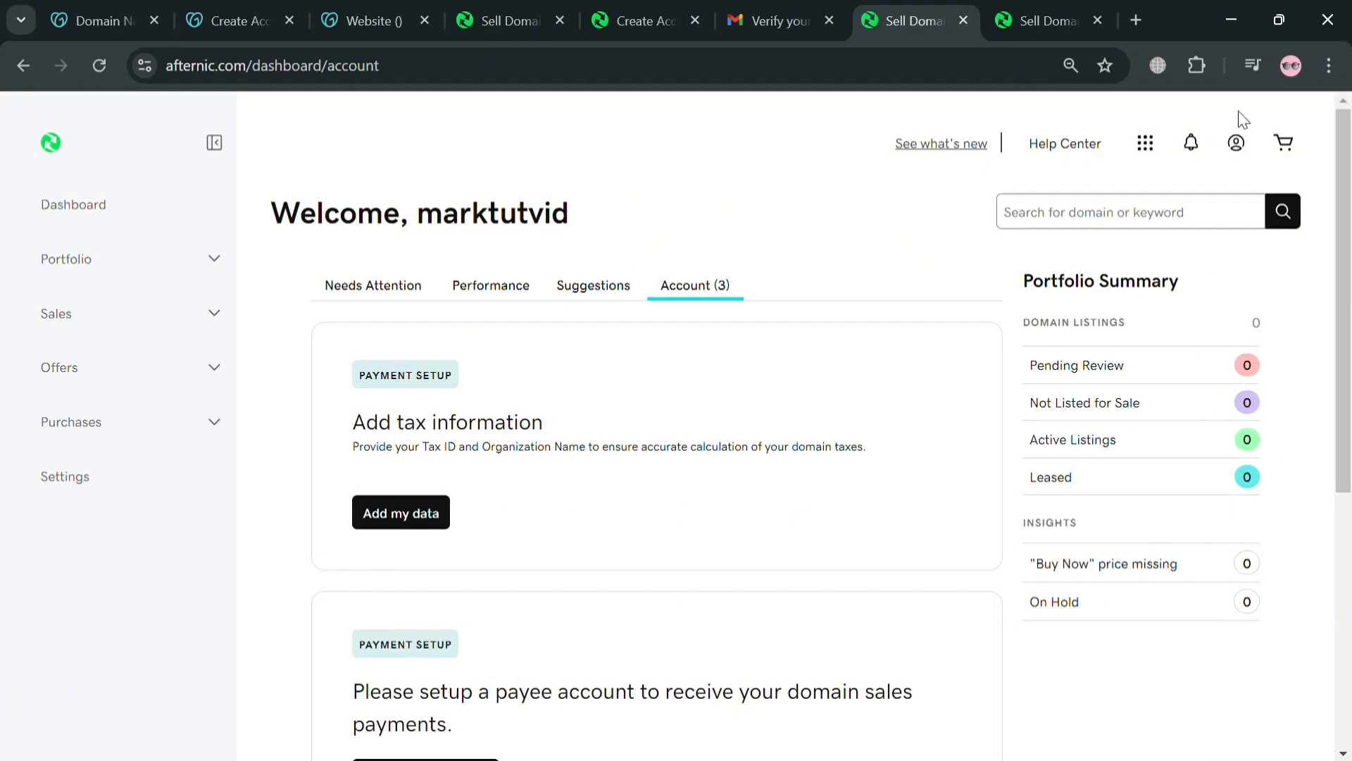